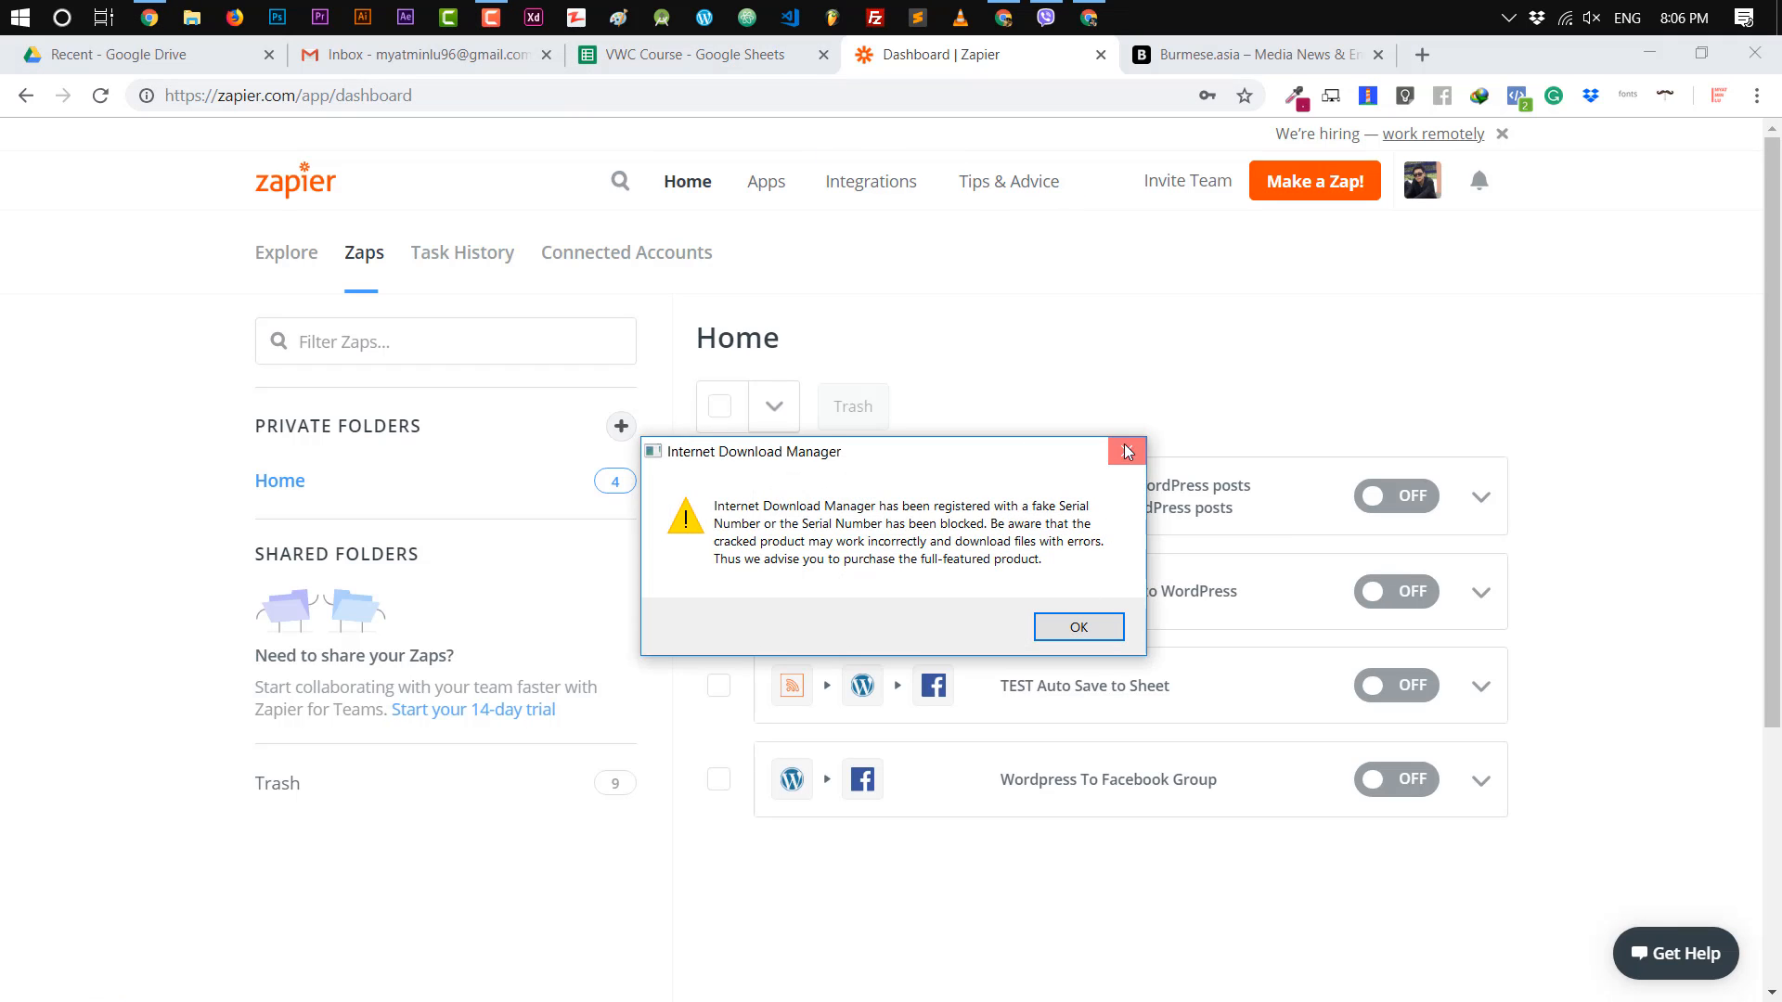
# Dismiss the Internet Download Manager warning so the Zapier dashboard shows its zaps.
pyautogui.click(1126, 451)
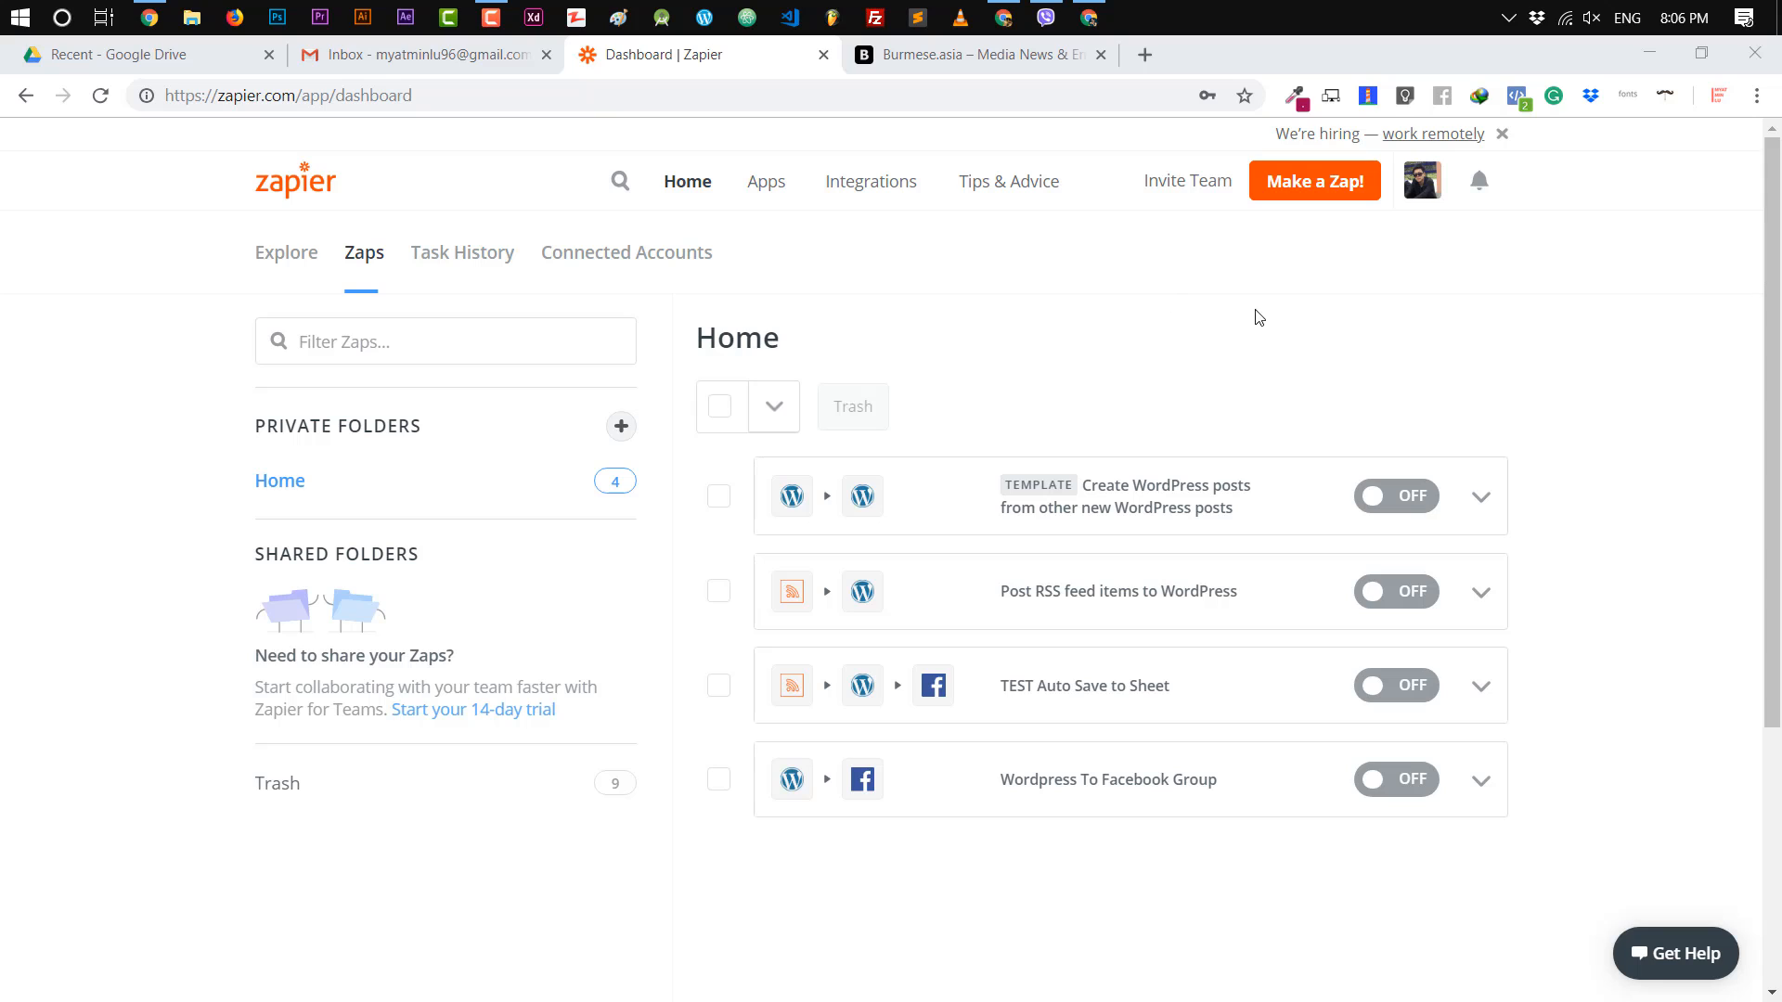
pyautogui.moveTo(1188, 321)
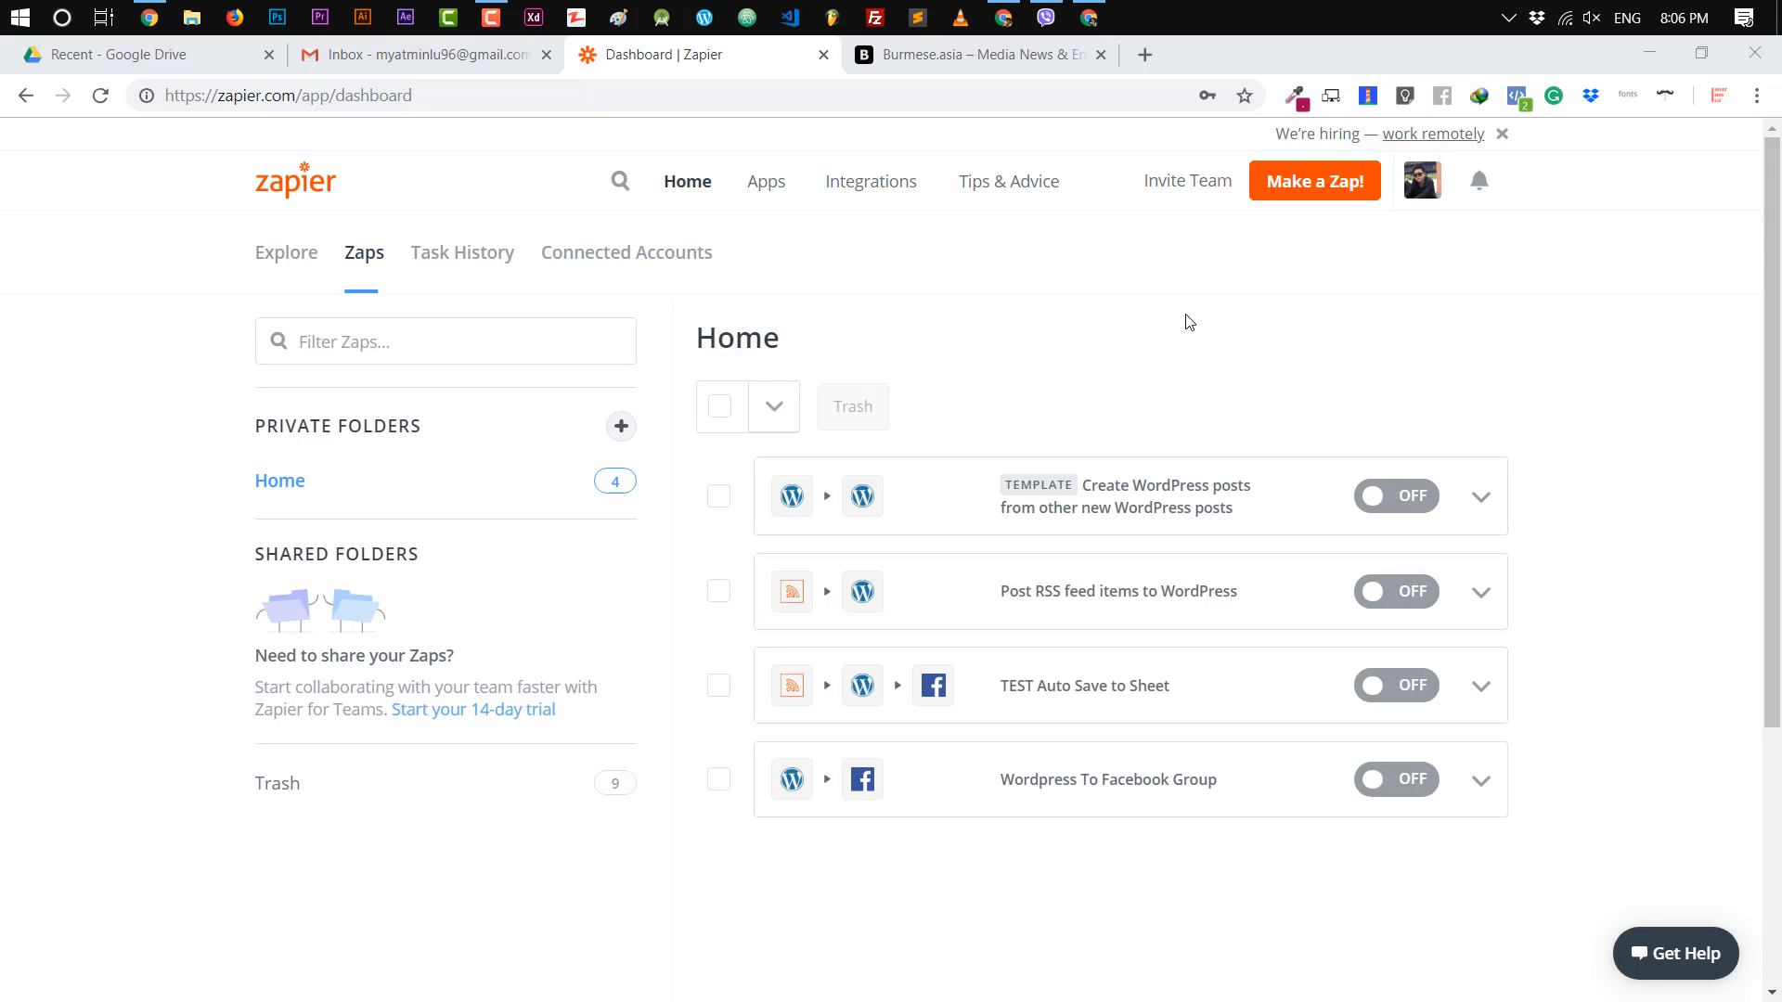
pyautogui.moveTo(1196, 452)
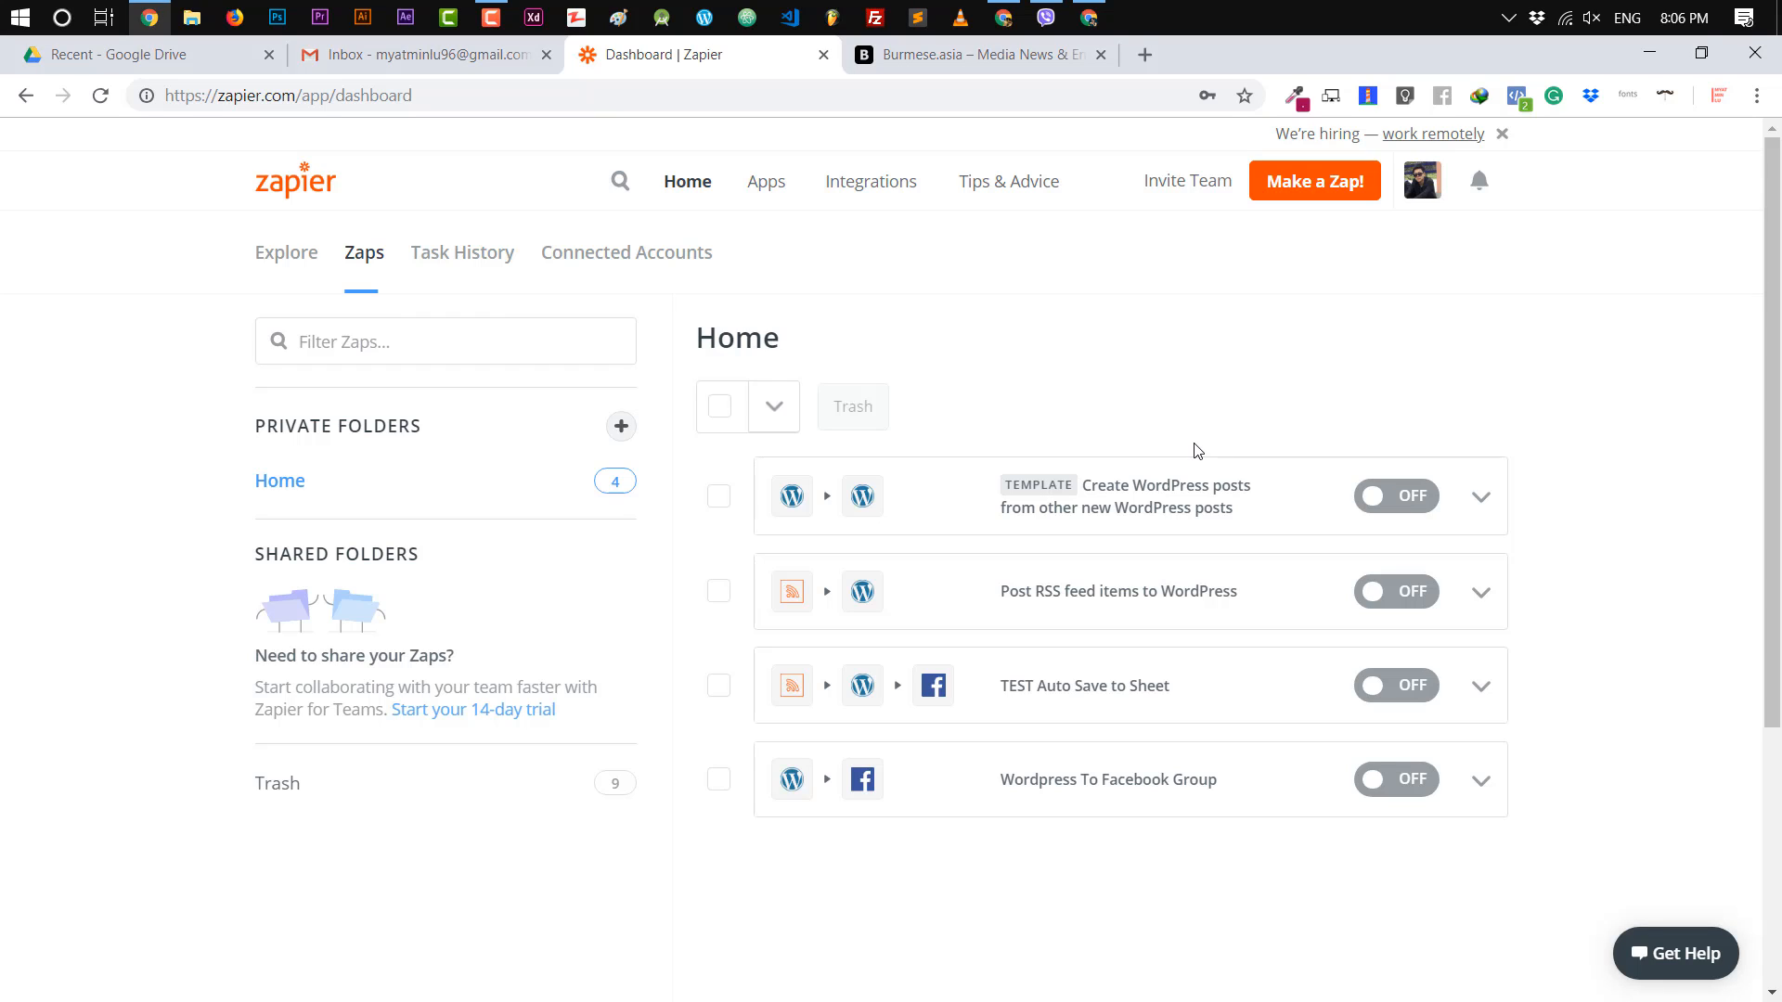
pyautogui.moveTo(1082, 332)
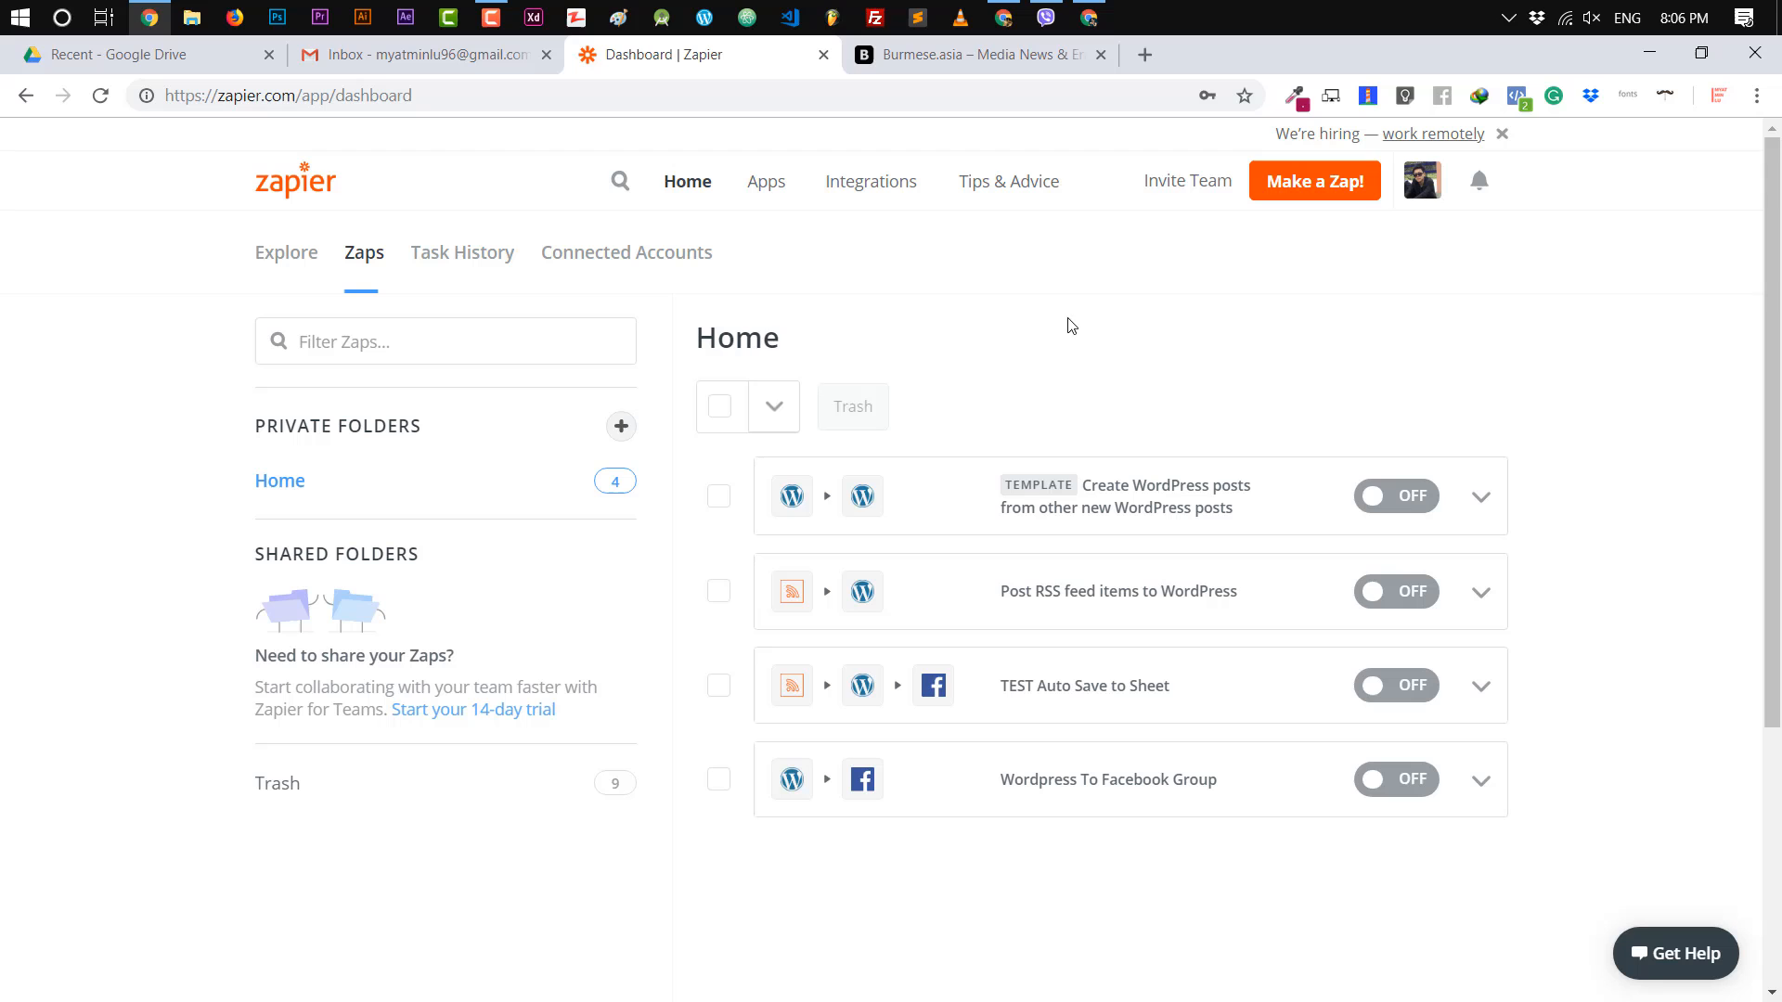
# View the Burmese.asia homepage and scroll through its latest news posts.
pyautogui.click(978, 54)
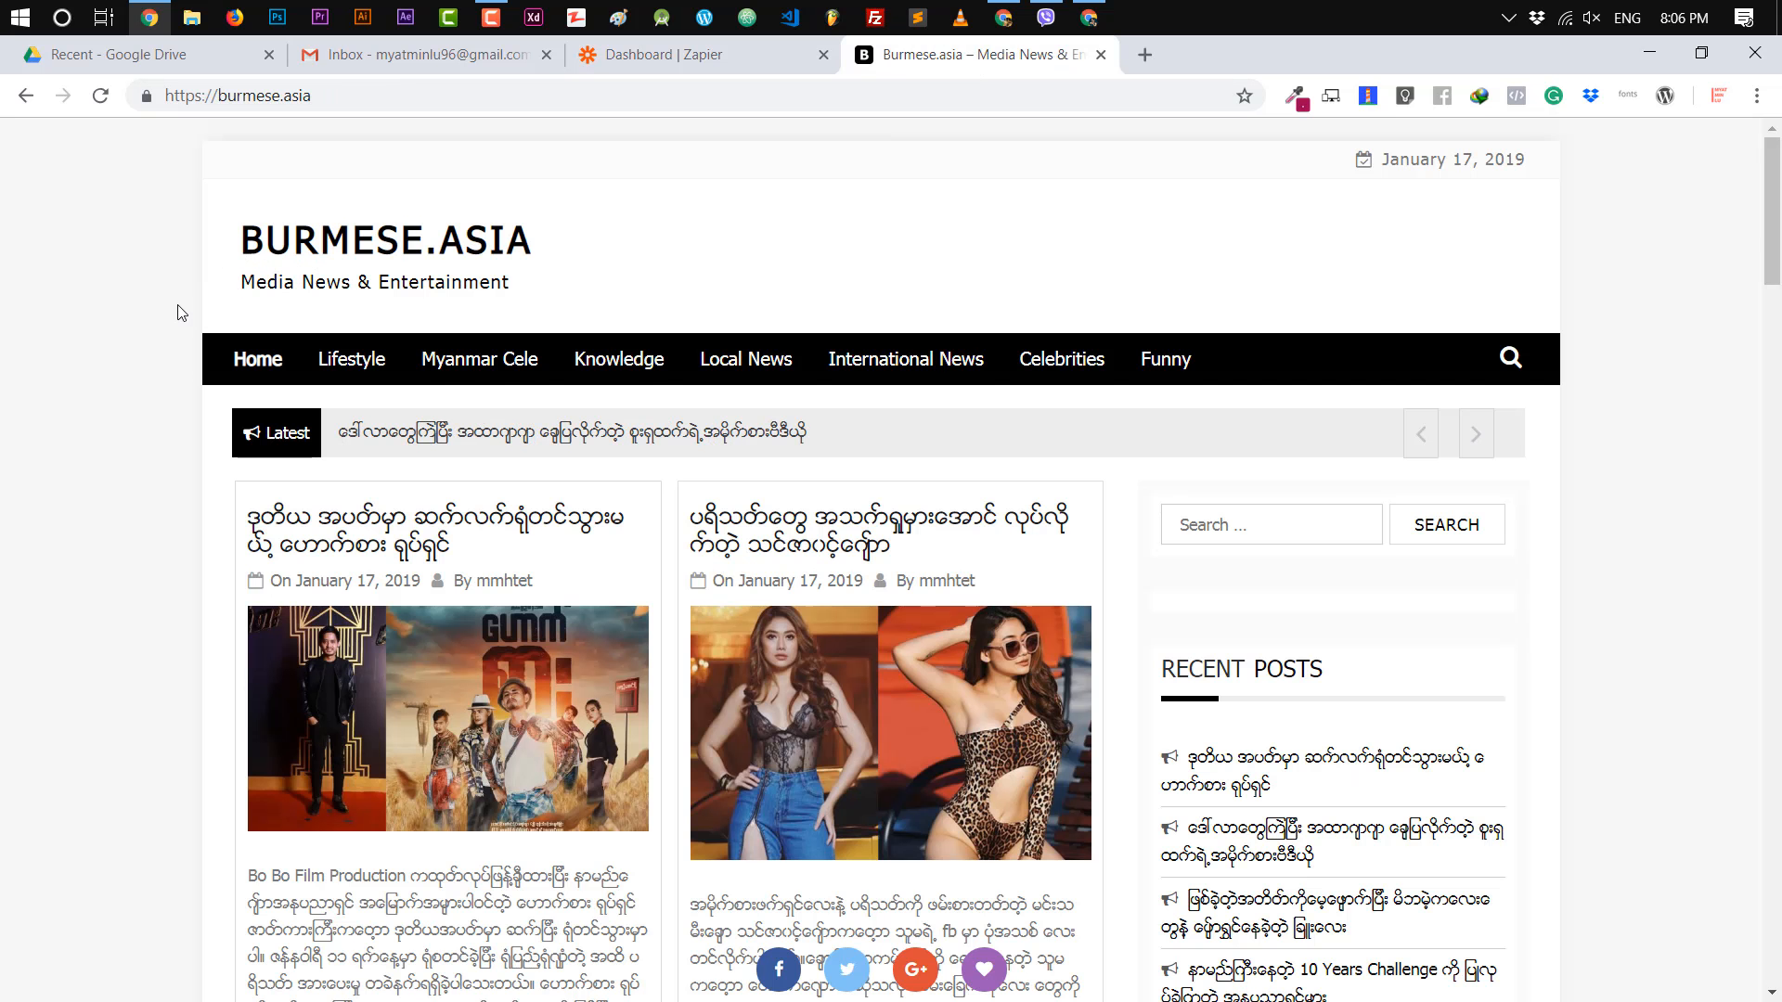
pyautogui.scroll(-3)
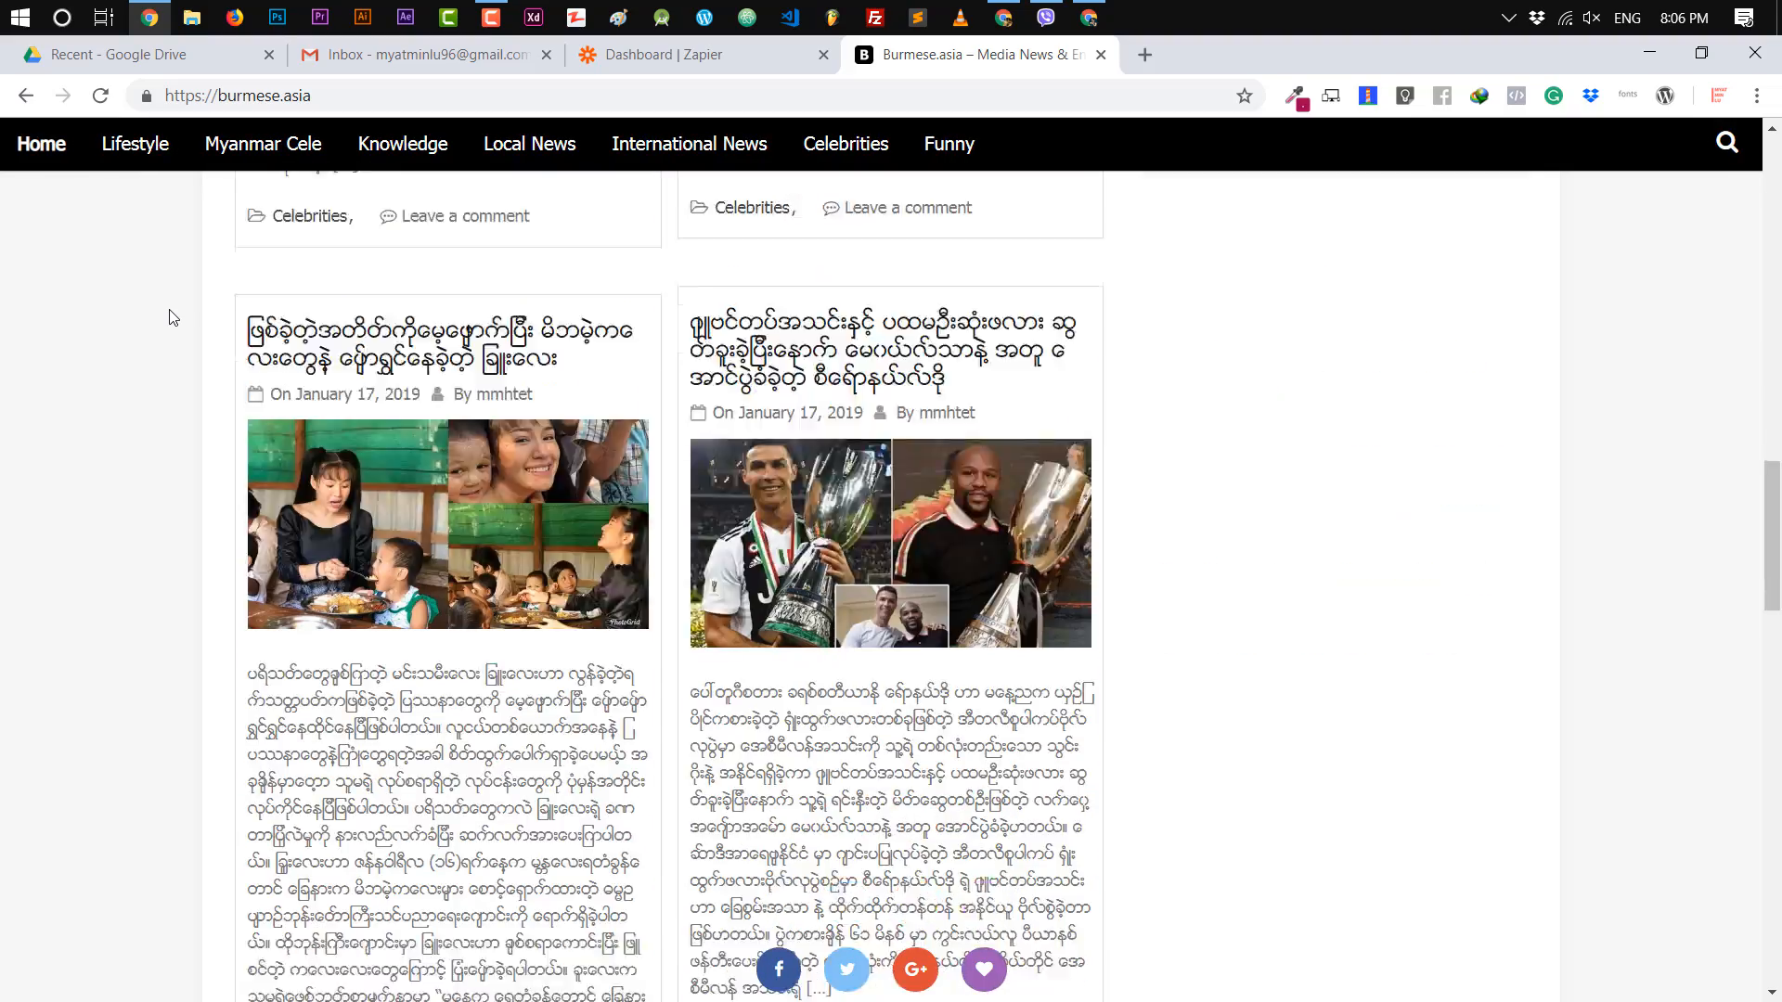
pyautogui.scroll(-3)
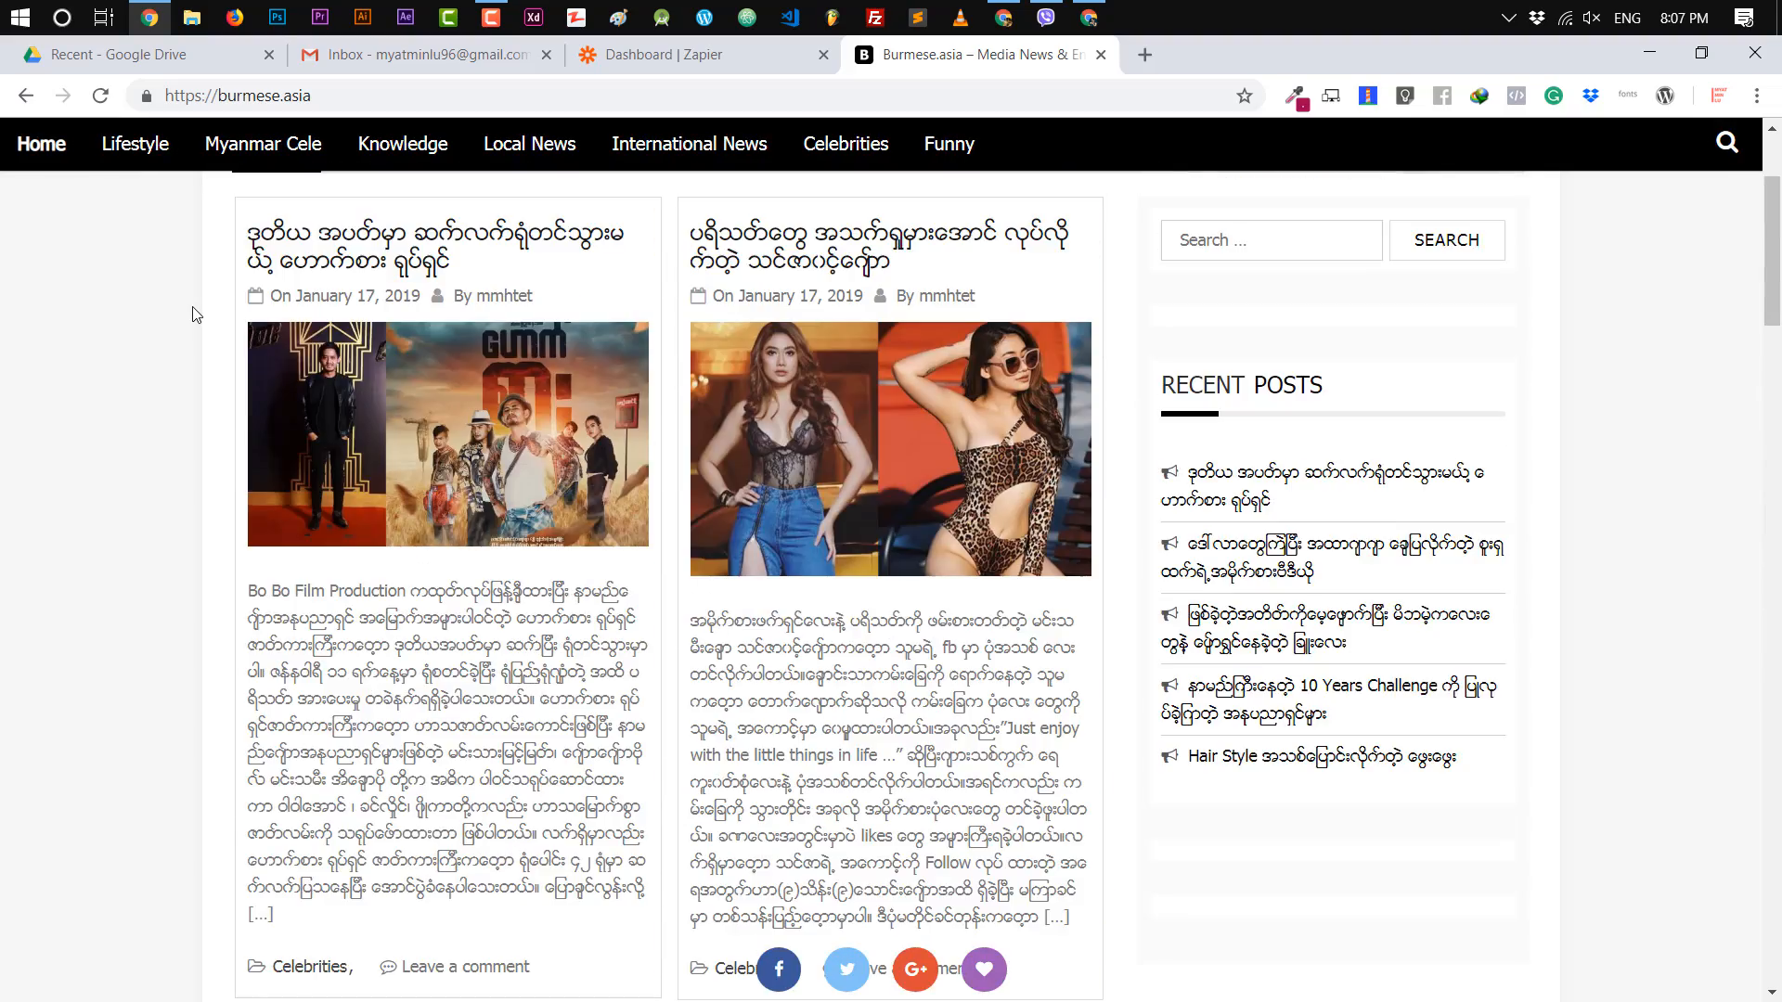
# Begin a new zap via Make a Zap! and choose RSS by Zapier as the trigger app.
pyautogui.click(698, 54)
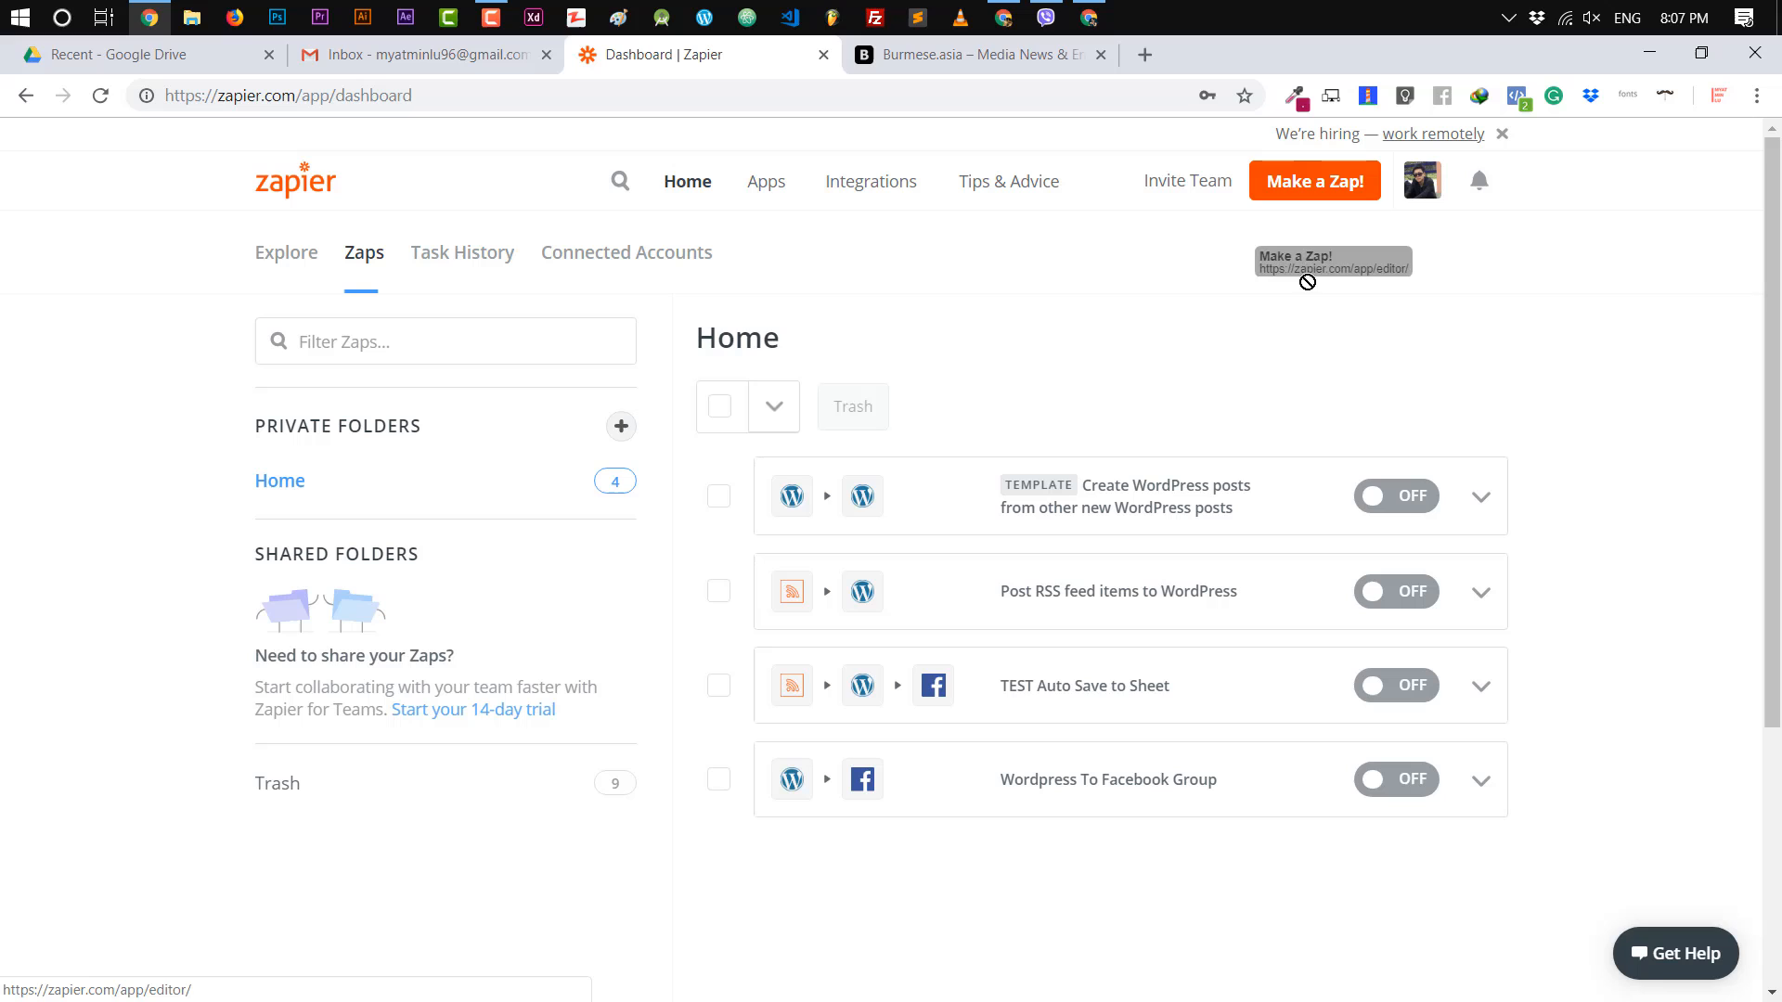
pyautogui.moveTo(1311, 195)
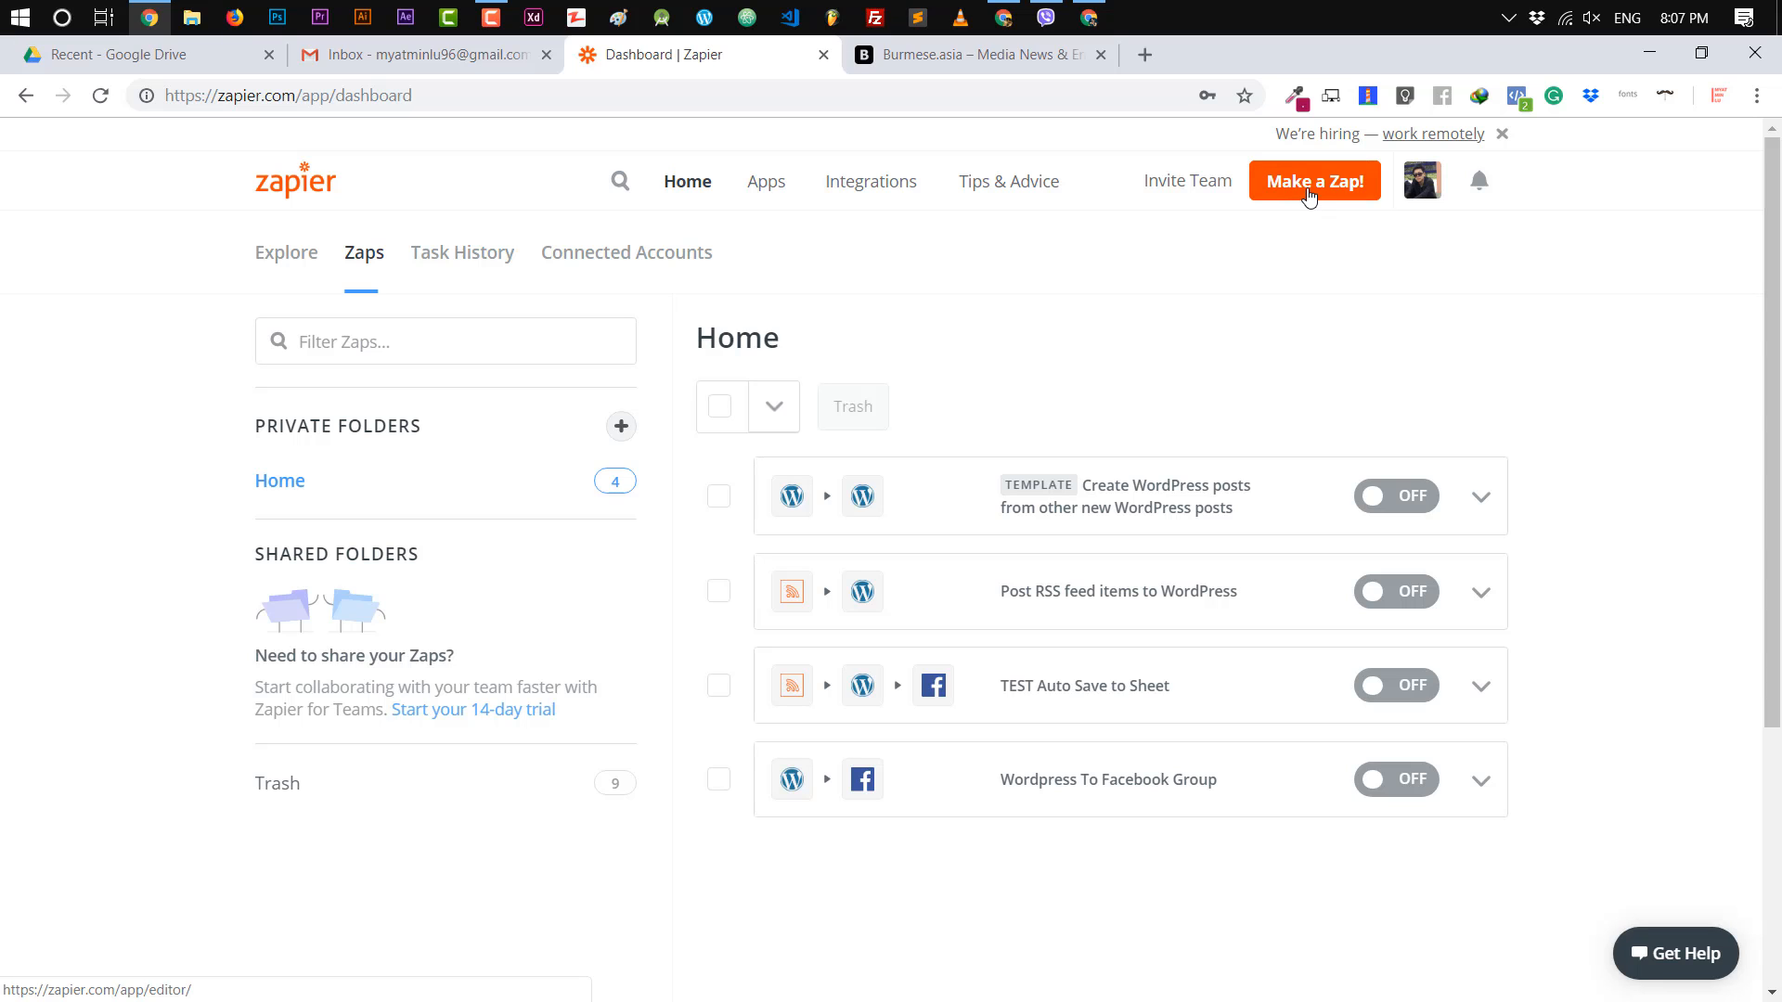
pyautogui.click(1314, 180)
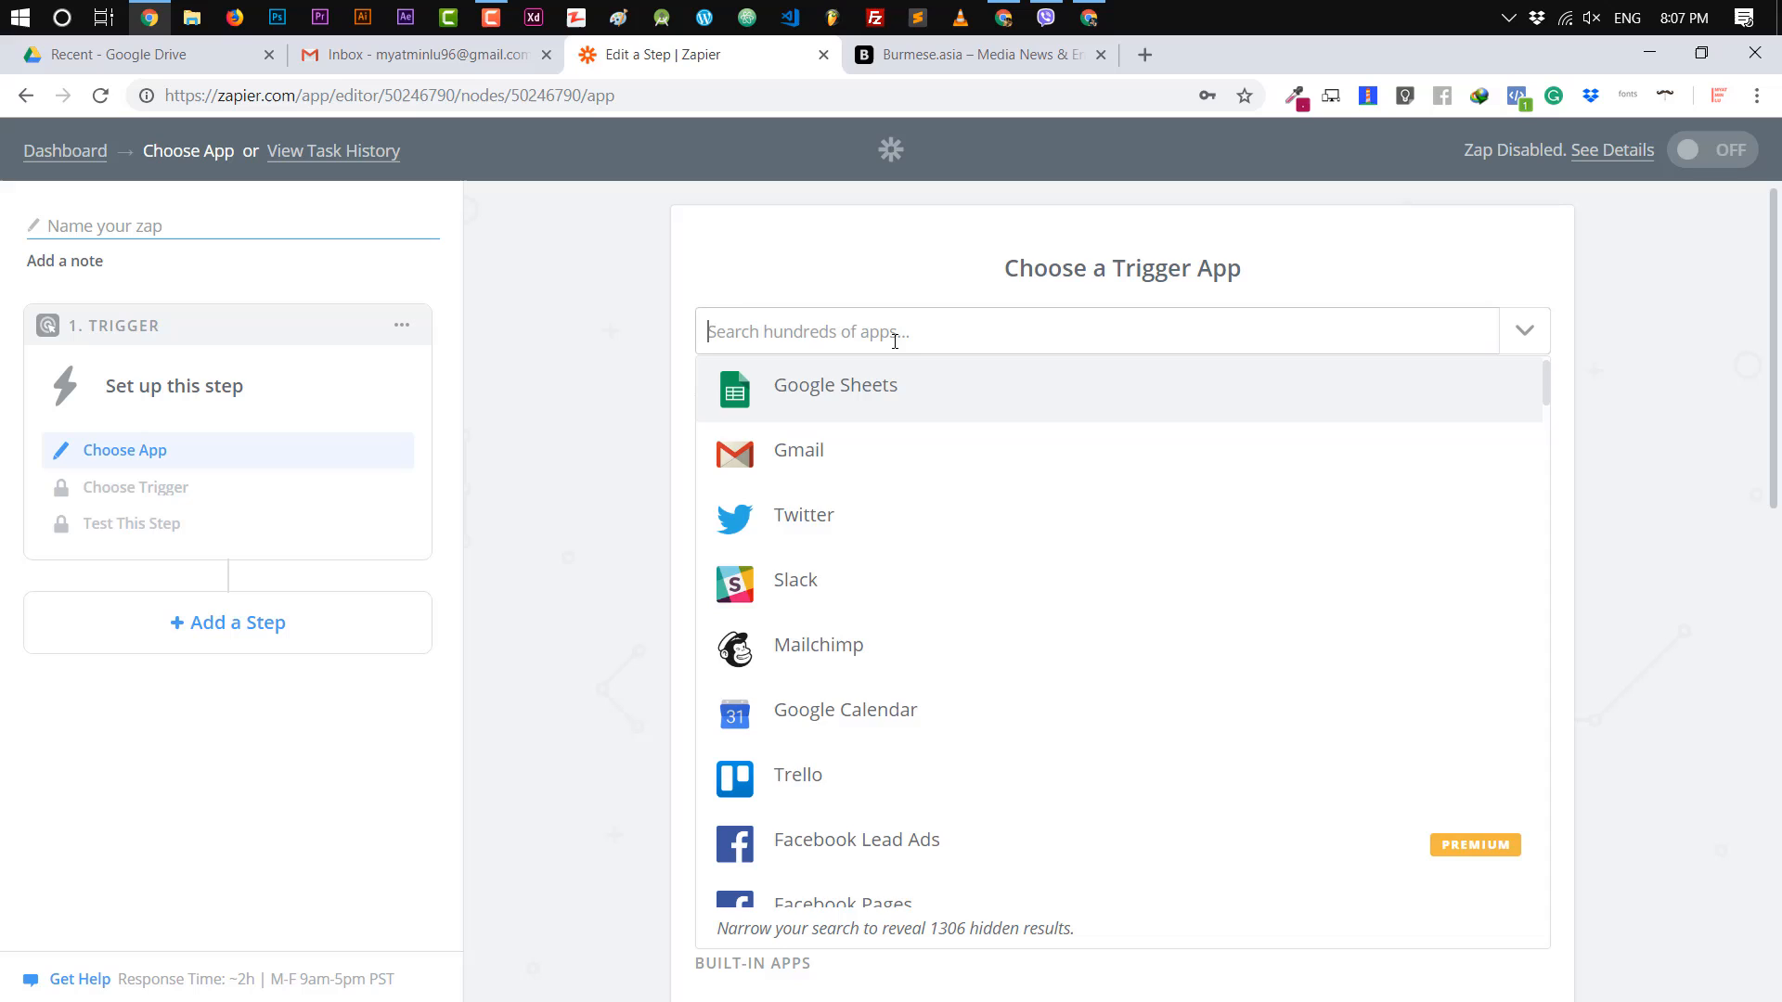
pyautogui.write('rss')
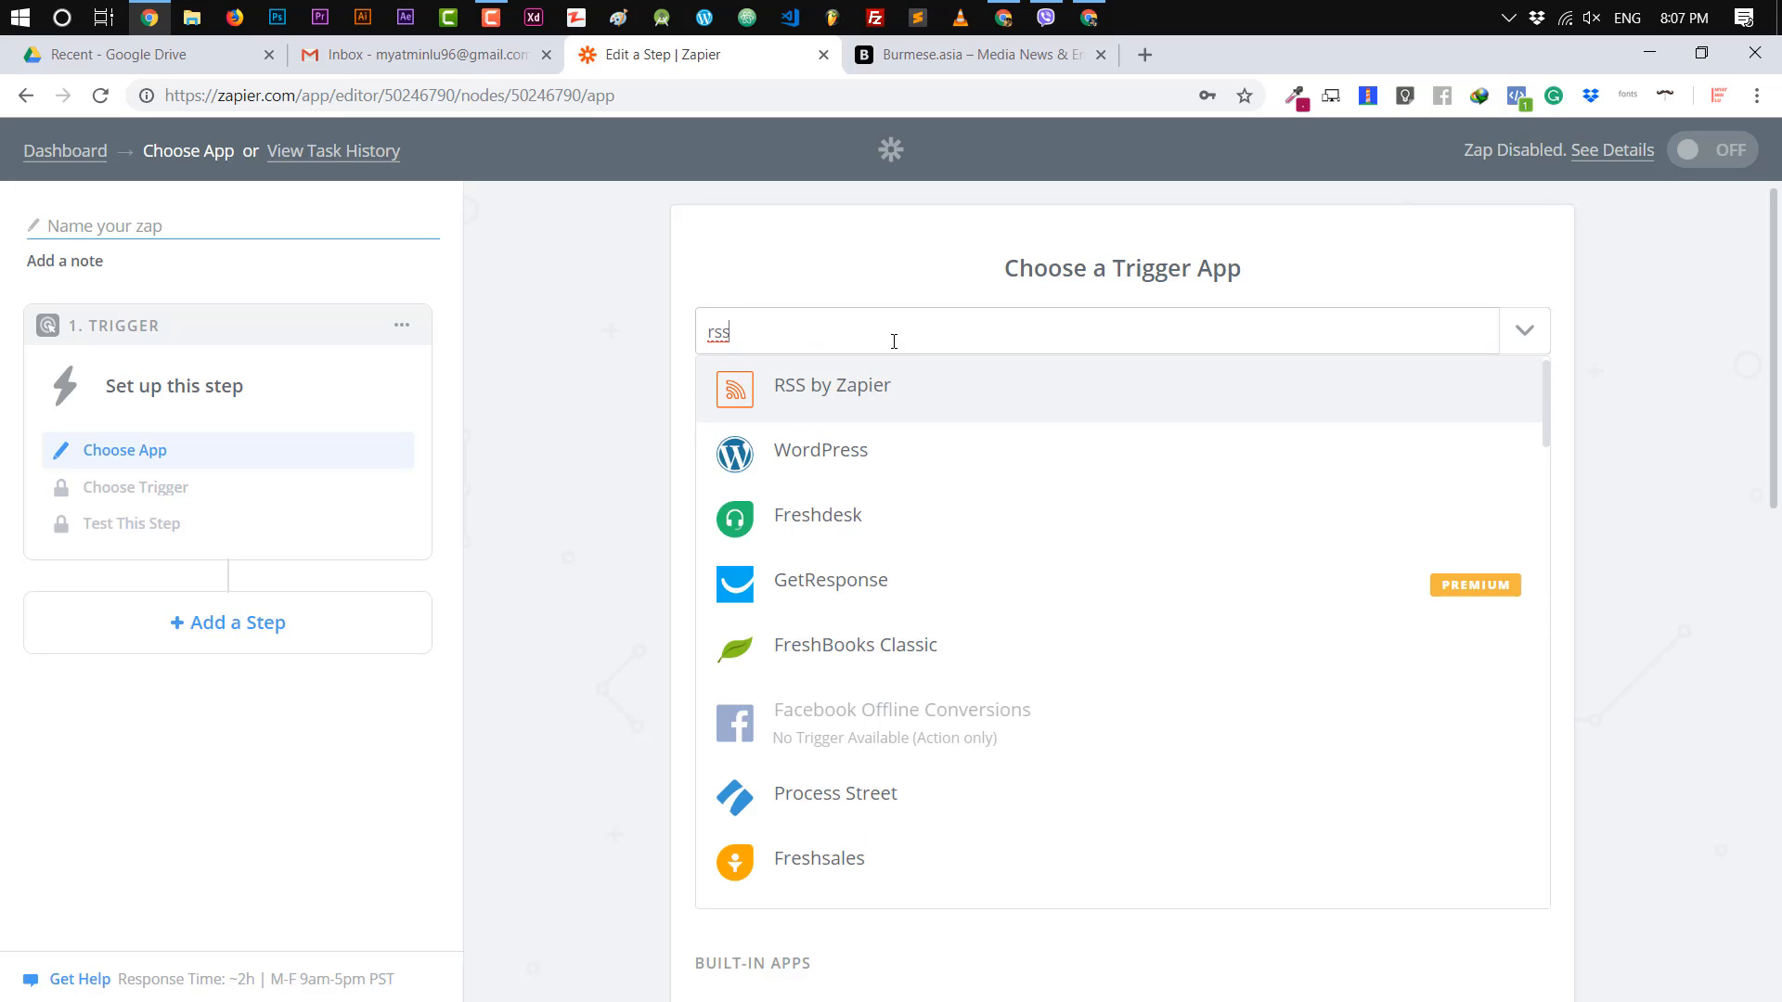
pyautogui.moveTo(908, 391)
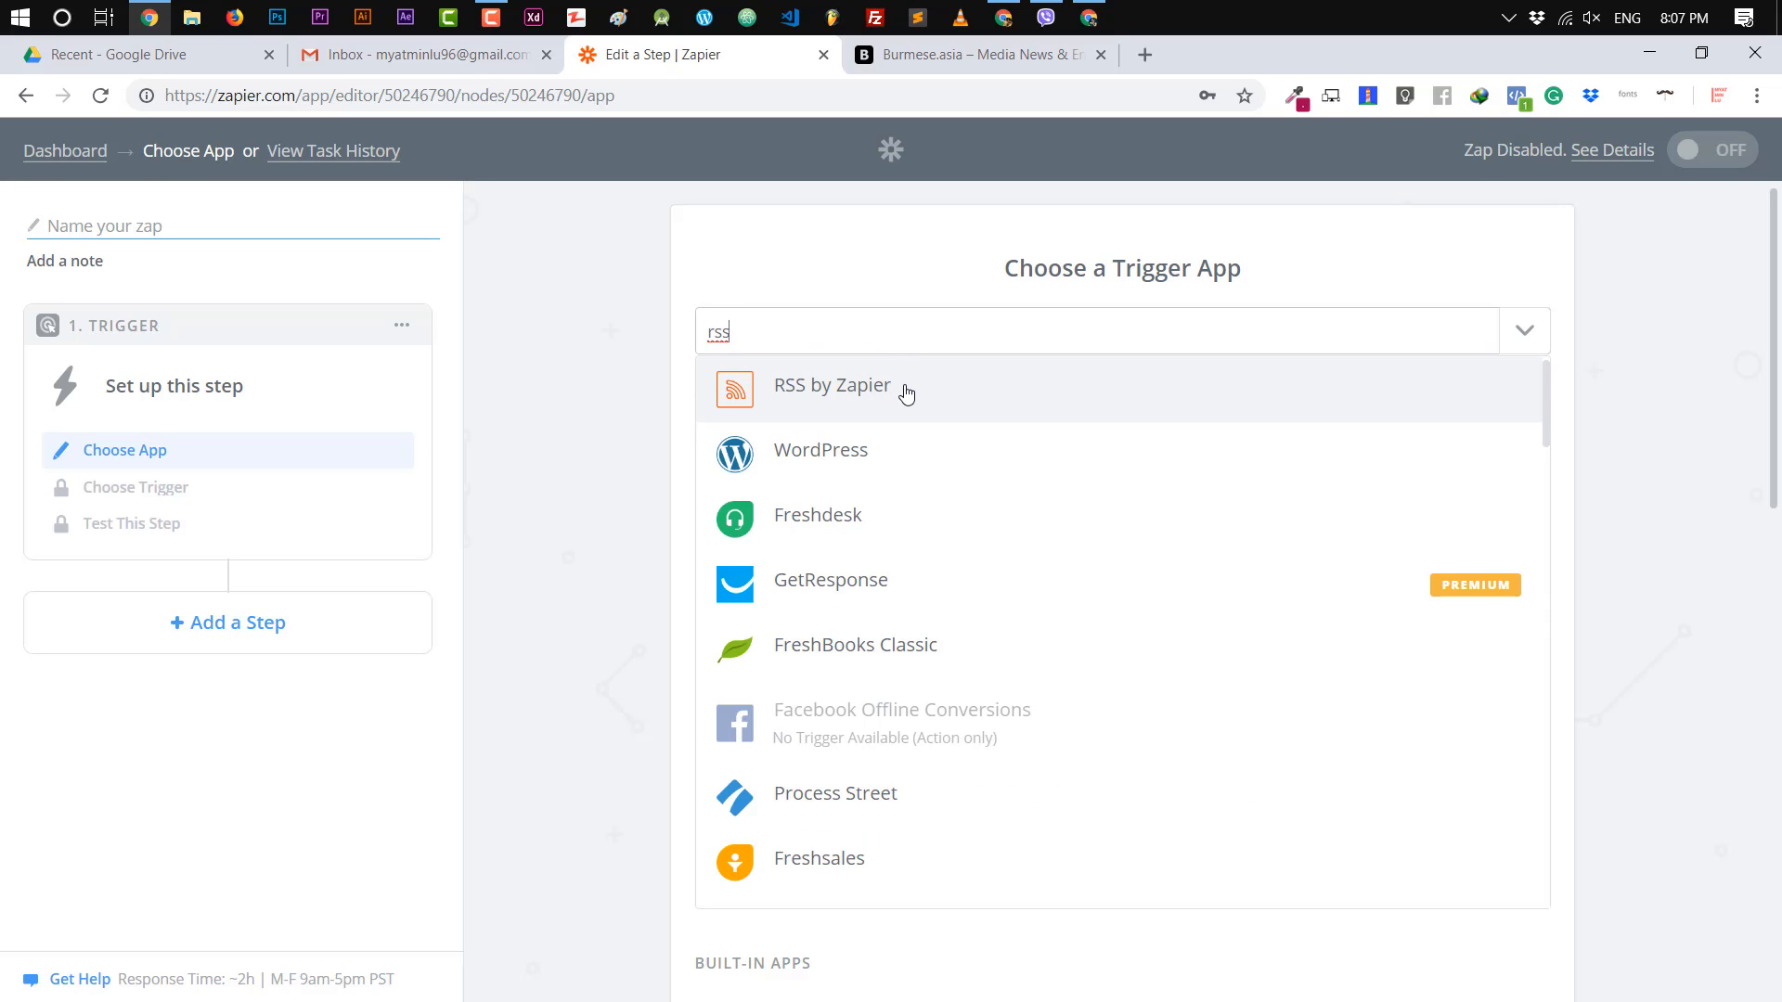
pyautogui.click(832, 386)
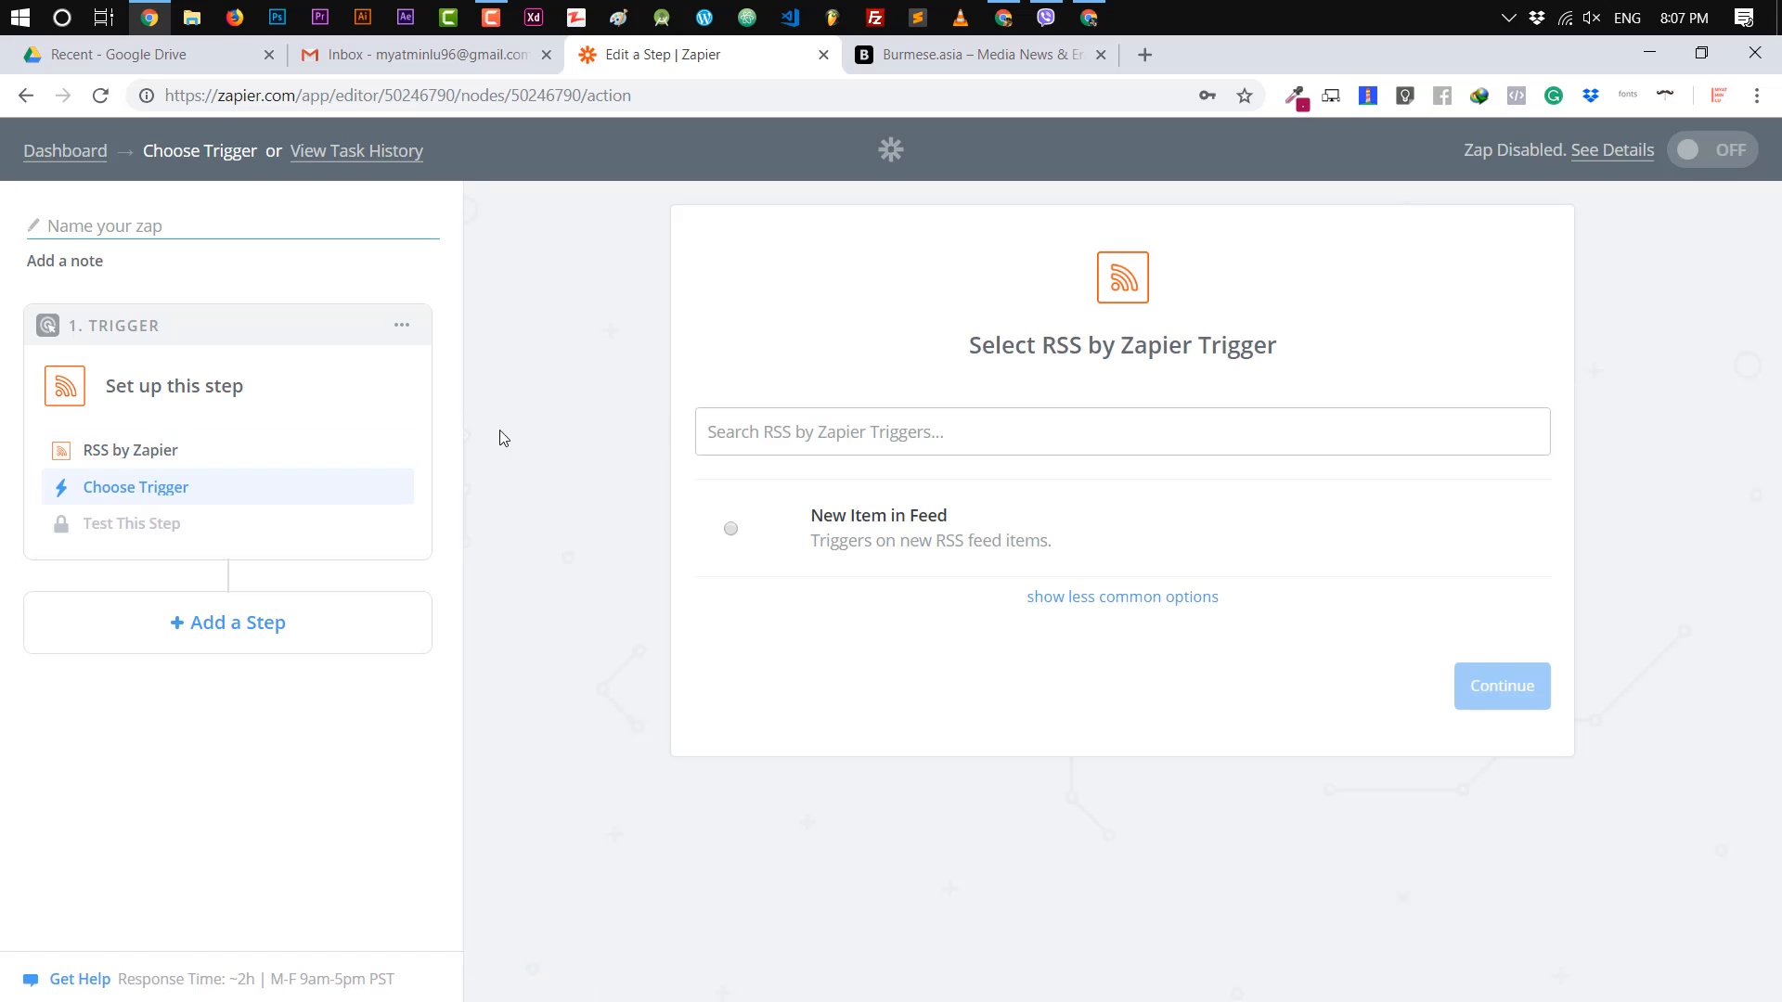
# Choose New Item in Feed as the trigger and continue to the feed setup form.
pyautogui.click(731, 529)
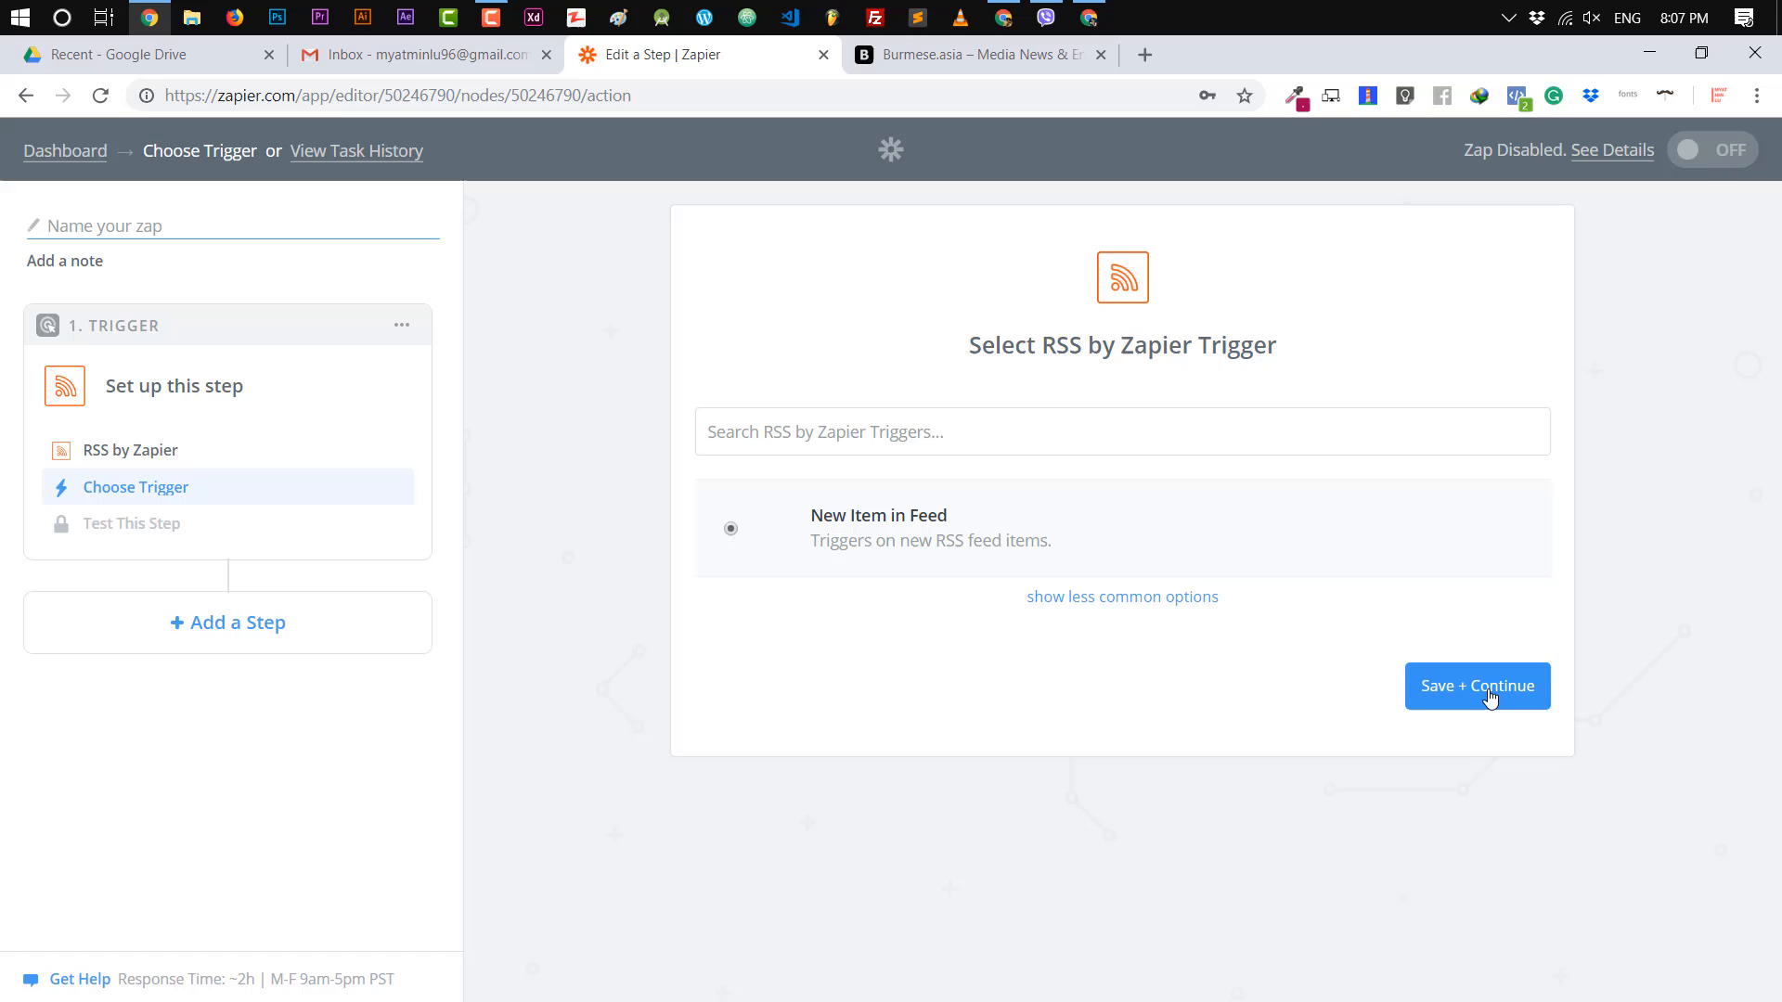
pyautogui.click(1476, 685)
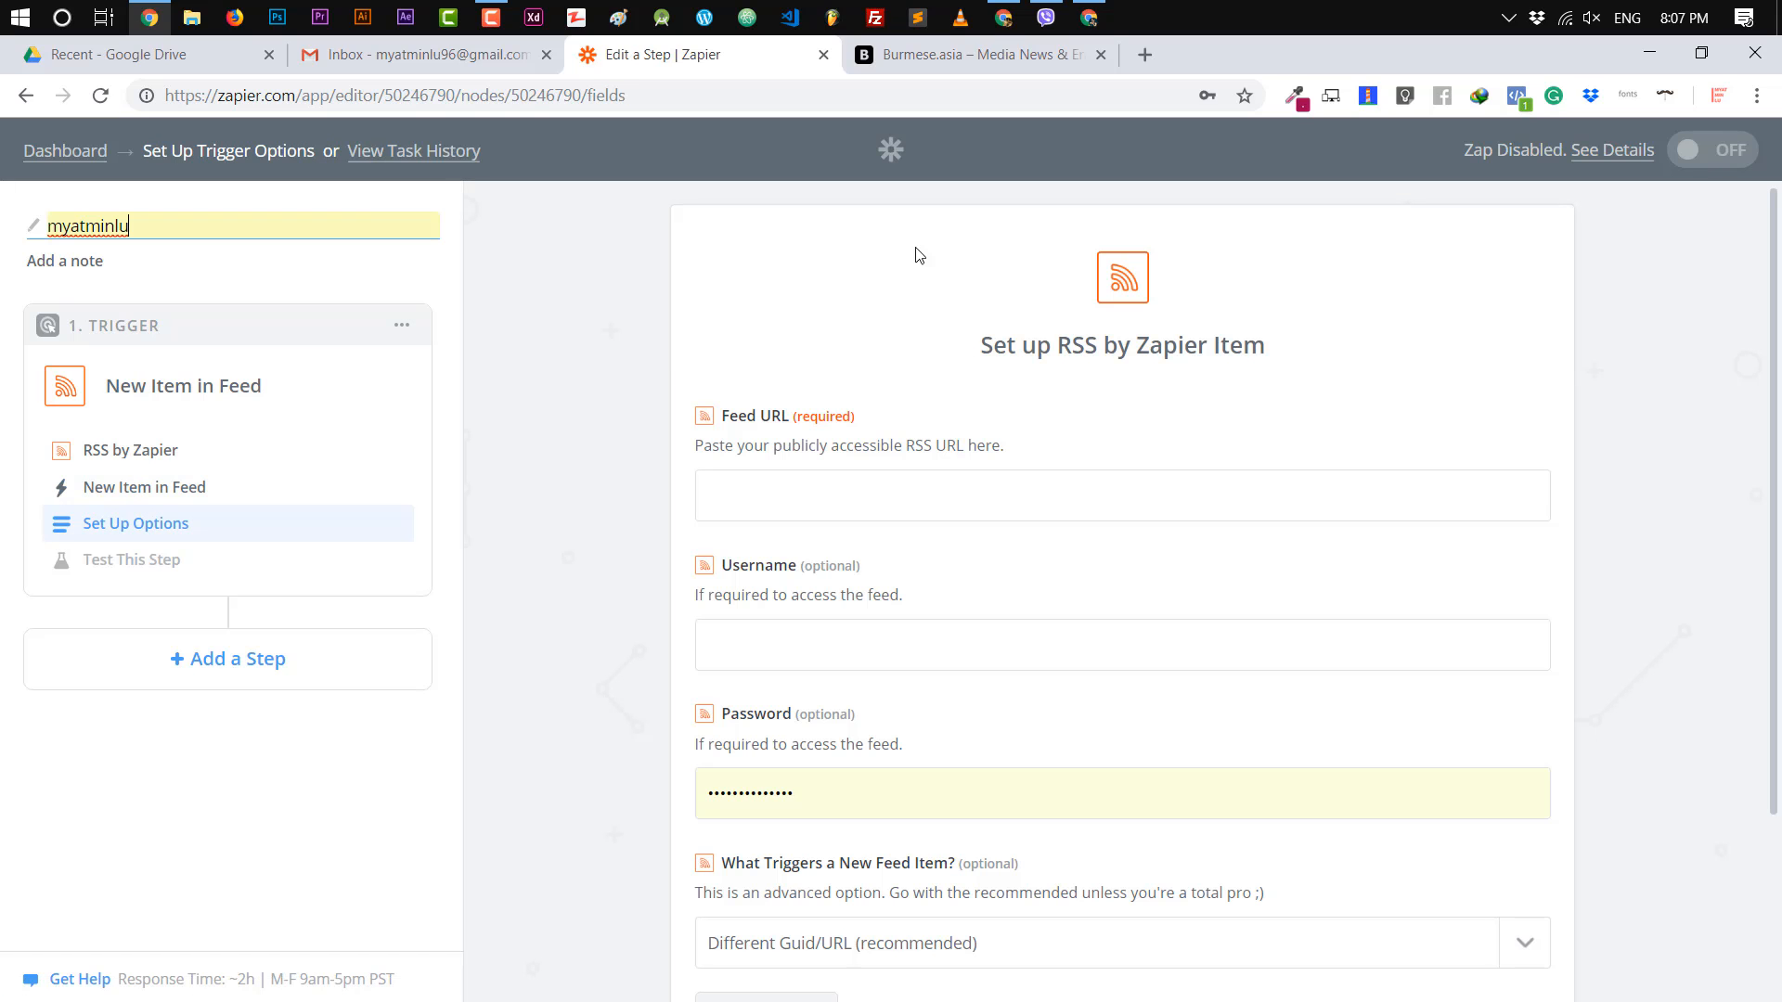
pyautogui.scroll(-3)
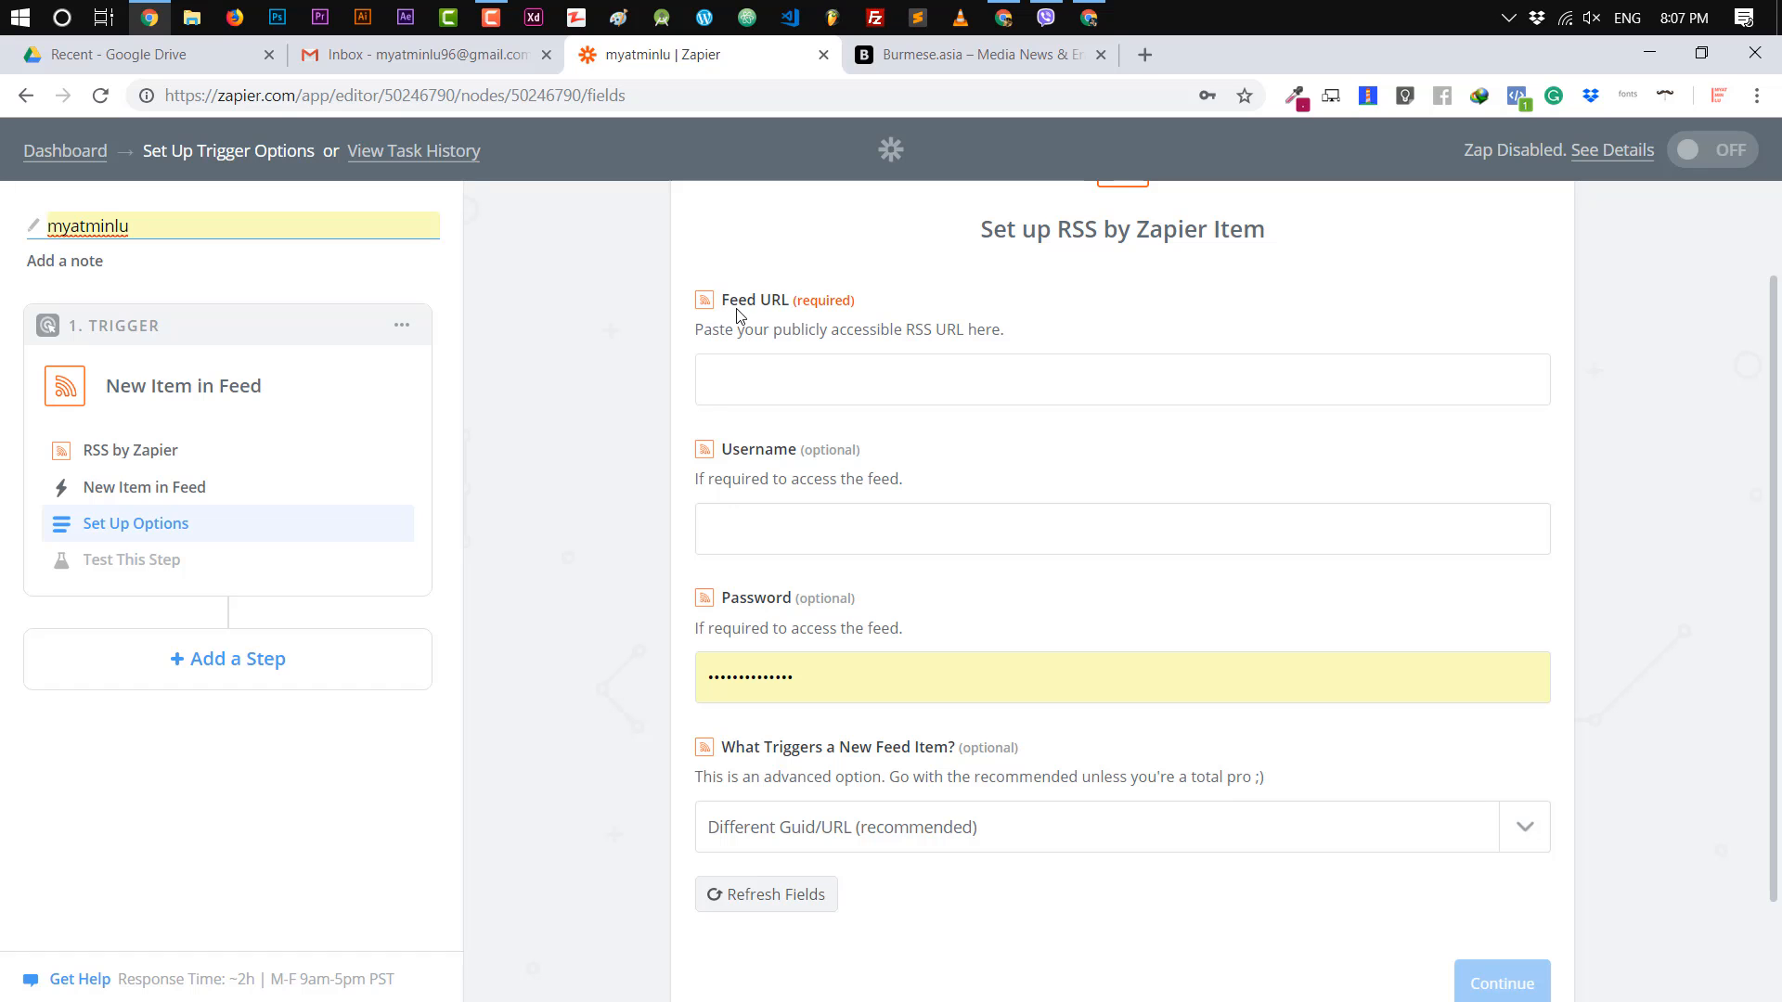
# Append /feed/ to the burmese.asia address to load the site's RSS feed XML.
pyautogui.click(974, 54)
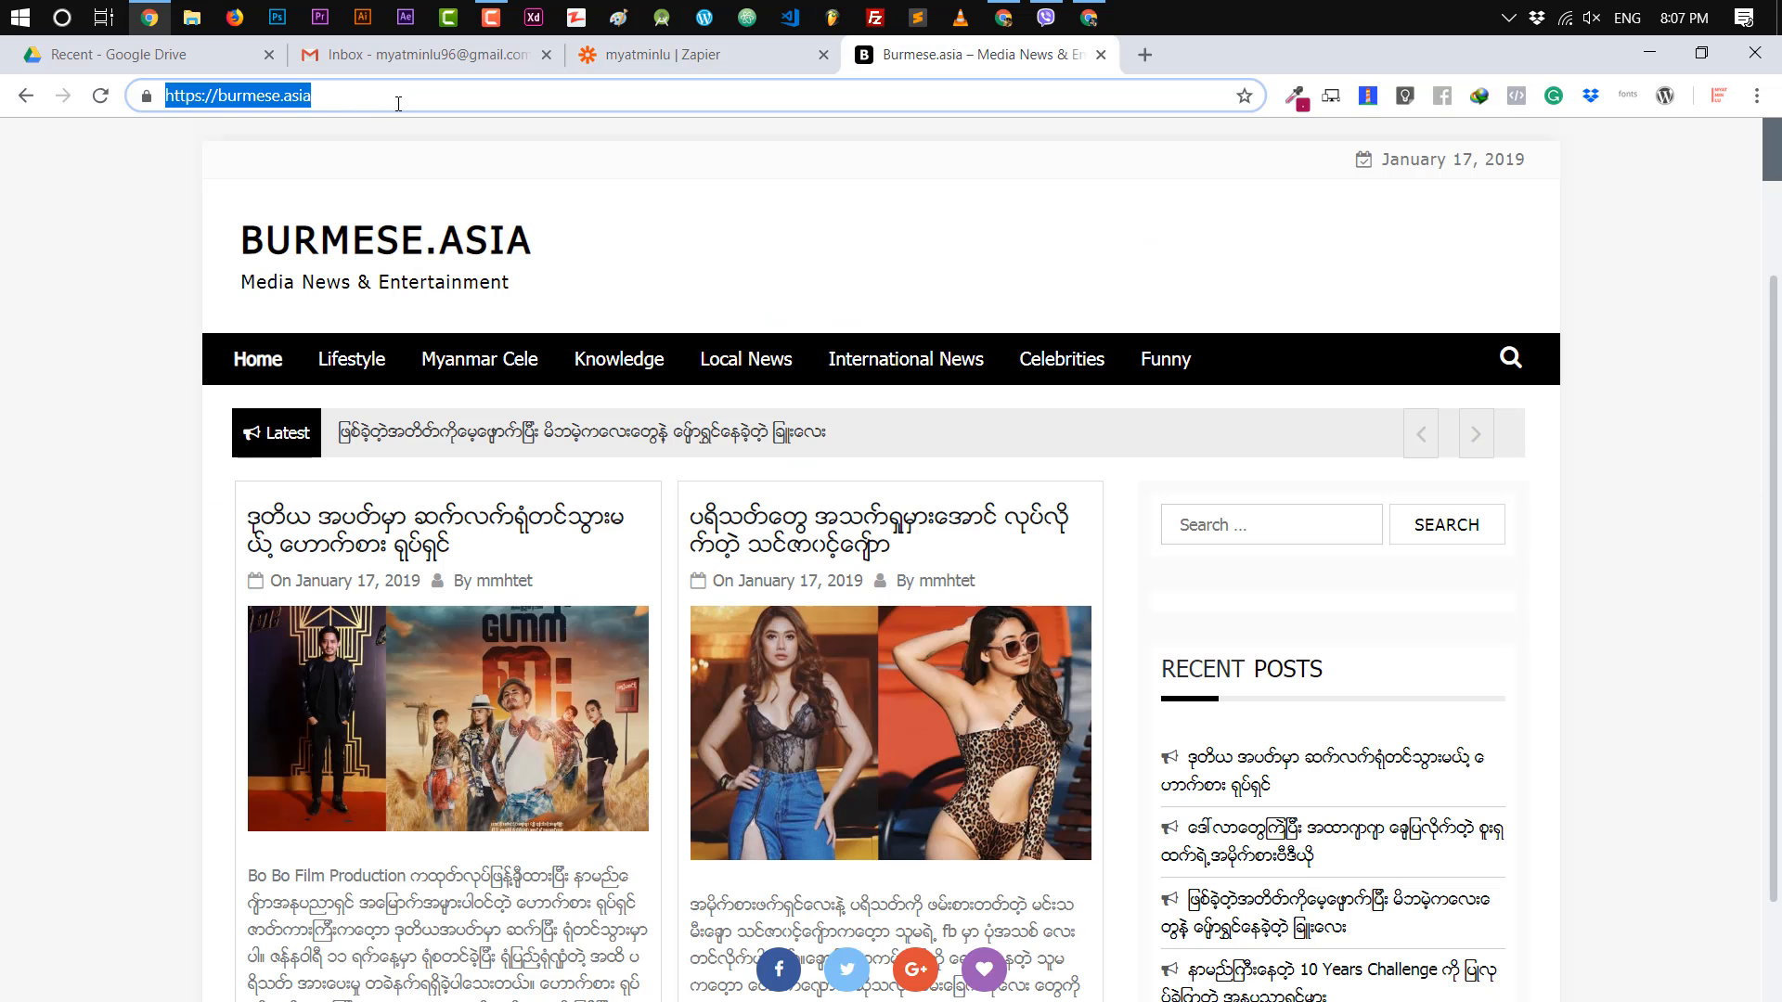
pyautogui.write('/feed/')
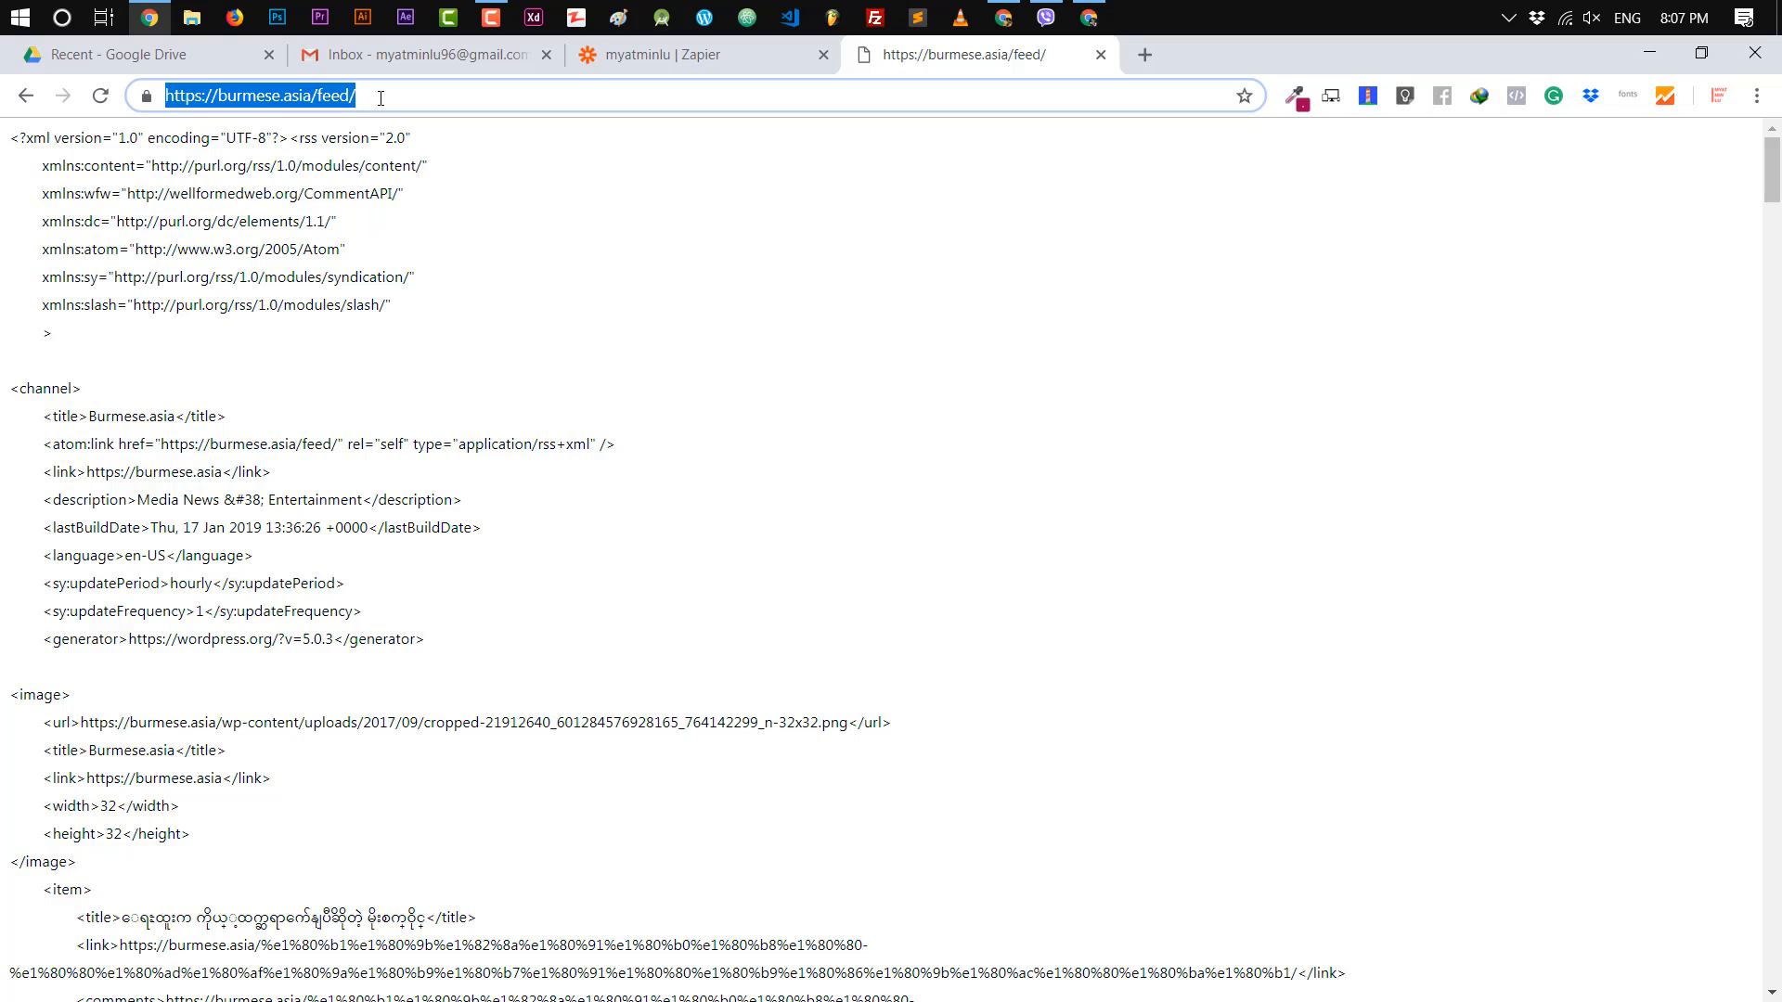
pyautogui.moveTo(622, 98)
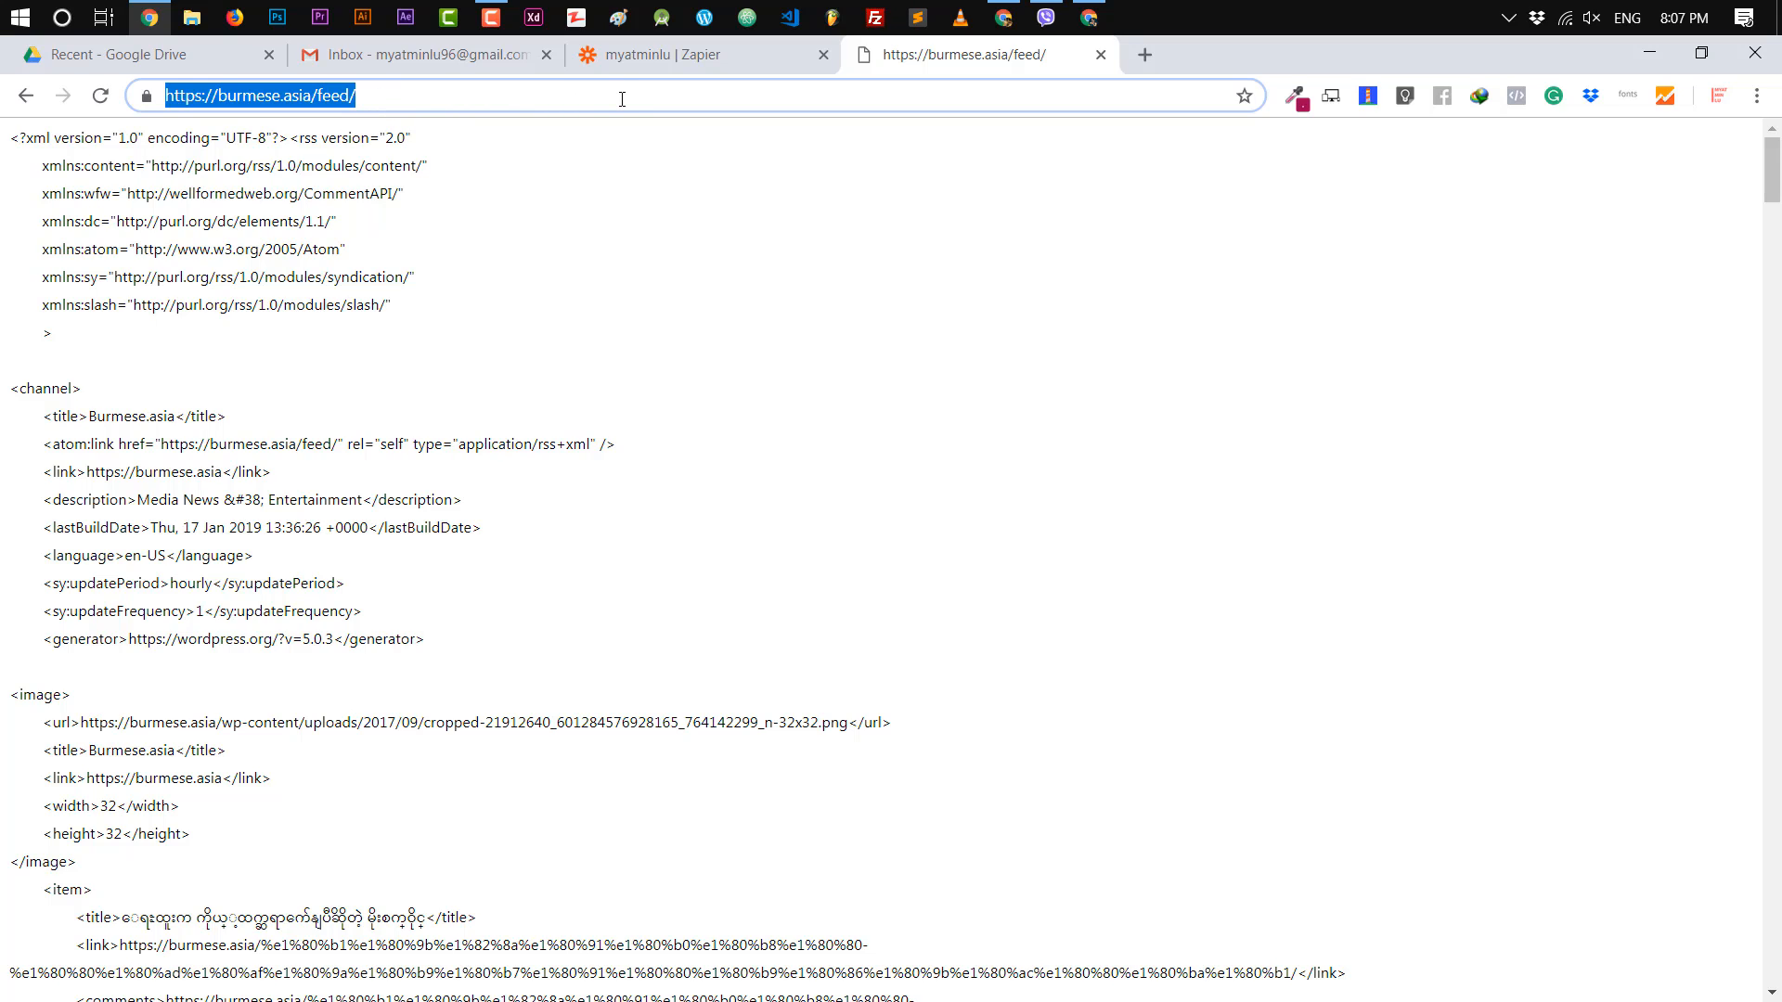
pyautogui.moveTo(647, 53)
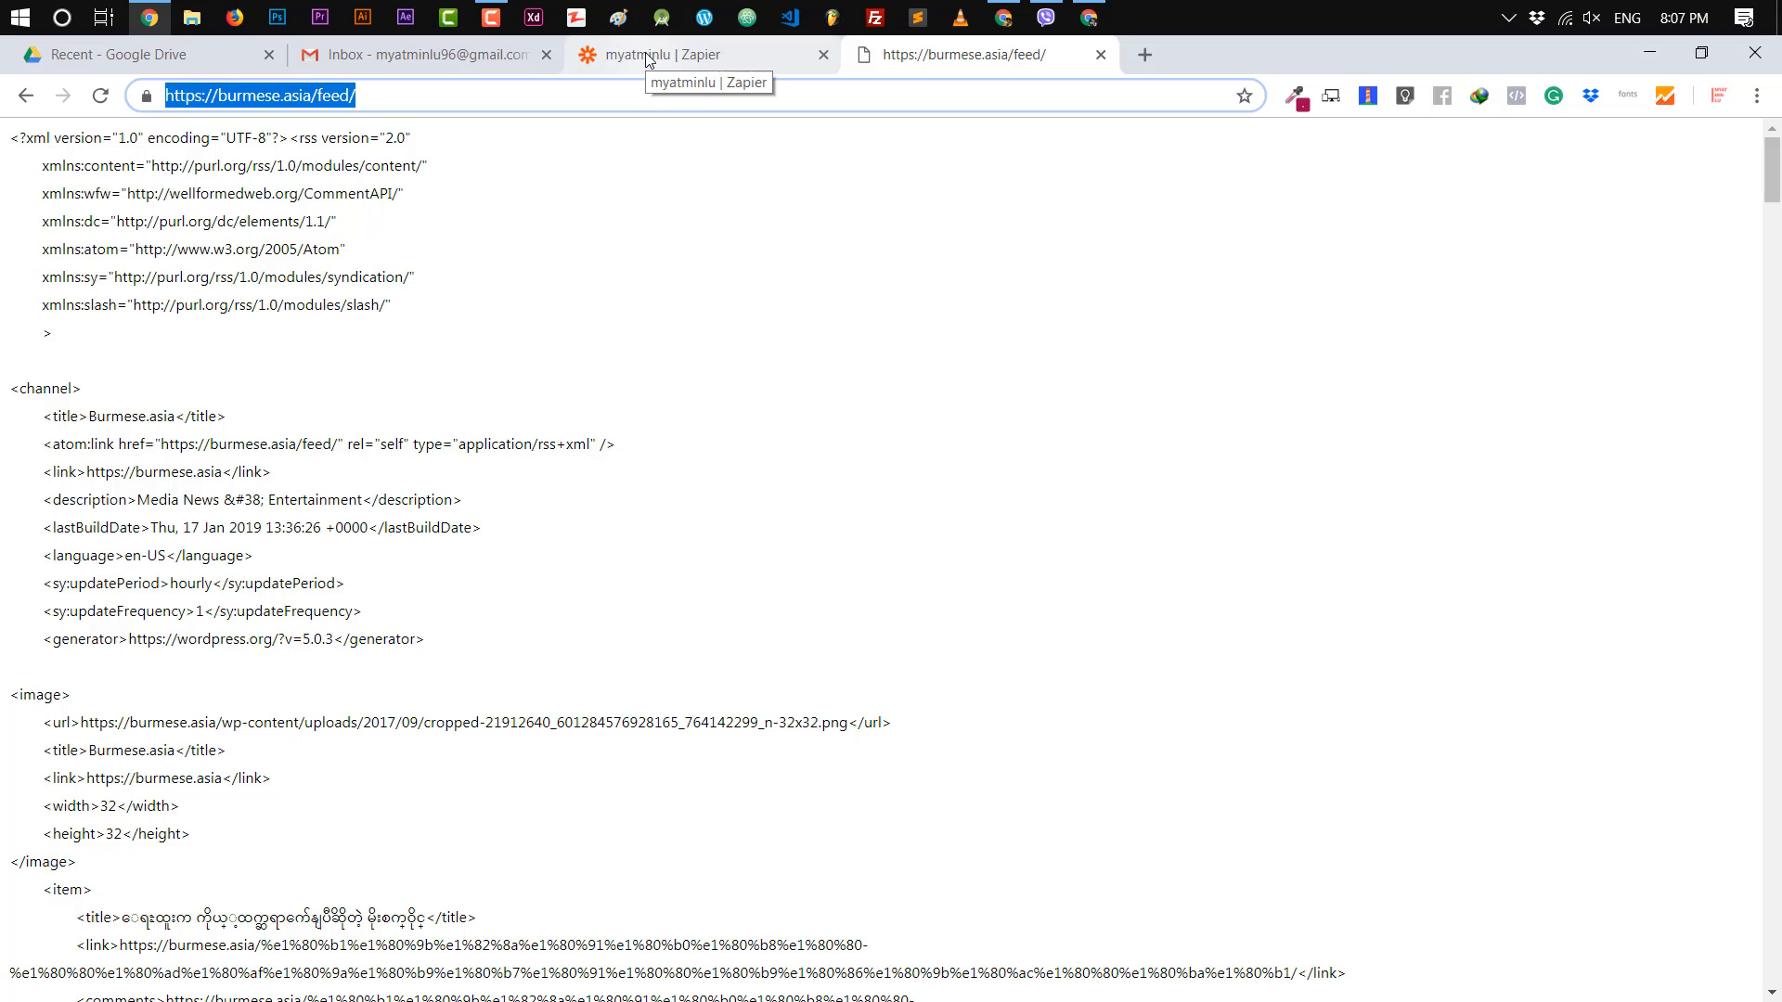
pyautogui.click(659, 54)
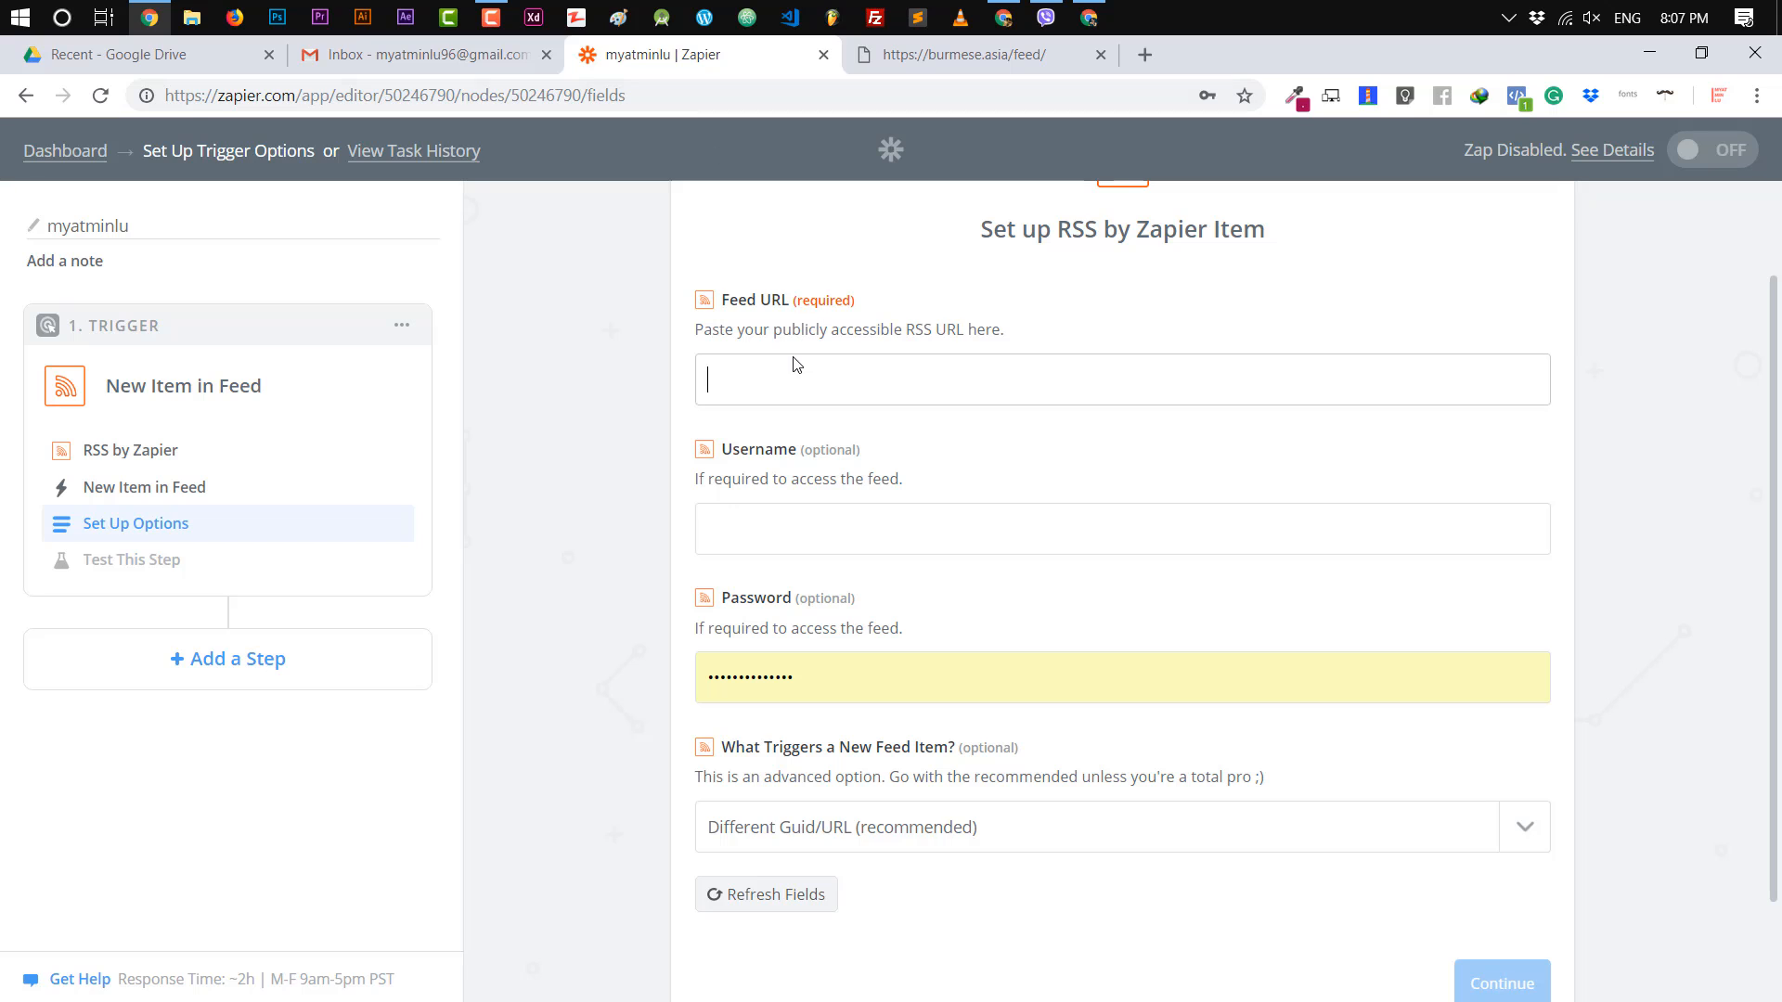
pyautogui.write('https://burmese.asia/feed/')
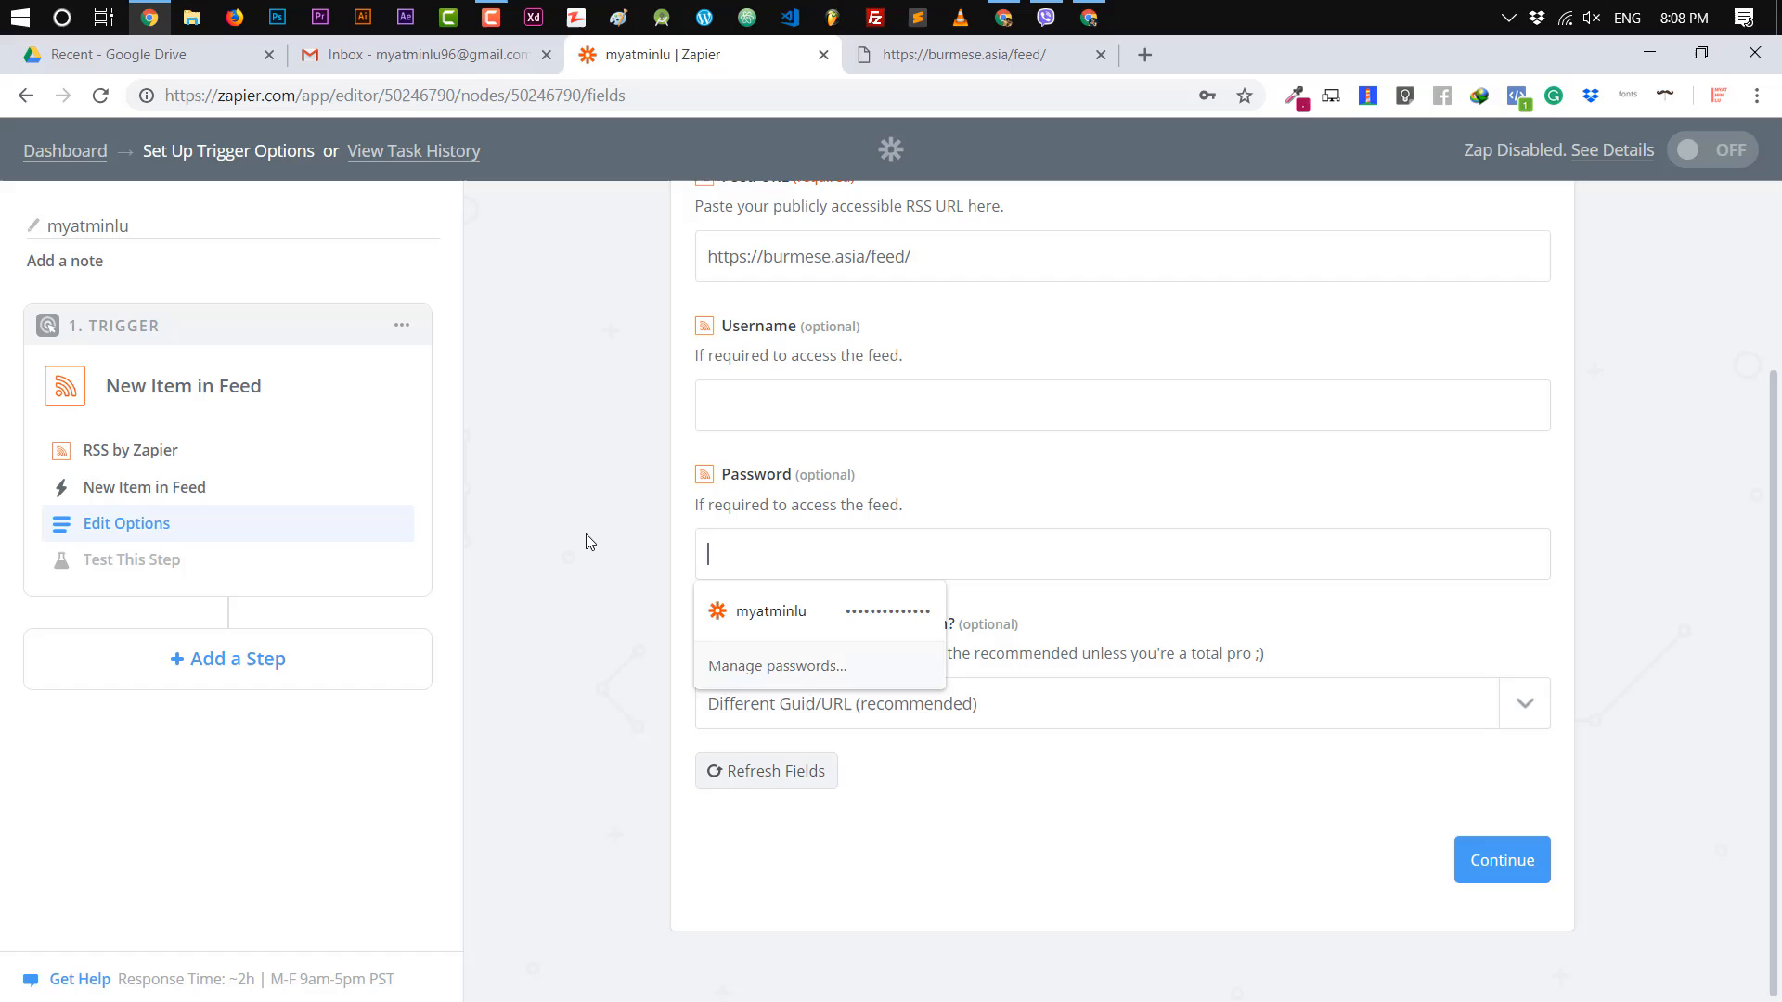
pyautogui.click(1500, 859)
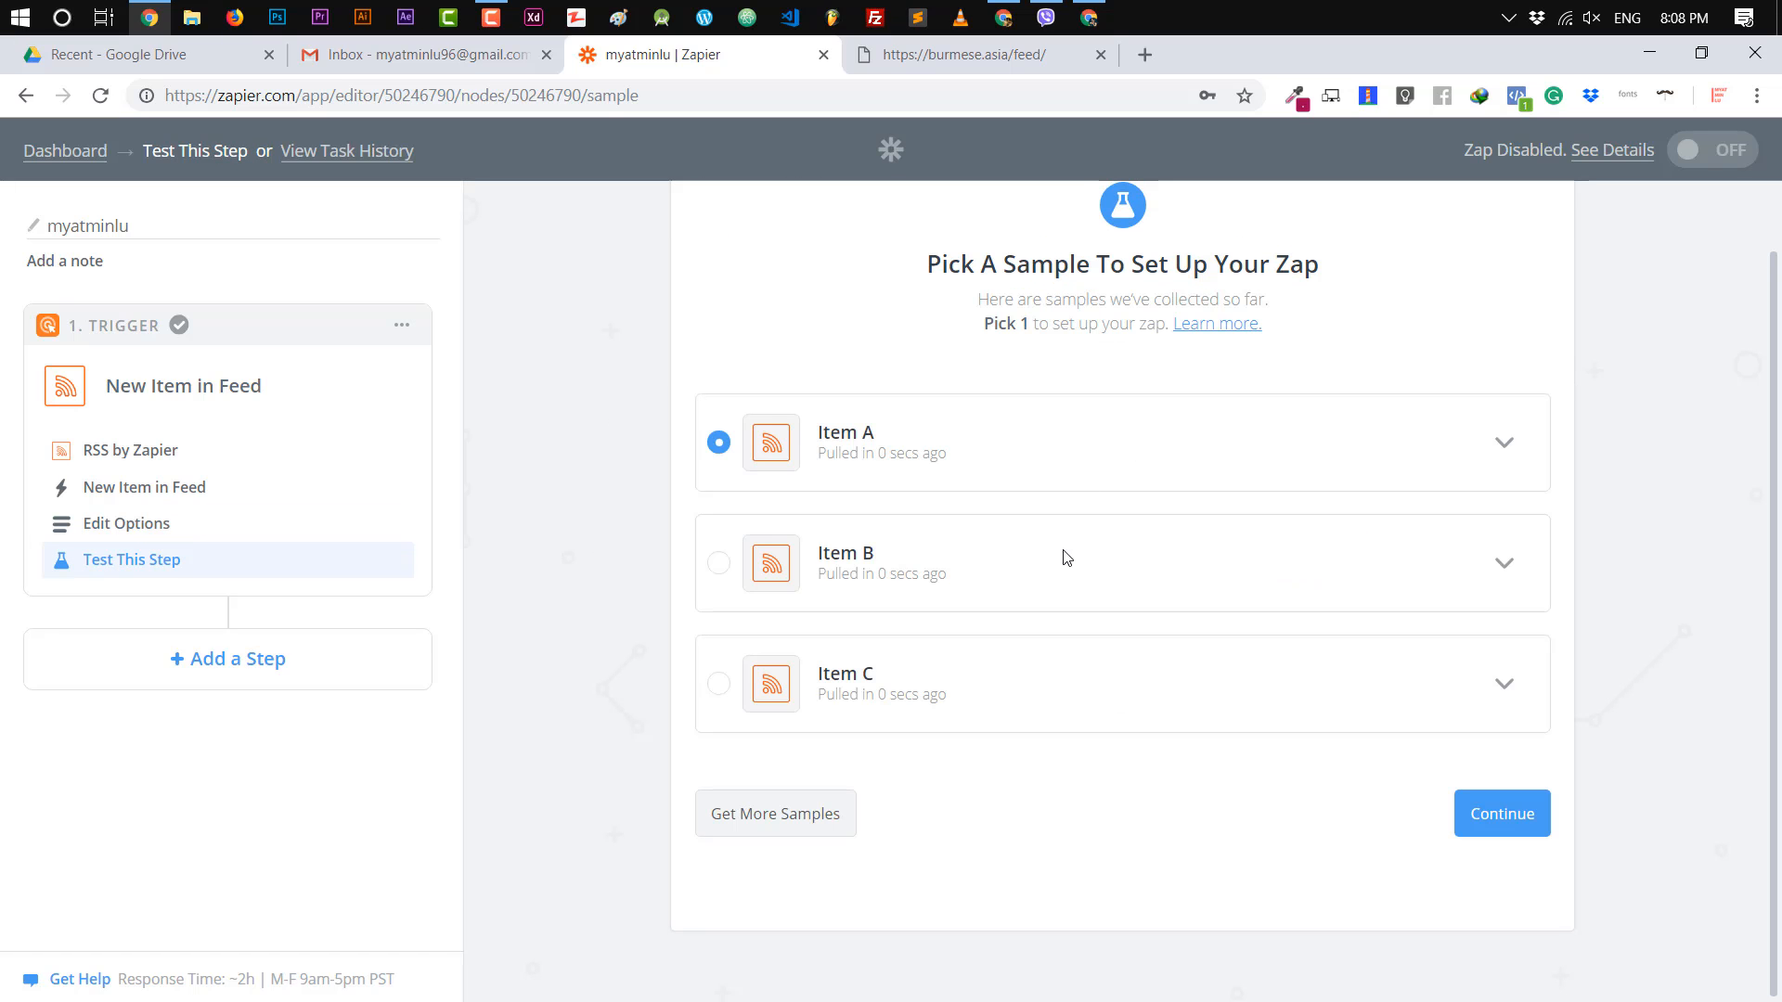
pyautogui.moveTo(1496, 447)
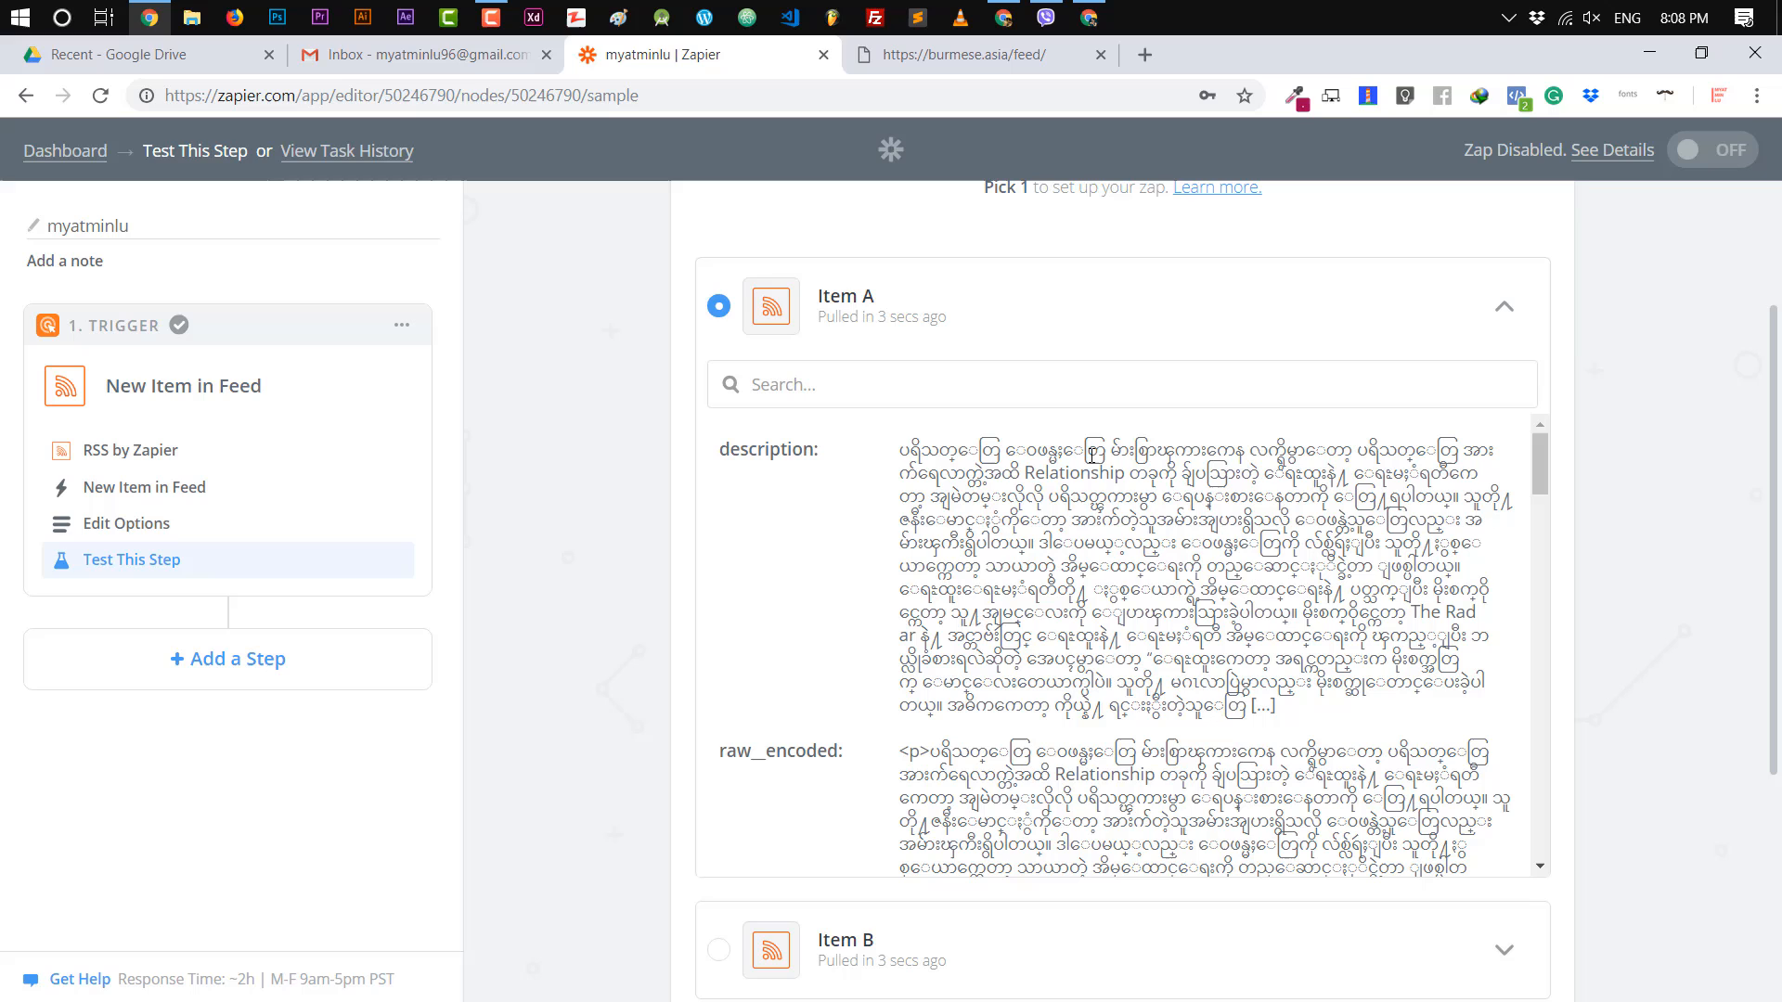
# Review sample Item A's fields and accept it to complete the RSS trigger.
pyautogui.doubleClick(1313, 449)
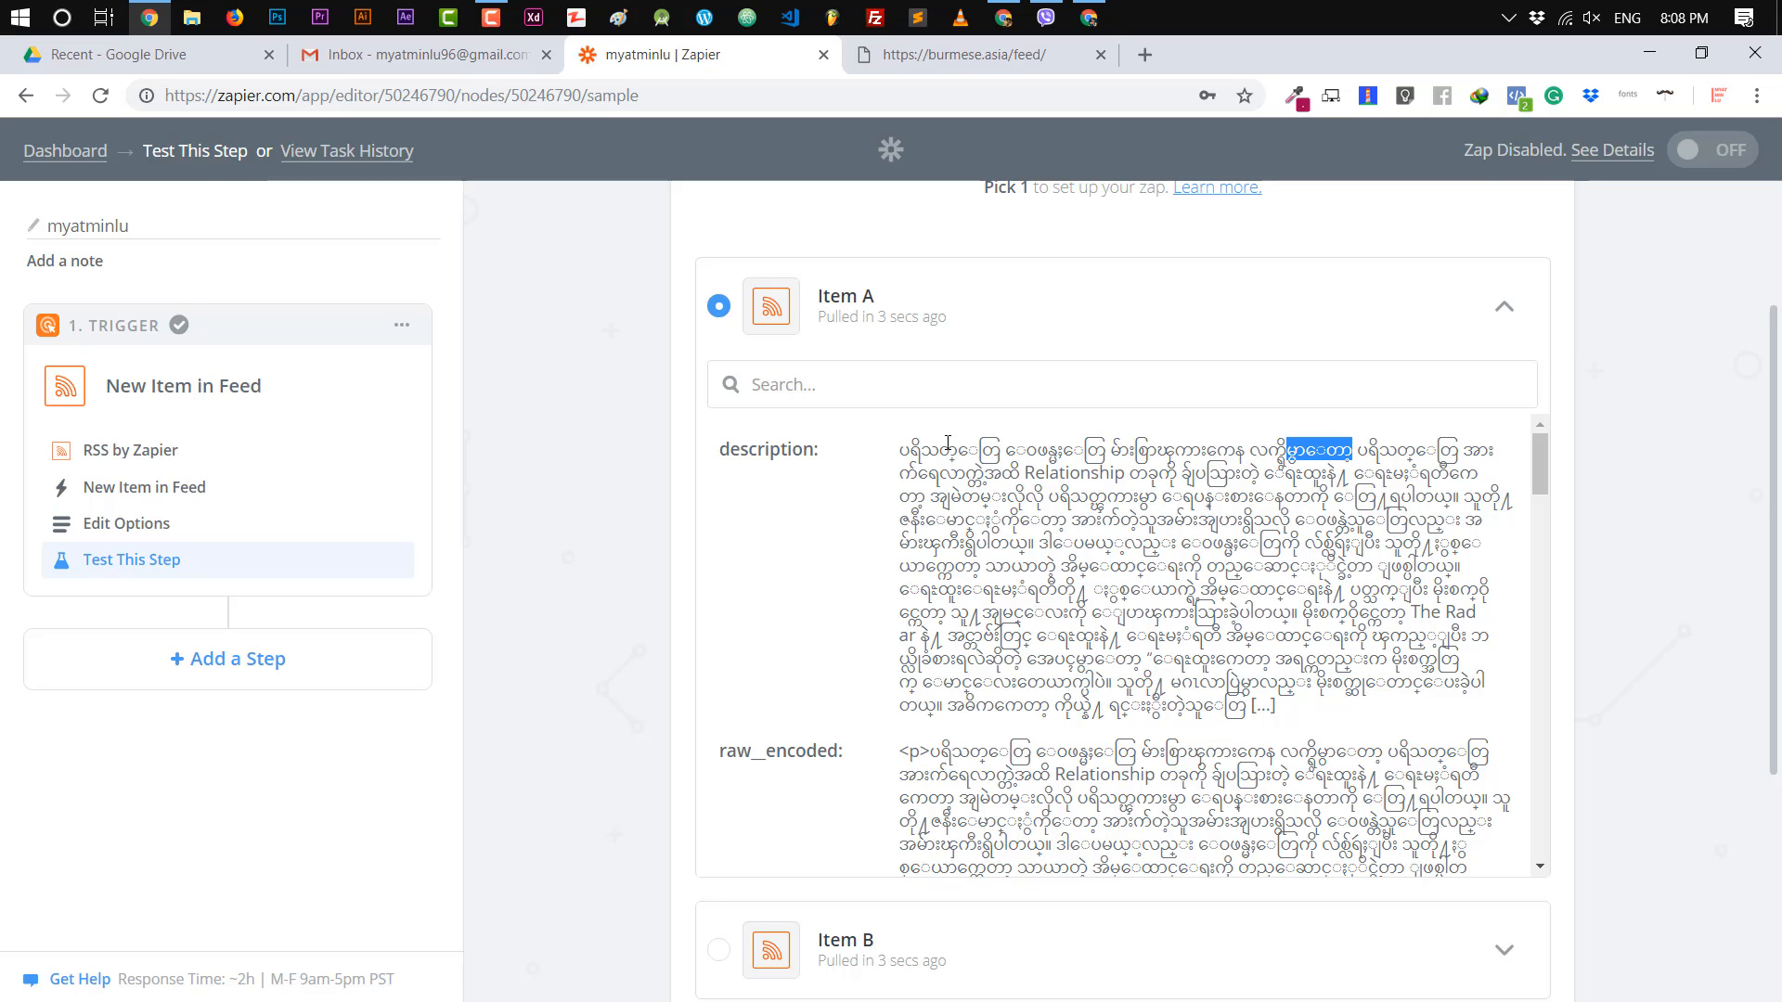
pyautogui.click(979, 54)
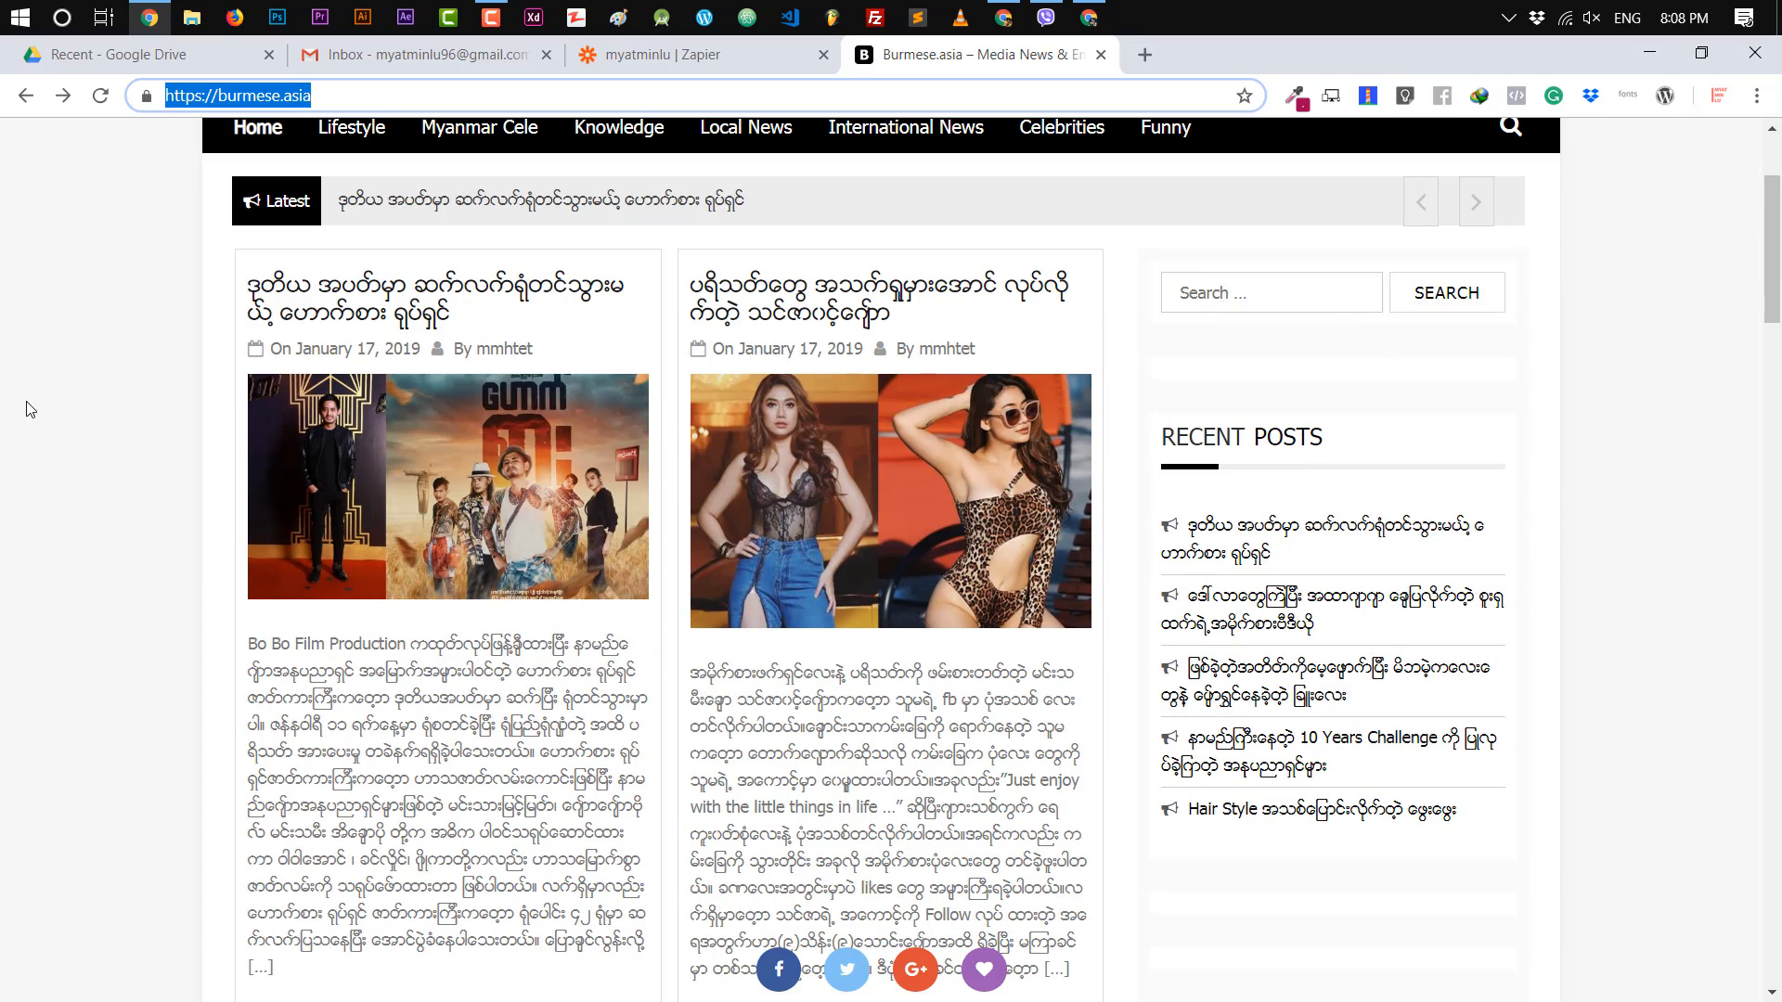
pyautogui.scroll(-3)
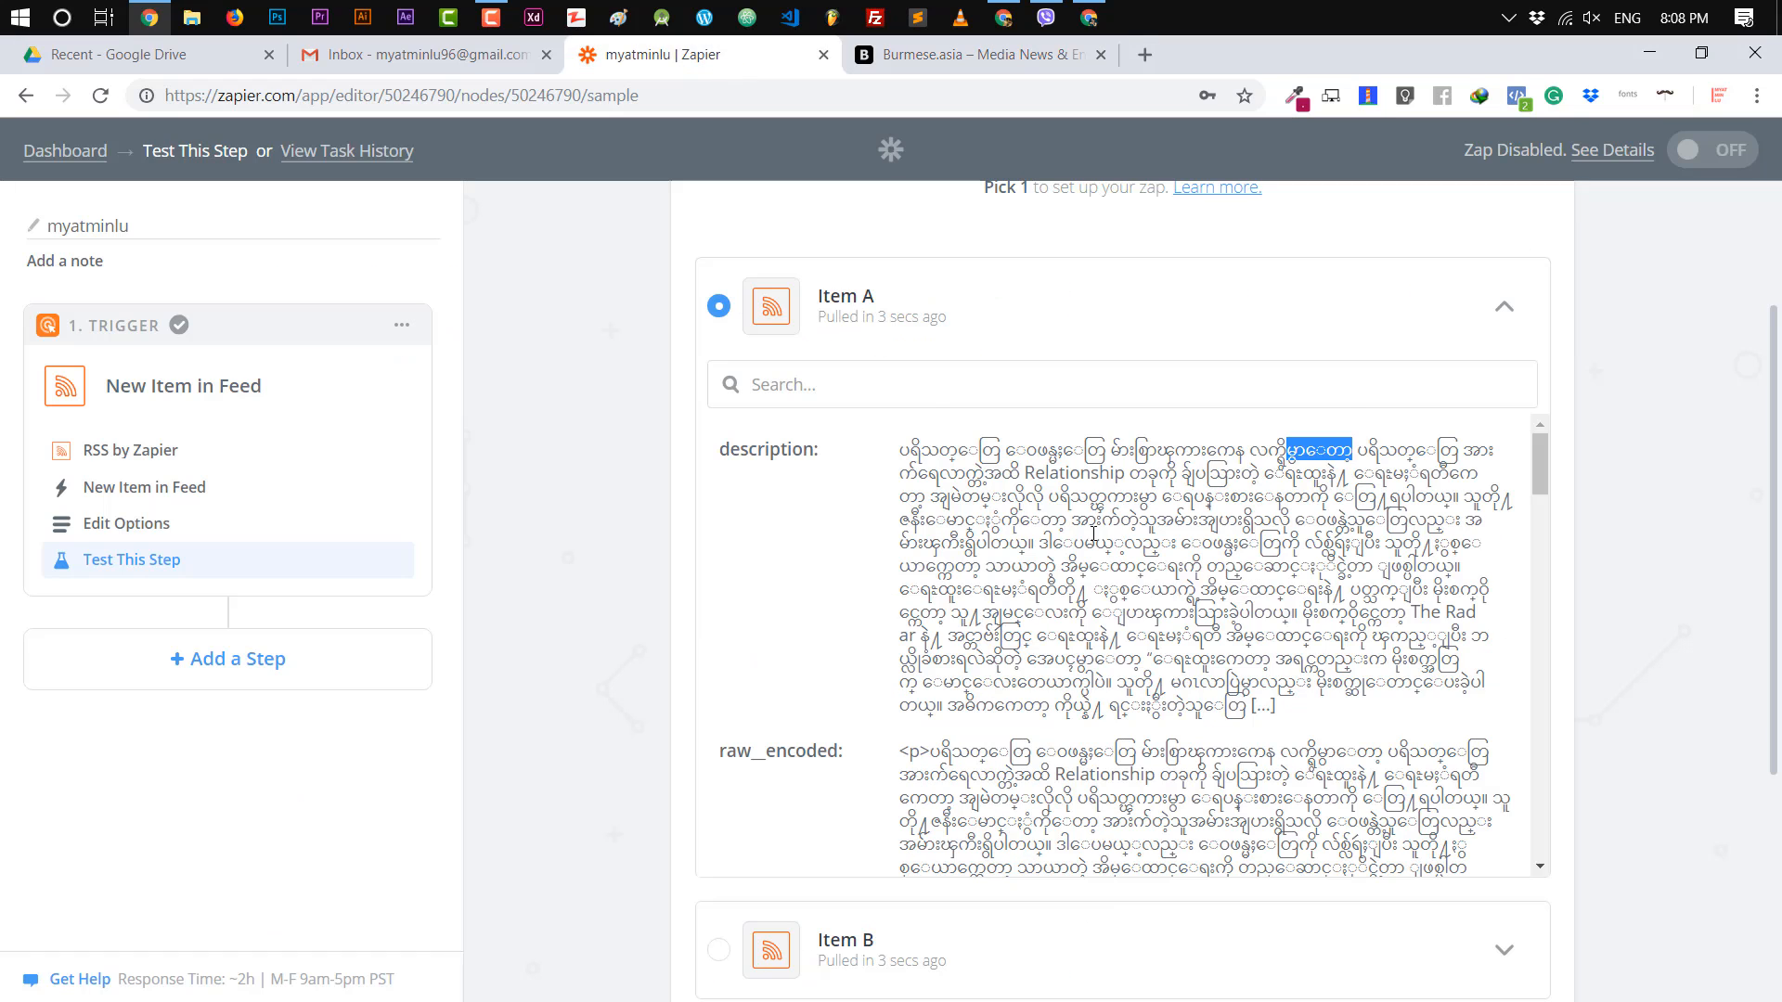
pyautogui.scroll(-3)
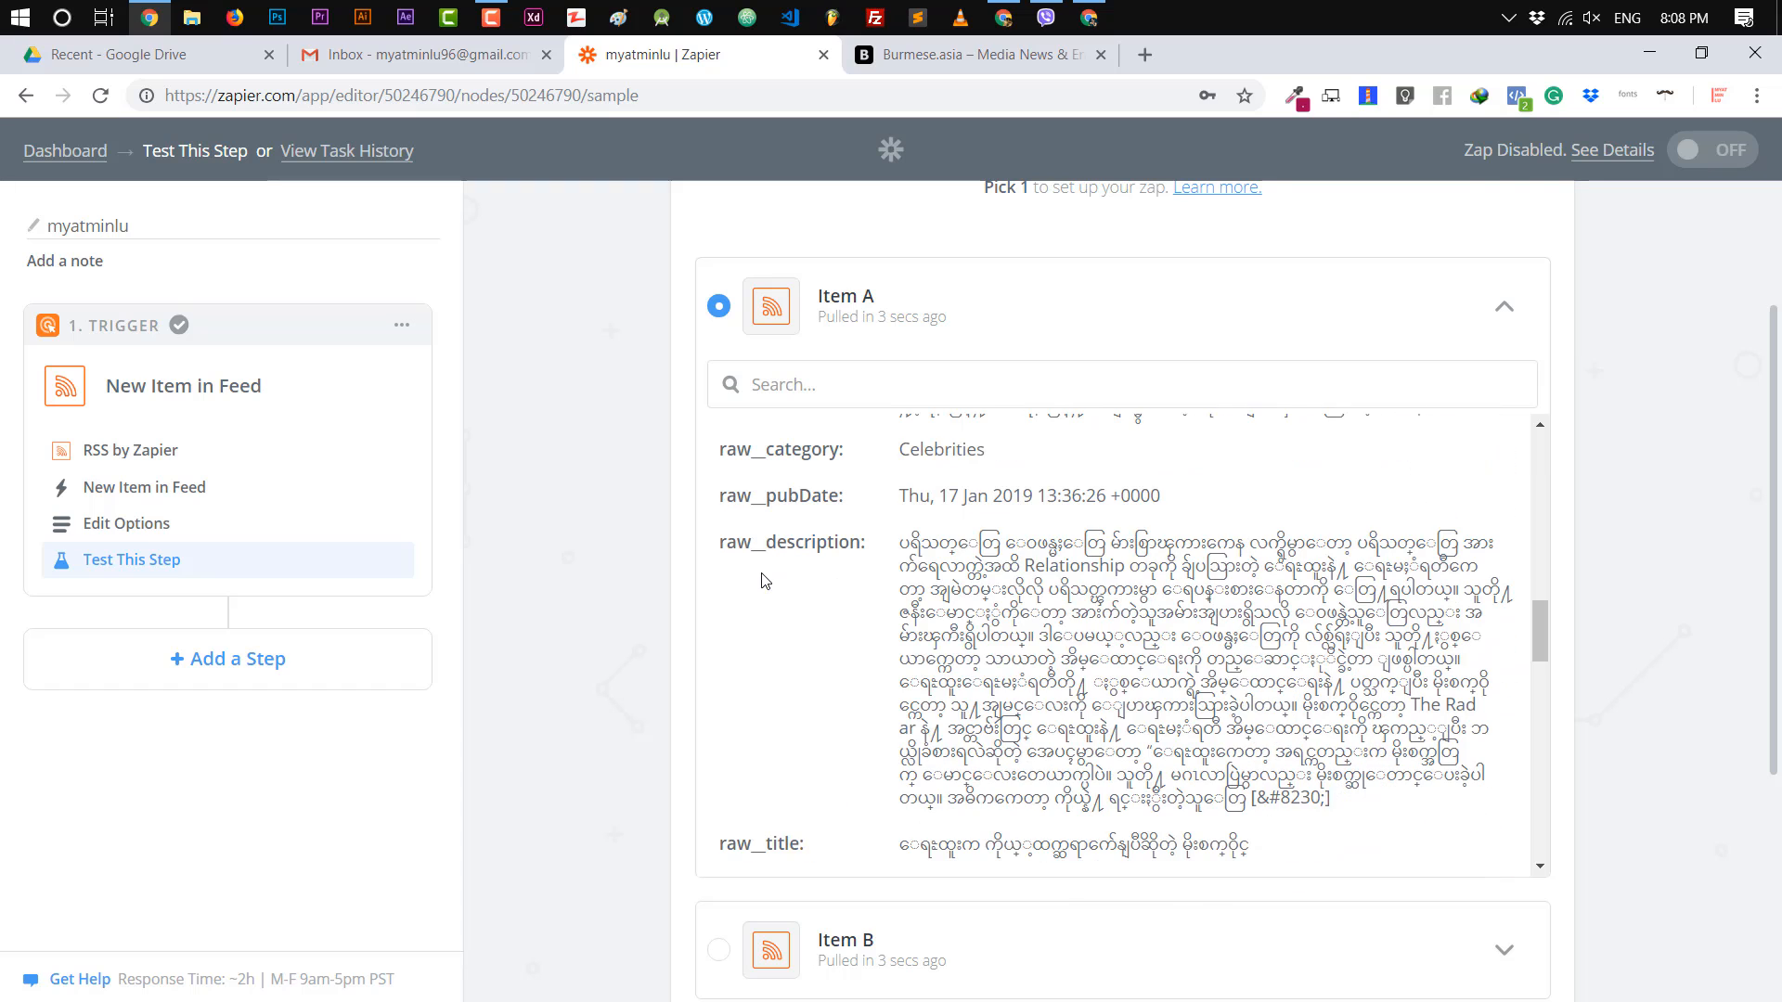
pyautogui.scroll(-3)
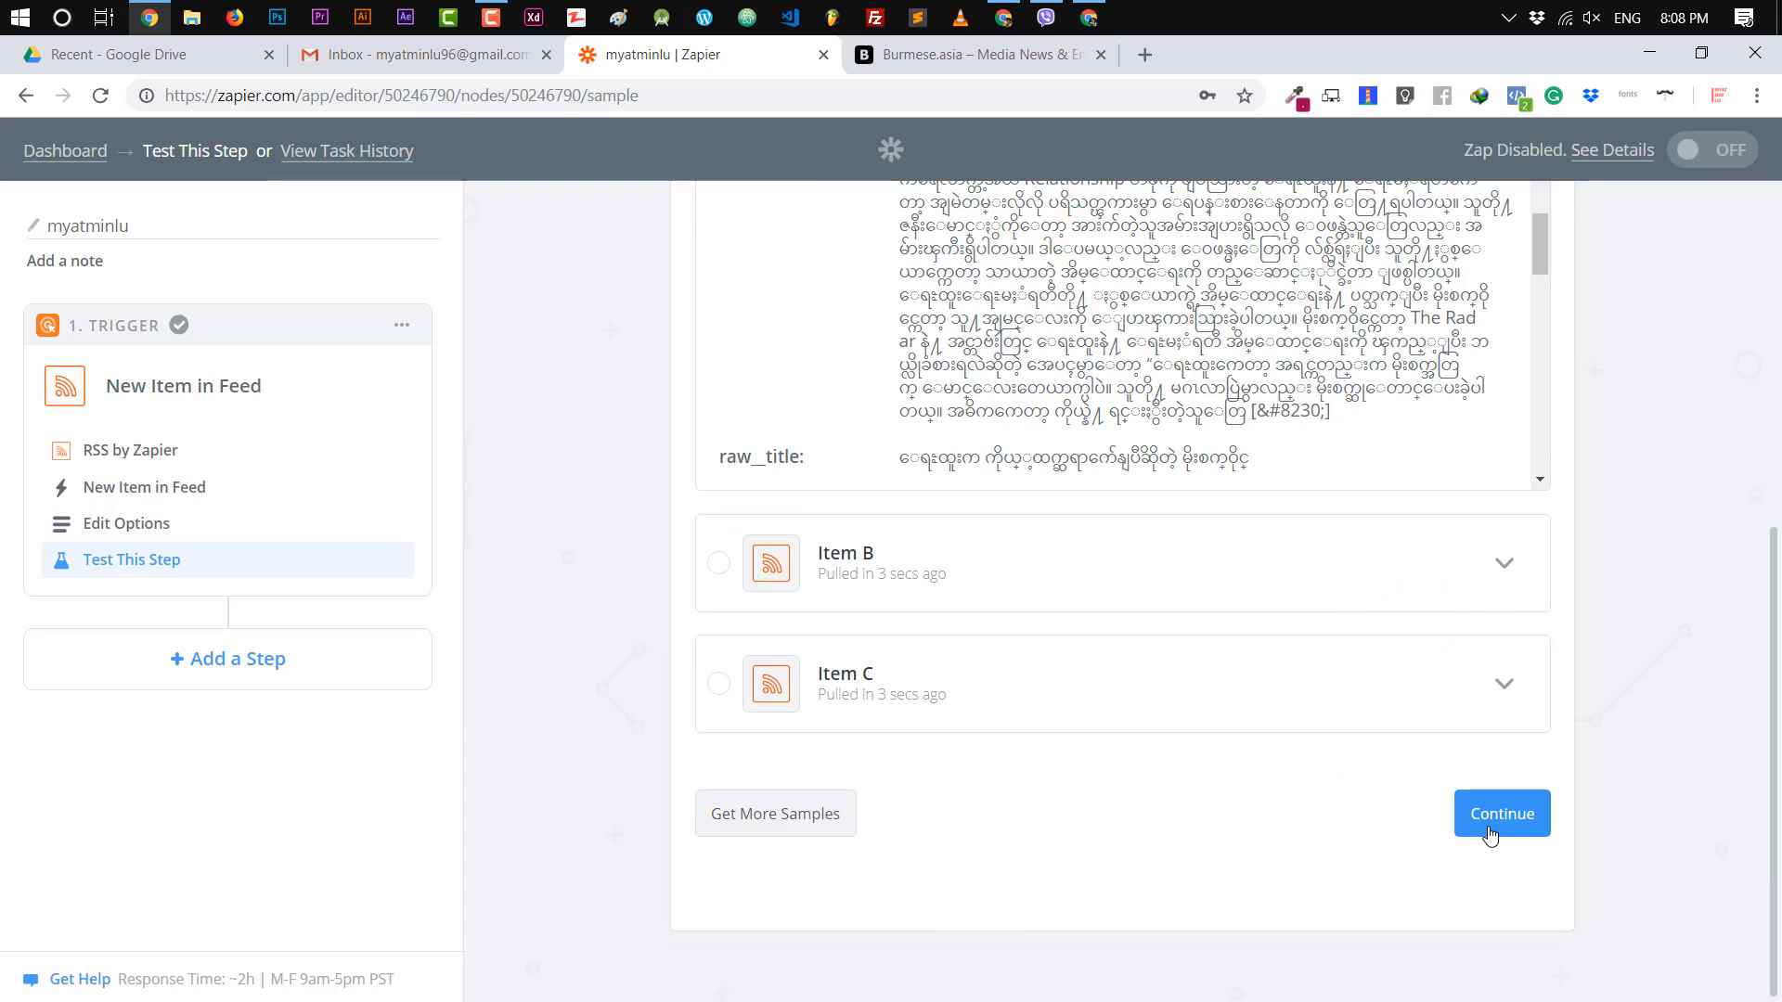
pyautogui.click(1500, 813)
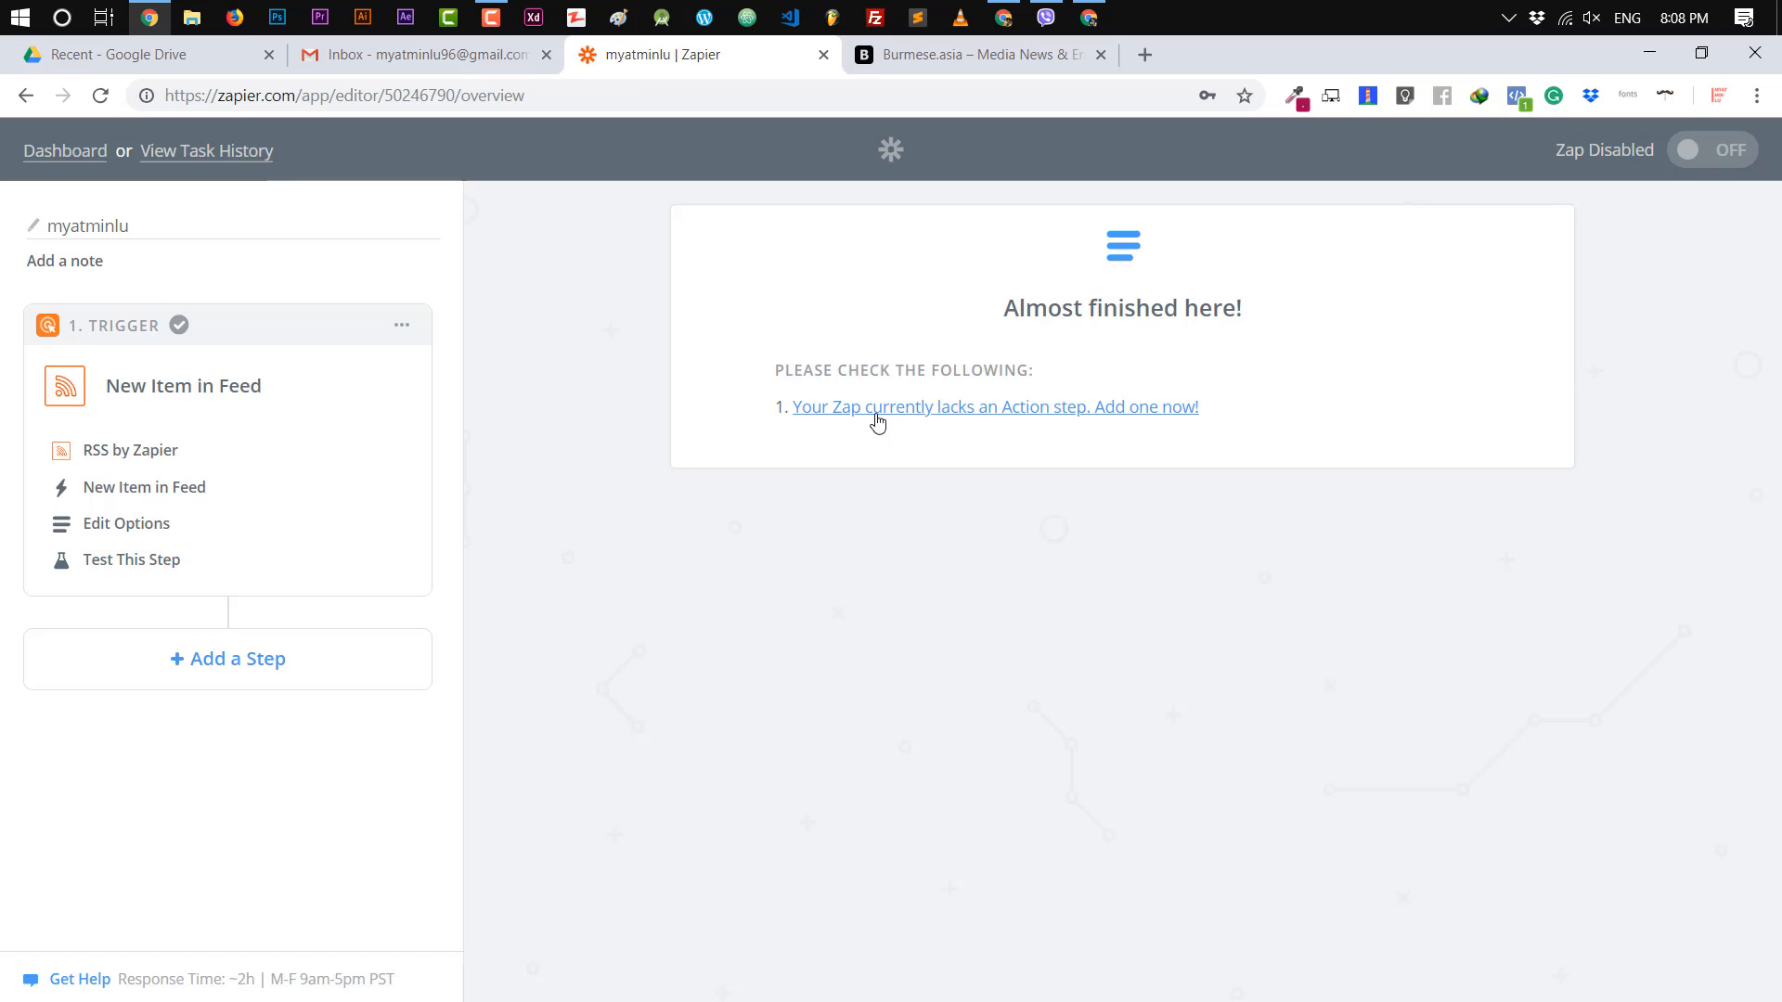
# Add an action step and choose WordPress Create Post as the action.
pyautogui.click(995, 406)
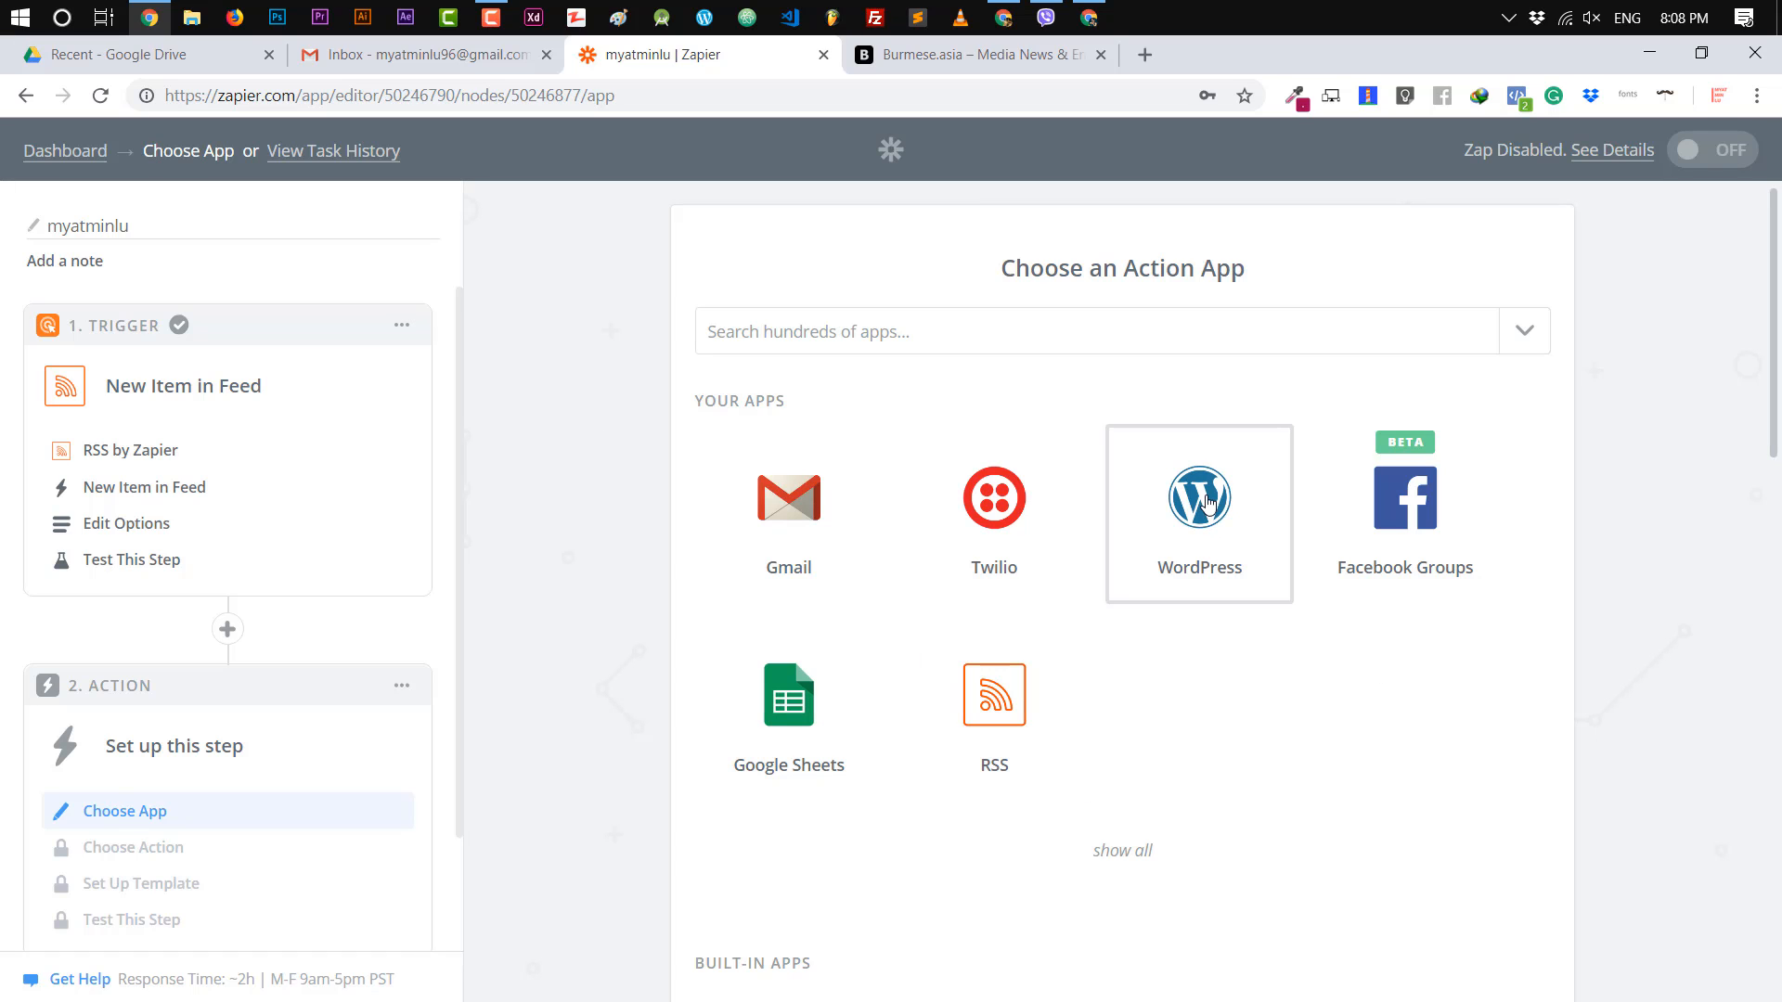
pyautogui.click(1198, 512)
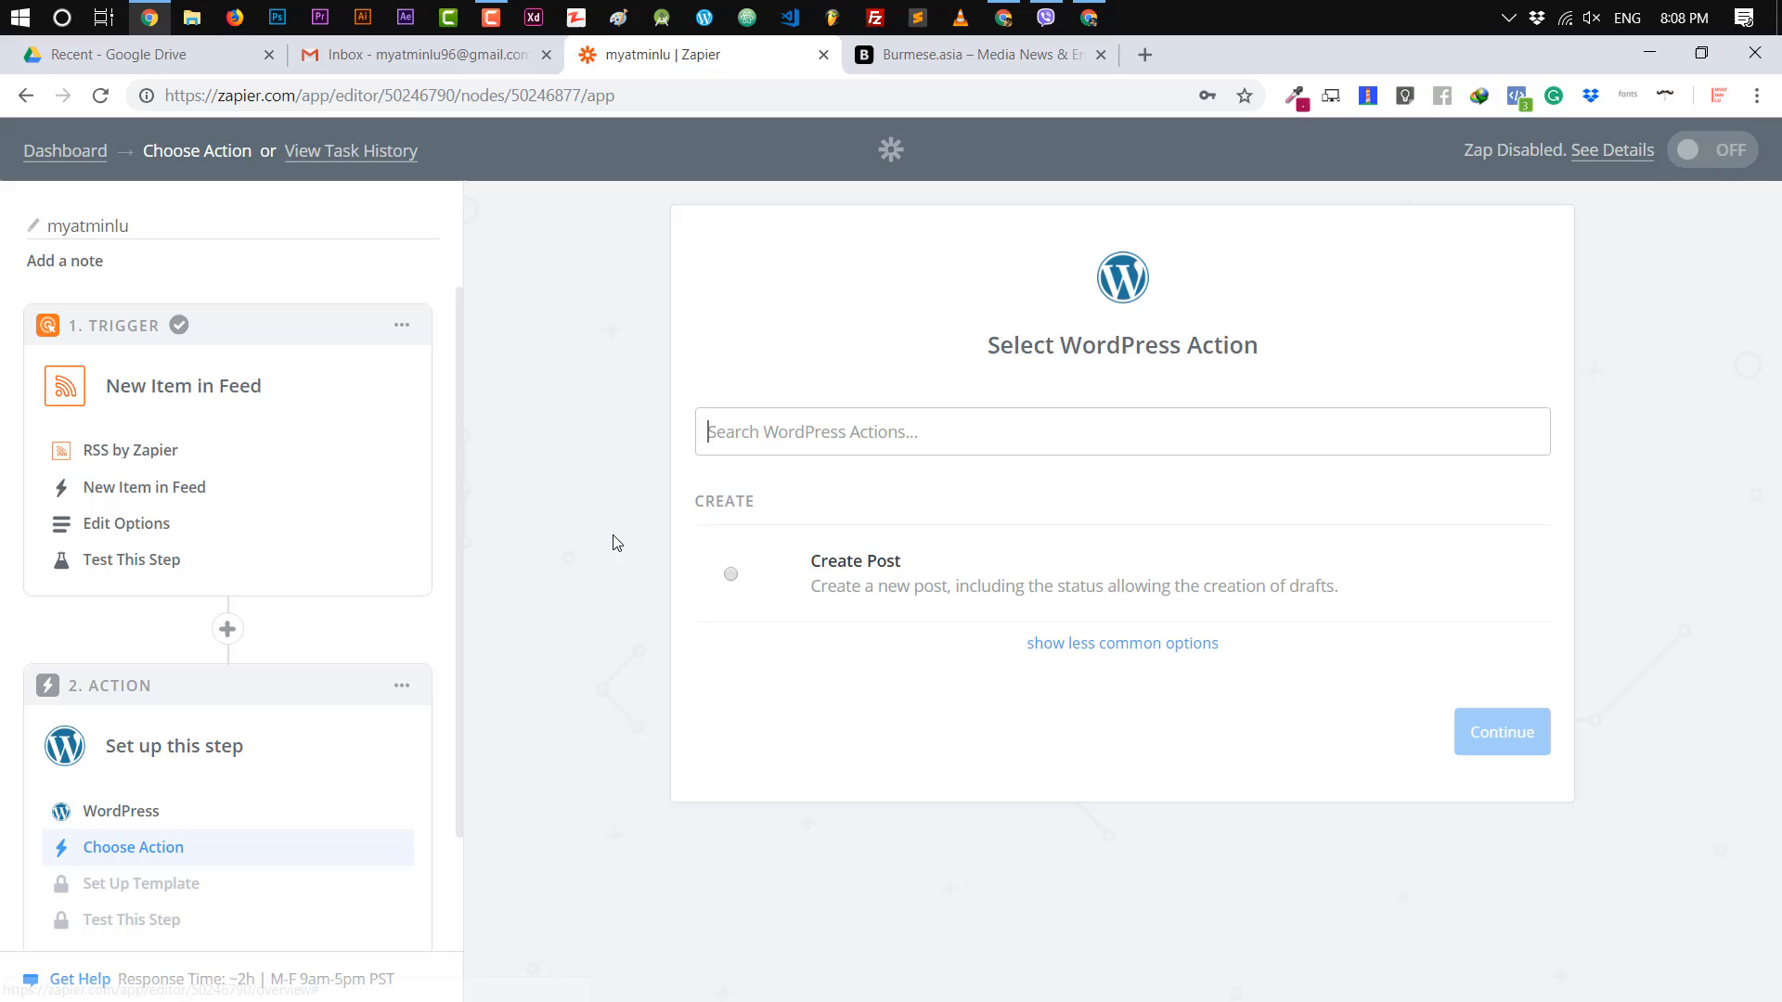
pyautogui.click(731, 574)
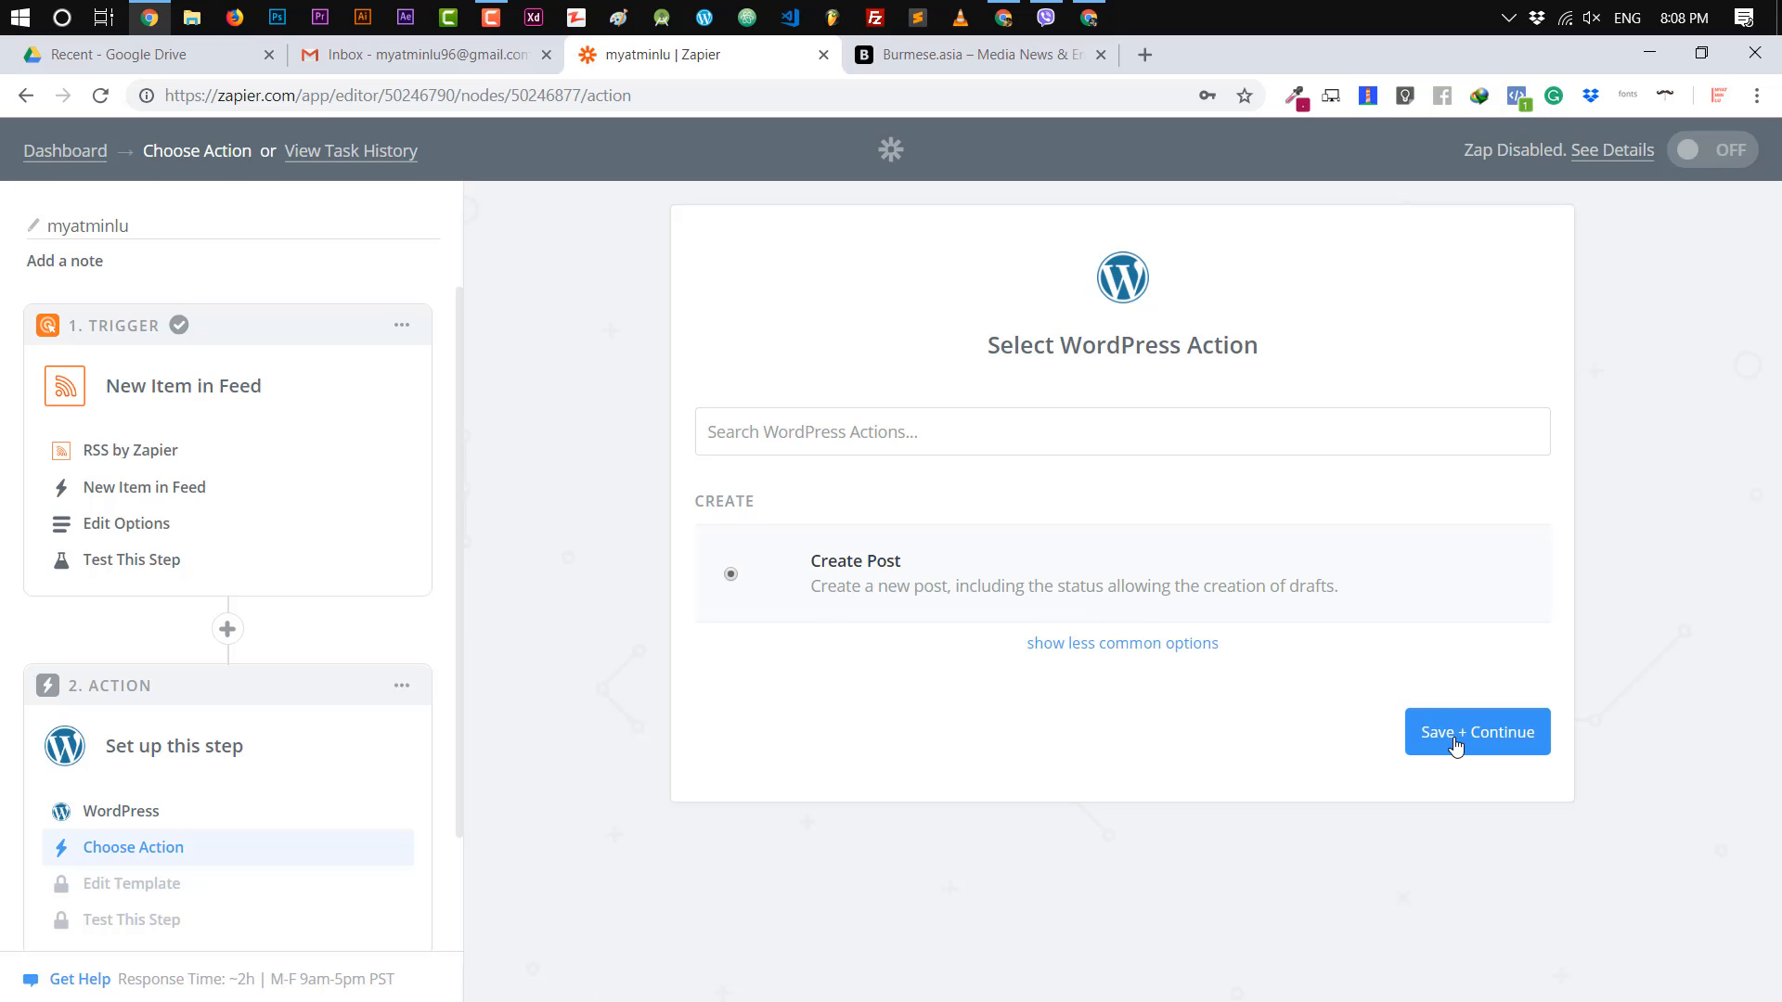
pyautogui.click(1475, 731)
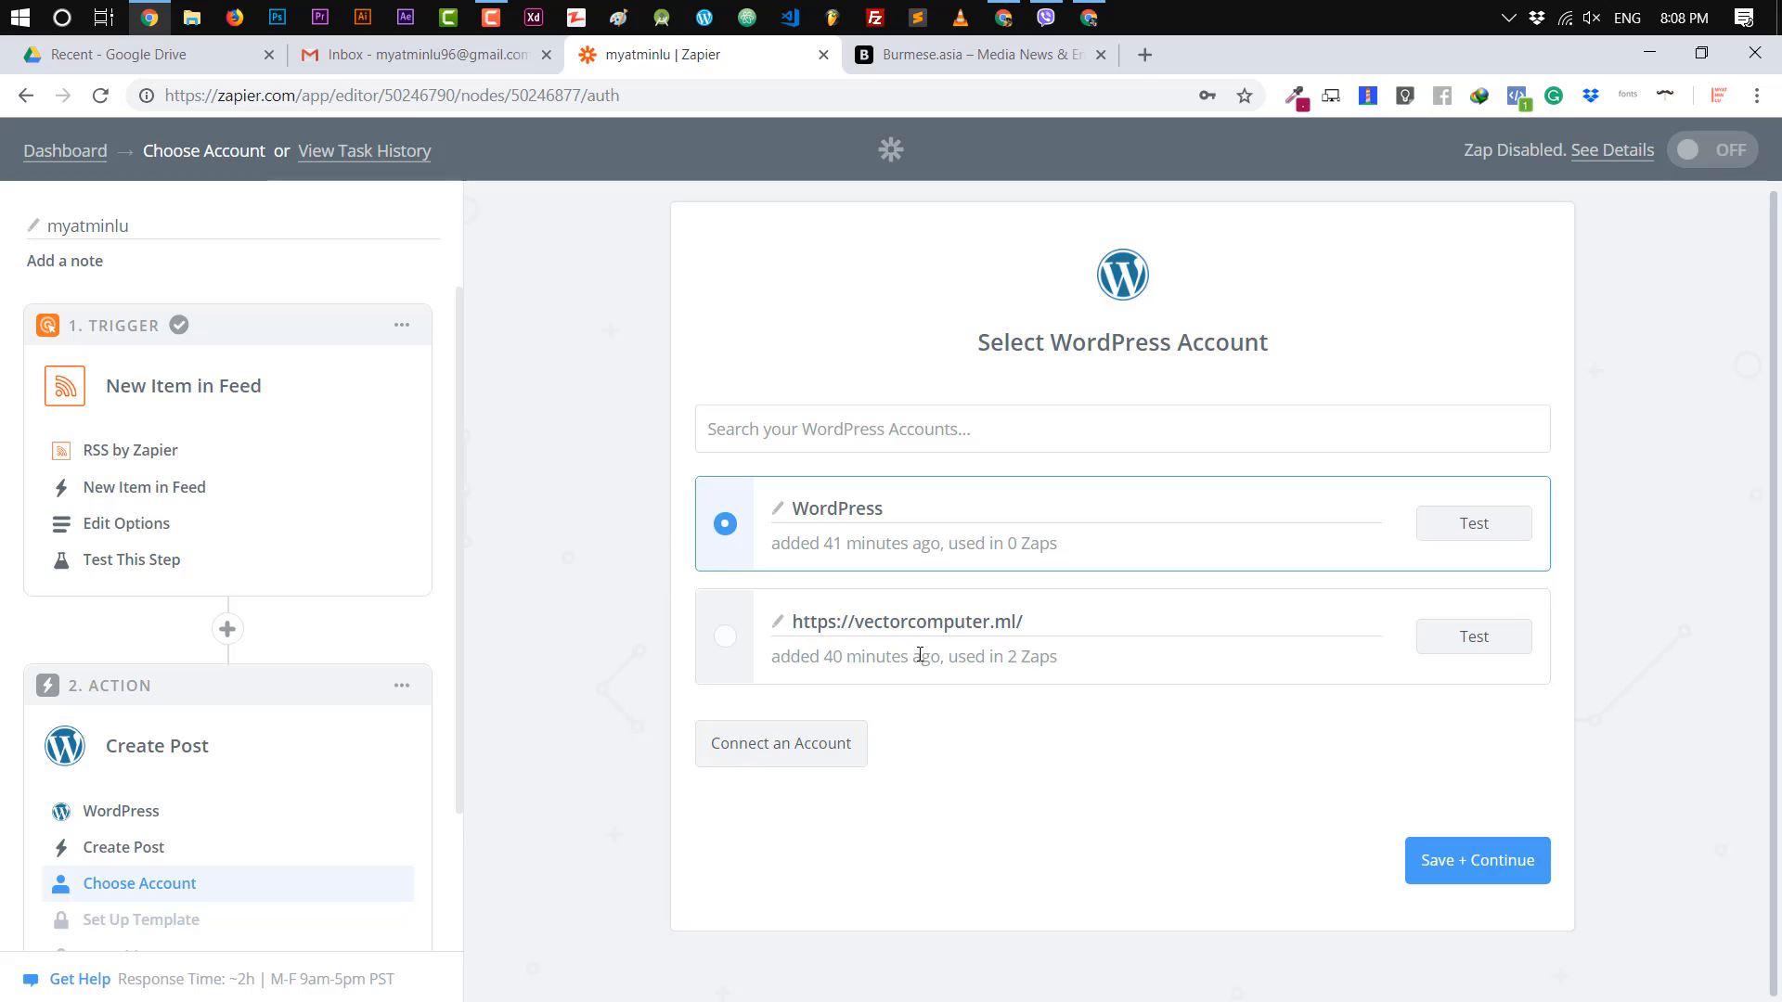
# Connect the action to the vectorcomputer.ml WordPress account and continue.
pyautogui.click(725, 634)
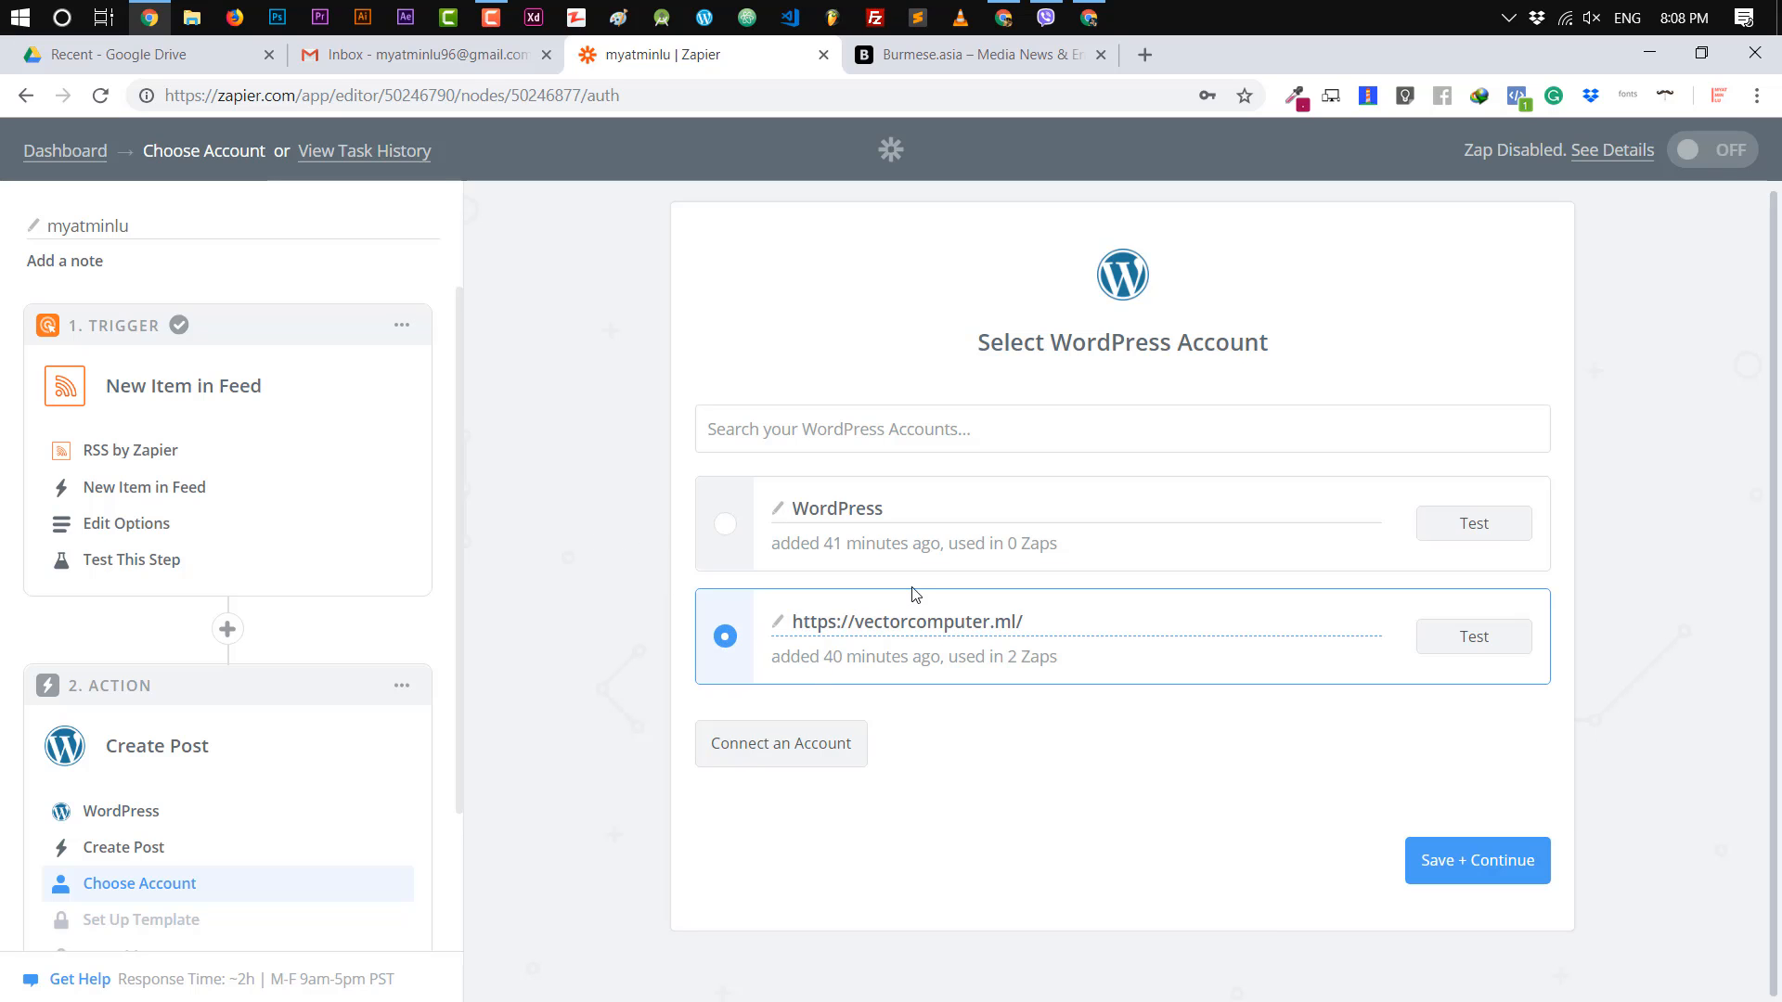
pyautogui.moveTo(1478, 860)
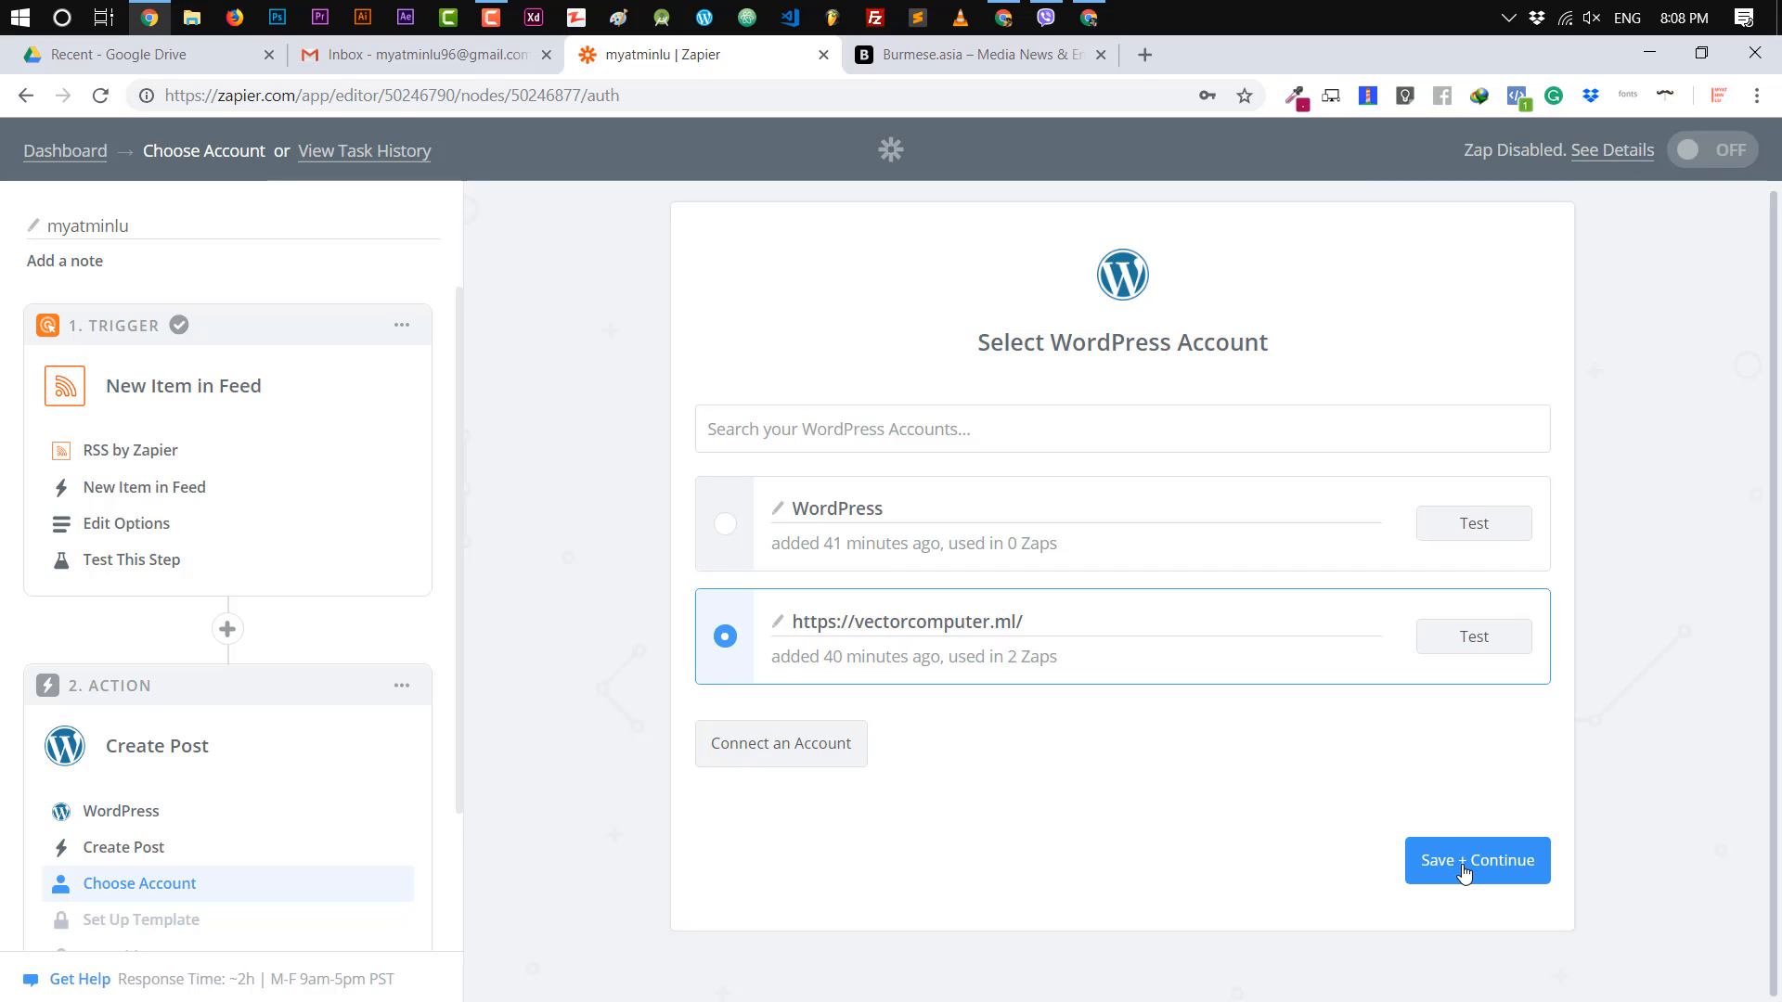
pyautogui.click(1476, 859)
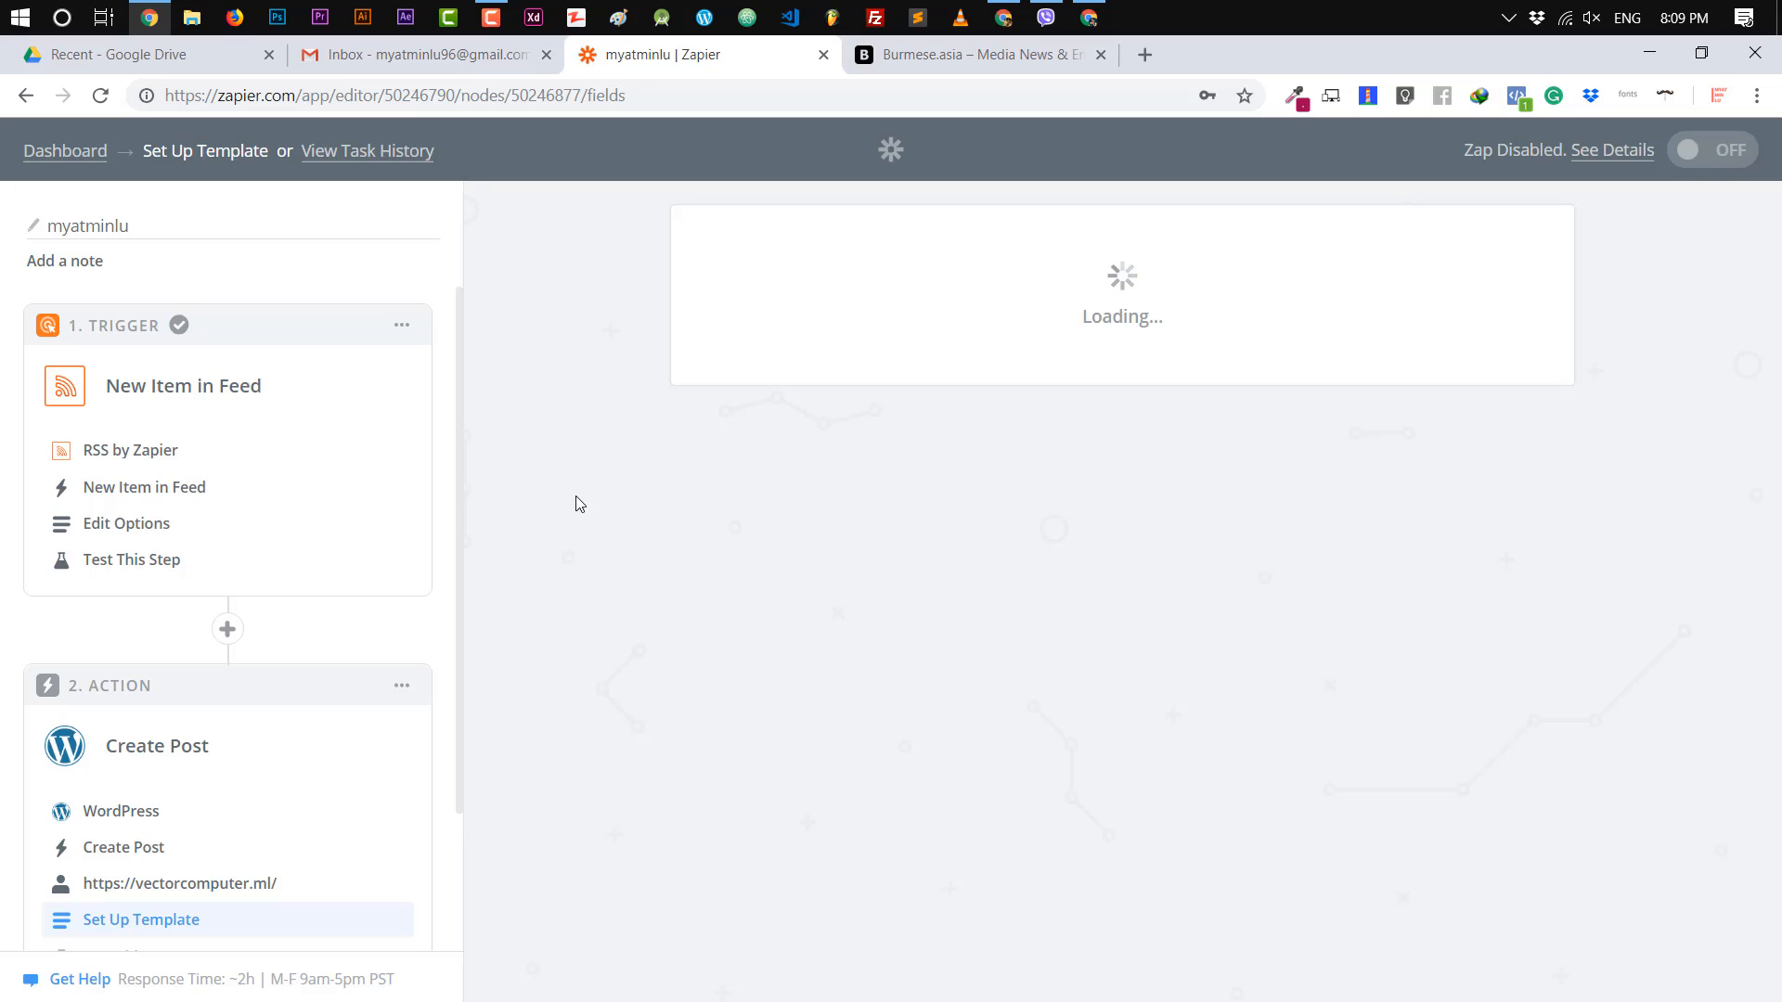
# Map the post Title field to the RSS Step 1 item title in the WordPress template.
pyautogui.scroll(-3)
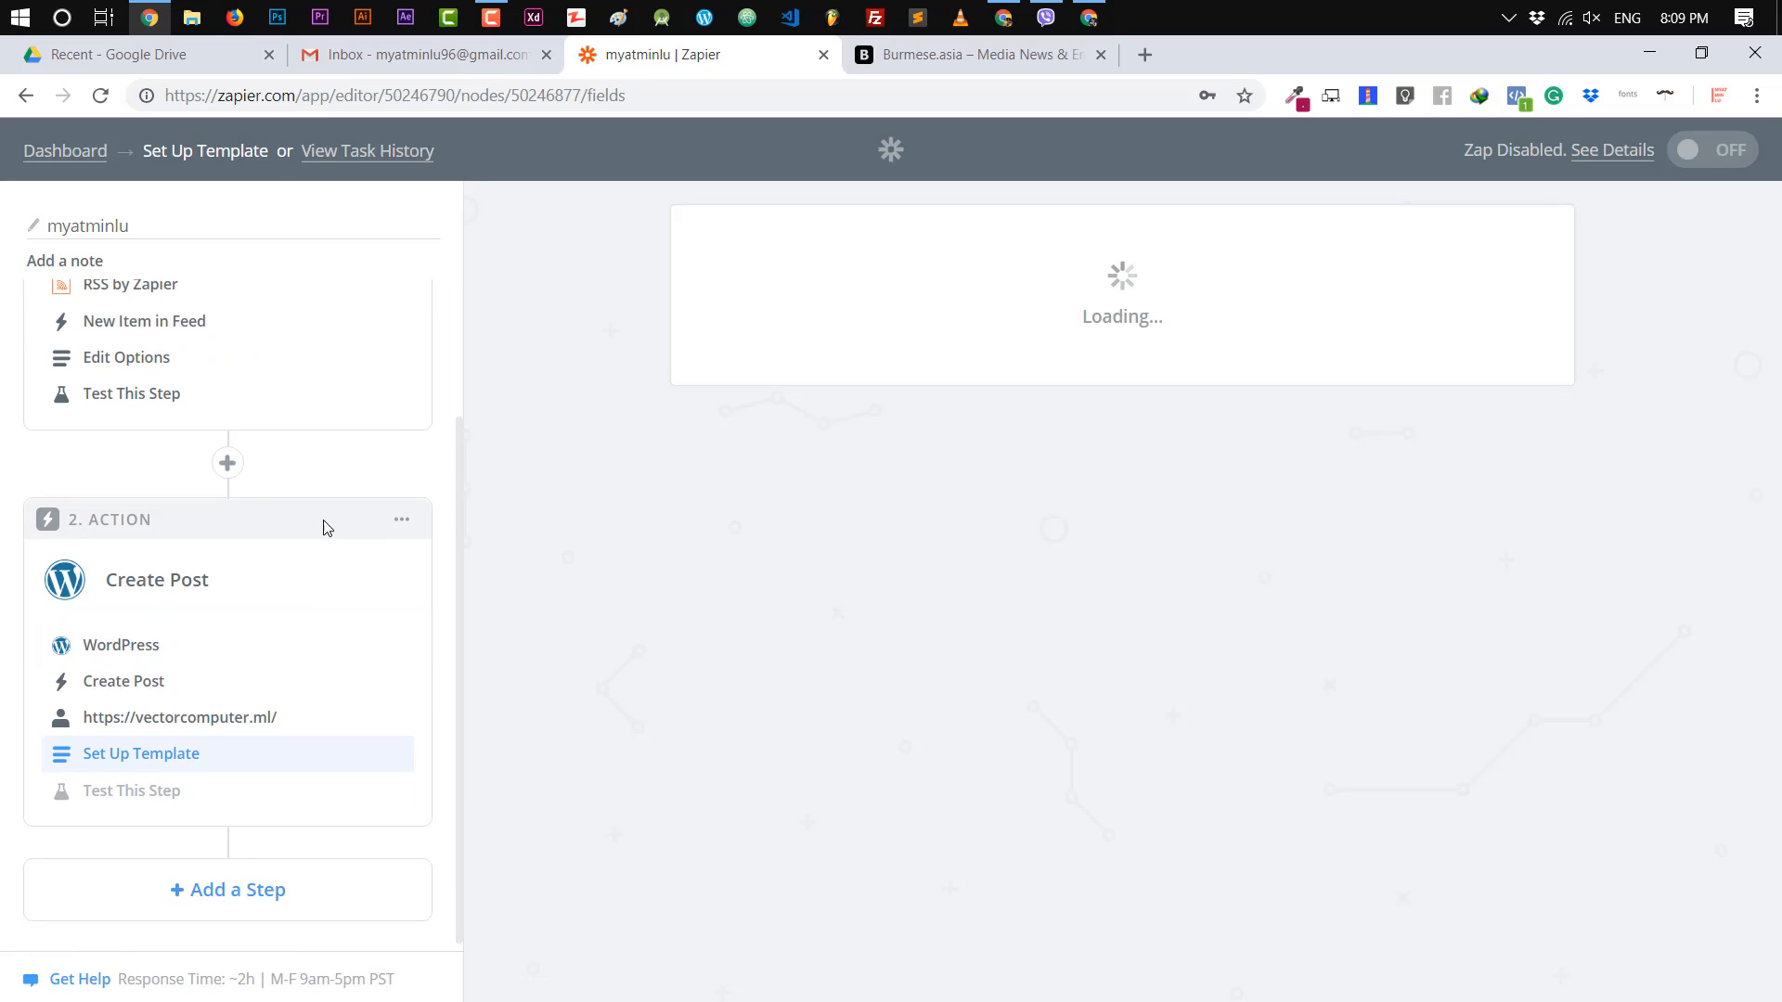
pyautogui.moveTo(651, 442)
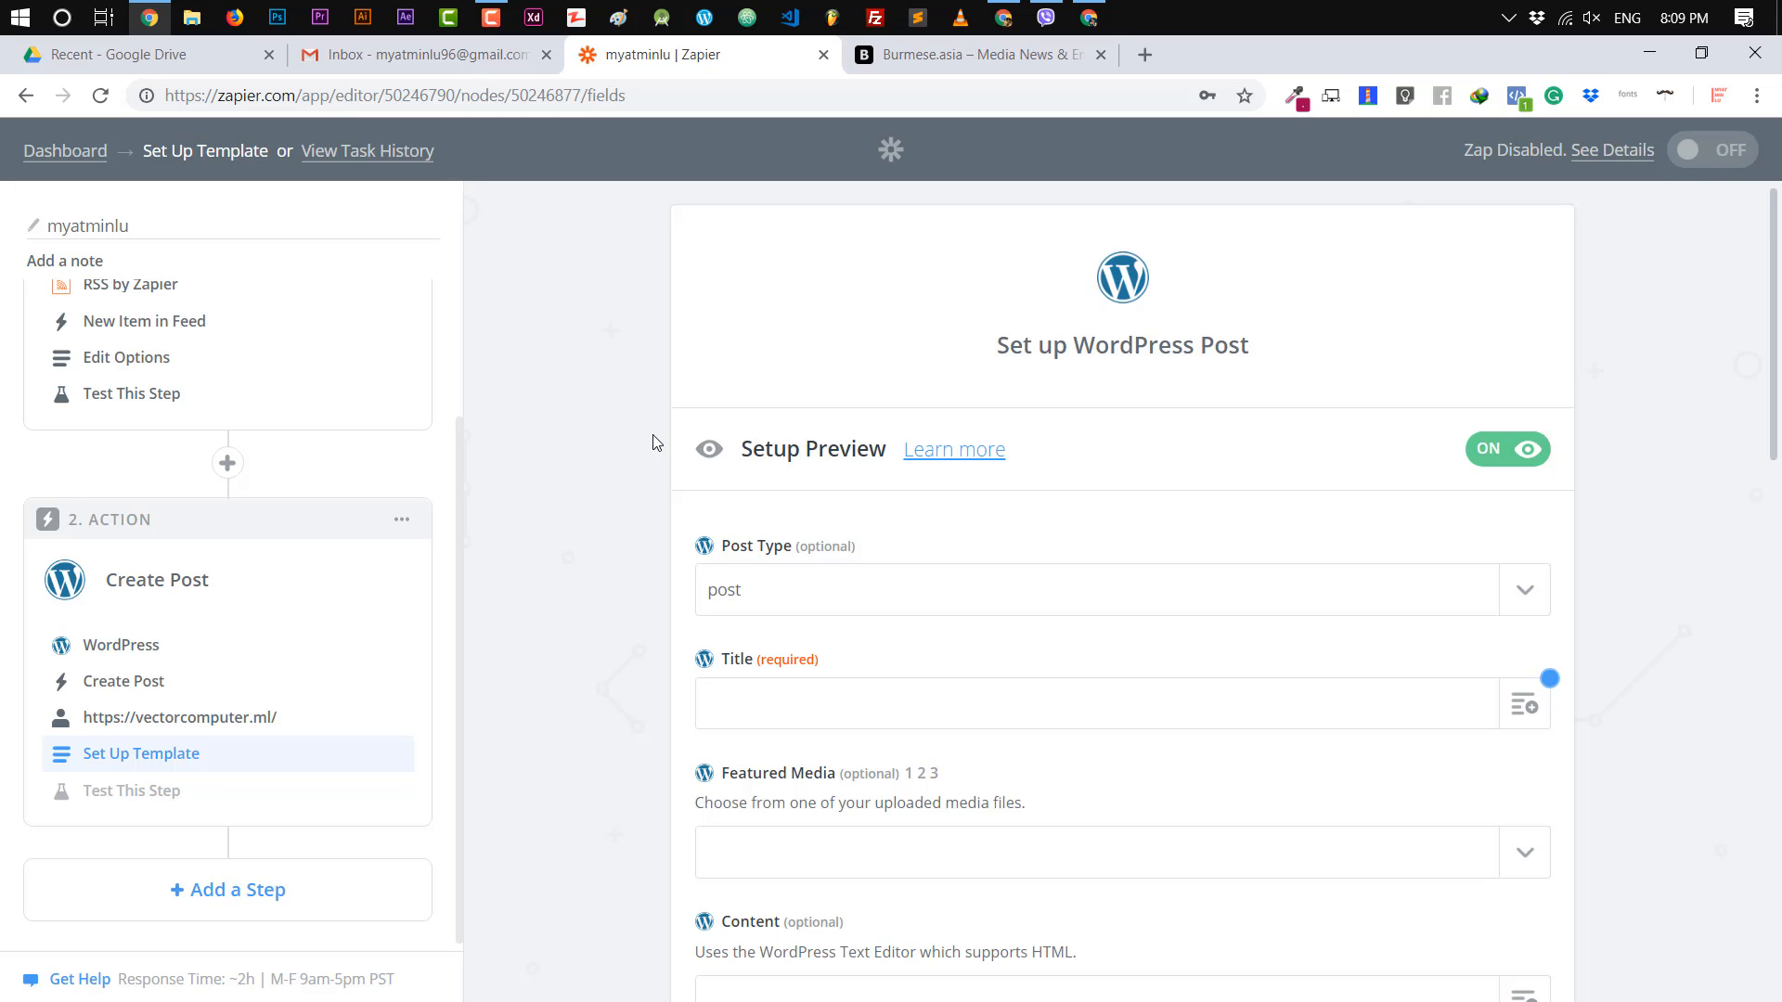
pyautogui.scroll(-3)
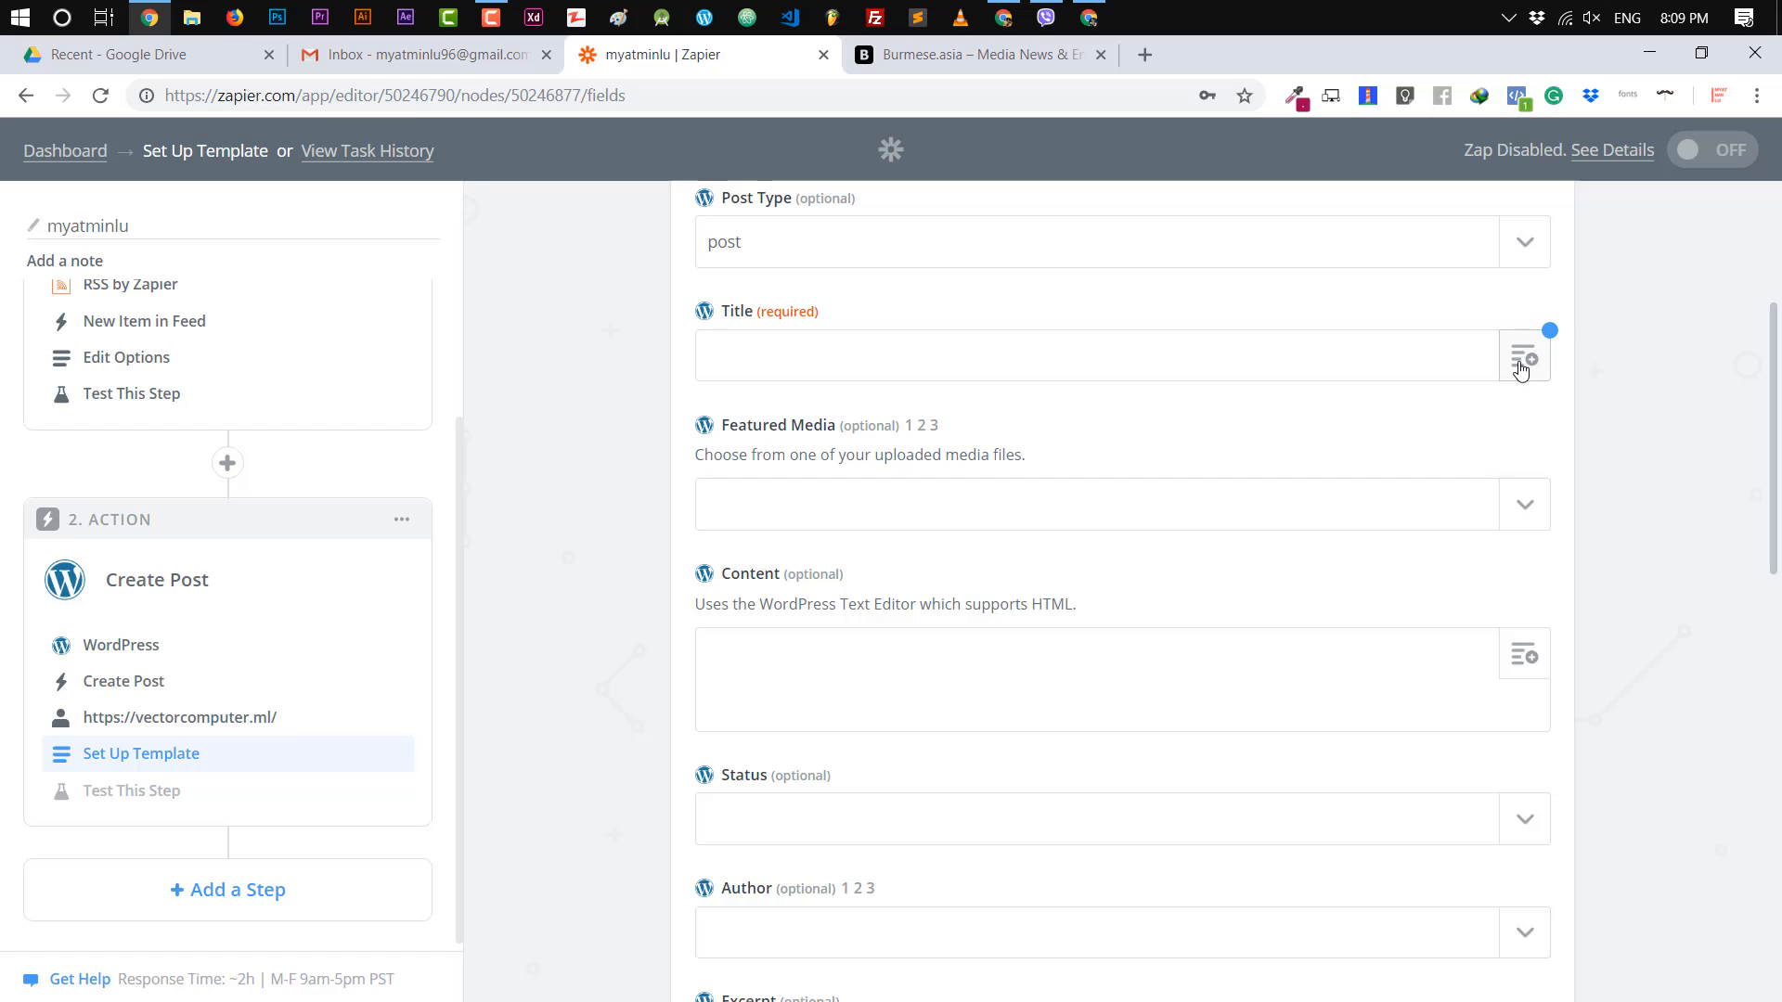
pyautogui.click(1524, 357)
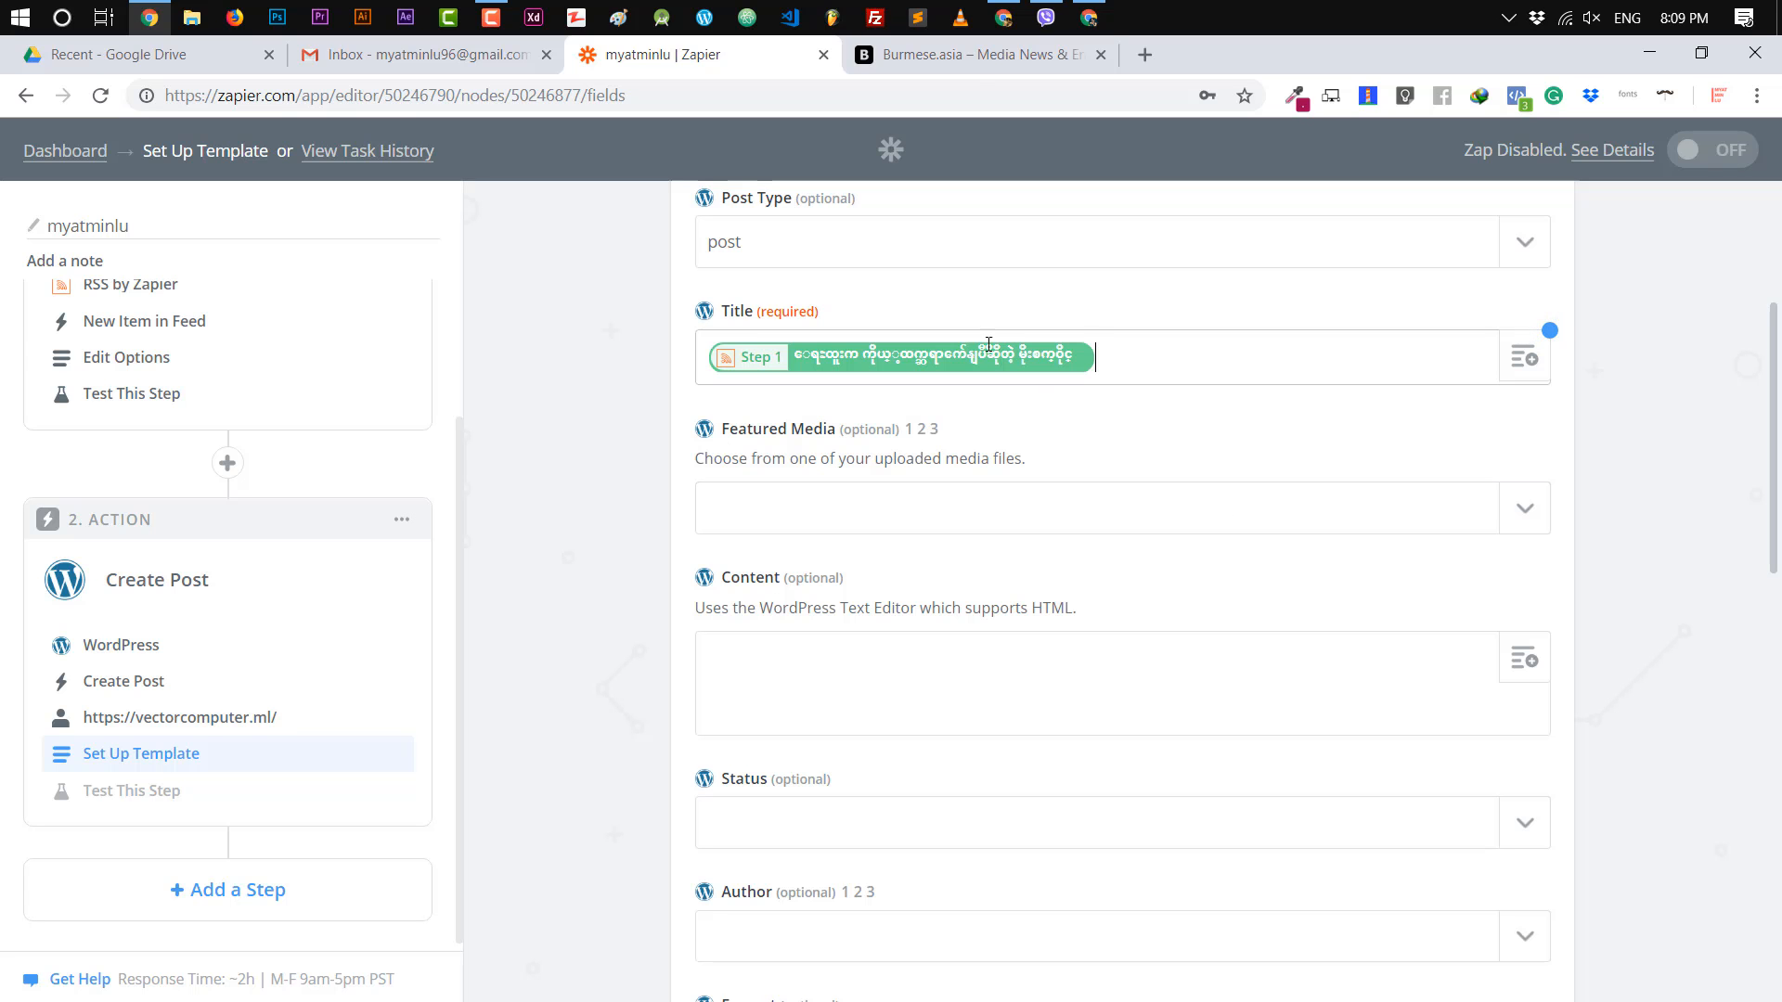
pyautogui.click(978, 54)
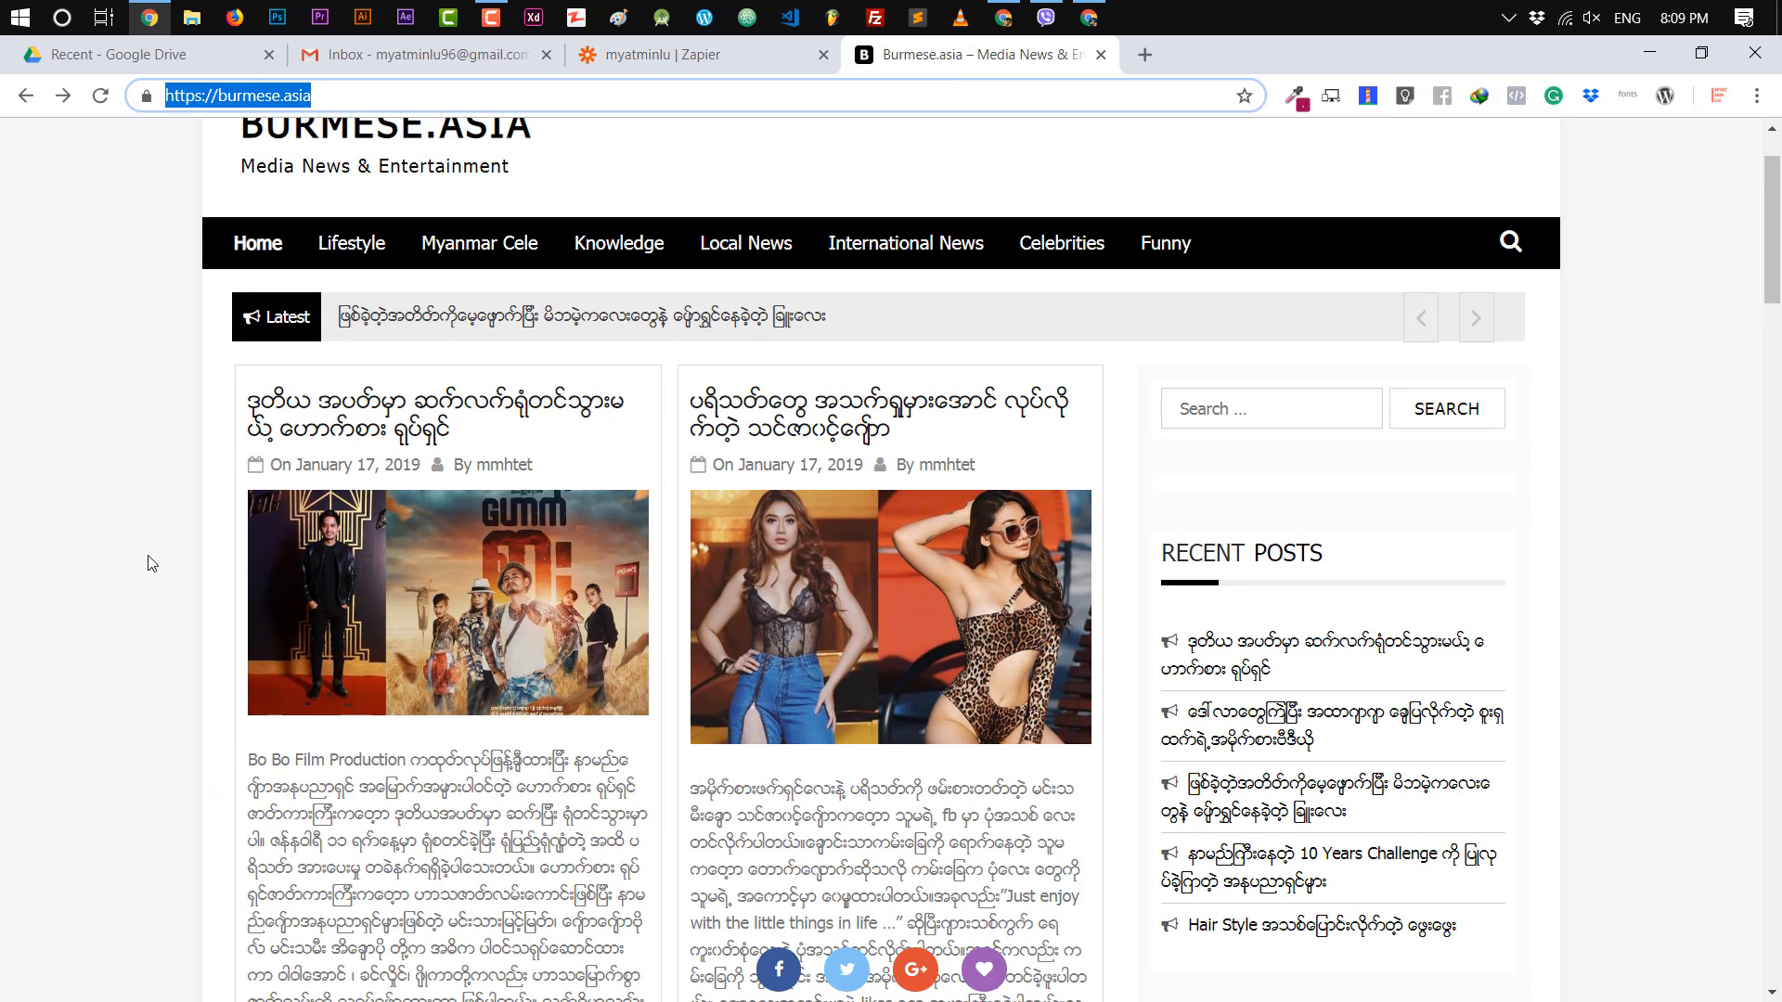
# Browse burmese.asia search results for the sample post's title keyword, then return to the zap editor.
pyautogui.scroll(-3)
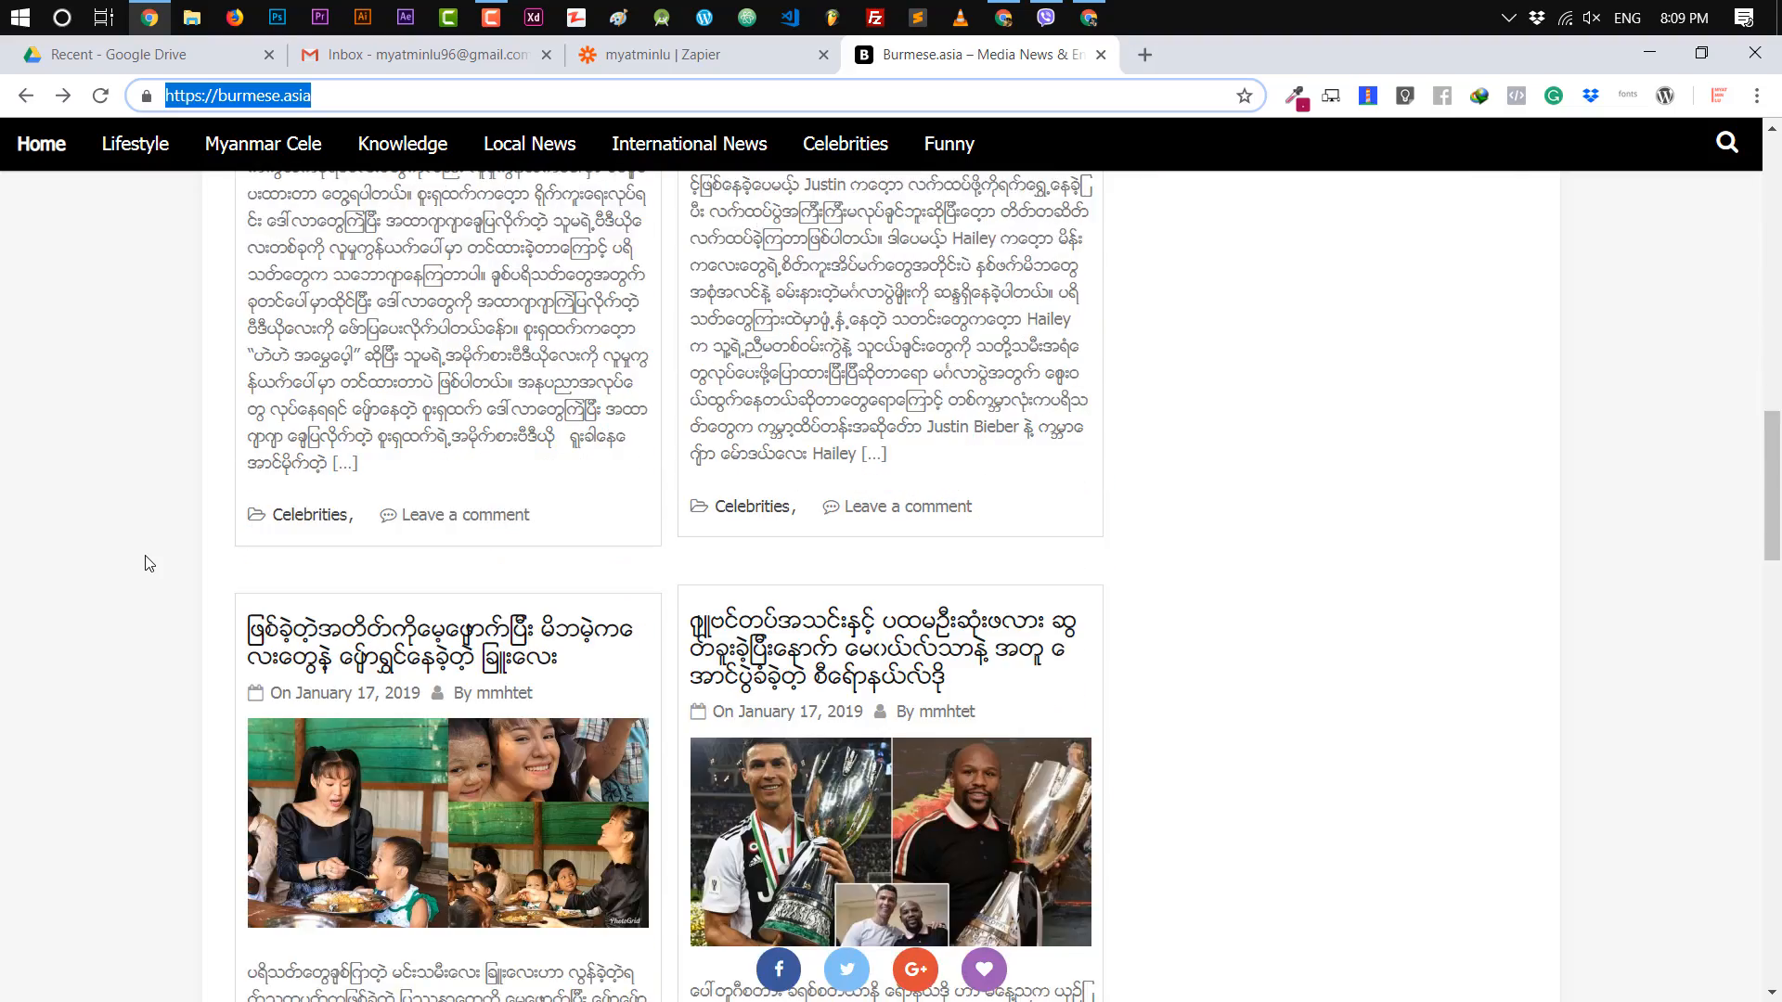
pyautogui.scroll(-3)
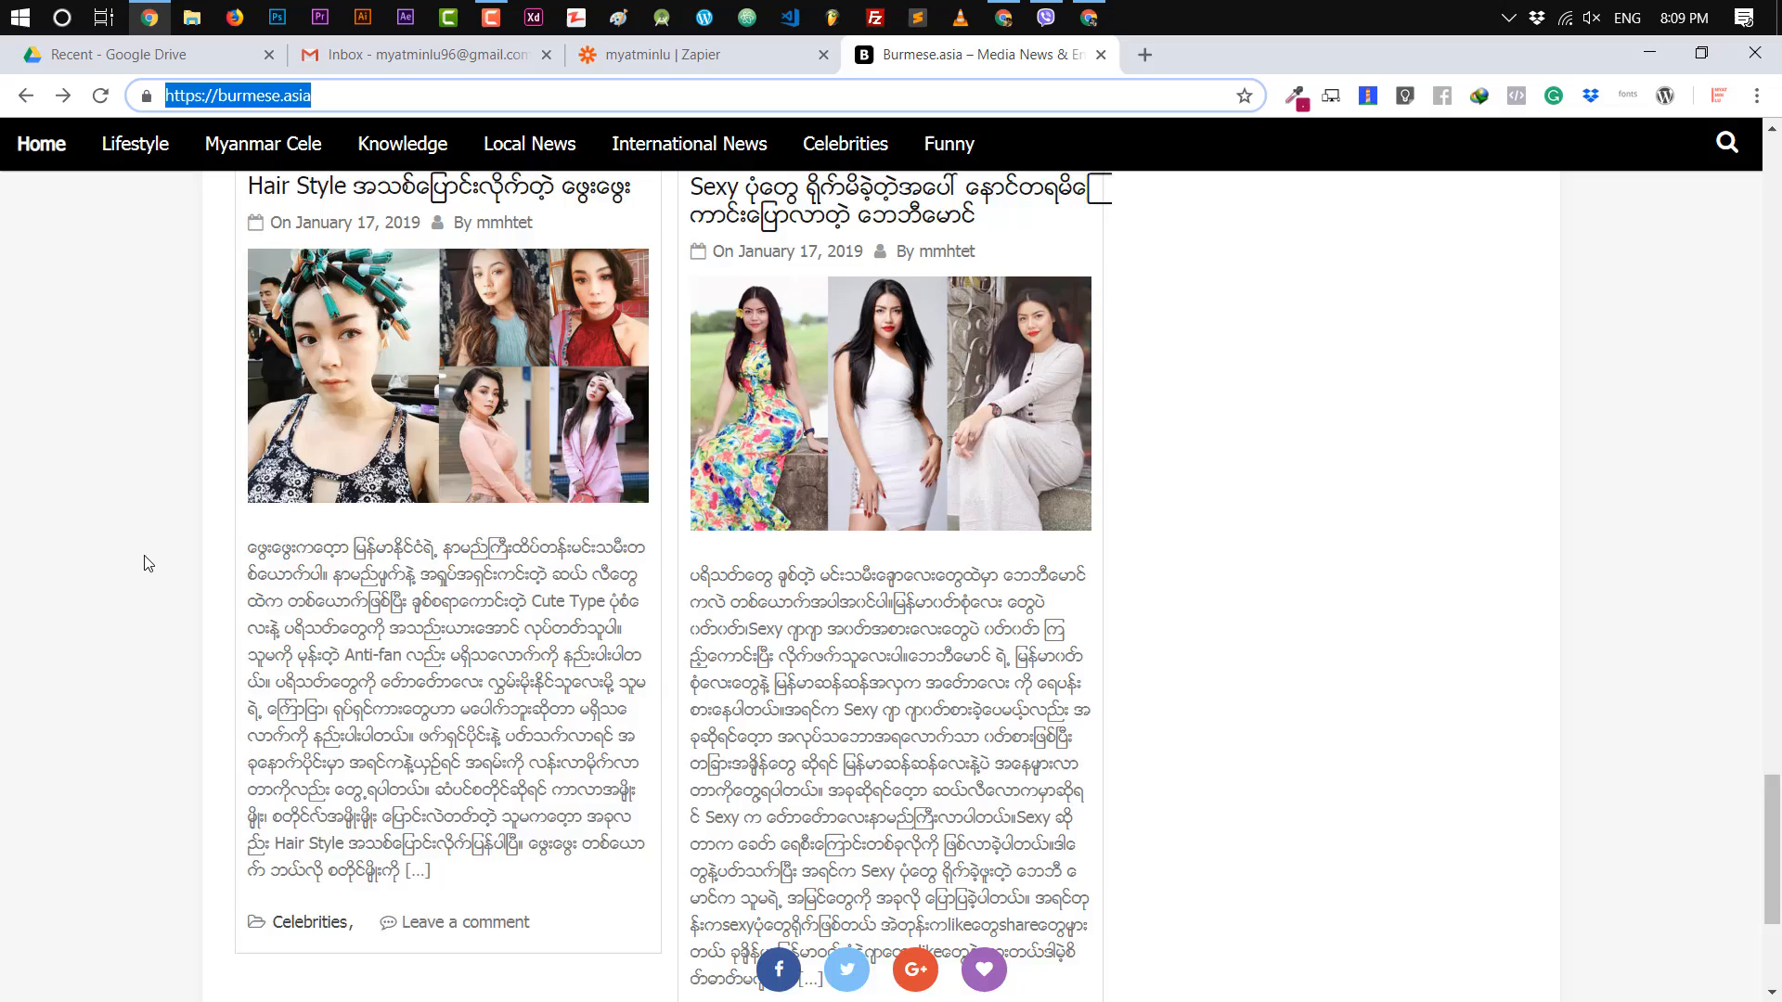
pyautogui.scroll(3)
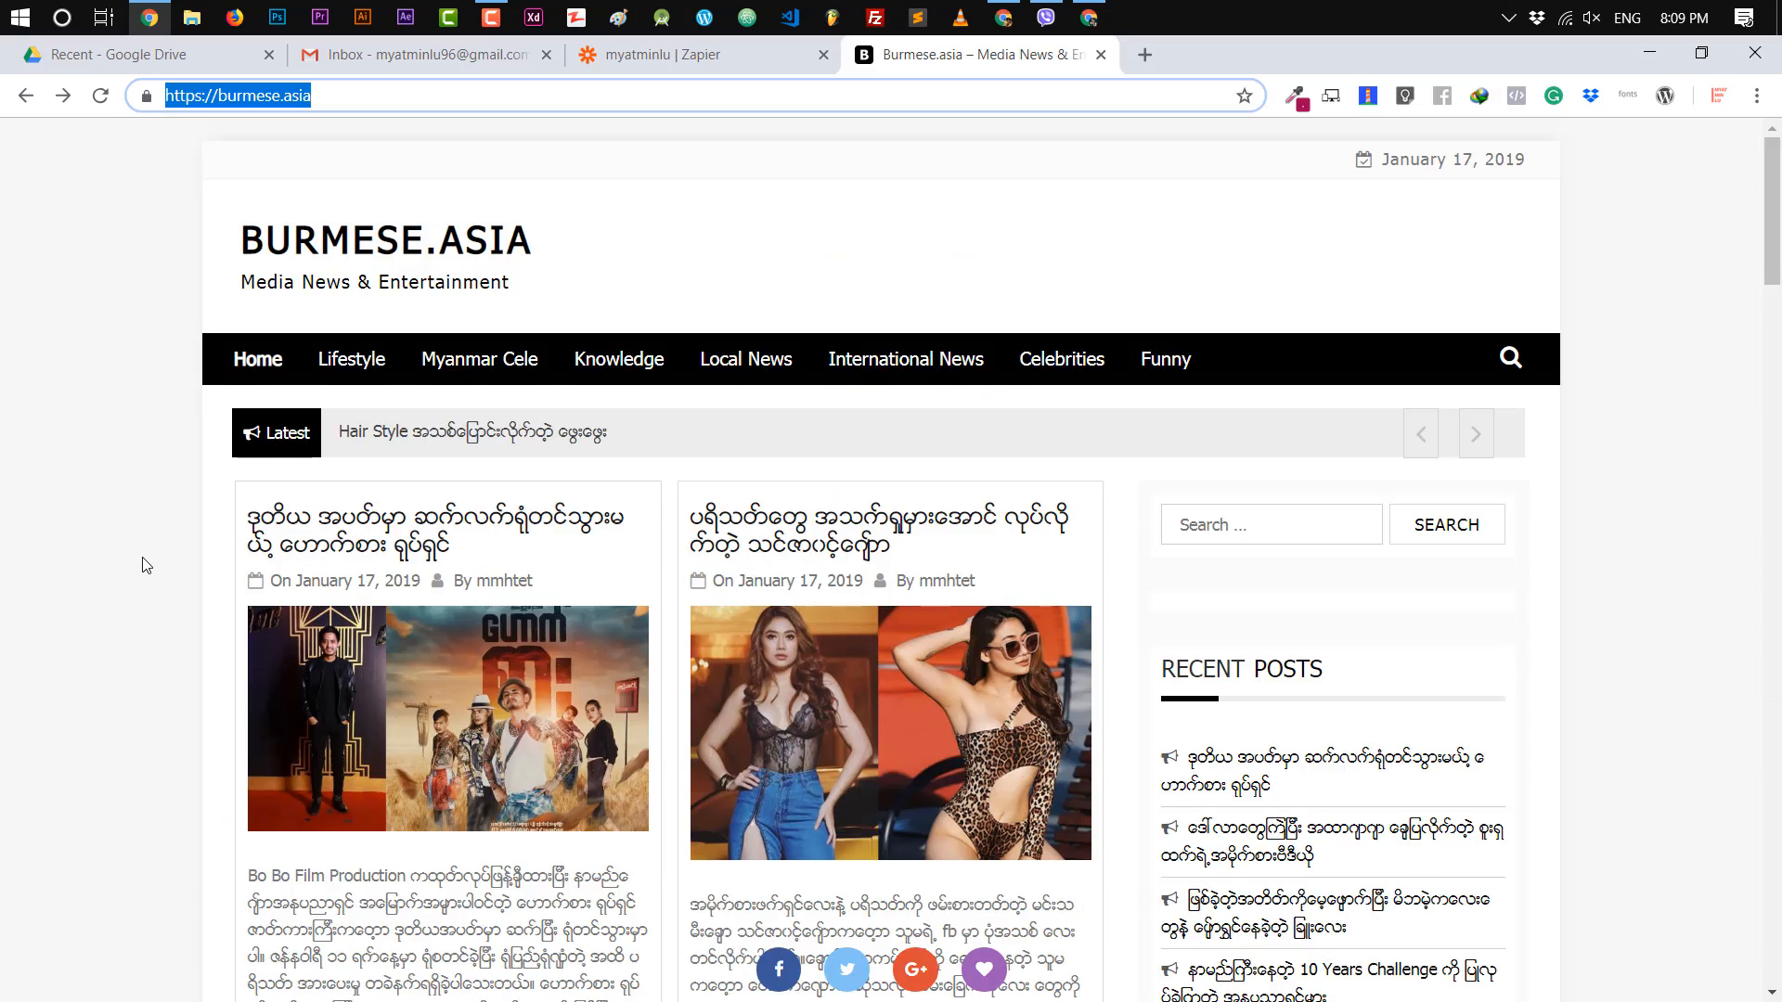
pyautogui.scroll(-3)
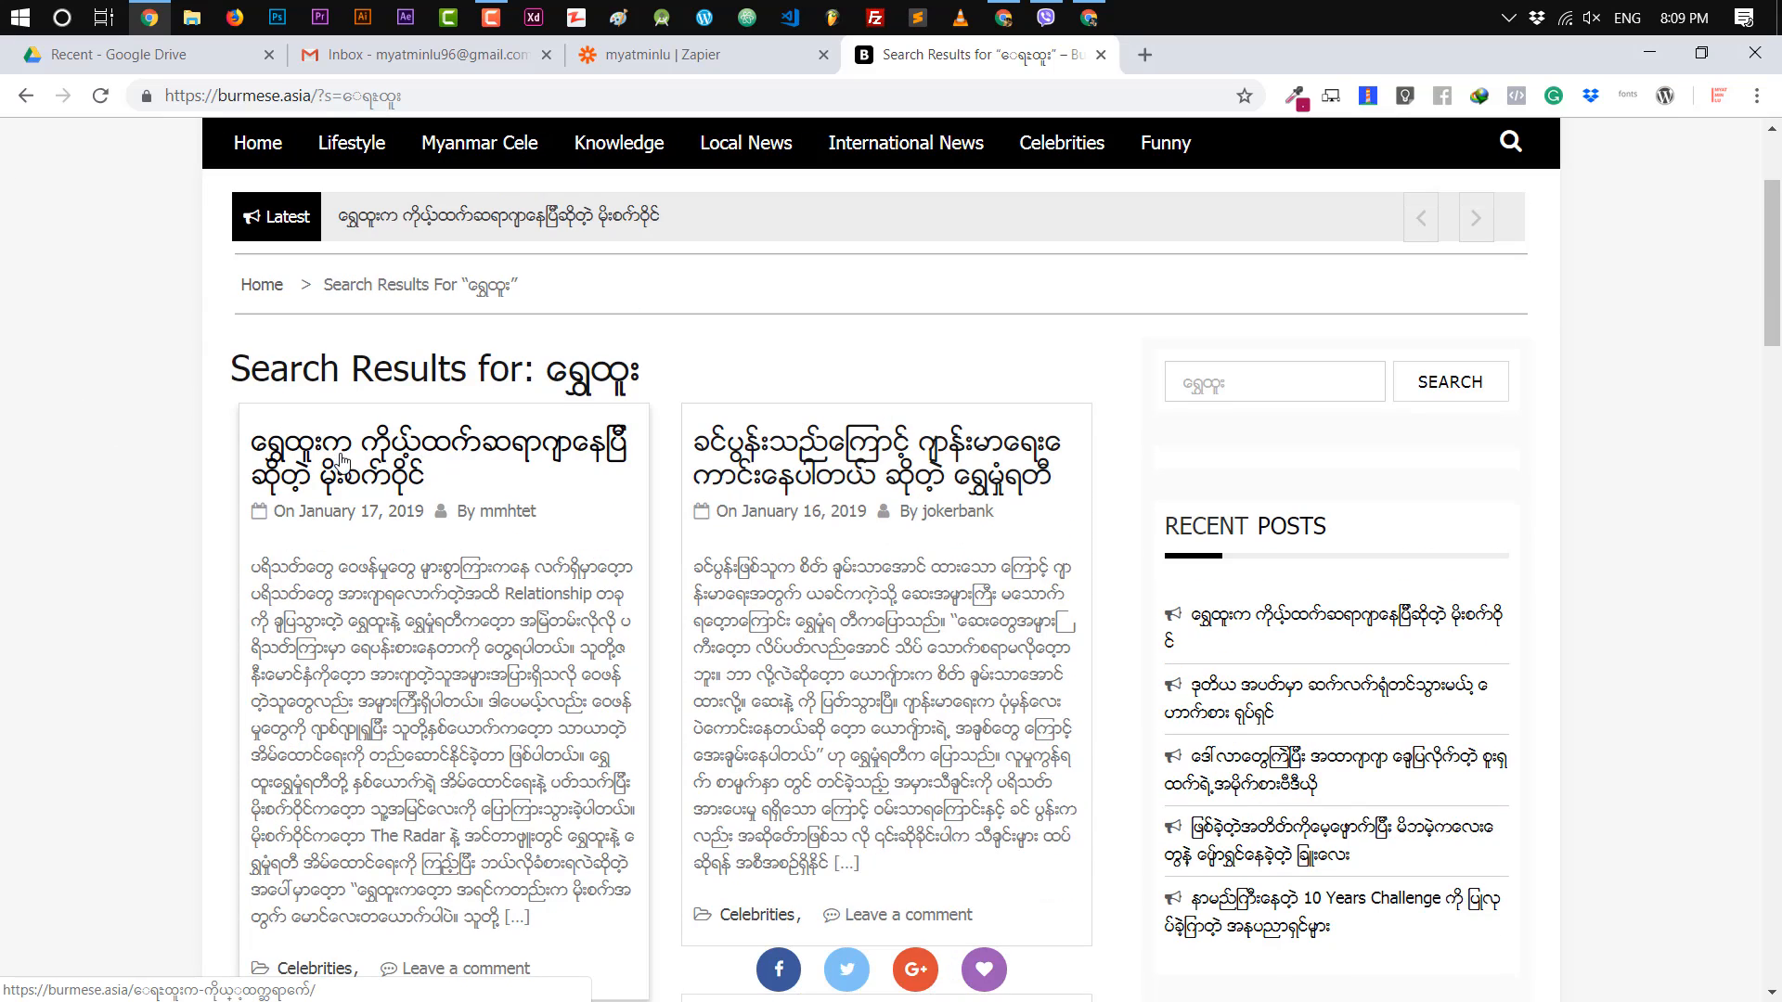
pyautogui.scroll(-3)
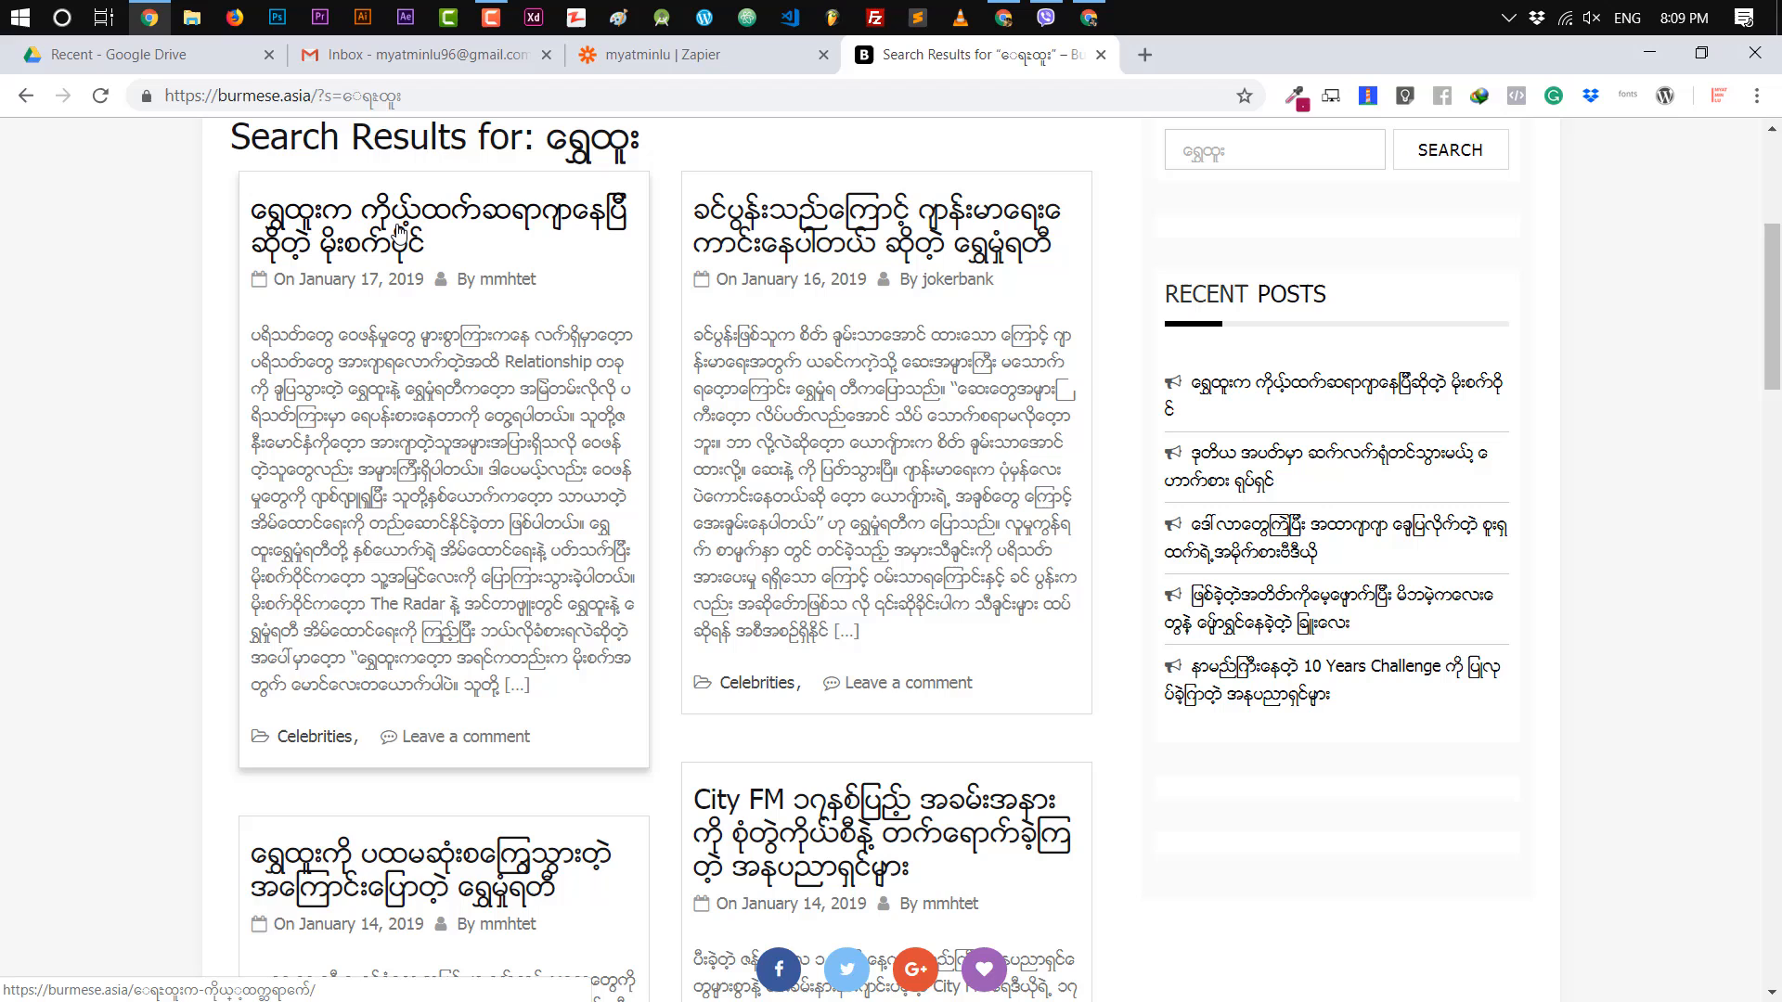
pyautogui.click(681, 54)
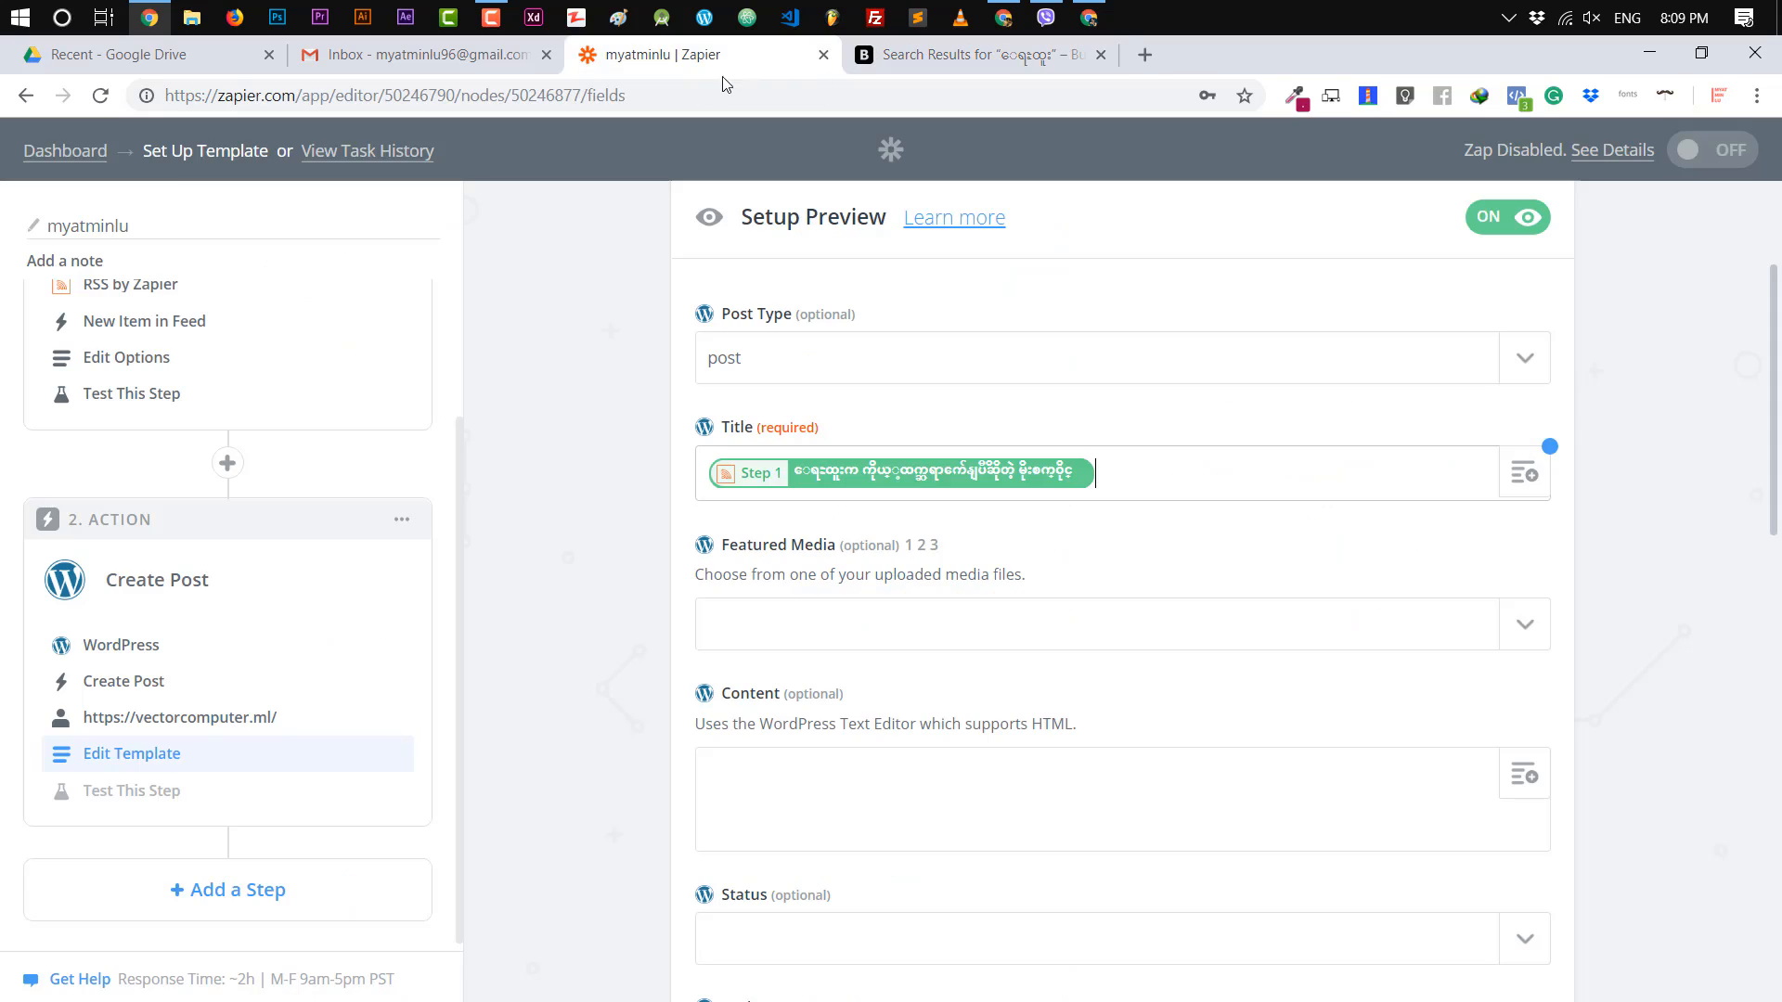
# Map the post's Content and Excerpt to the RSS item's Step 1 Description field.
pyautogui.scroll(-3)
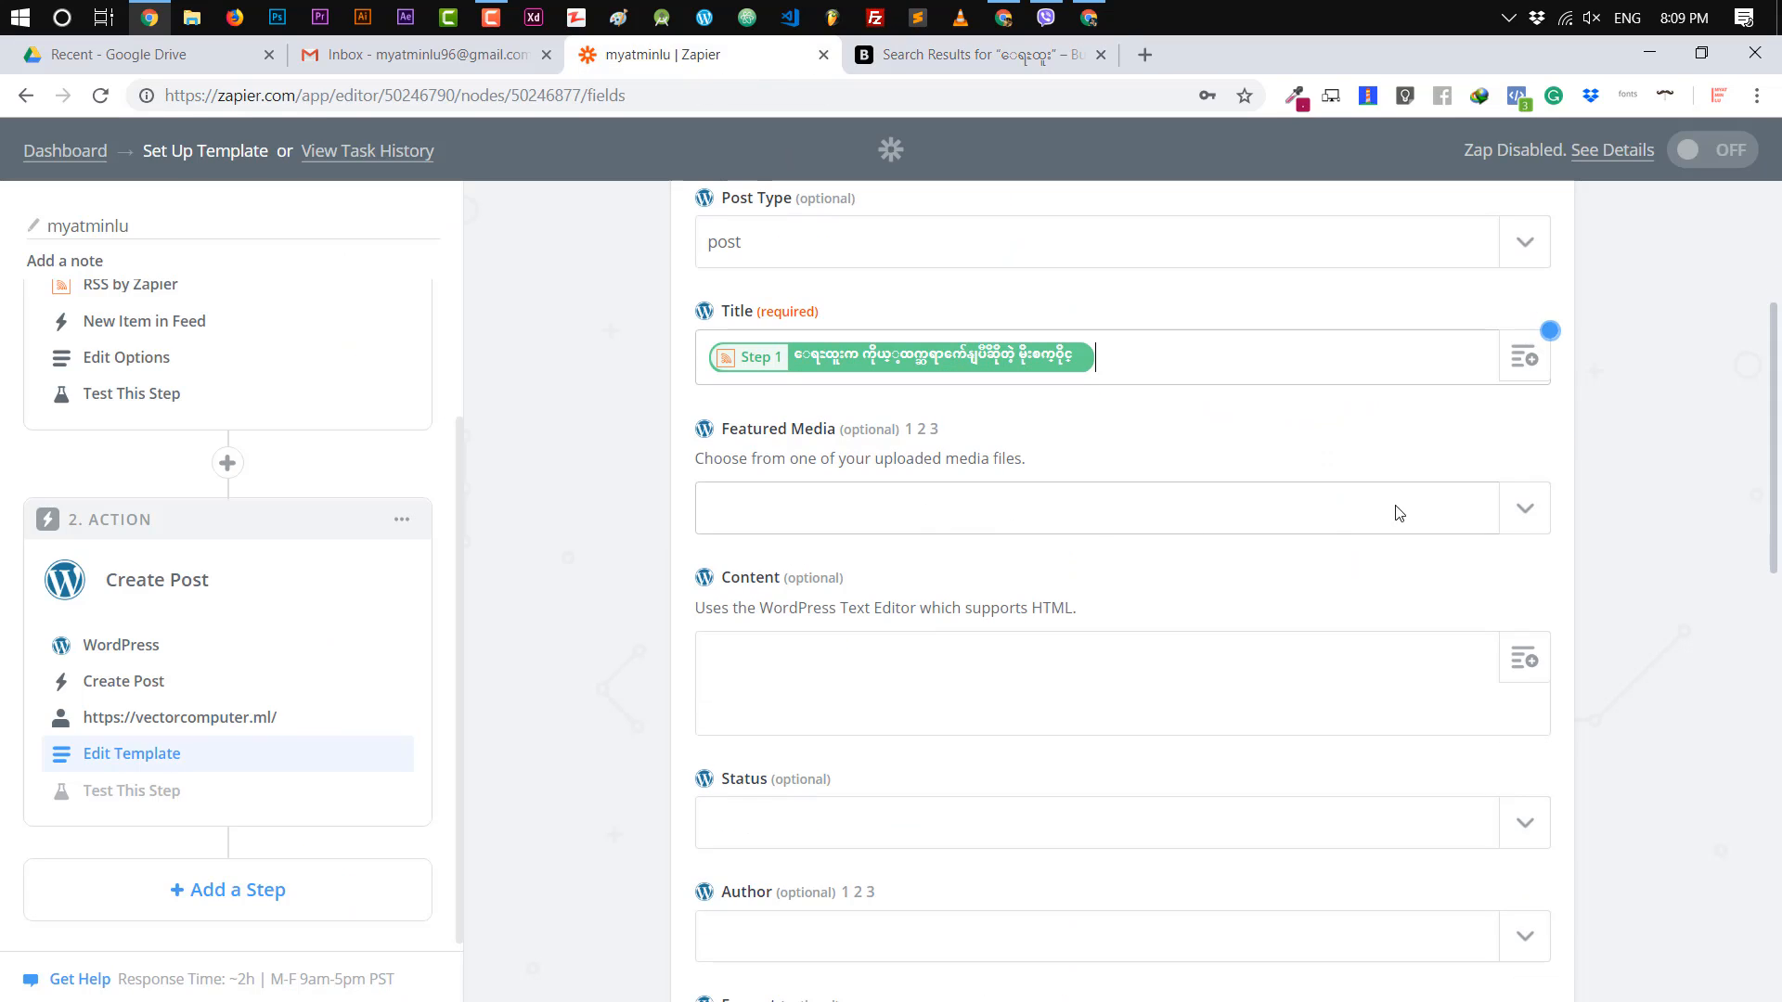
pyautogui.scroll(-3)
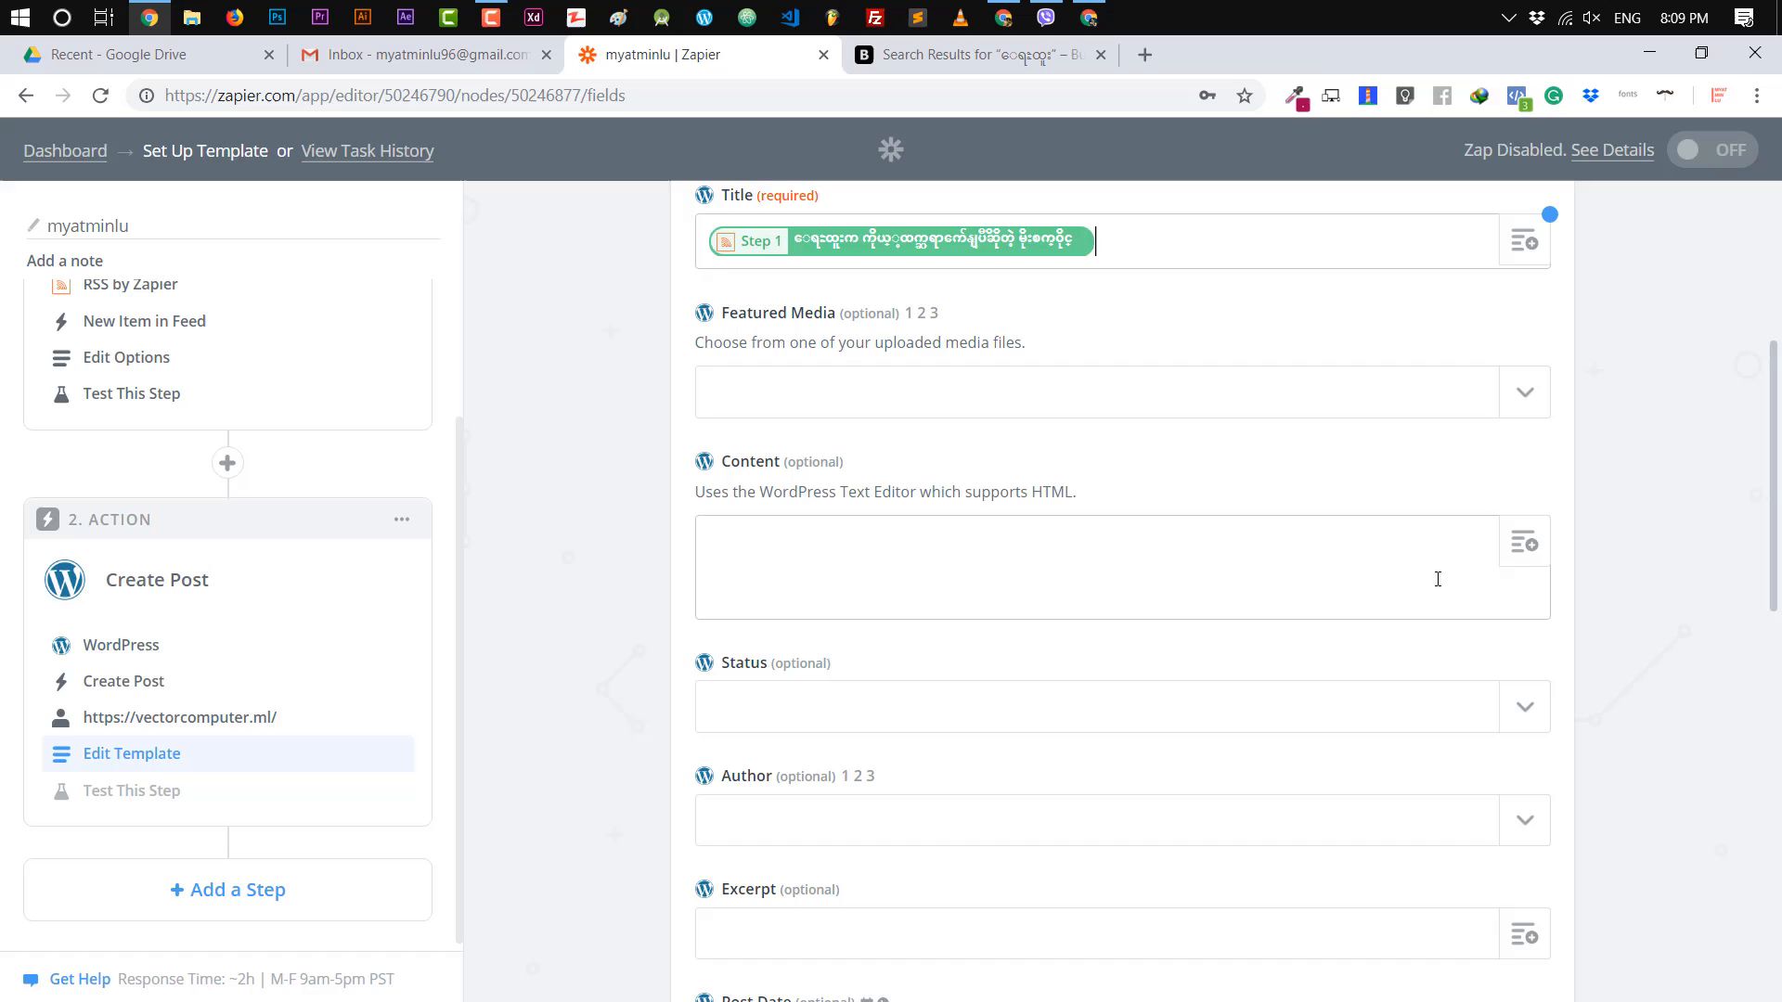
pyautogui.click(1524, 239)
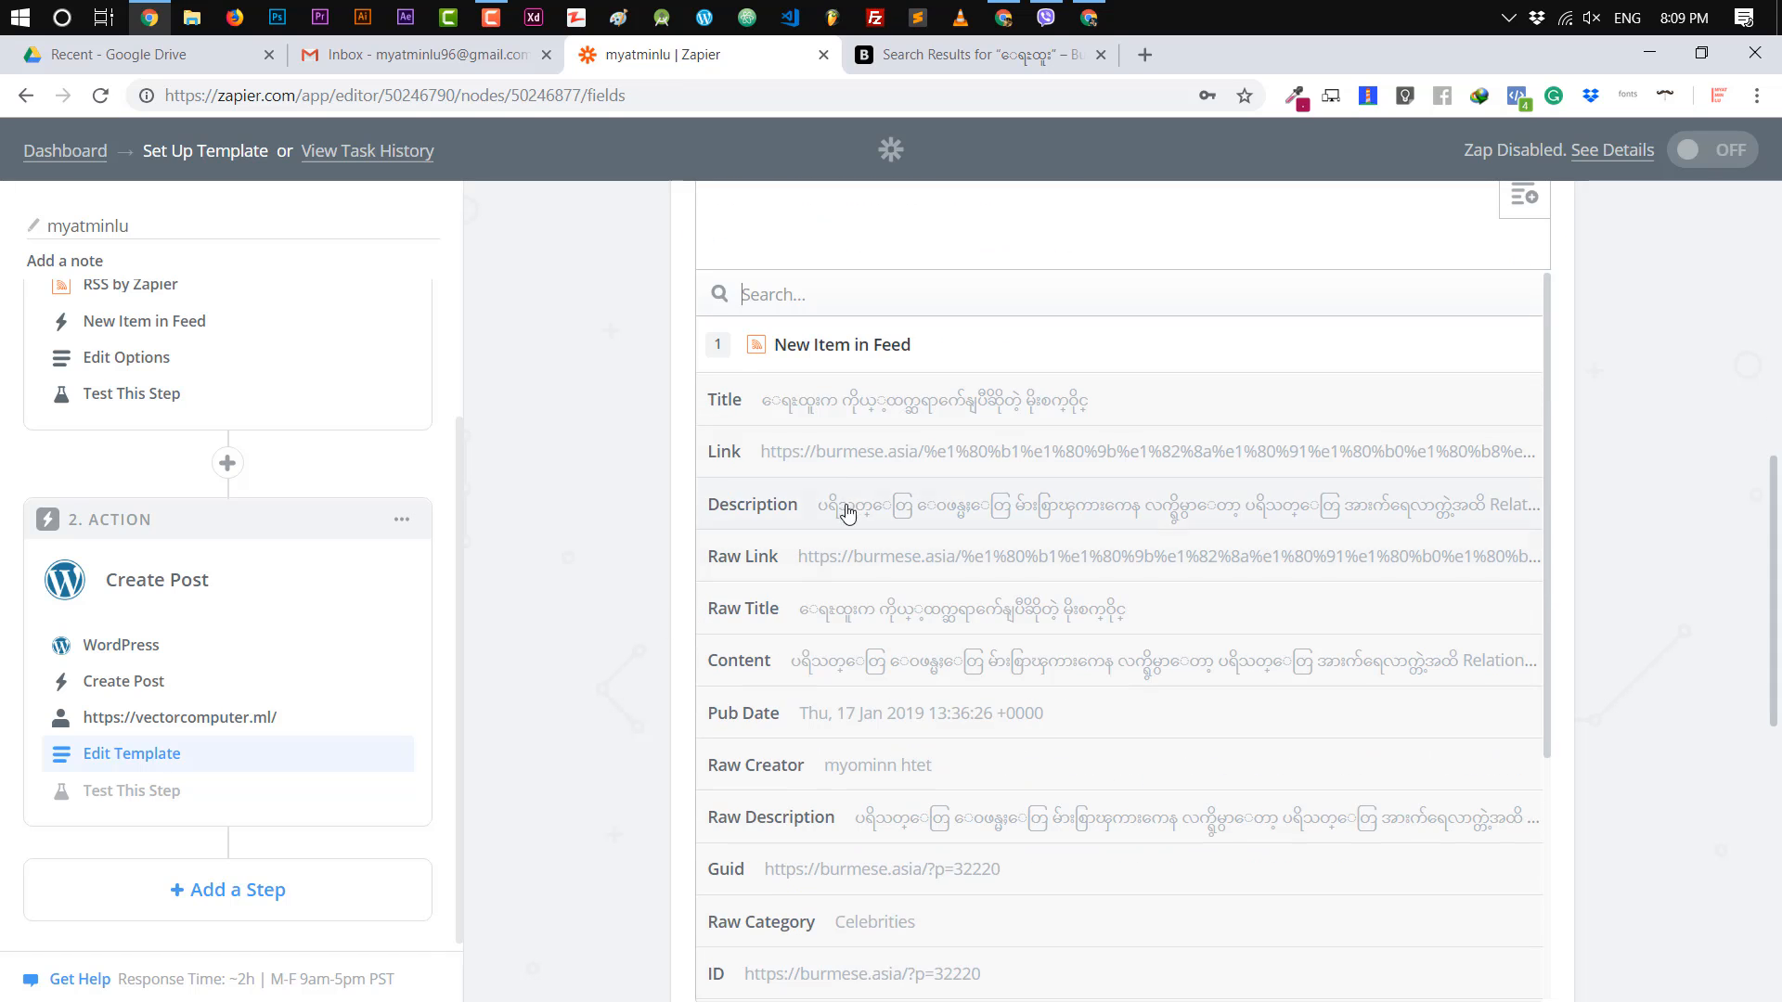
pyautogui.moveTo(847, 668)
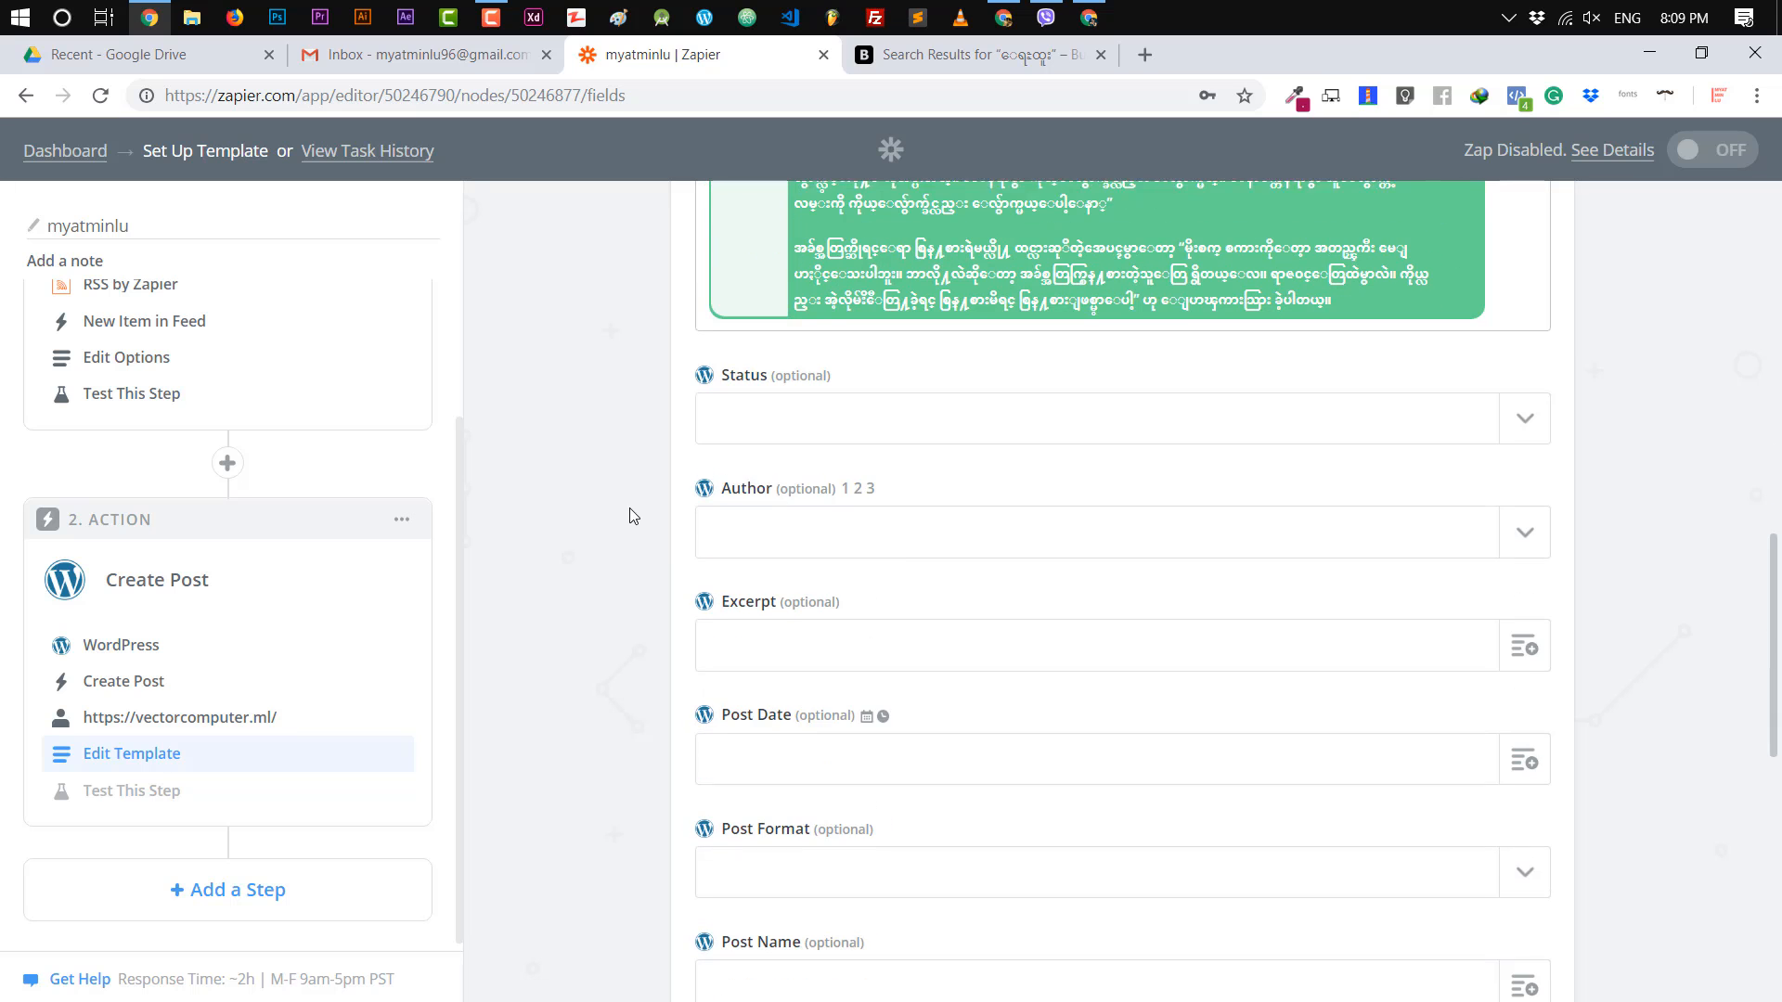
pyautogui.click(1526, 417)
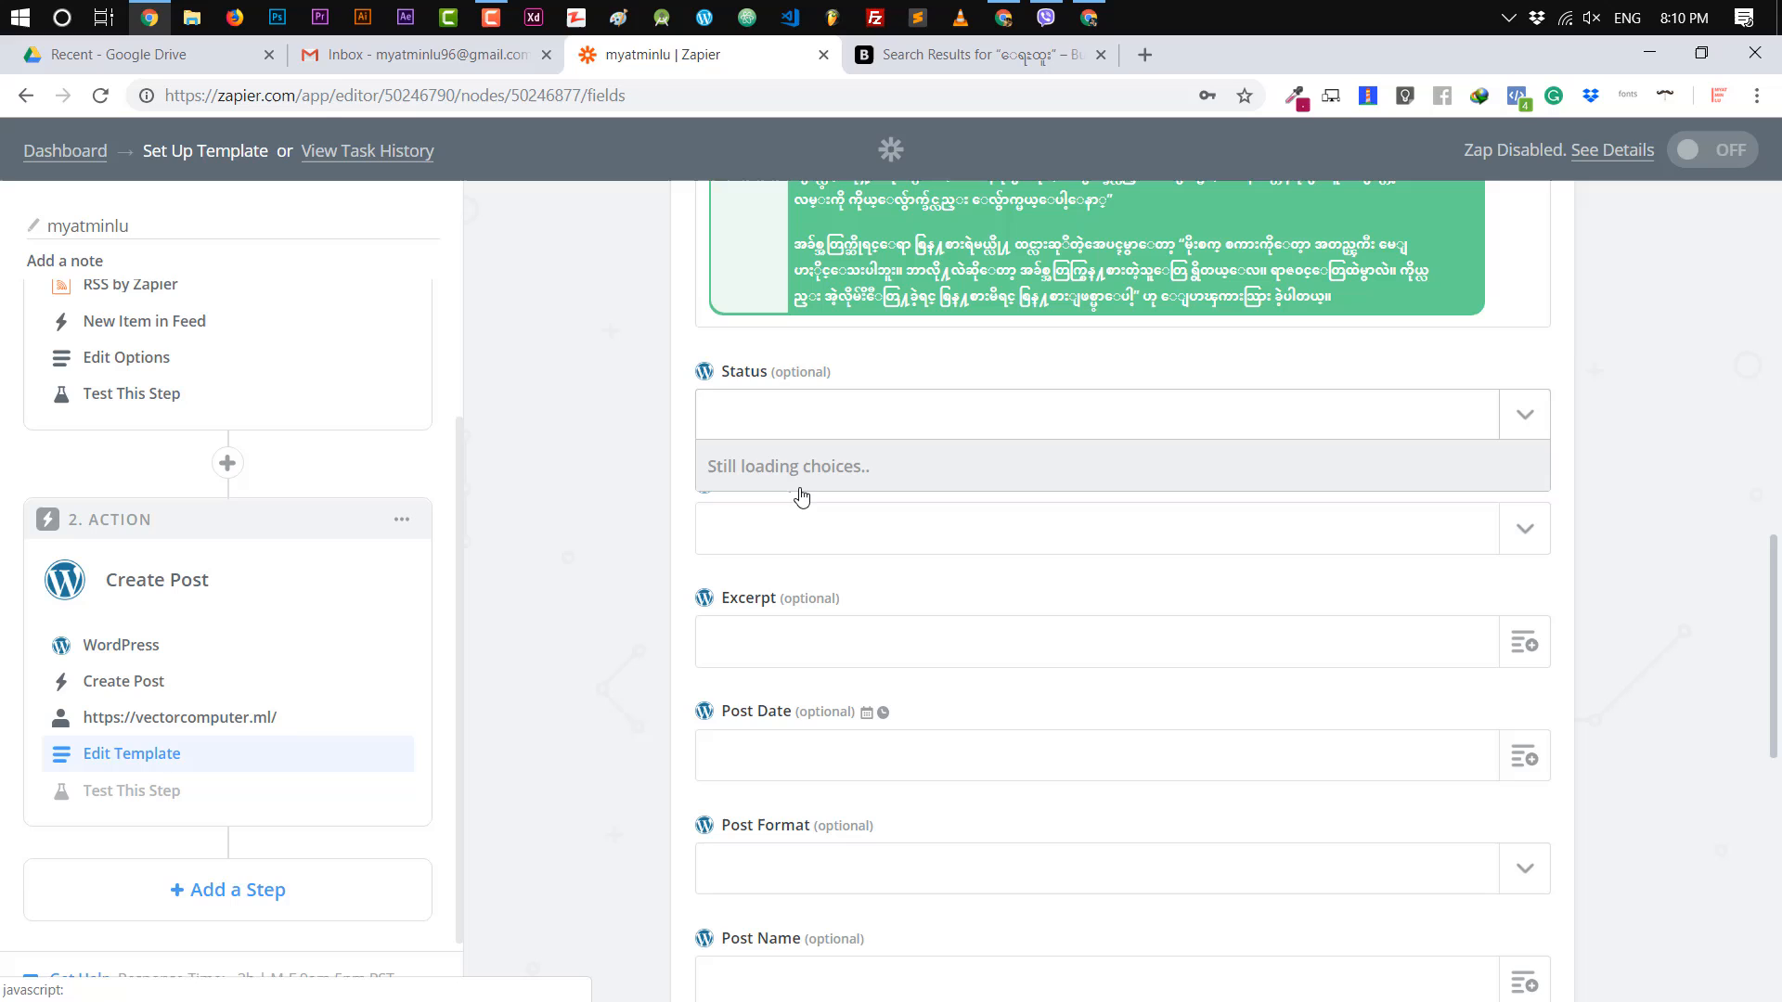
pyautogui.moveTo(879, 457)
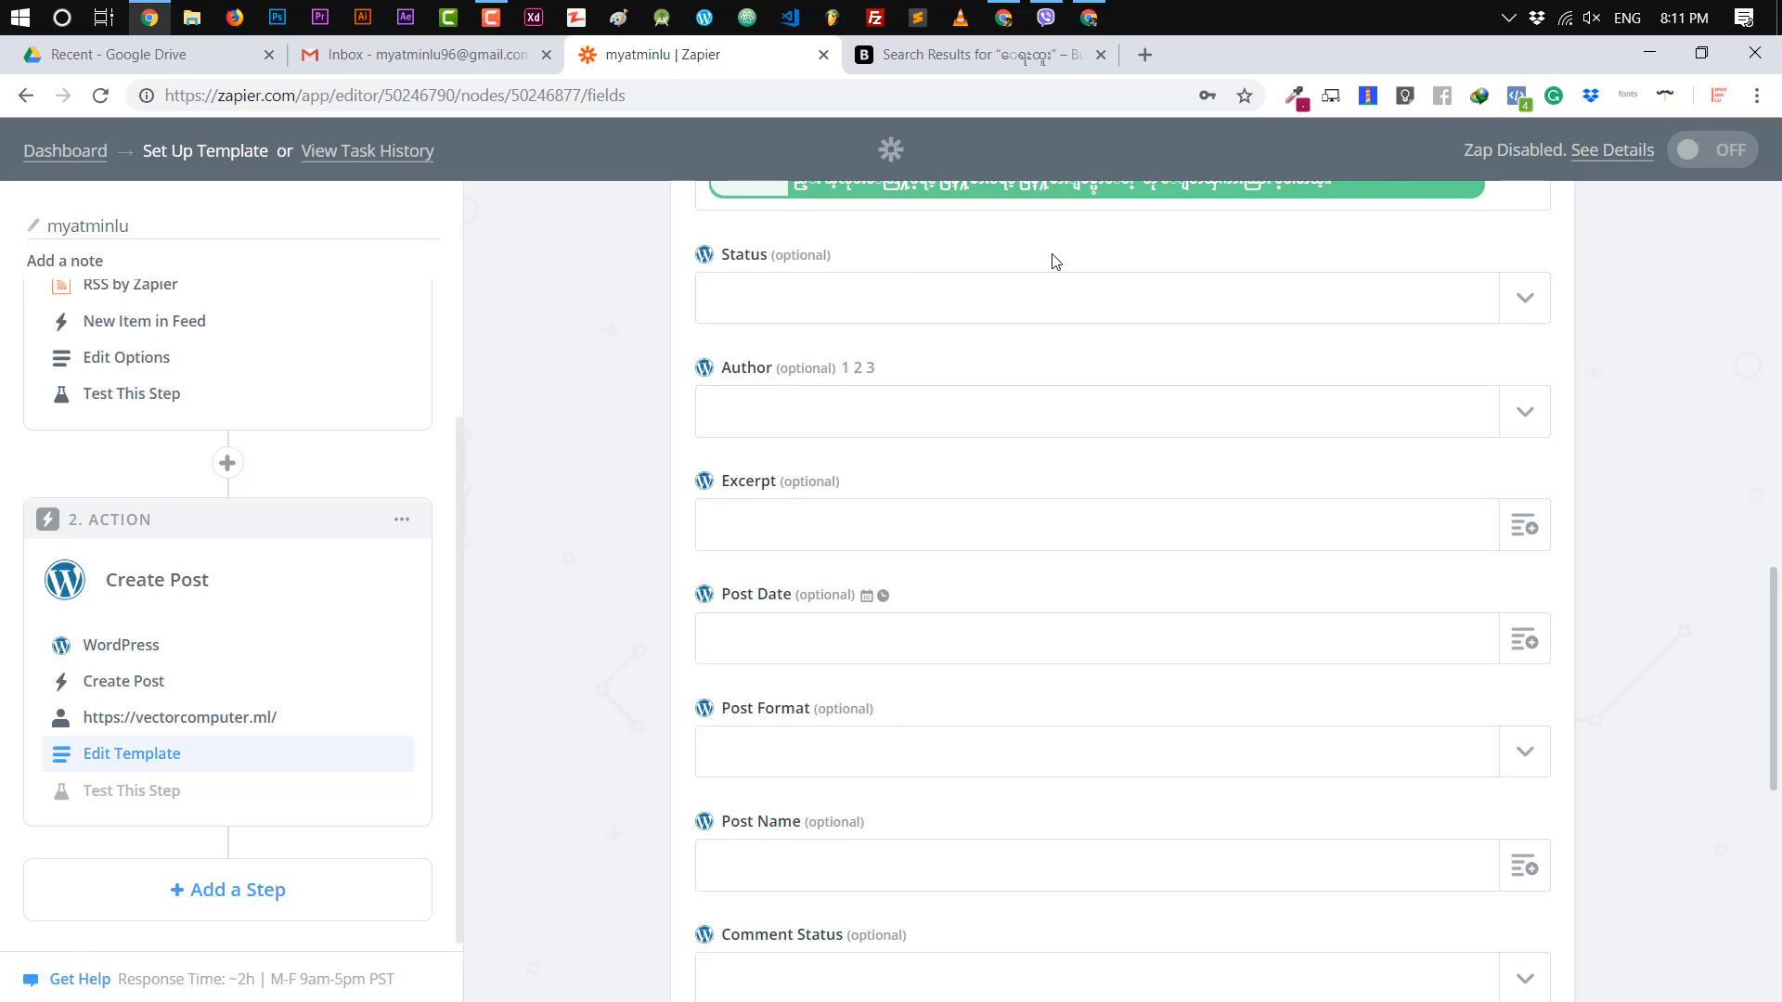
pyautogui.moveTo(1567, 555)
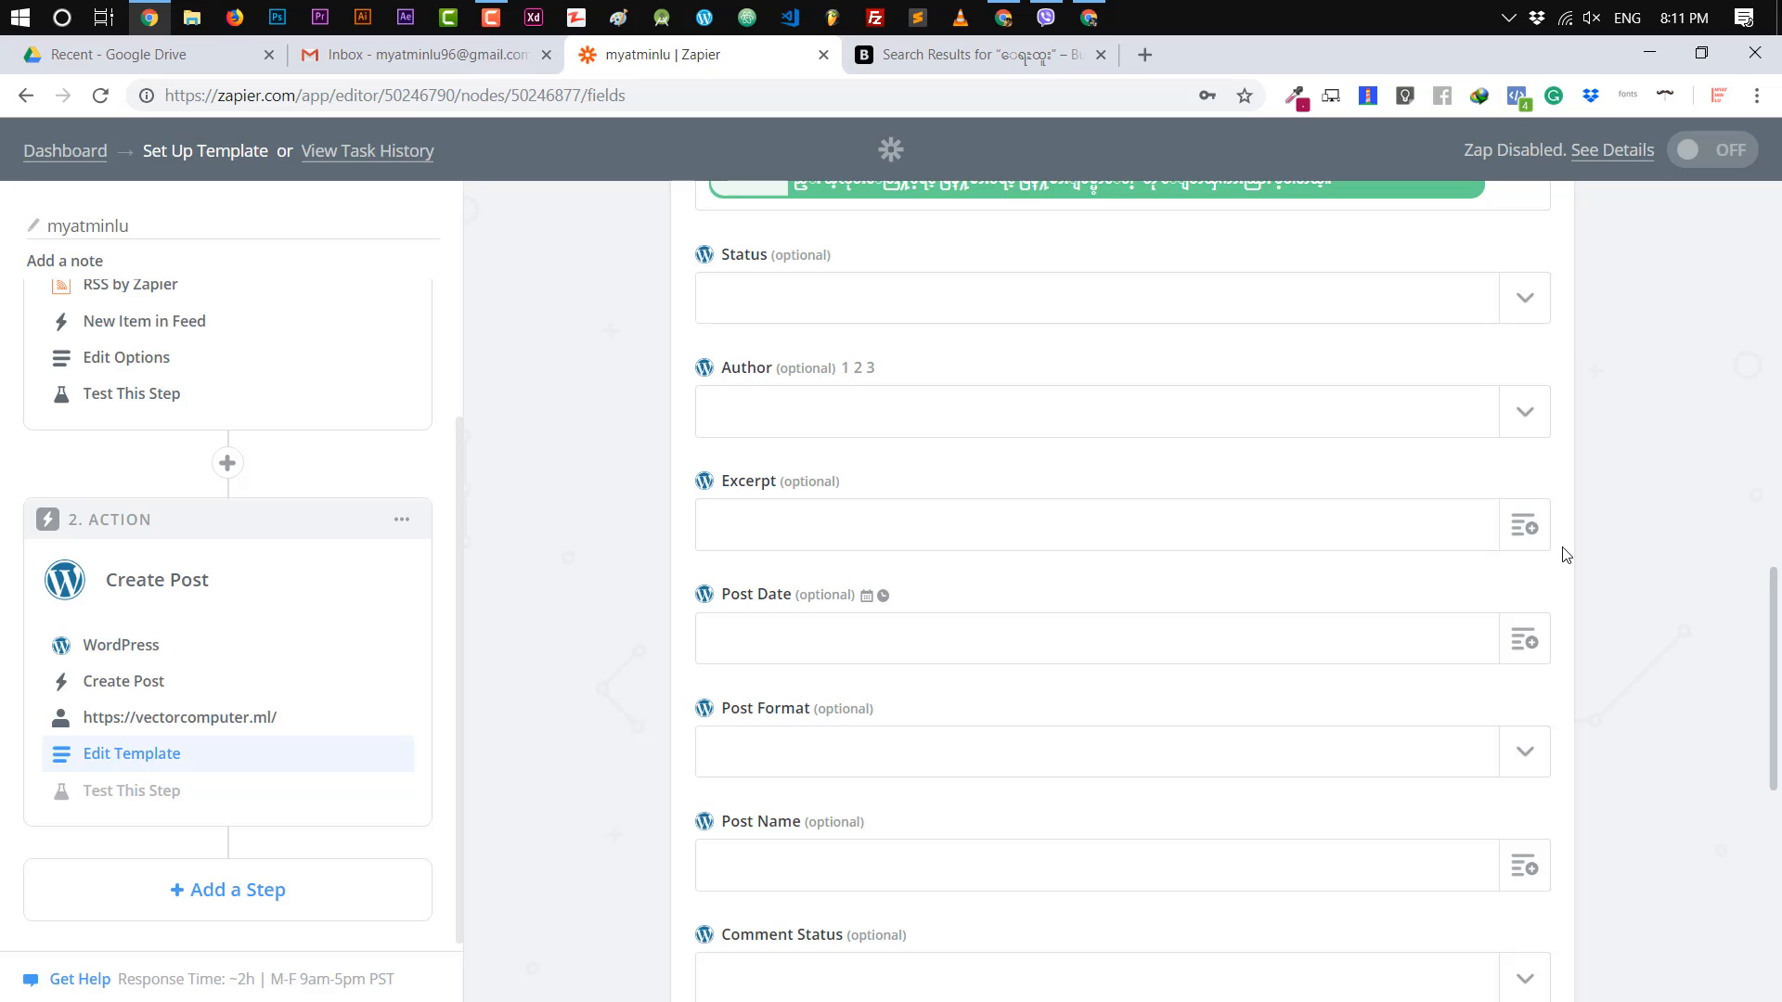
pyautogui.click(1524, 524)
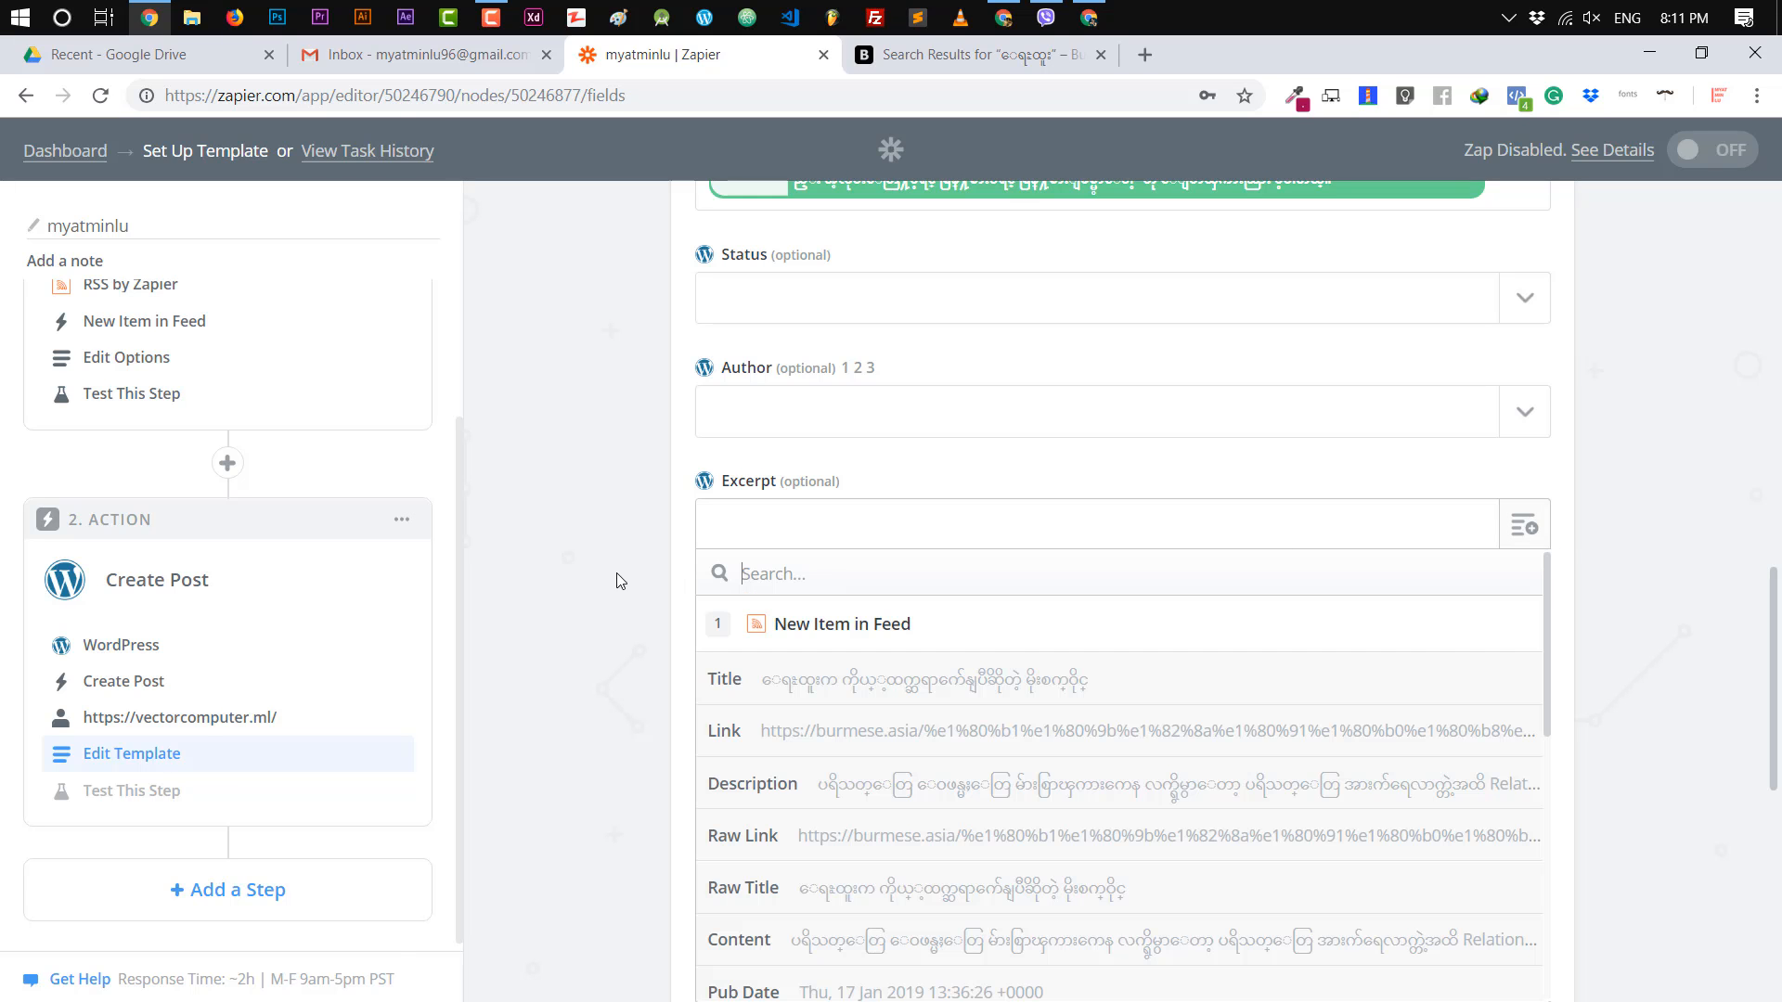
pyautogui.scroll(-3)
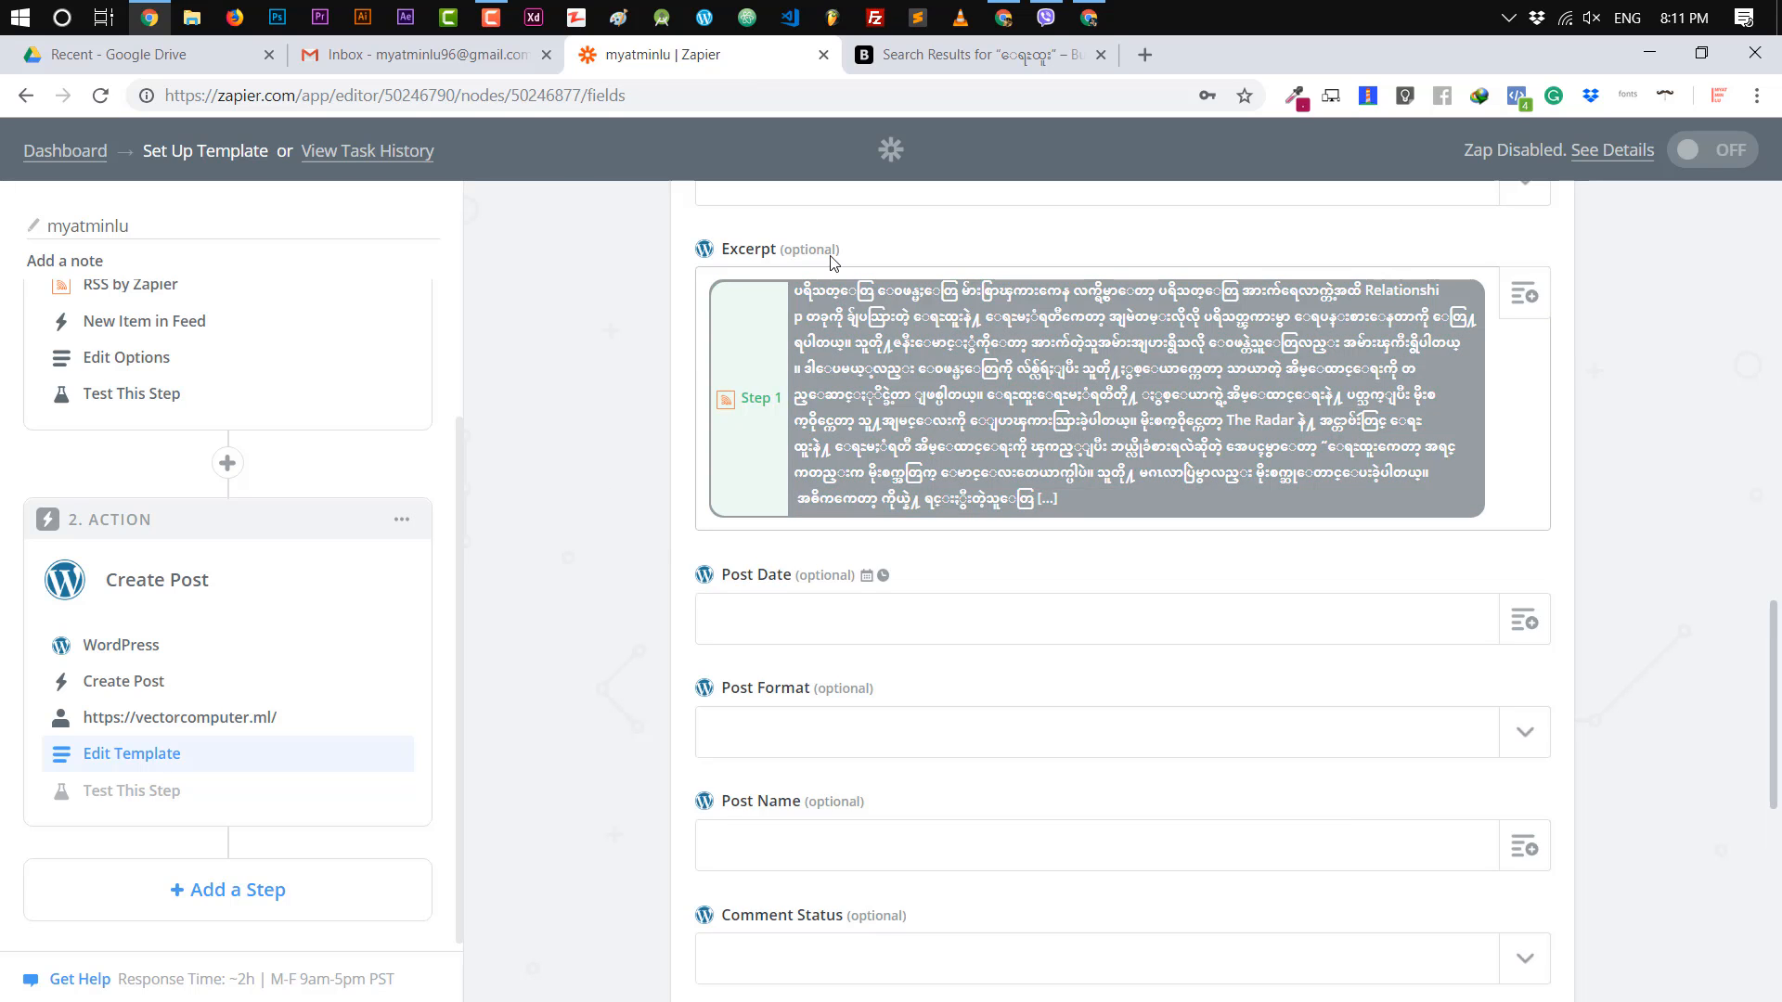
pyautogui.moveTo(1253, 397)
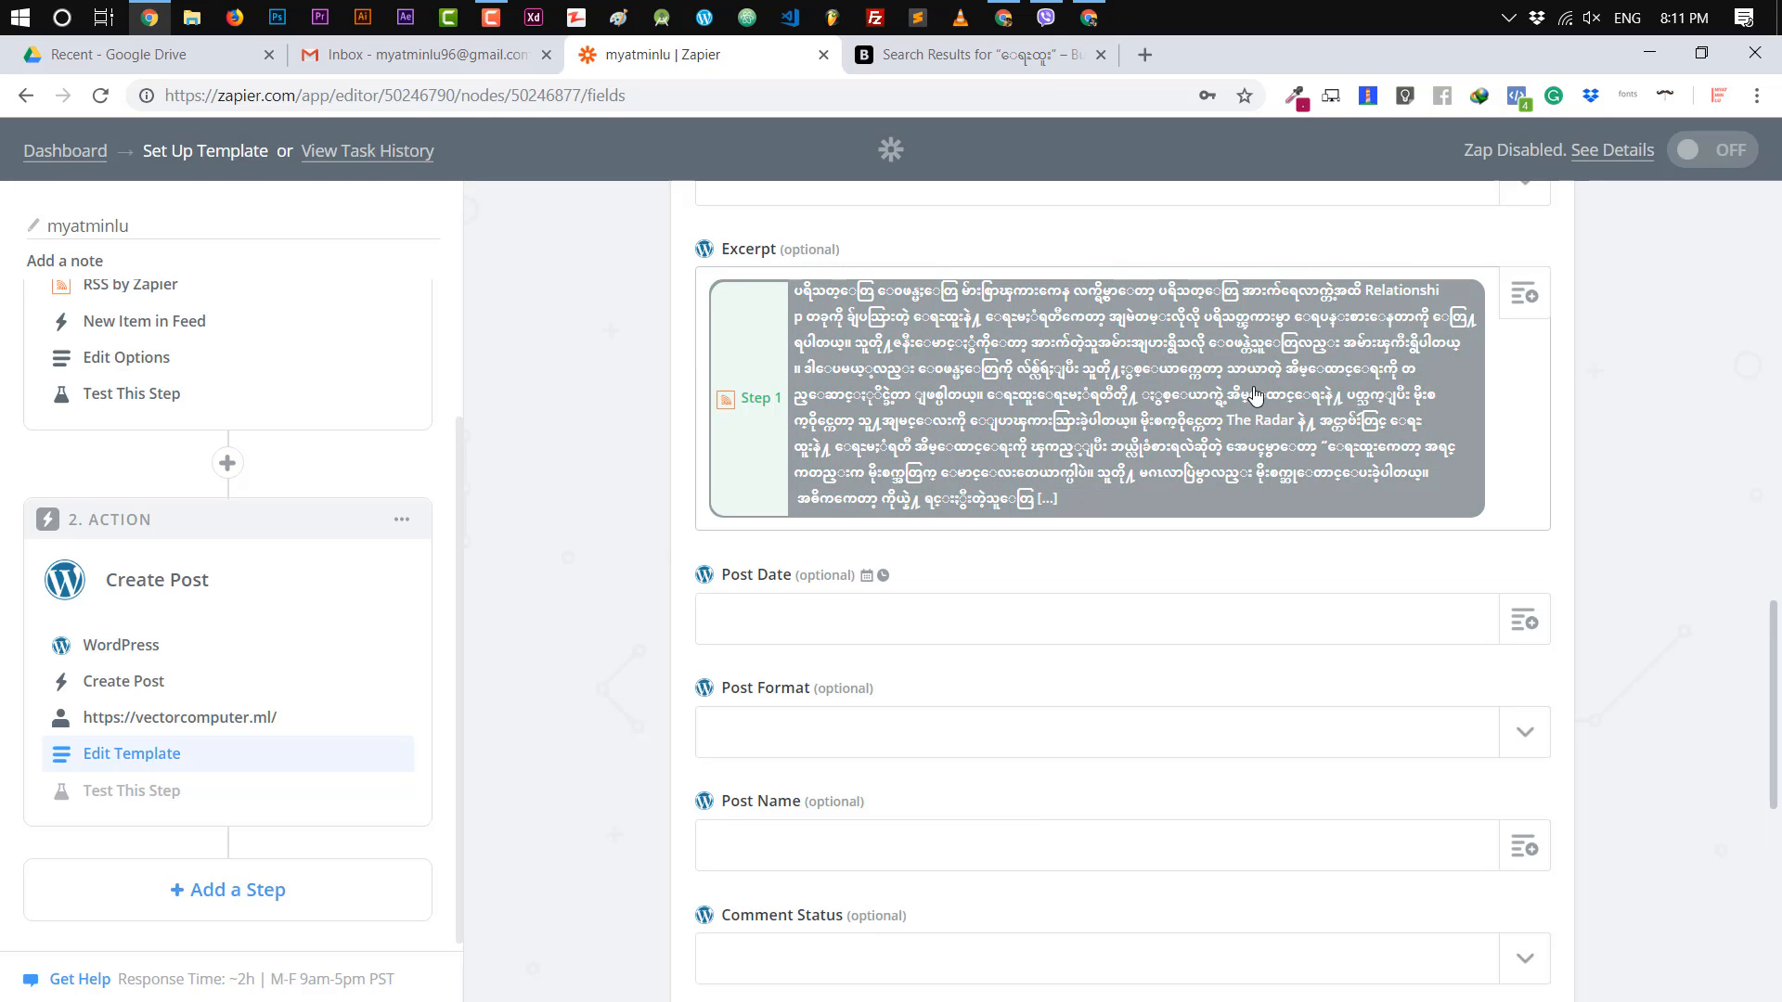
pyautogui.scroll(-3)
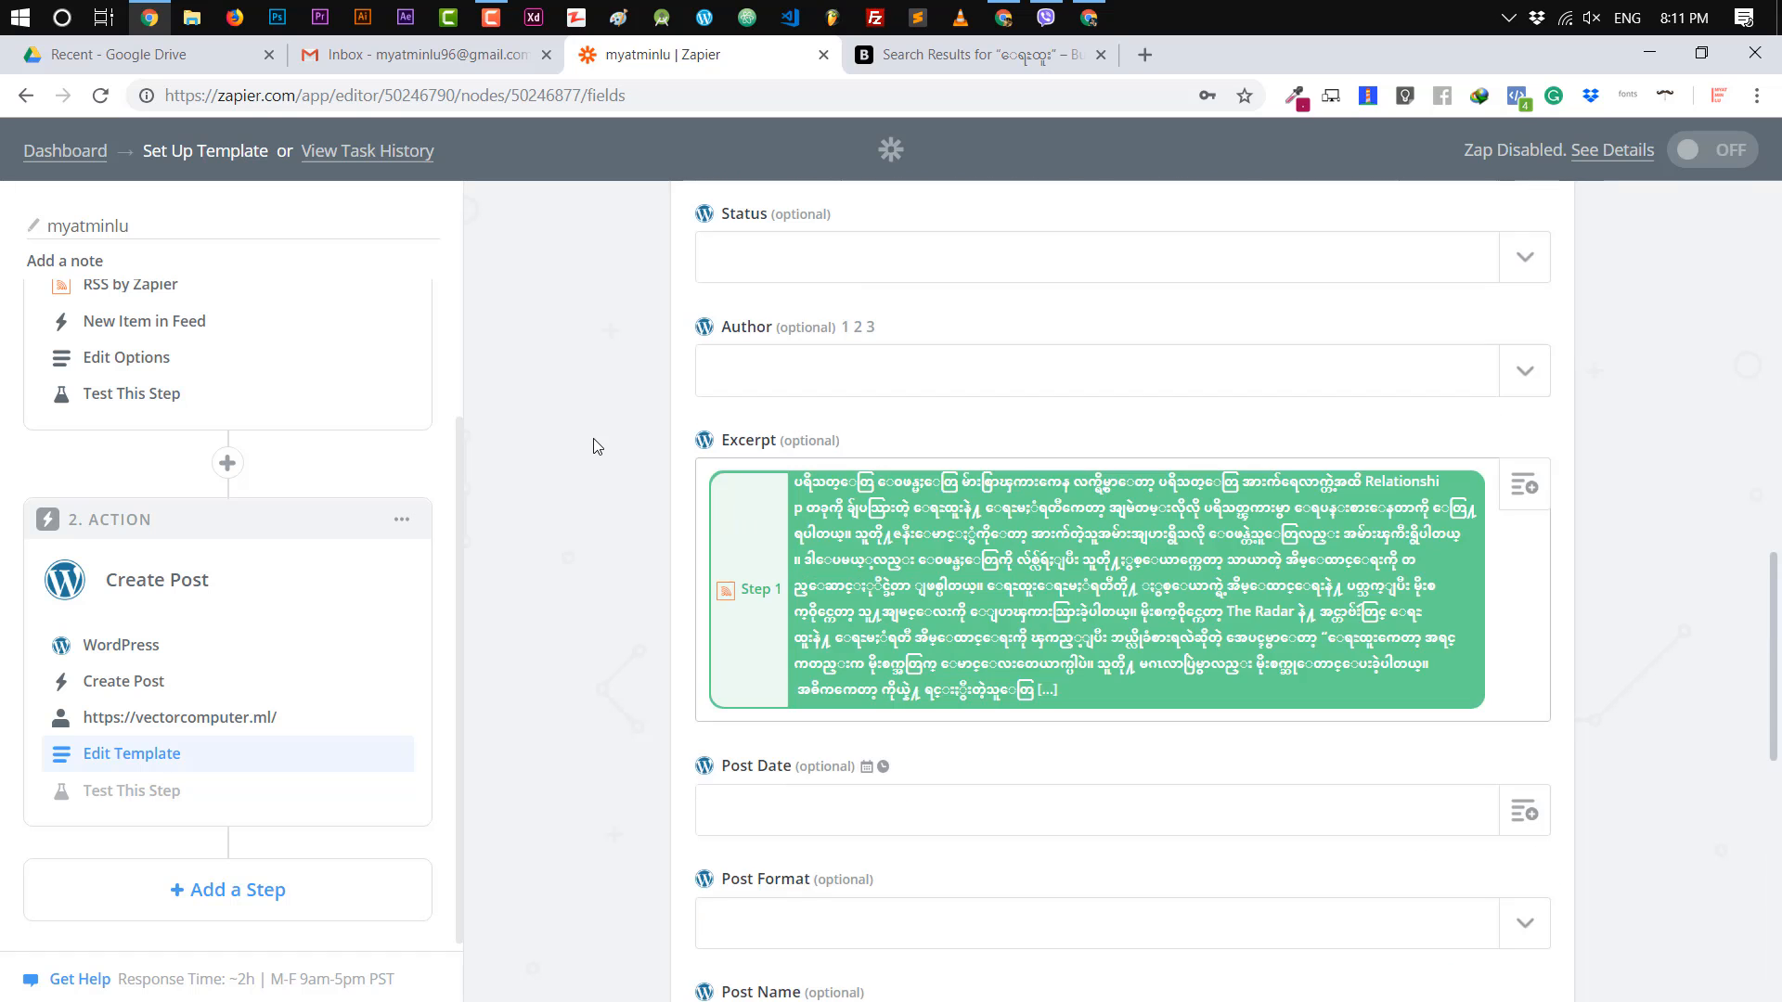
# Set the post Status to Published and continue past the template.
pyautogui.click(1526, 256)
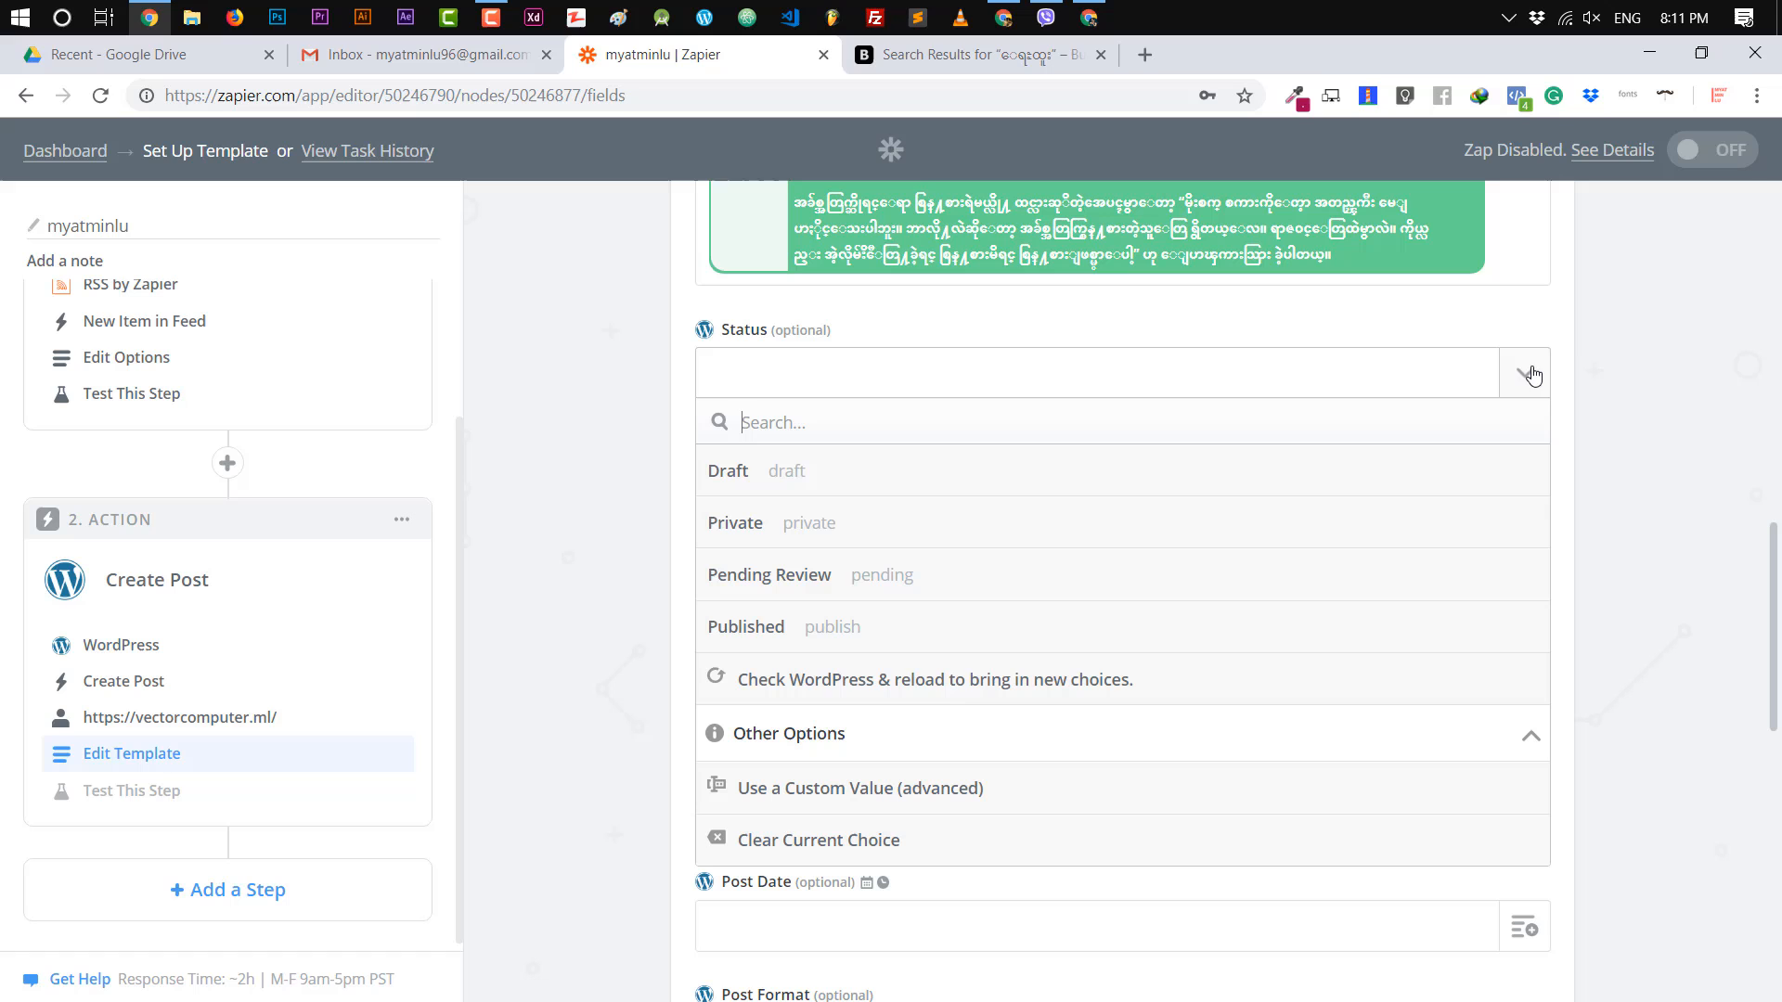
pyautogui.moveTo(941, 631)
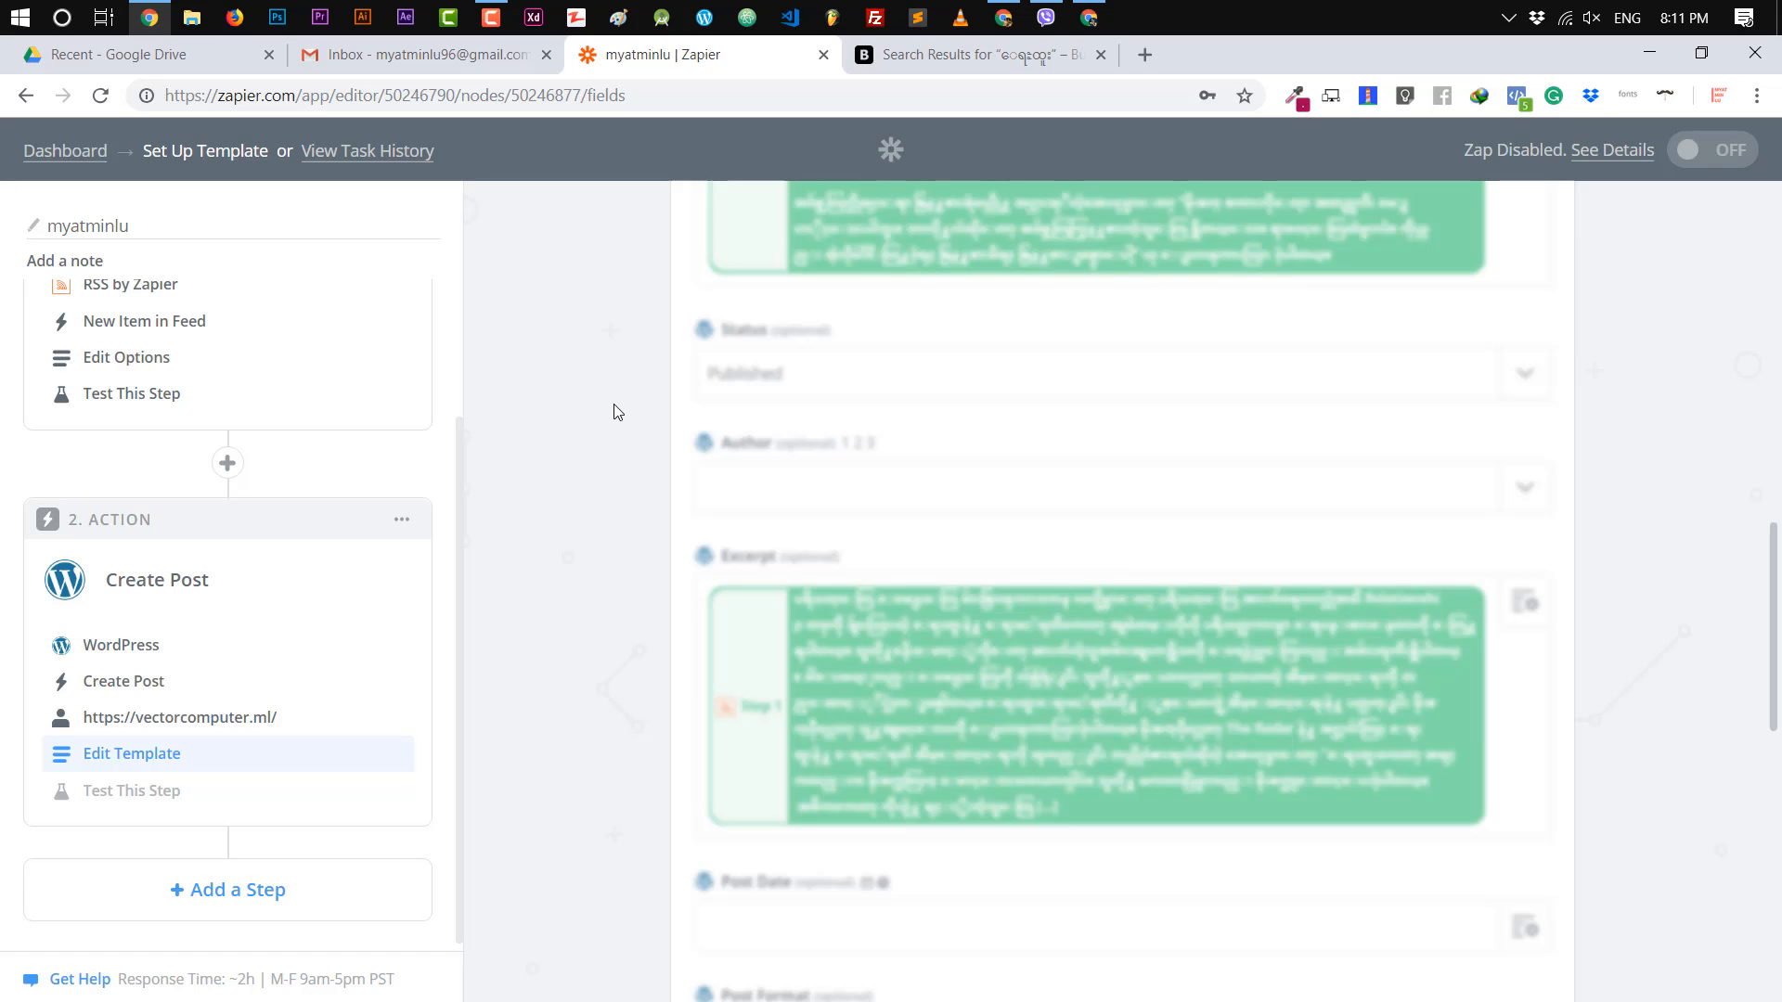
pyautogui.scroll(-3)
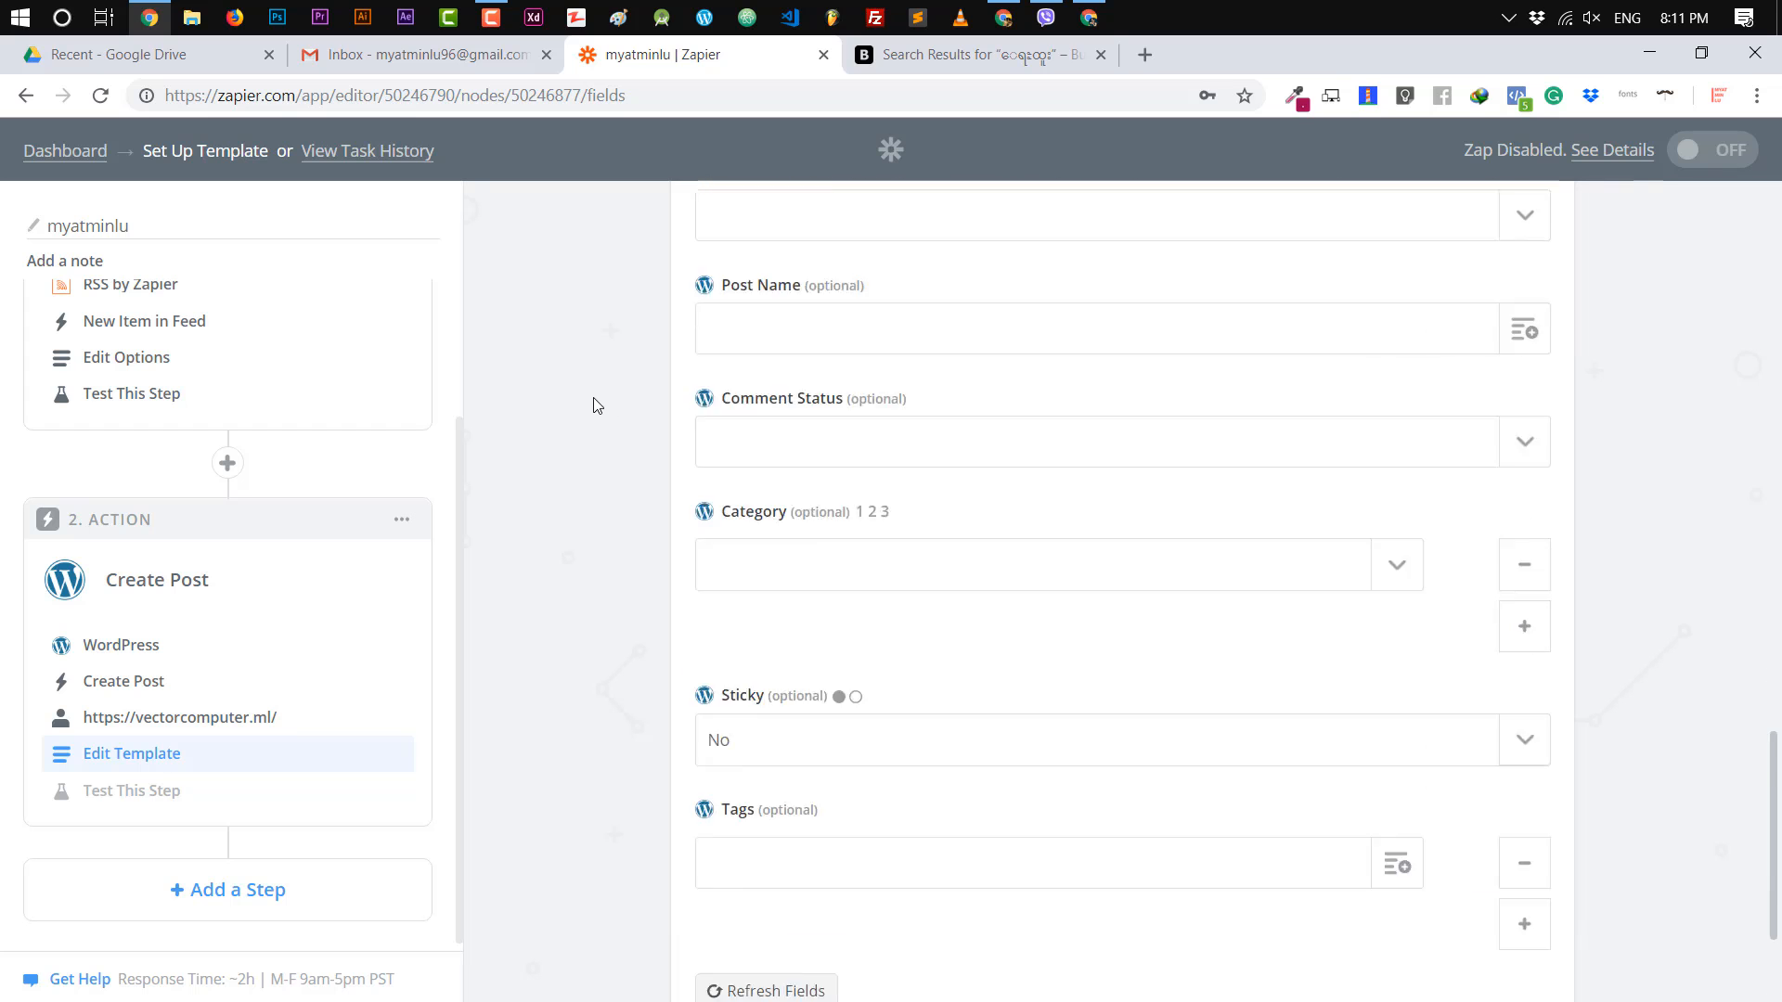
pyautogui.scroll(-3)
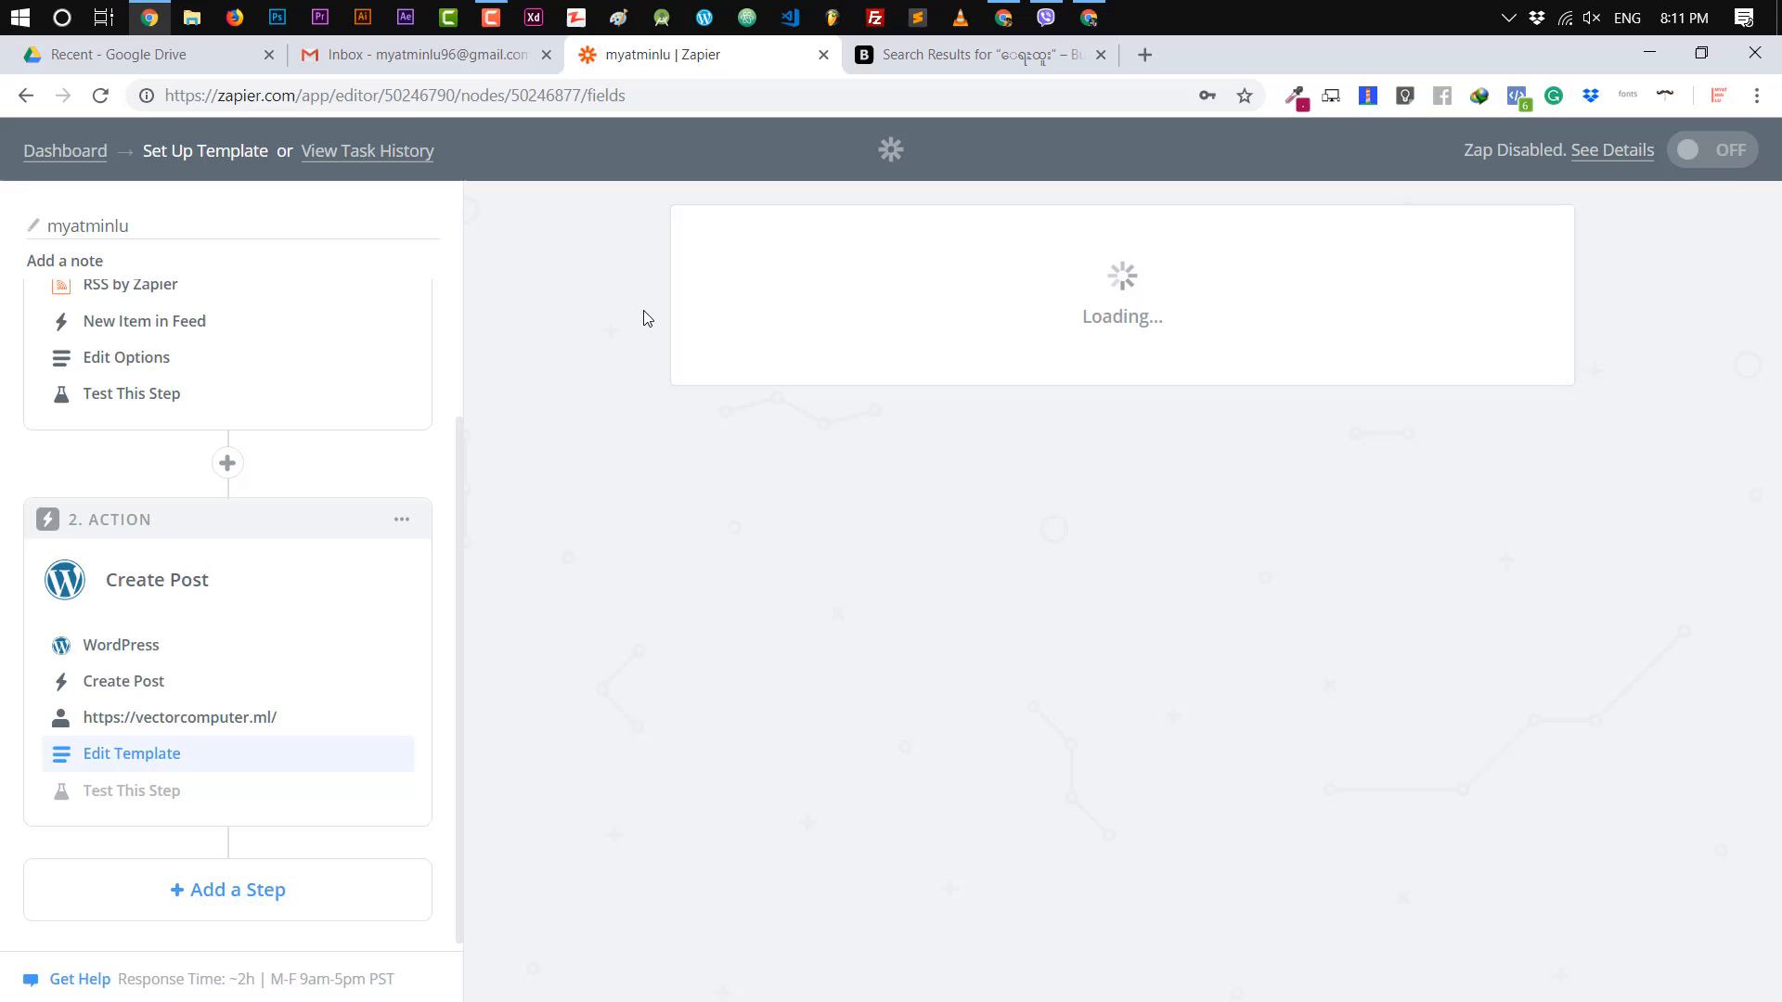
# Send a test post to WordPress and get 'Test was successful!'.
pyautogui.click(132, 791)
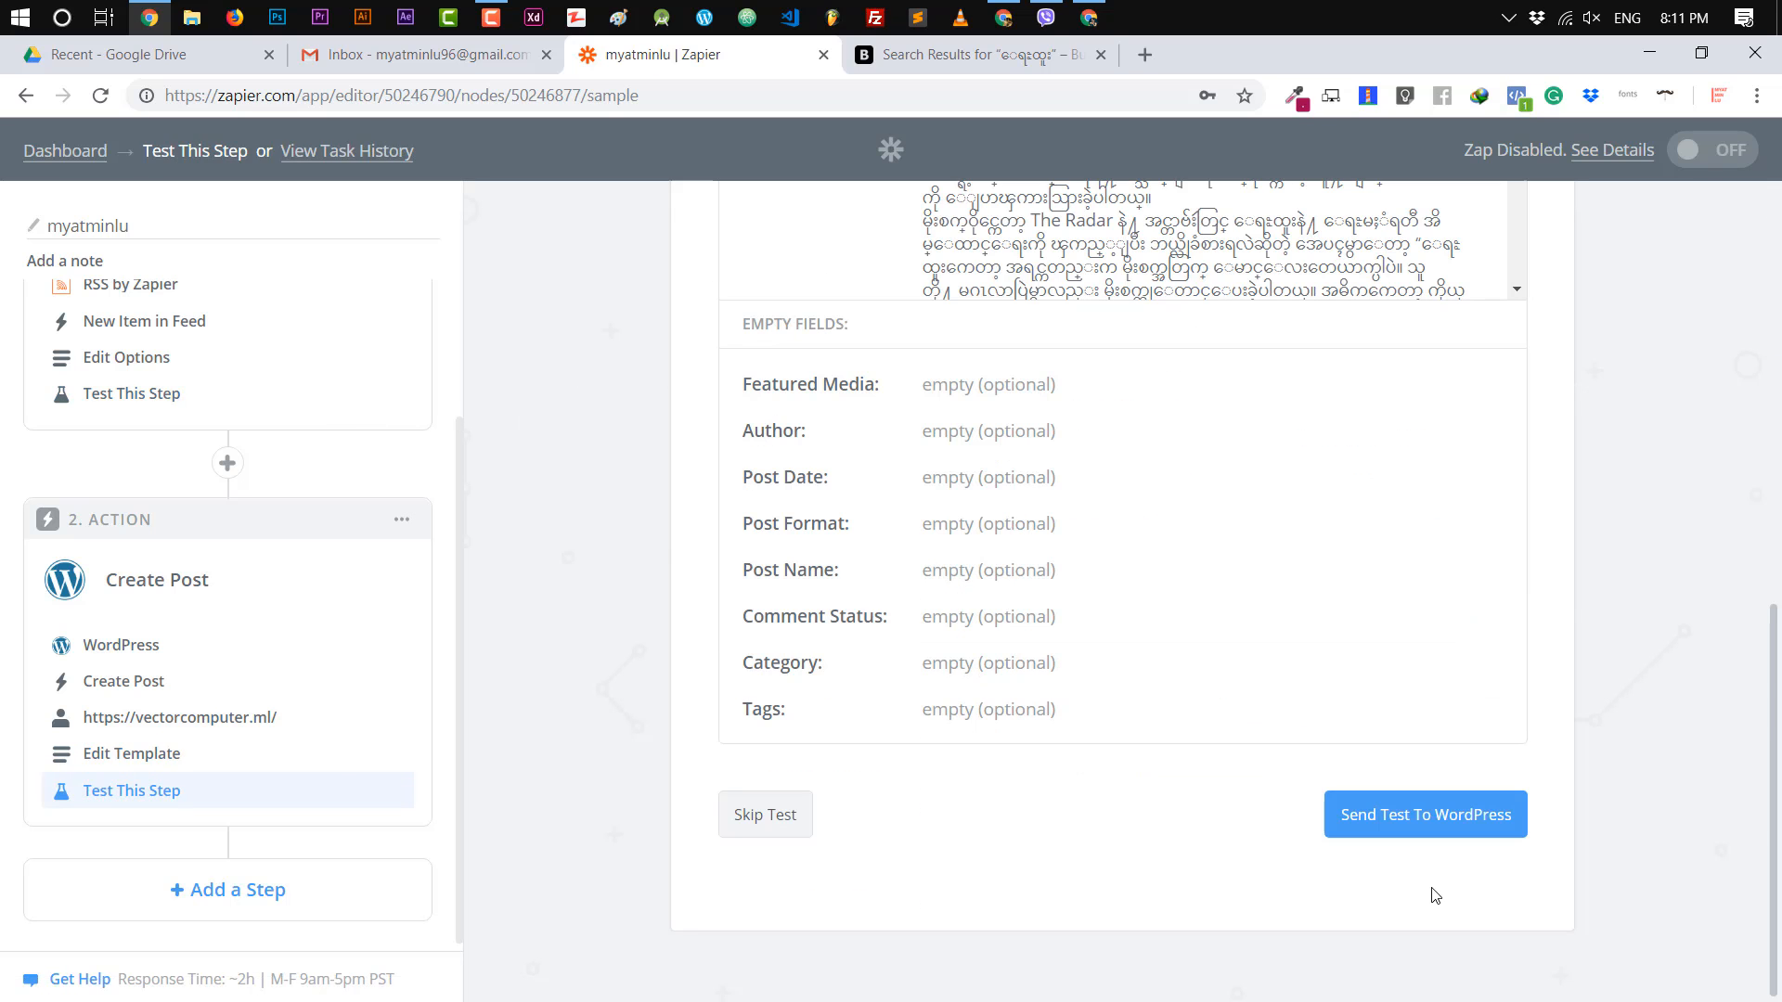
pyautogui.click(1424, 813)
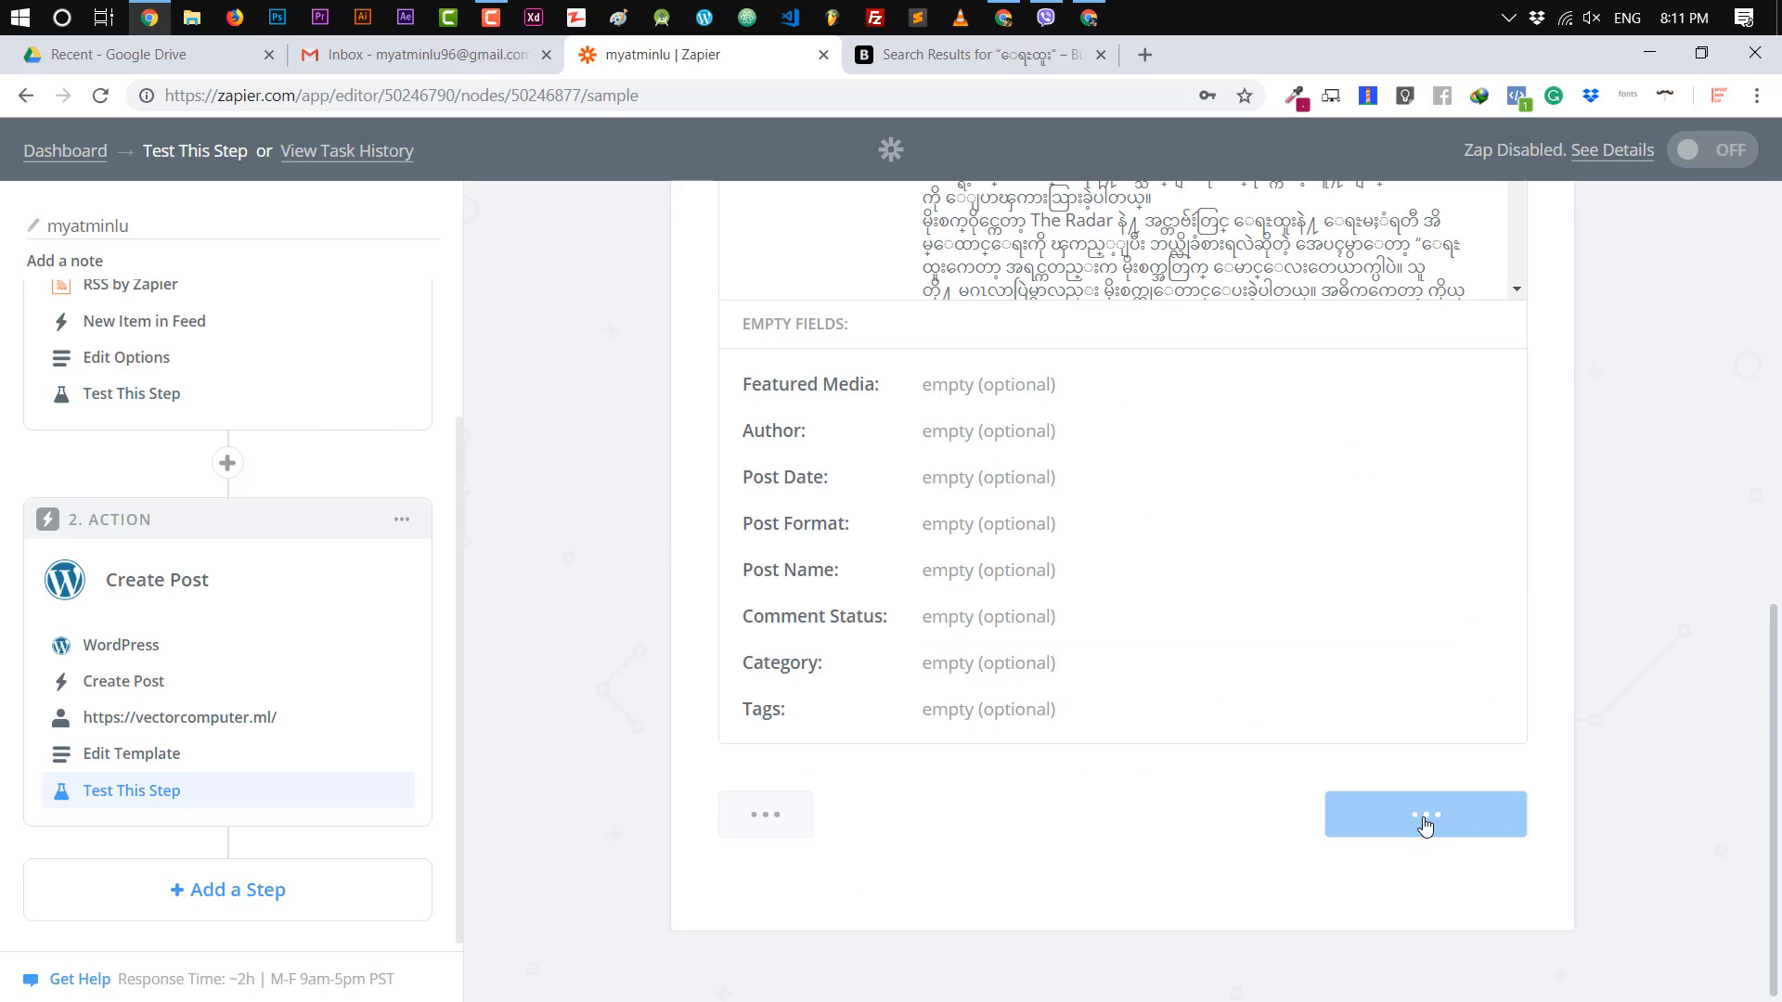
pyautogui.moveTo(667, 600)
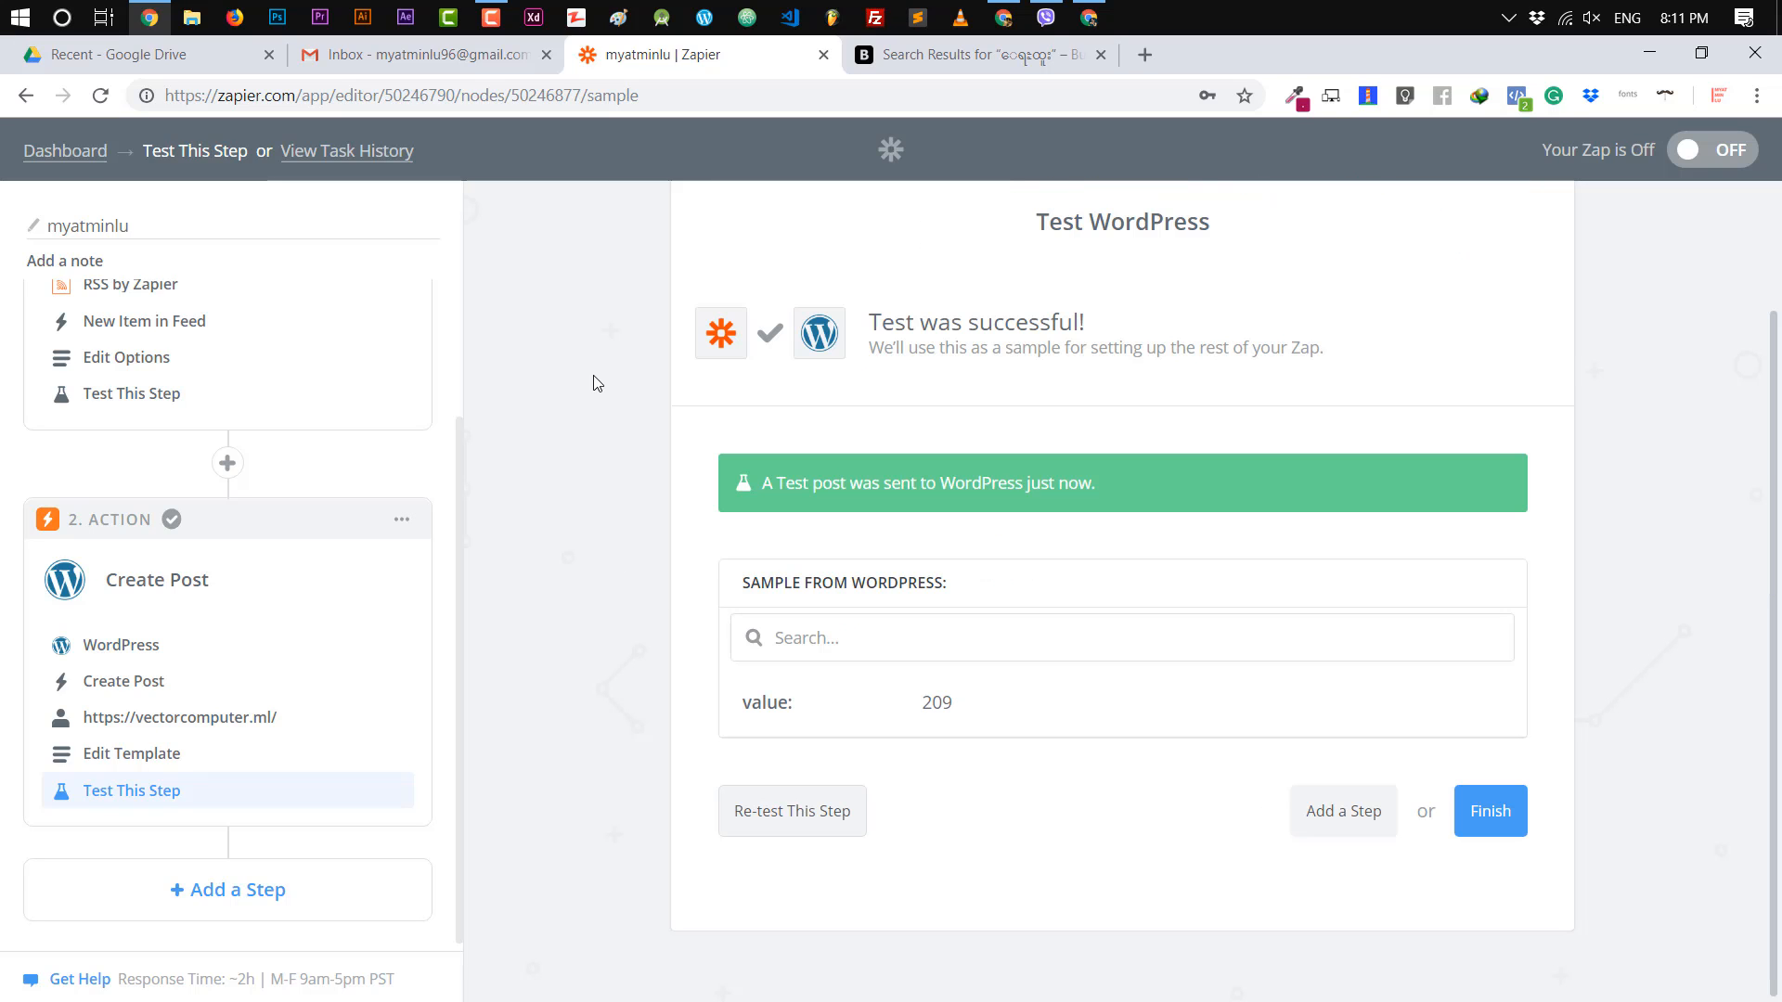
pyautogui.click(1420, 53)
pyautogui.write('v')
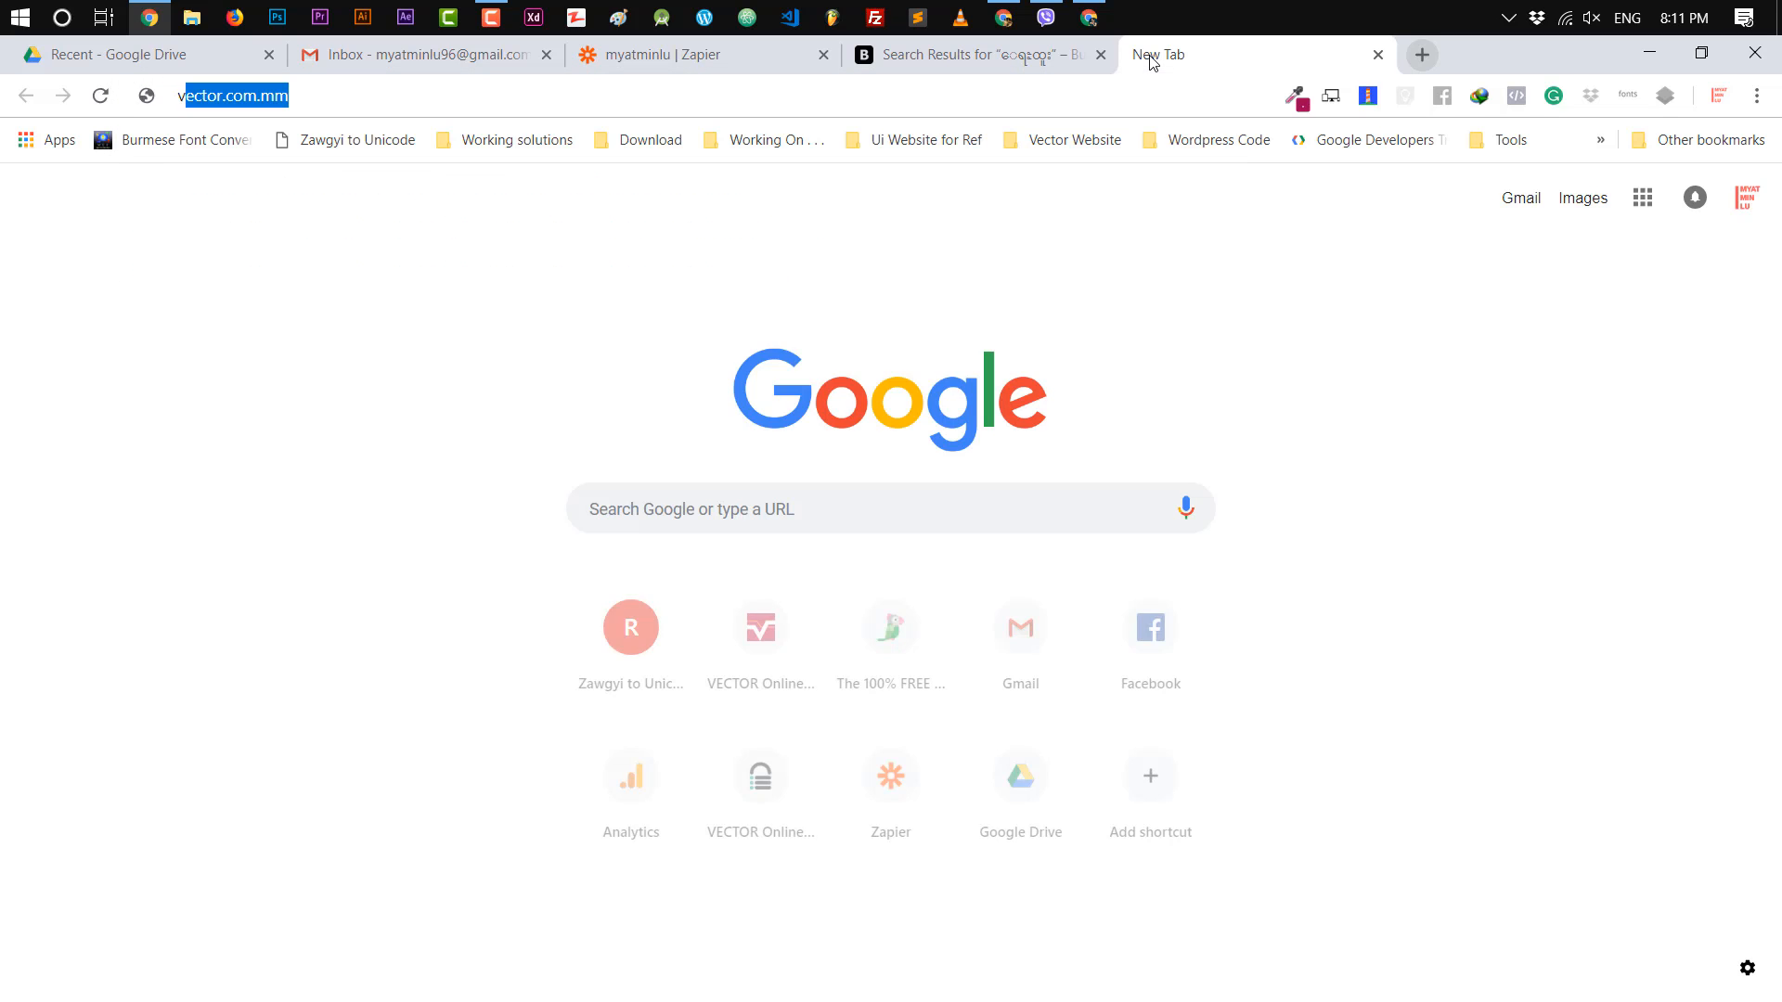
# Load vectorcomputer.ml, view the new Burmese post on its Blog, then return to Zapier.
pyautogui.press('Return')
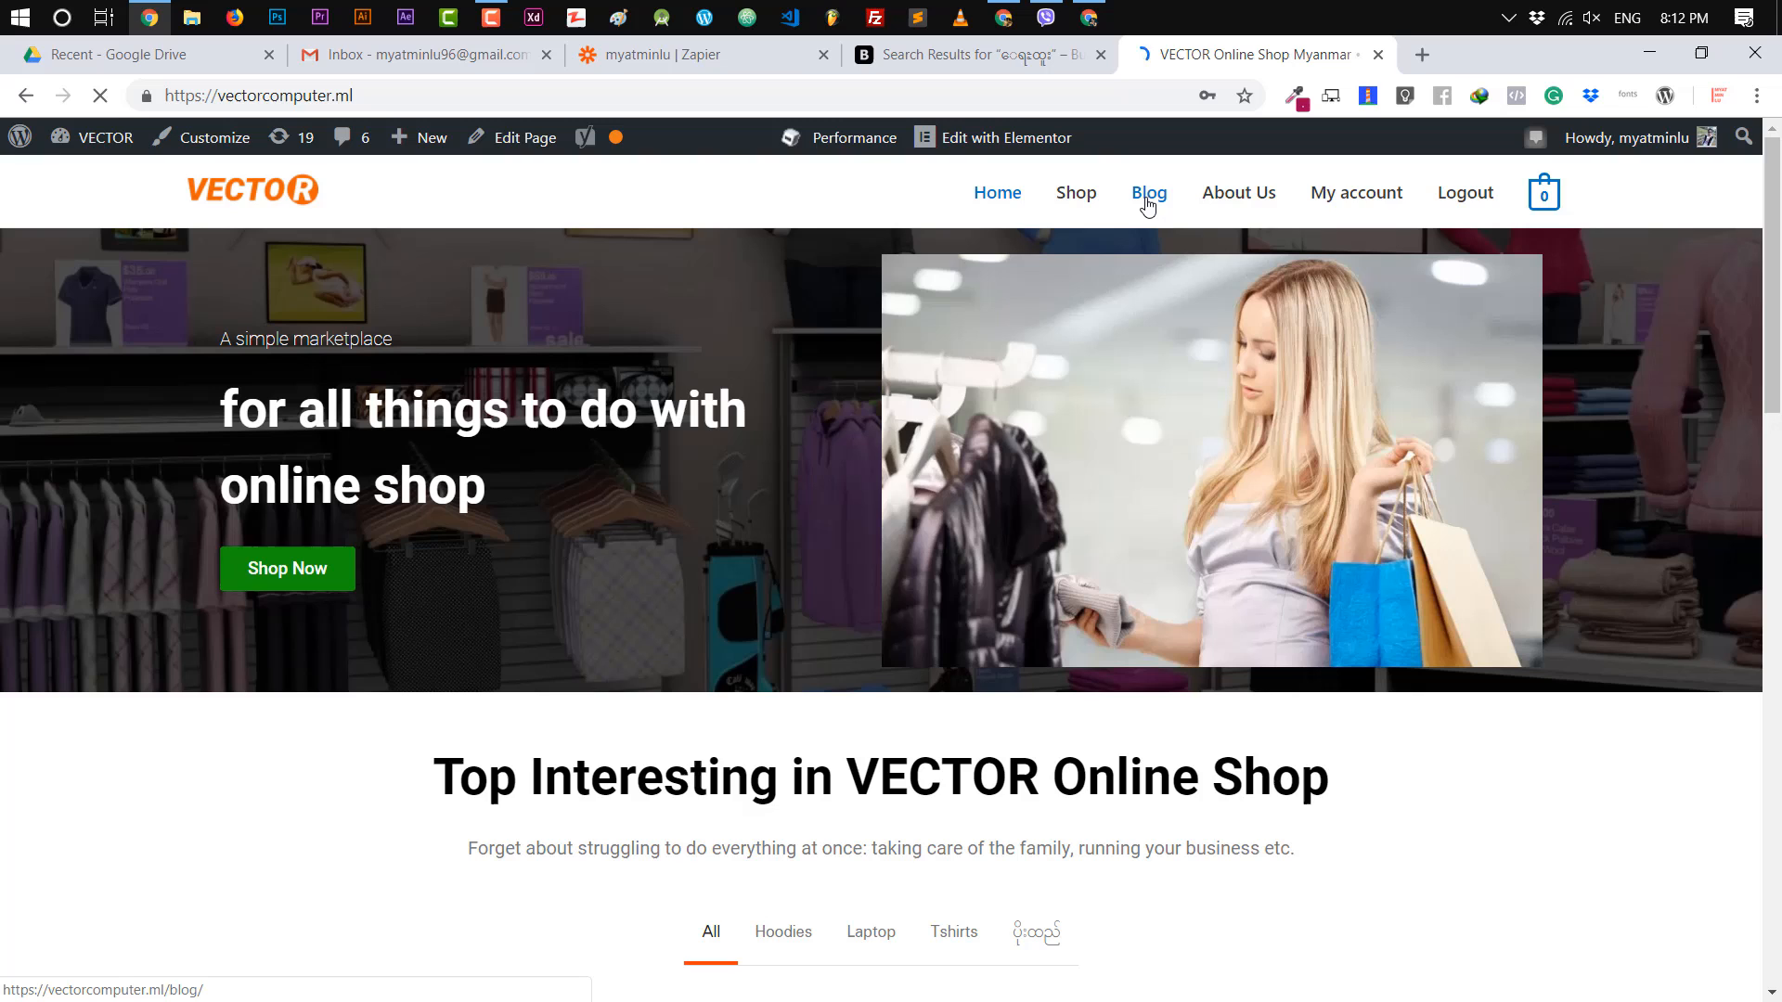
pyautogui.click(1147, 192)
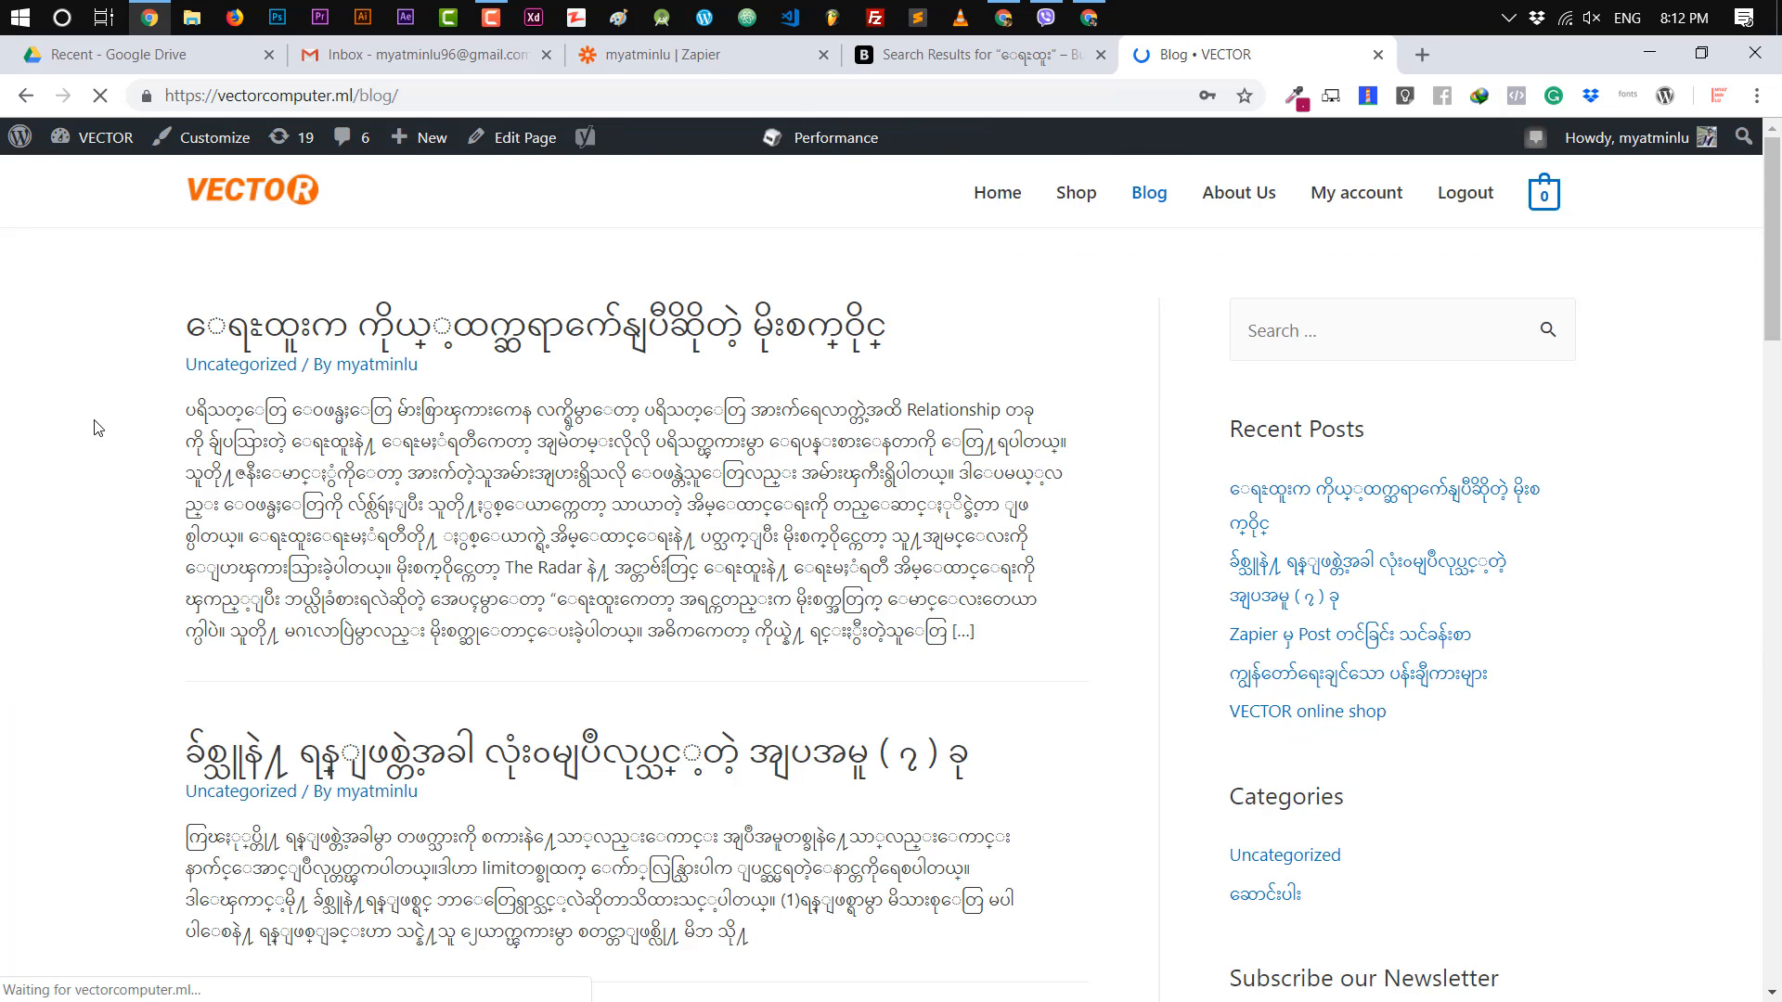
pyautogui.moveTo(416, 397)
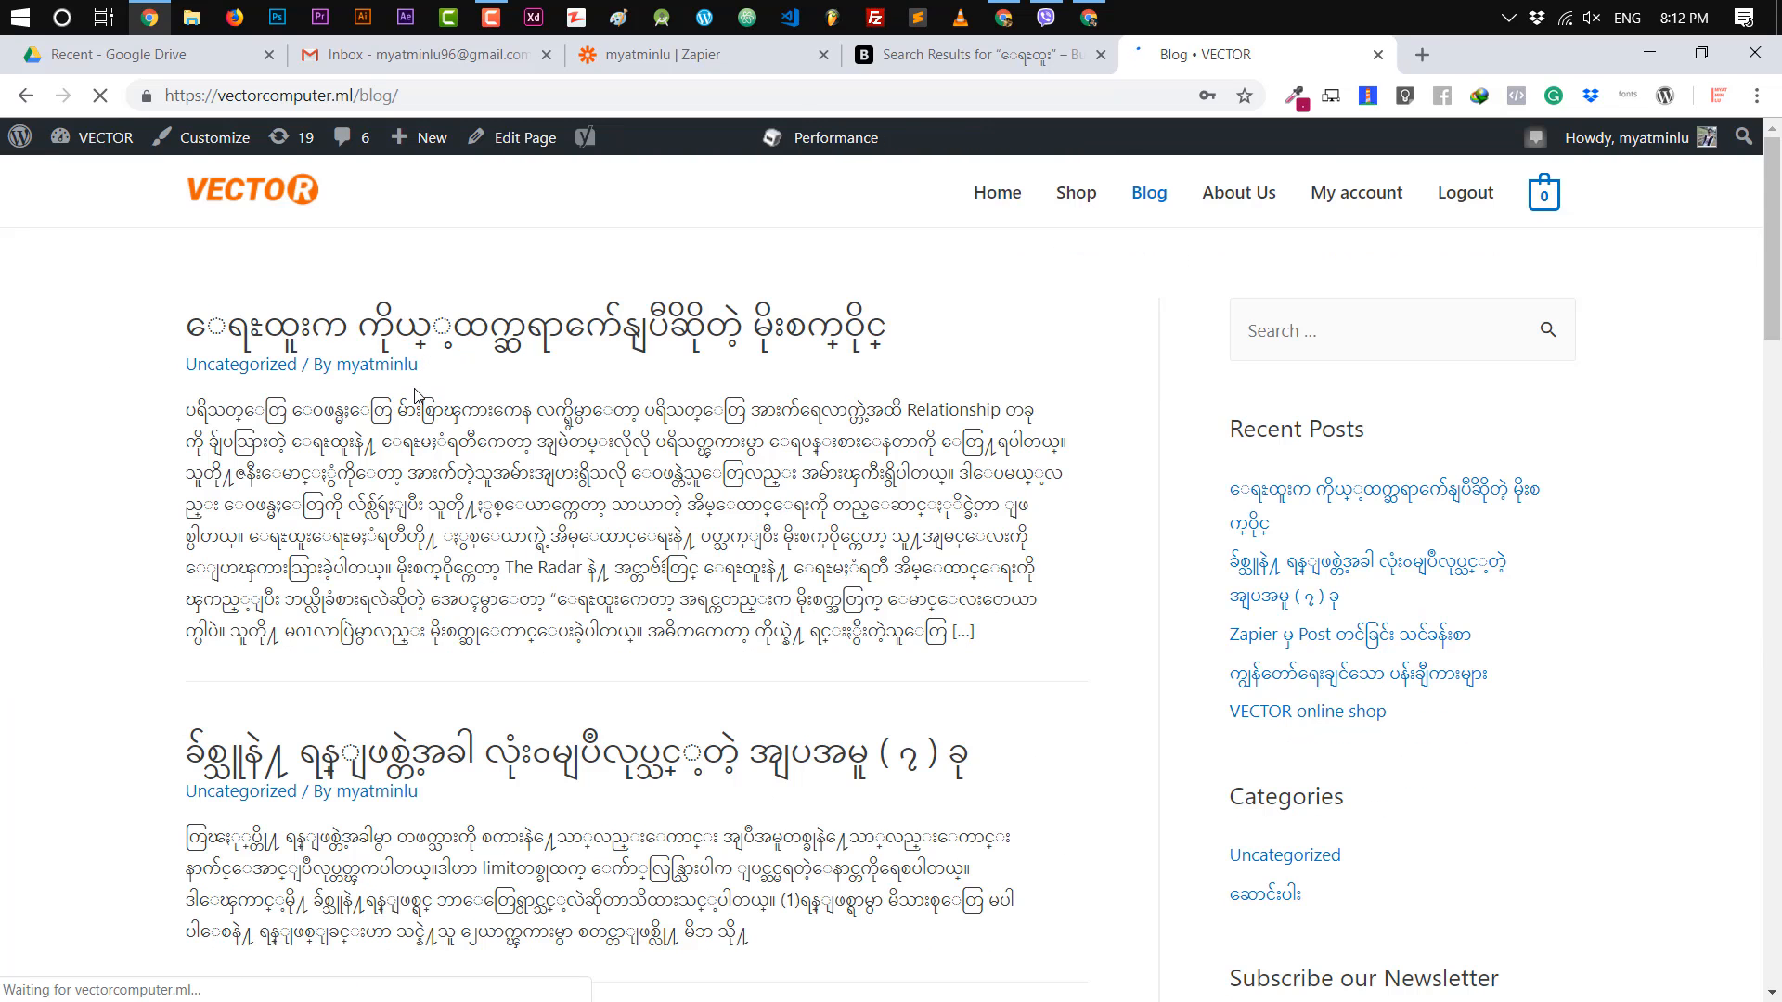
pyautogui.click(971, 54)
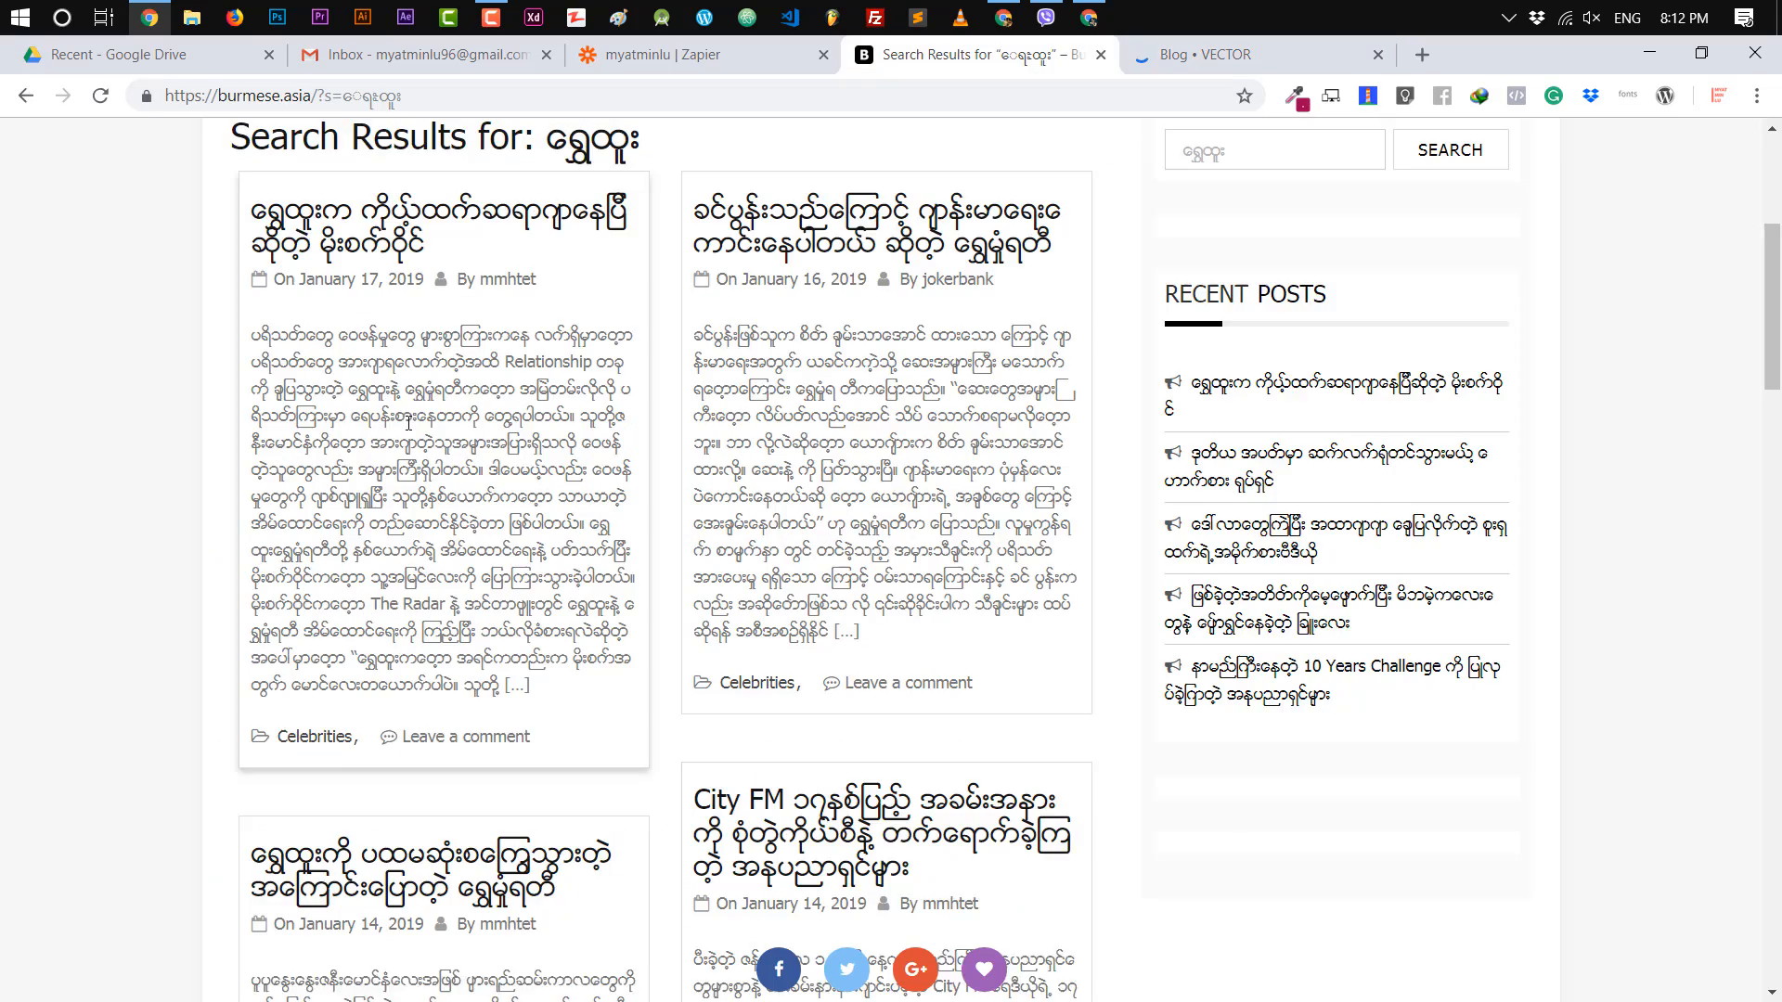
pyautogui.click(436, 226)
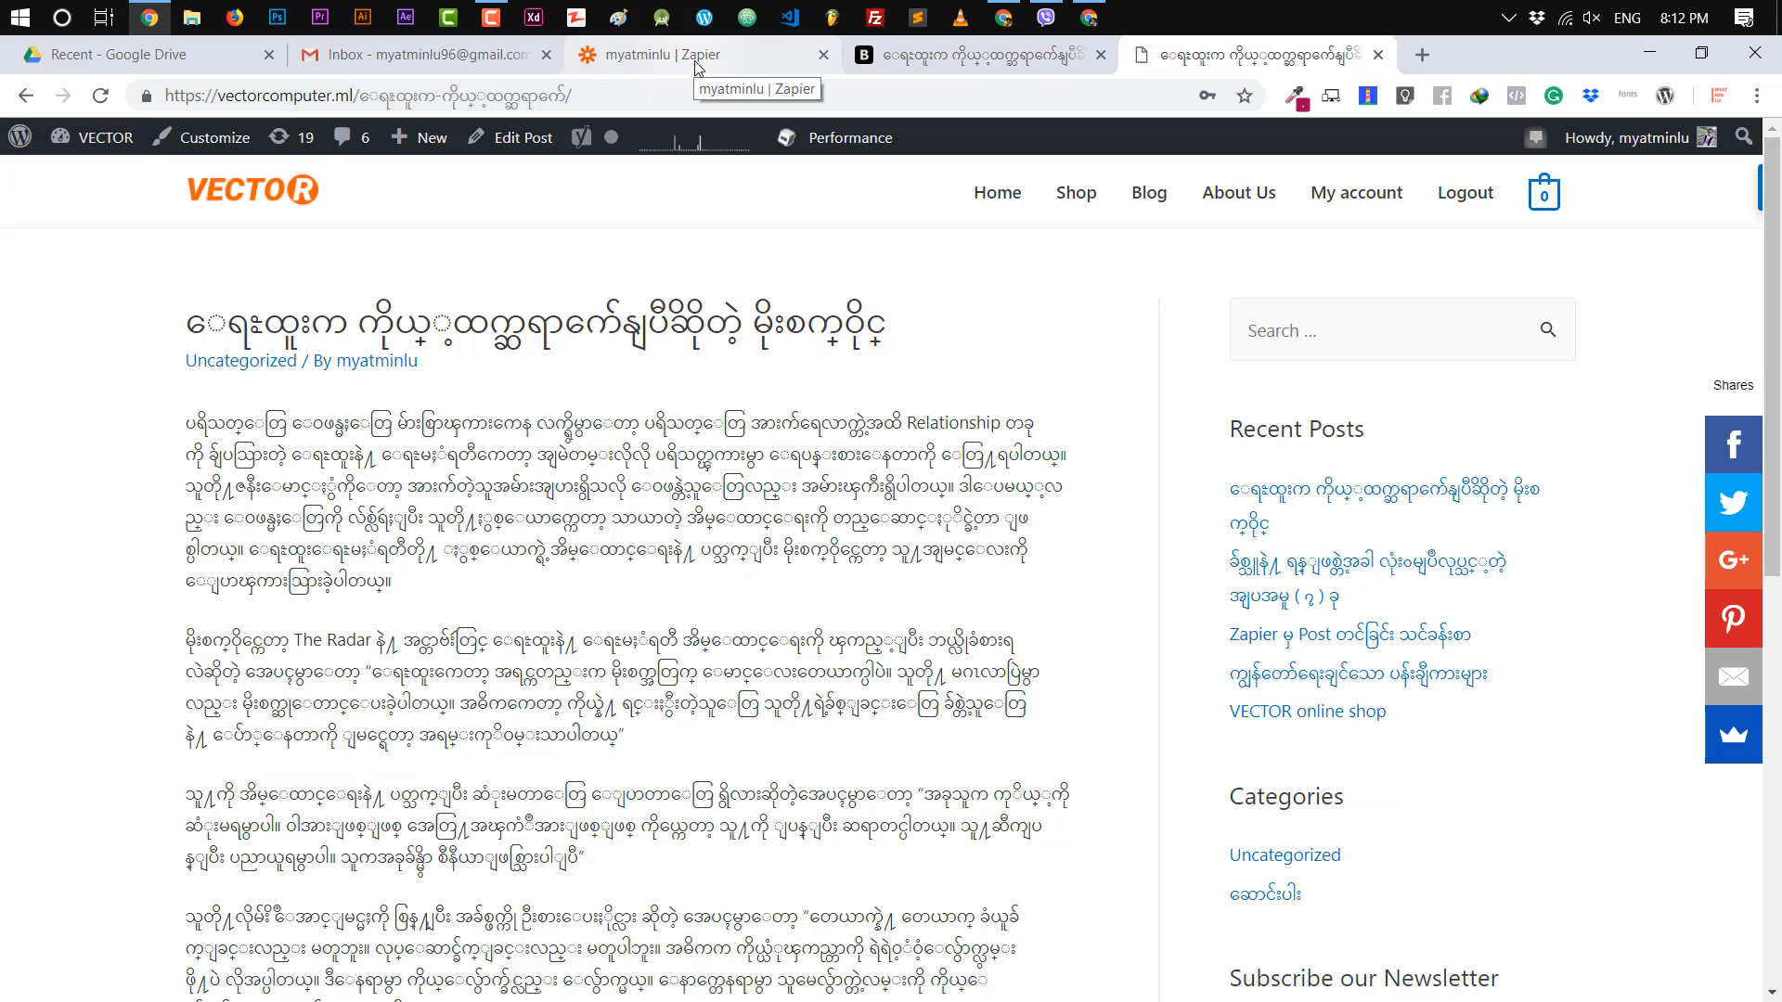
pyautogui.click(698, 54)
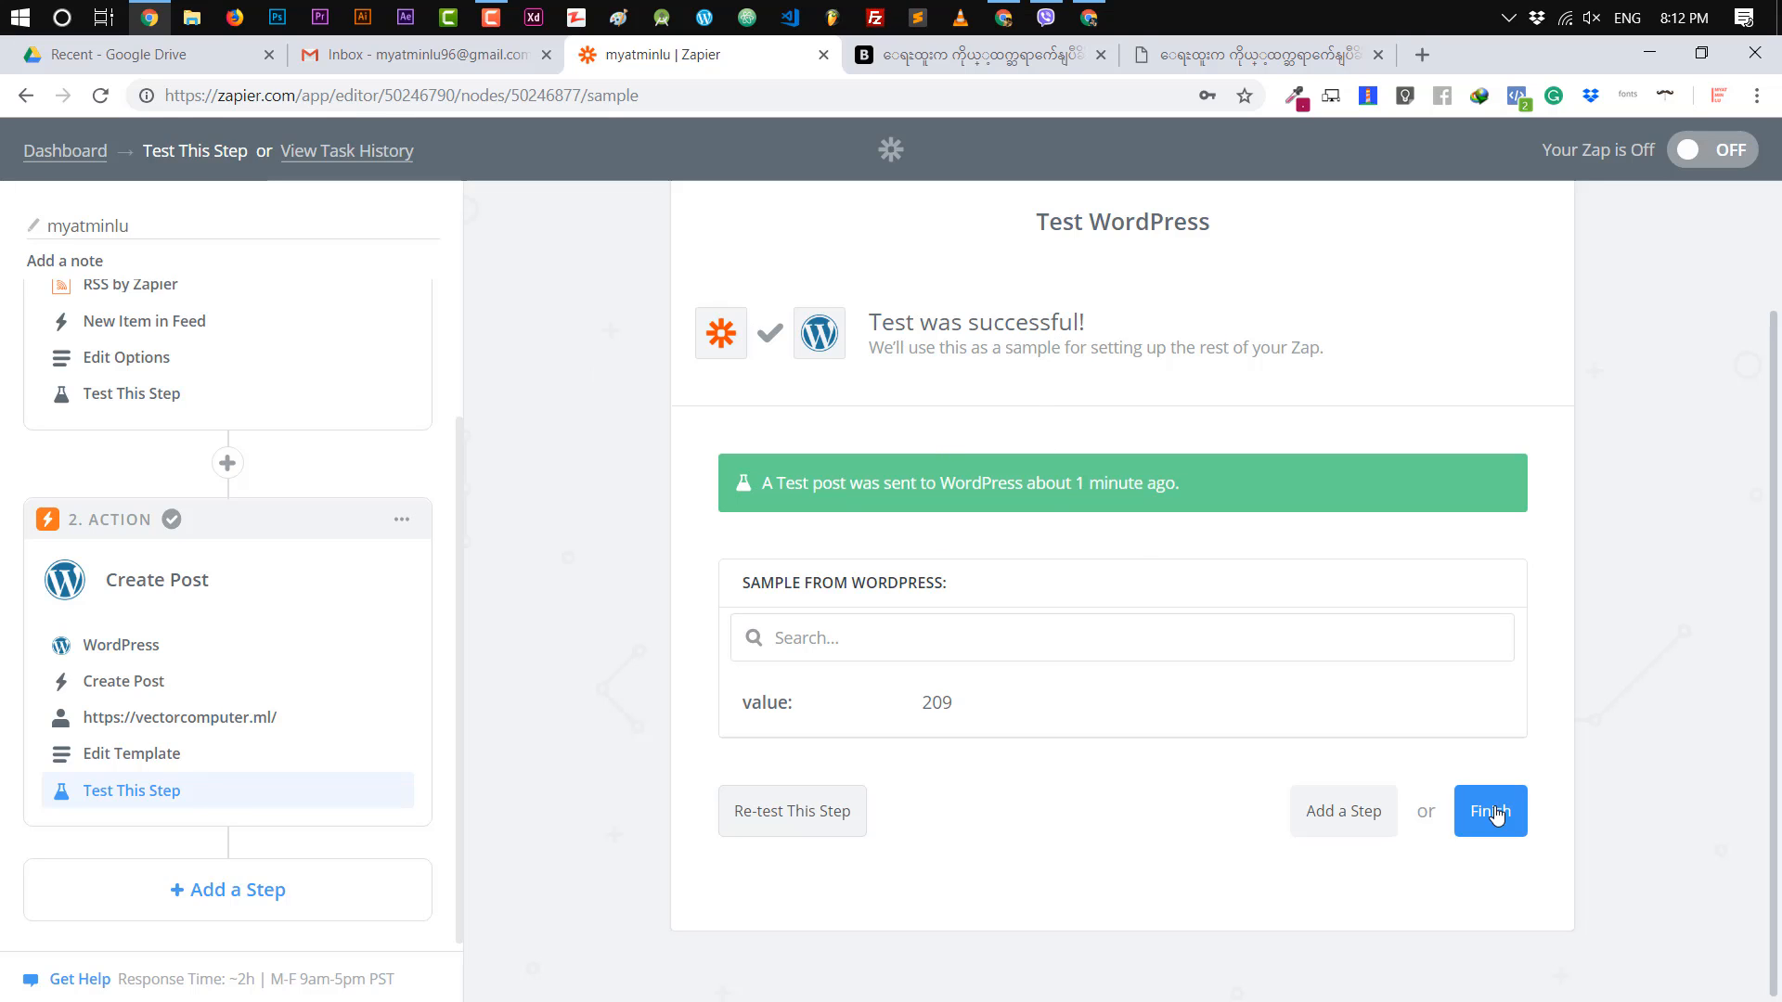
# Finish the WordPress step and start adding a third step to the zap.
pyautogui.click(1490, 812)
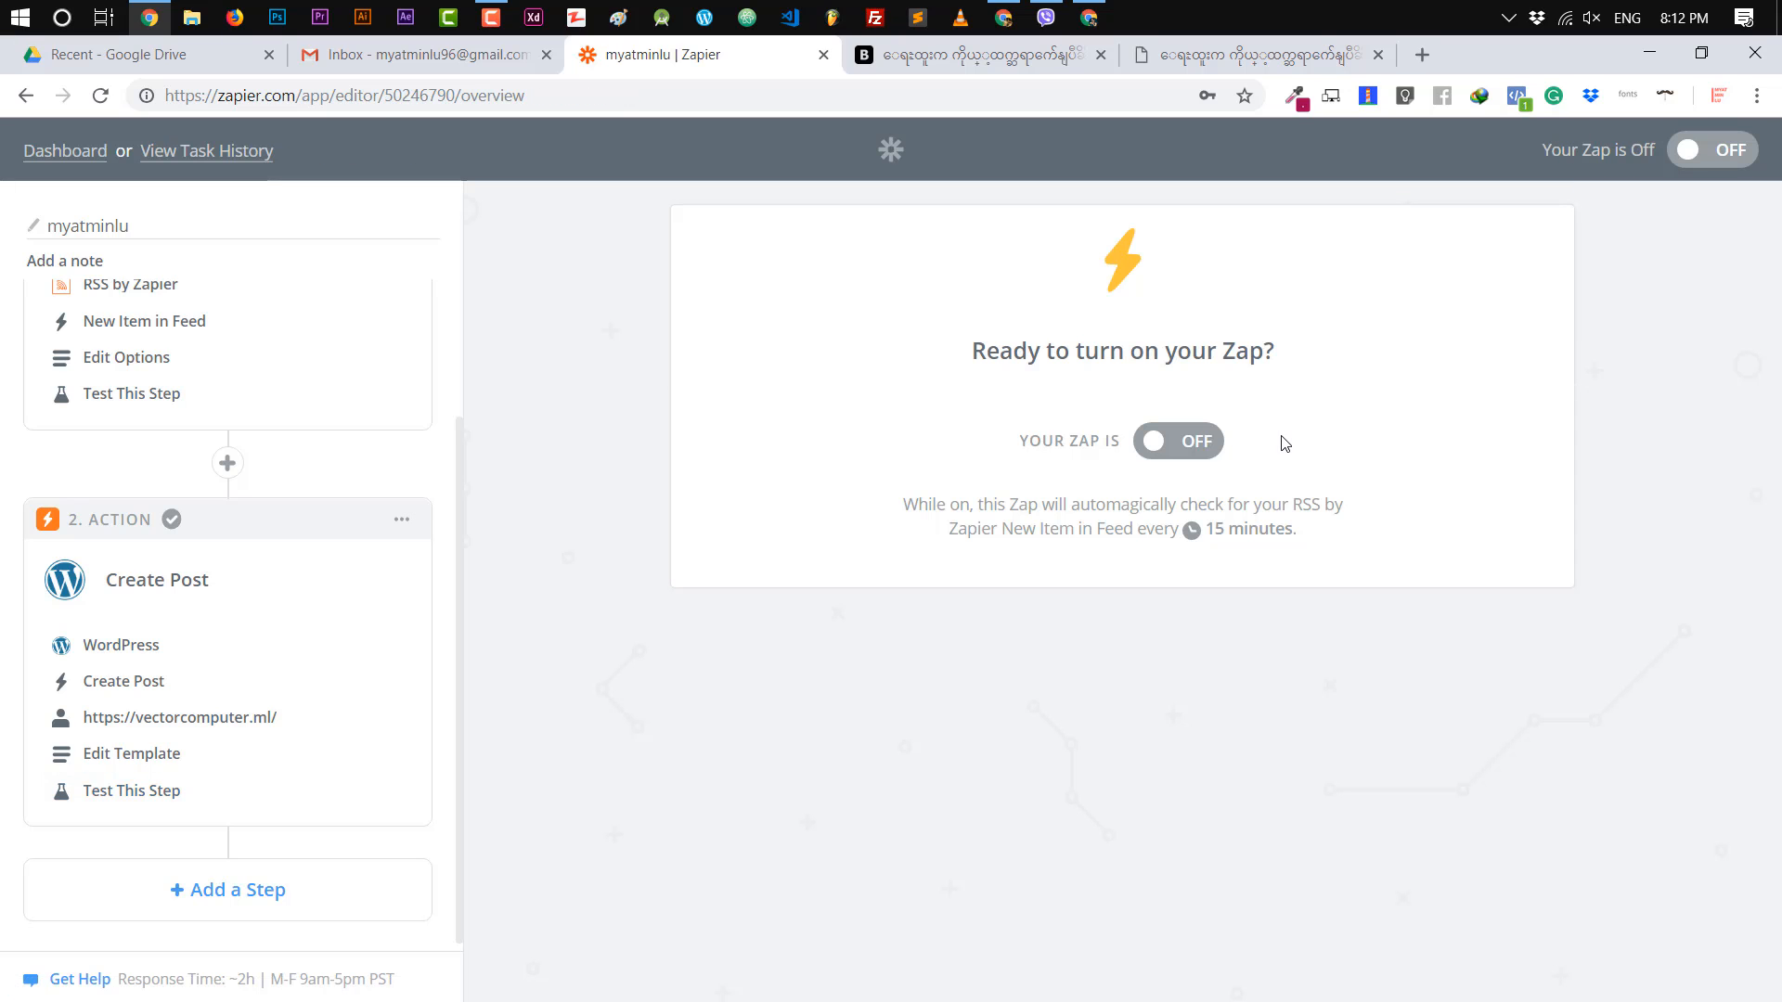
pyautogui.moveTo(215, 898)
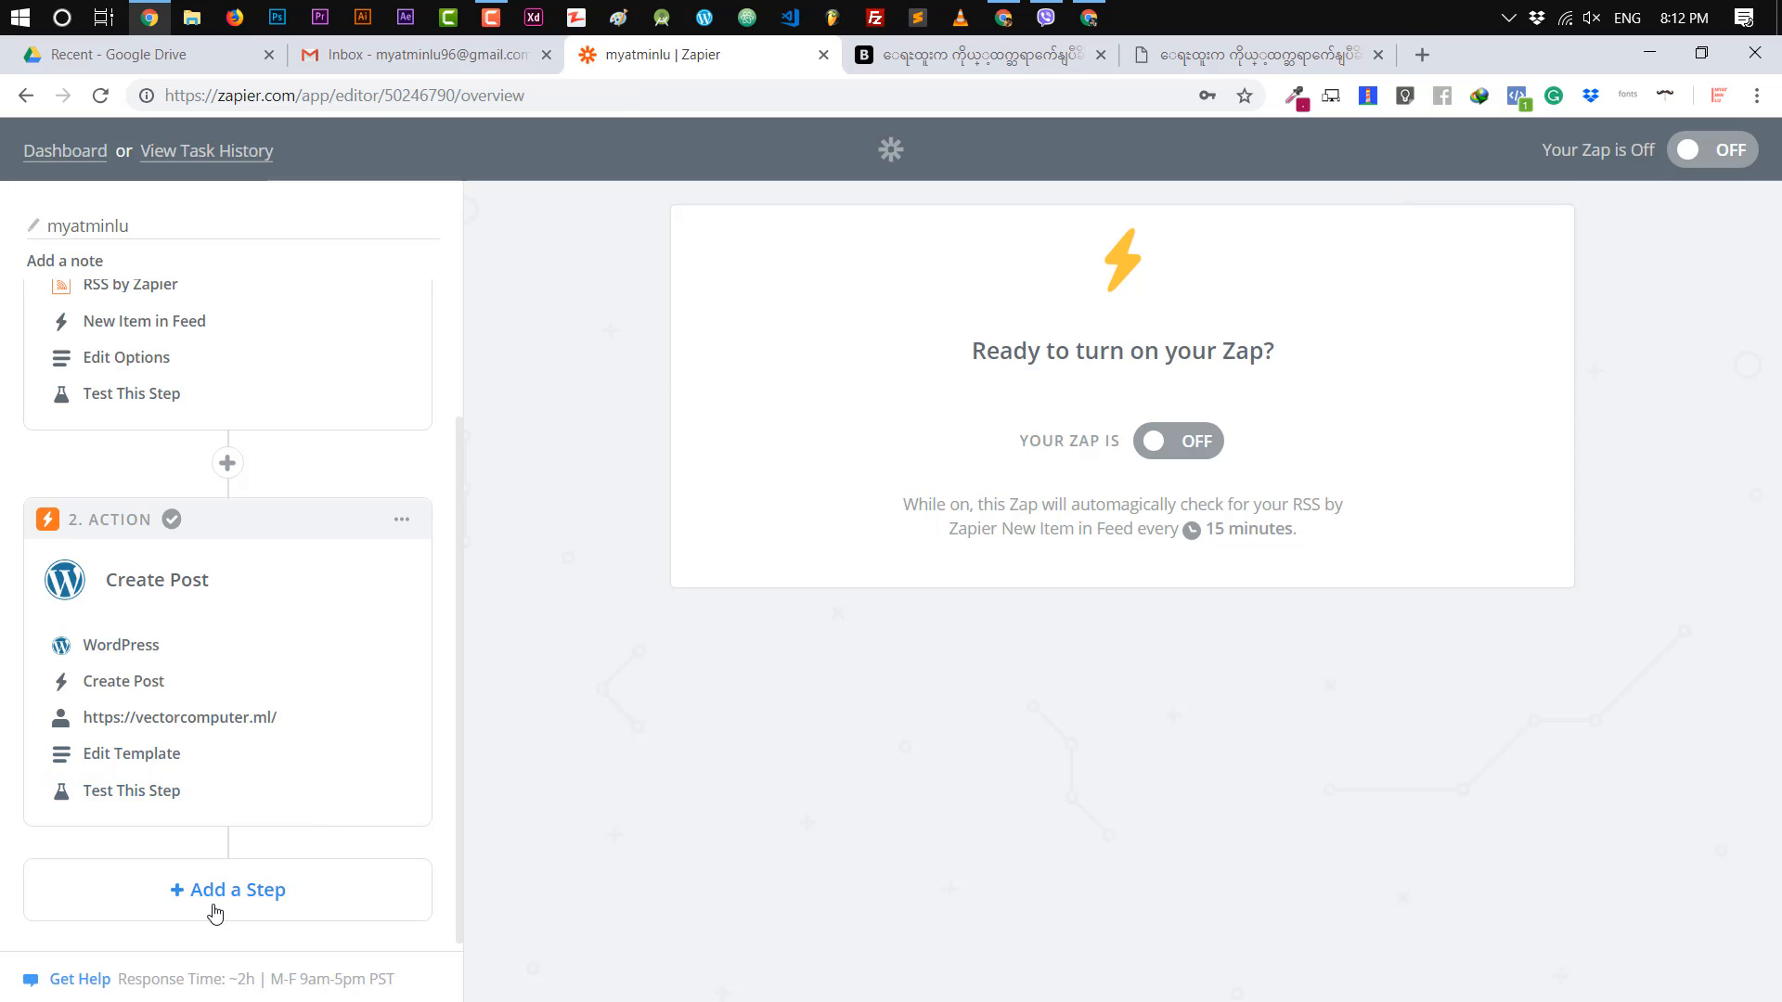
pyautogui.click(226, 889)
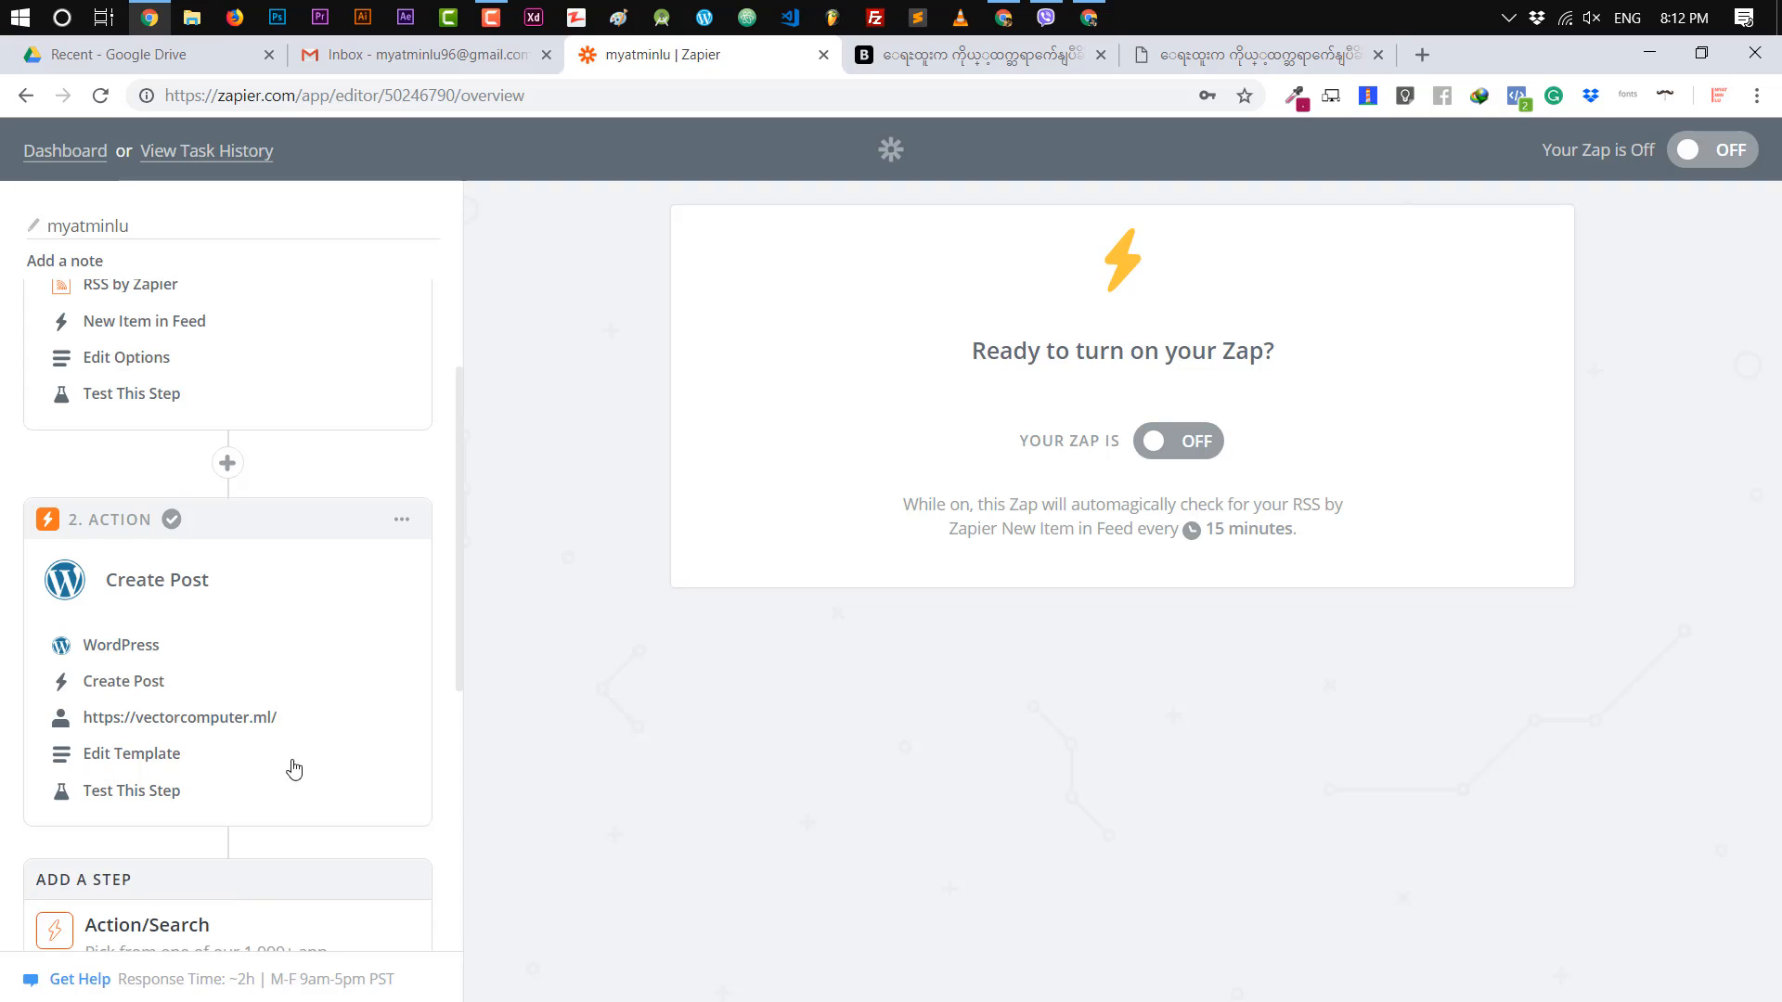
pyautogui.scroll(-3)
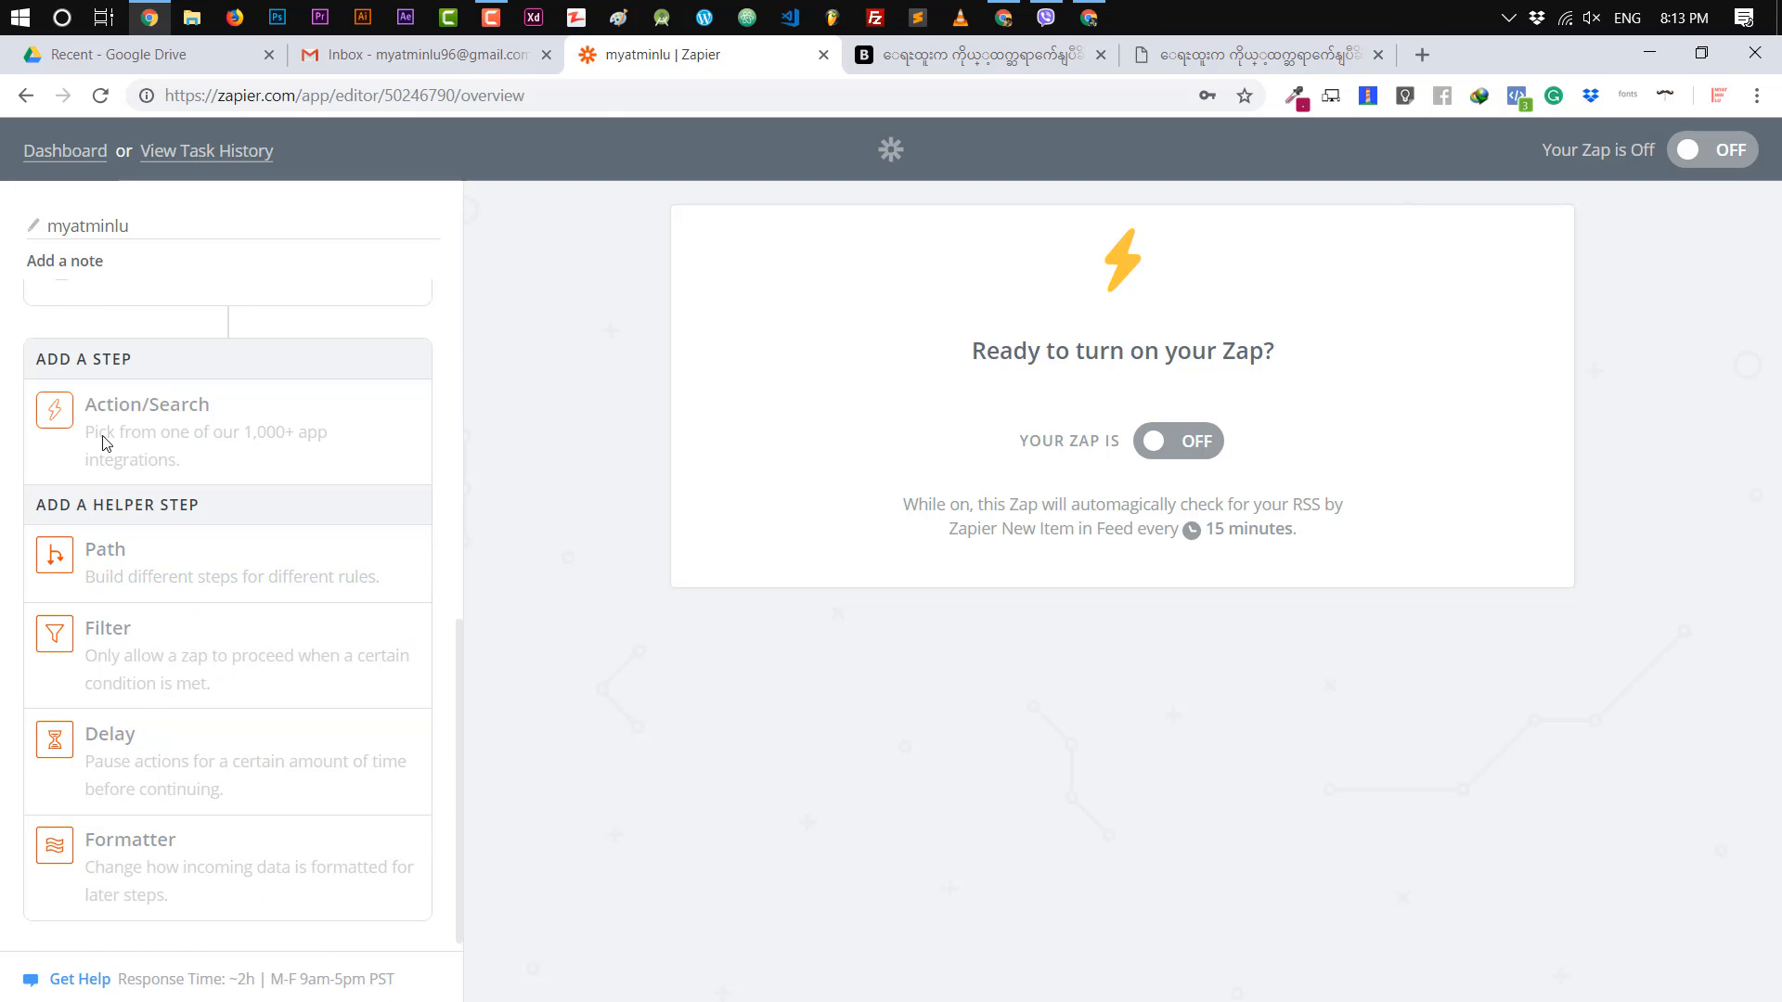
pyautogui.click(147, 404)
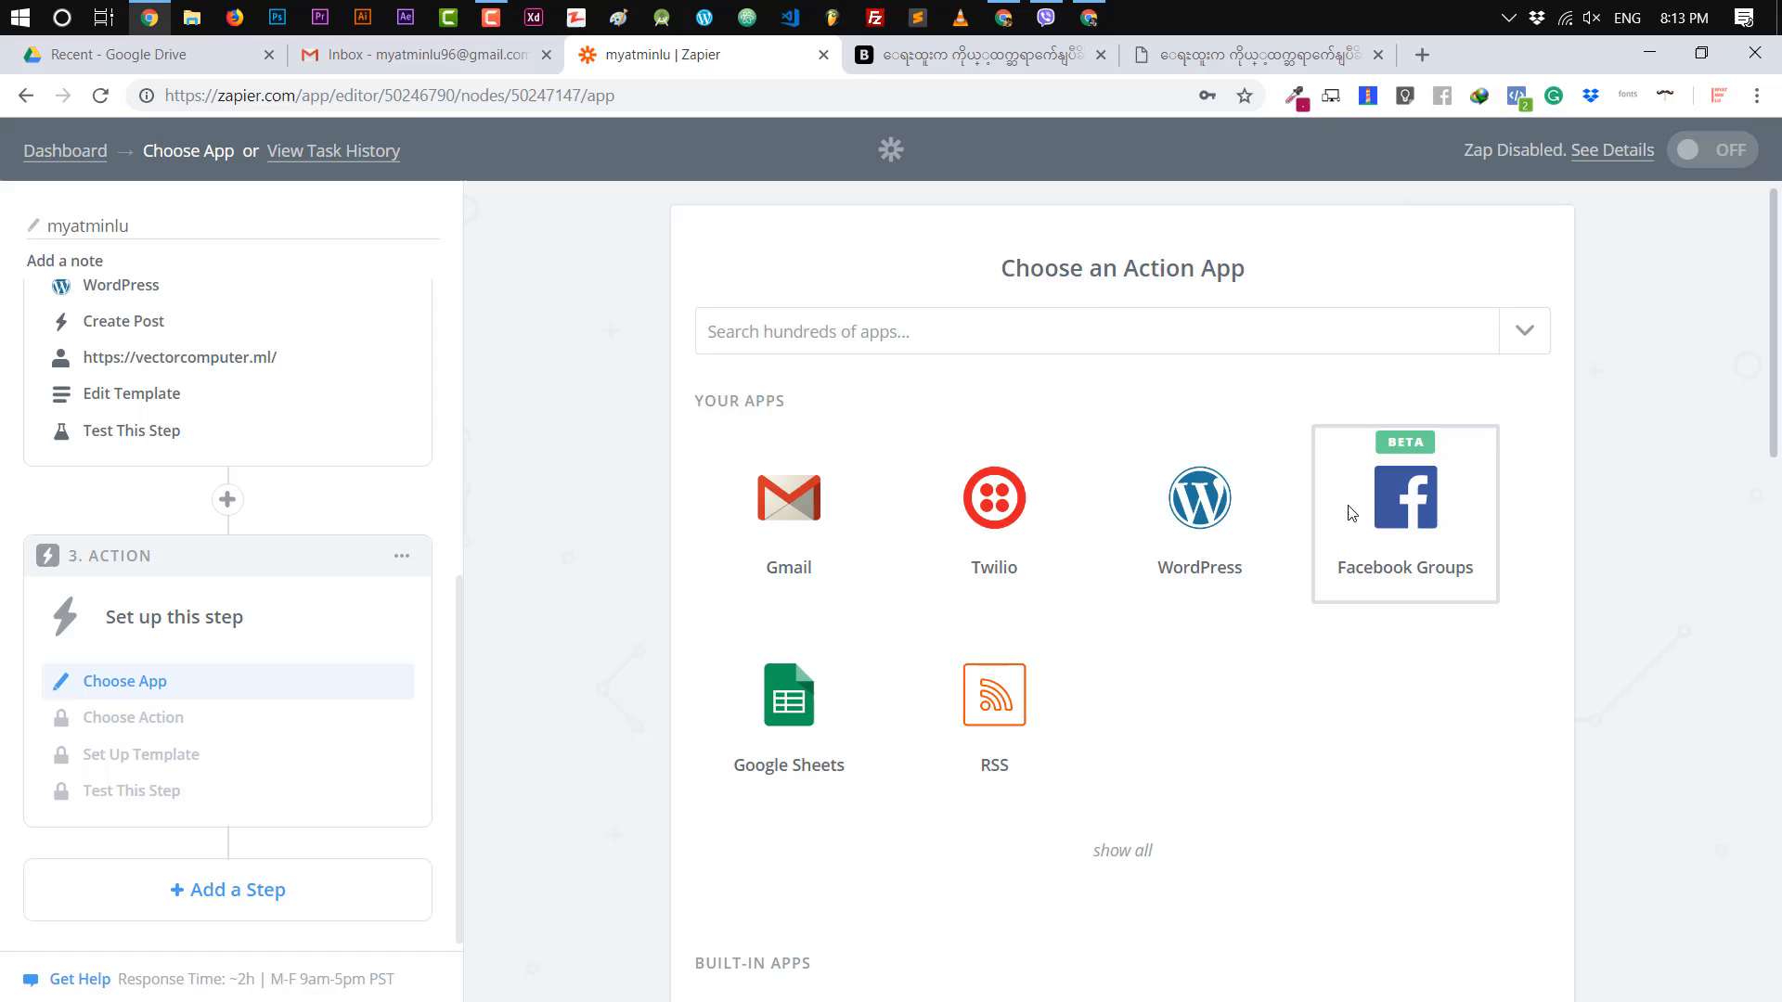
# Make the third action Facebook Groups Post Message using the connected Myat Min Lu account.
pyautogui.click(1405, 499)
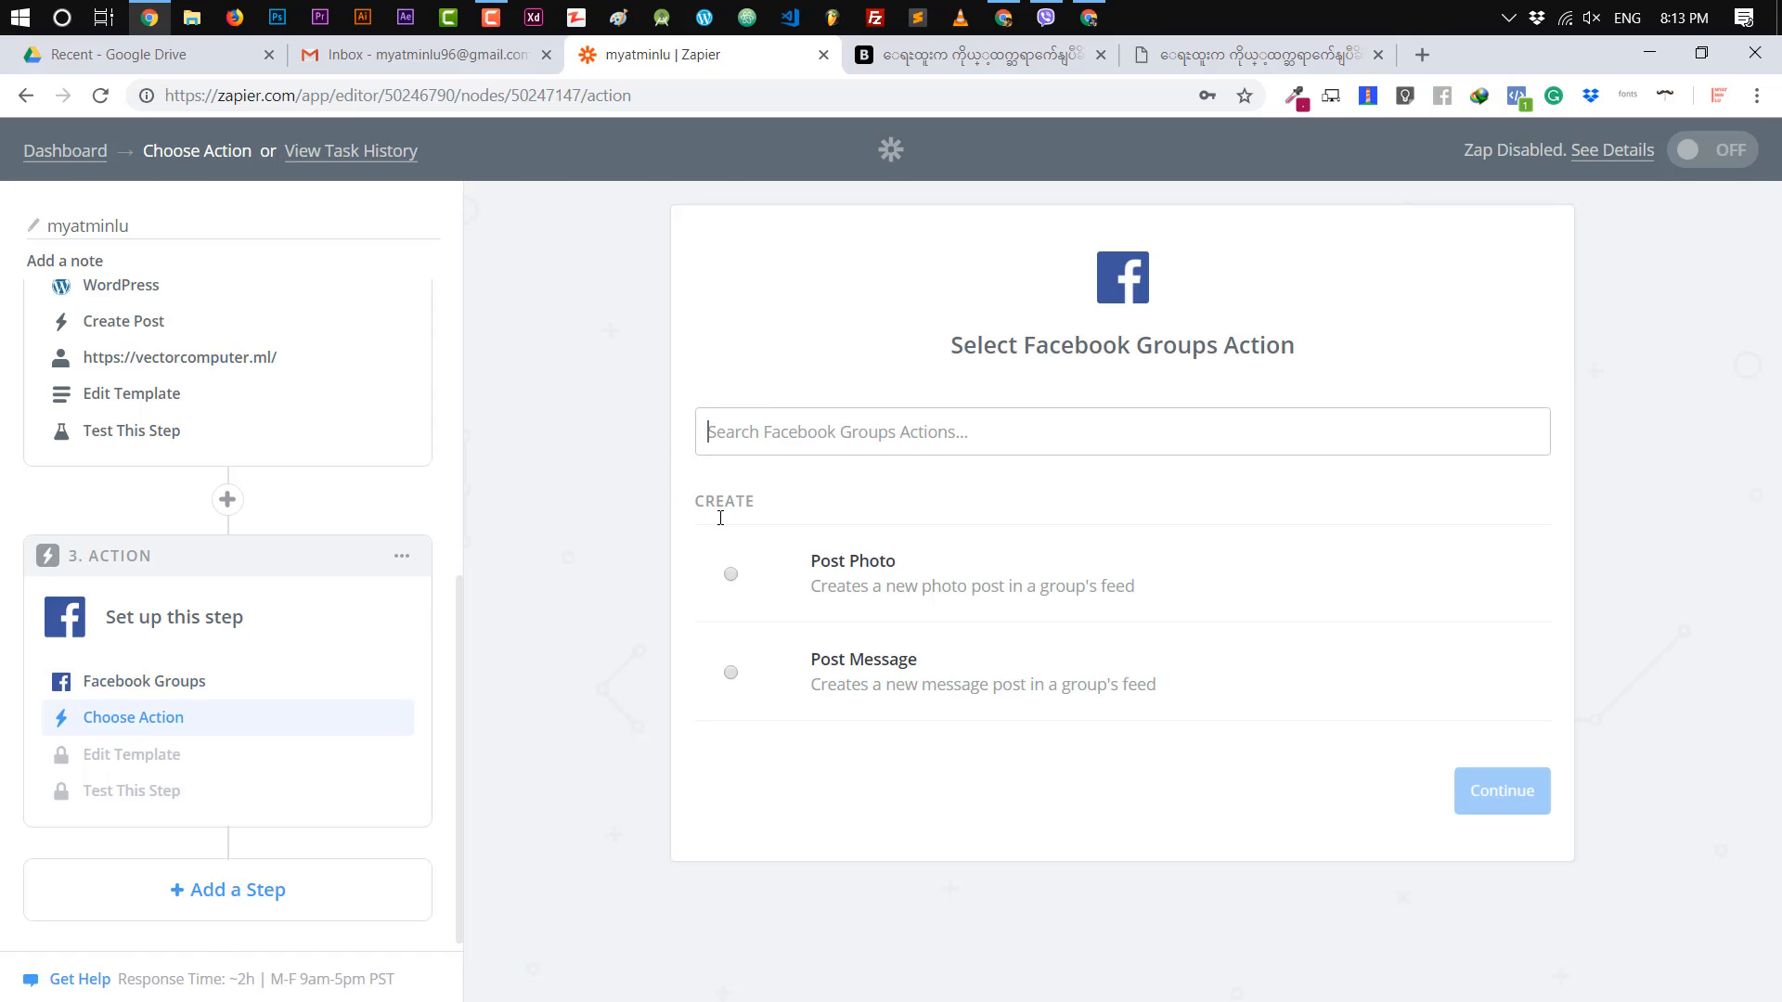
pyautogui.click(732, 672)
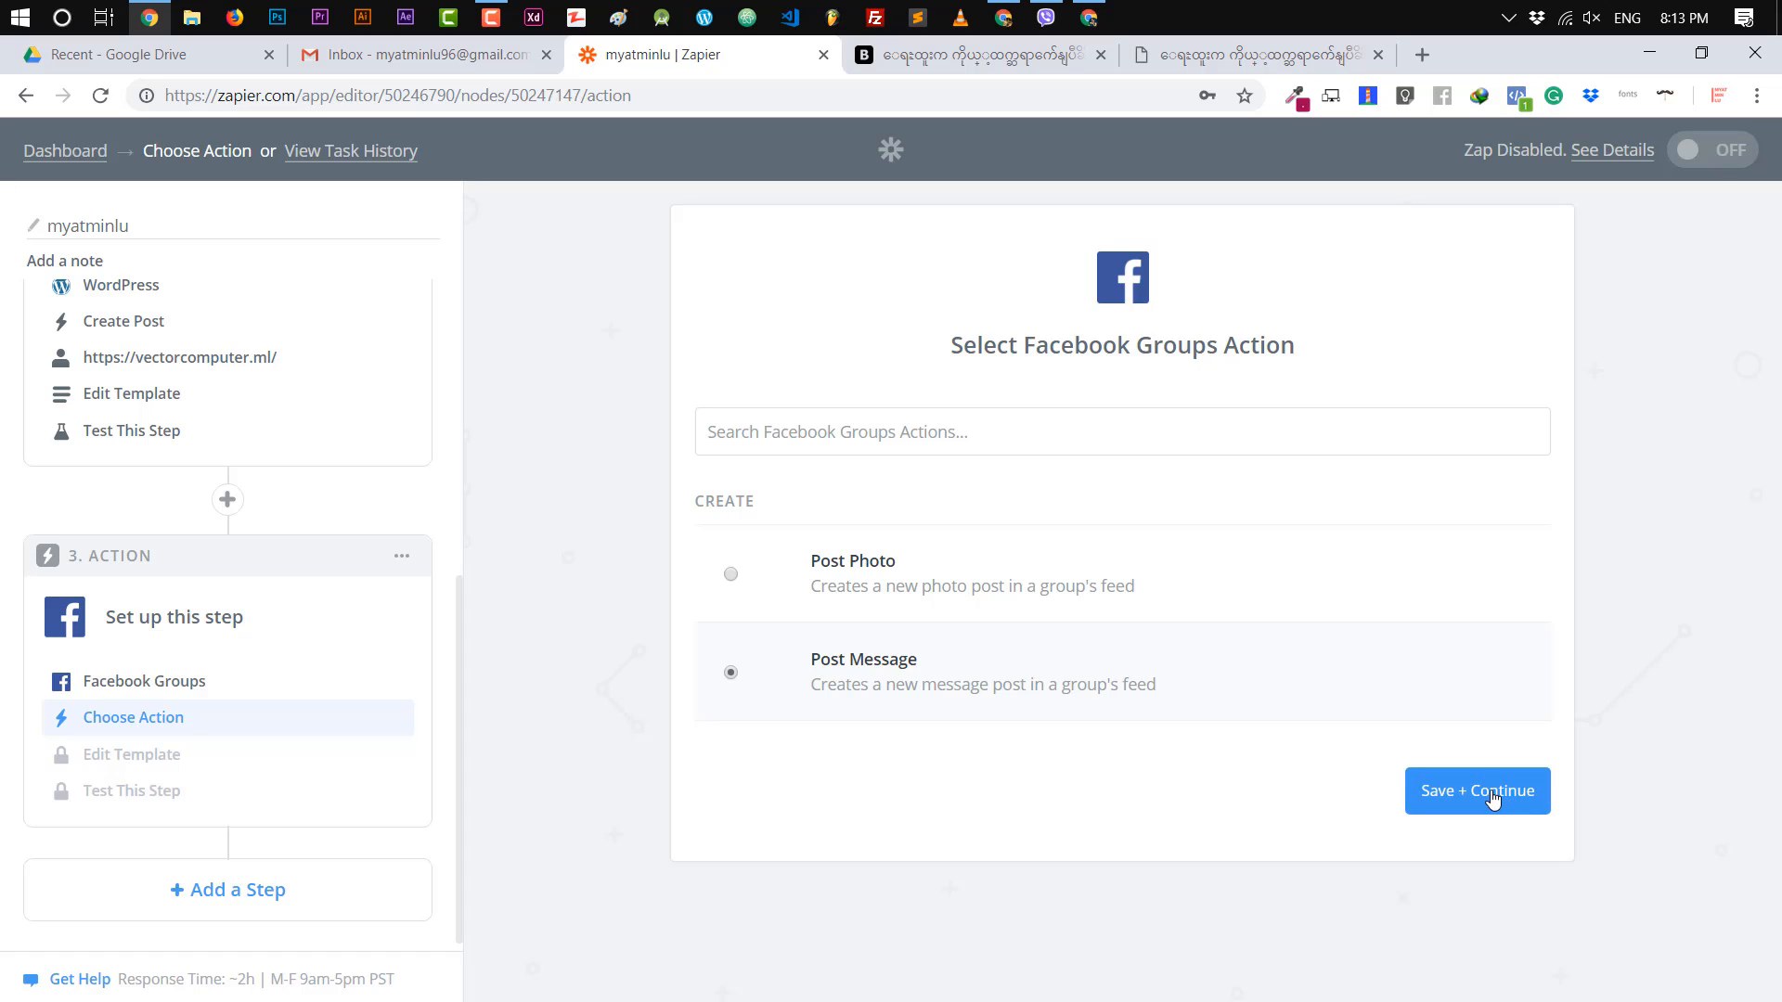
pyautogui.click(1475, 791)
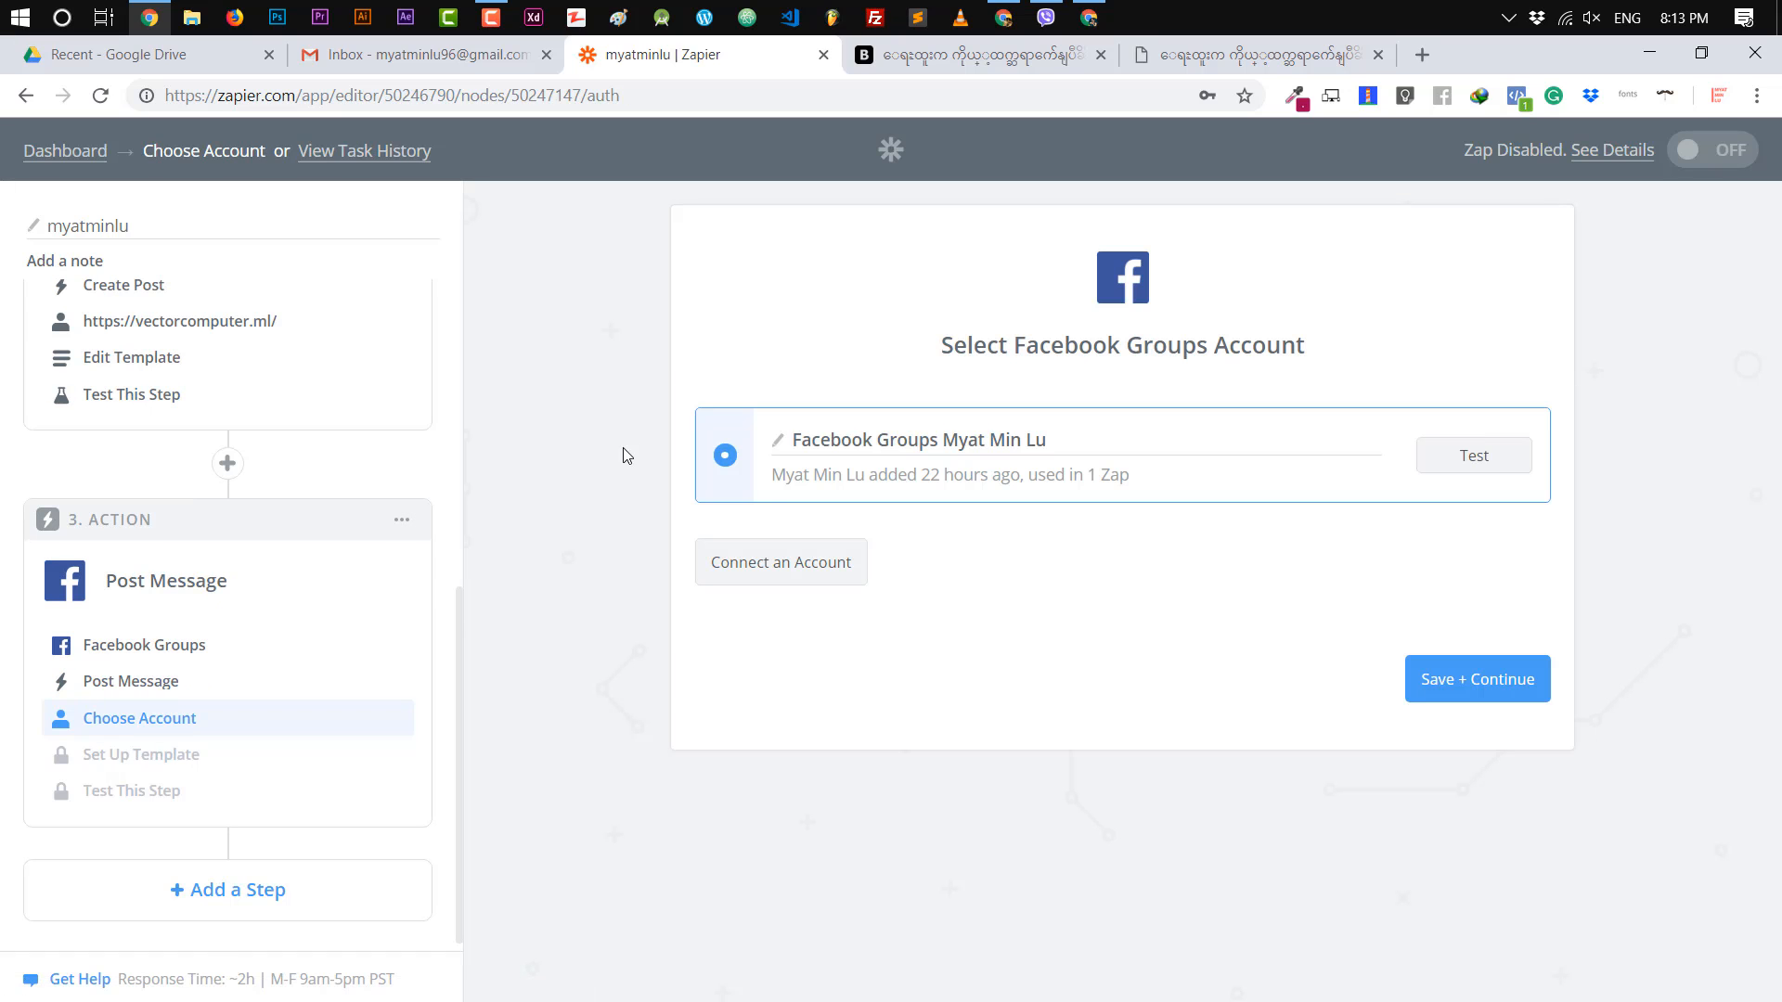
pyautogui.click(1476, 679)
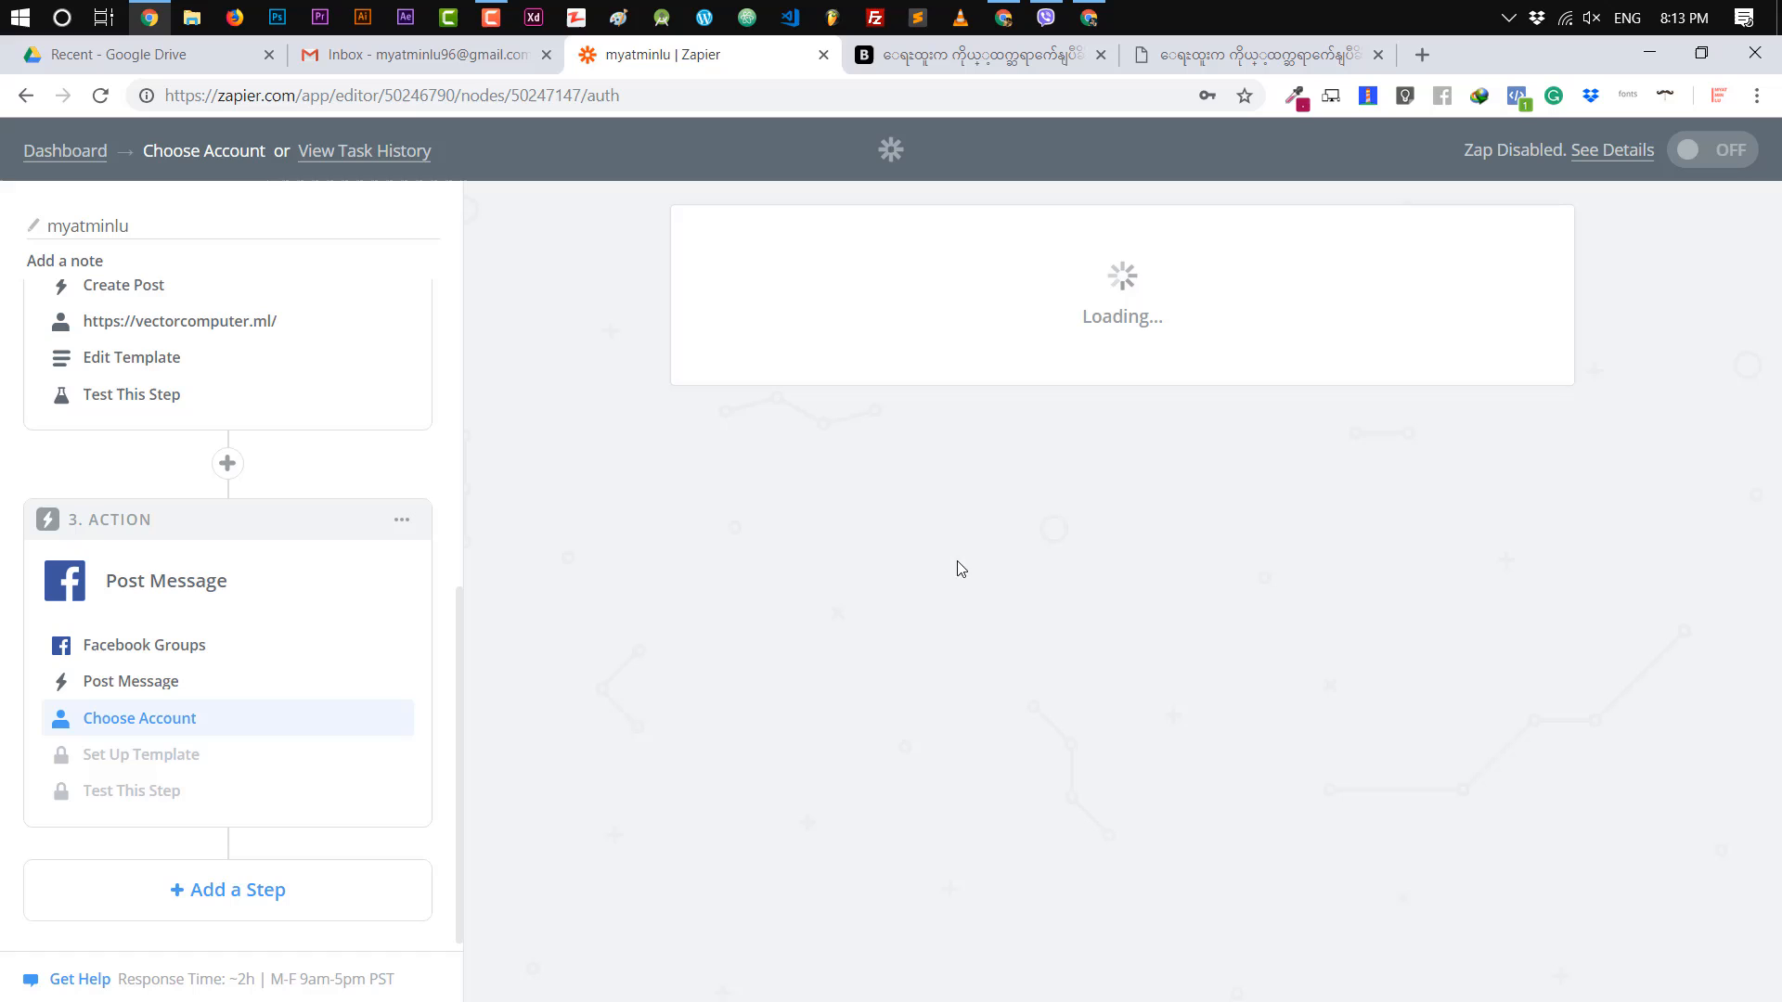
pyautogui.click(139, 717)
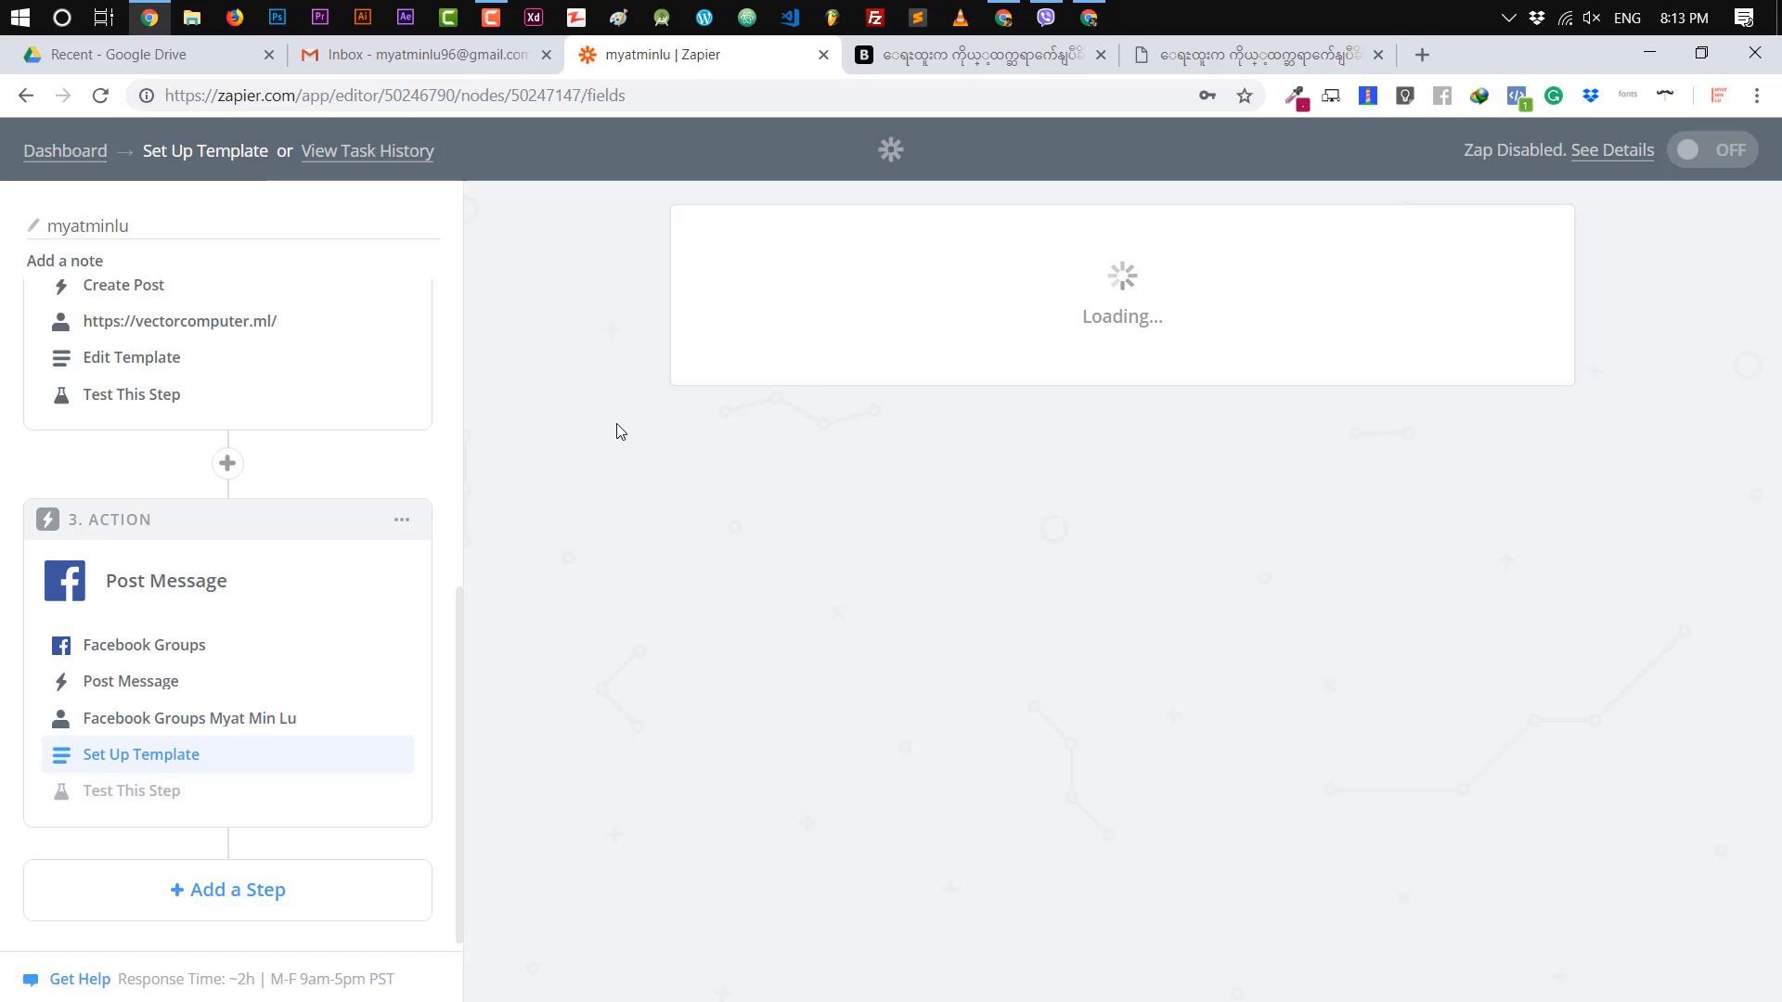
pyautogui.moveTo(616, 390)
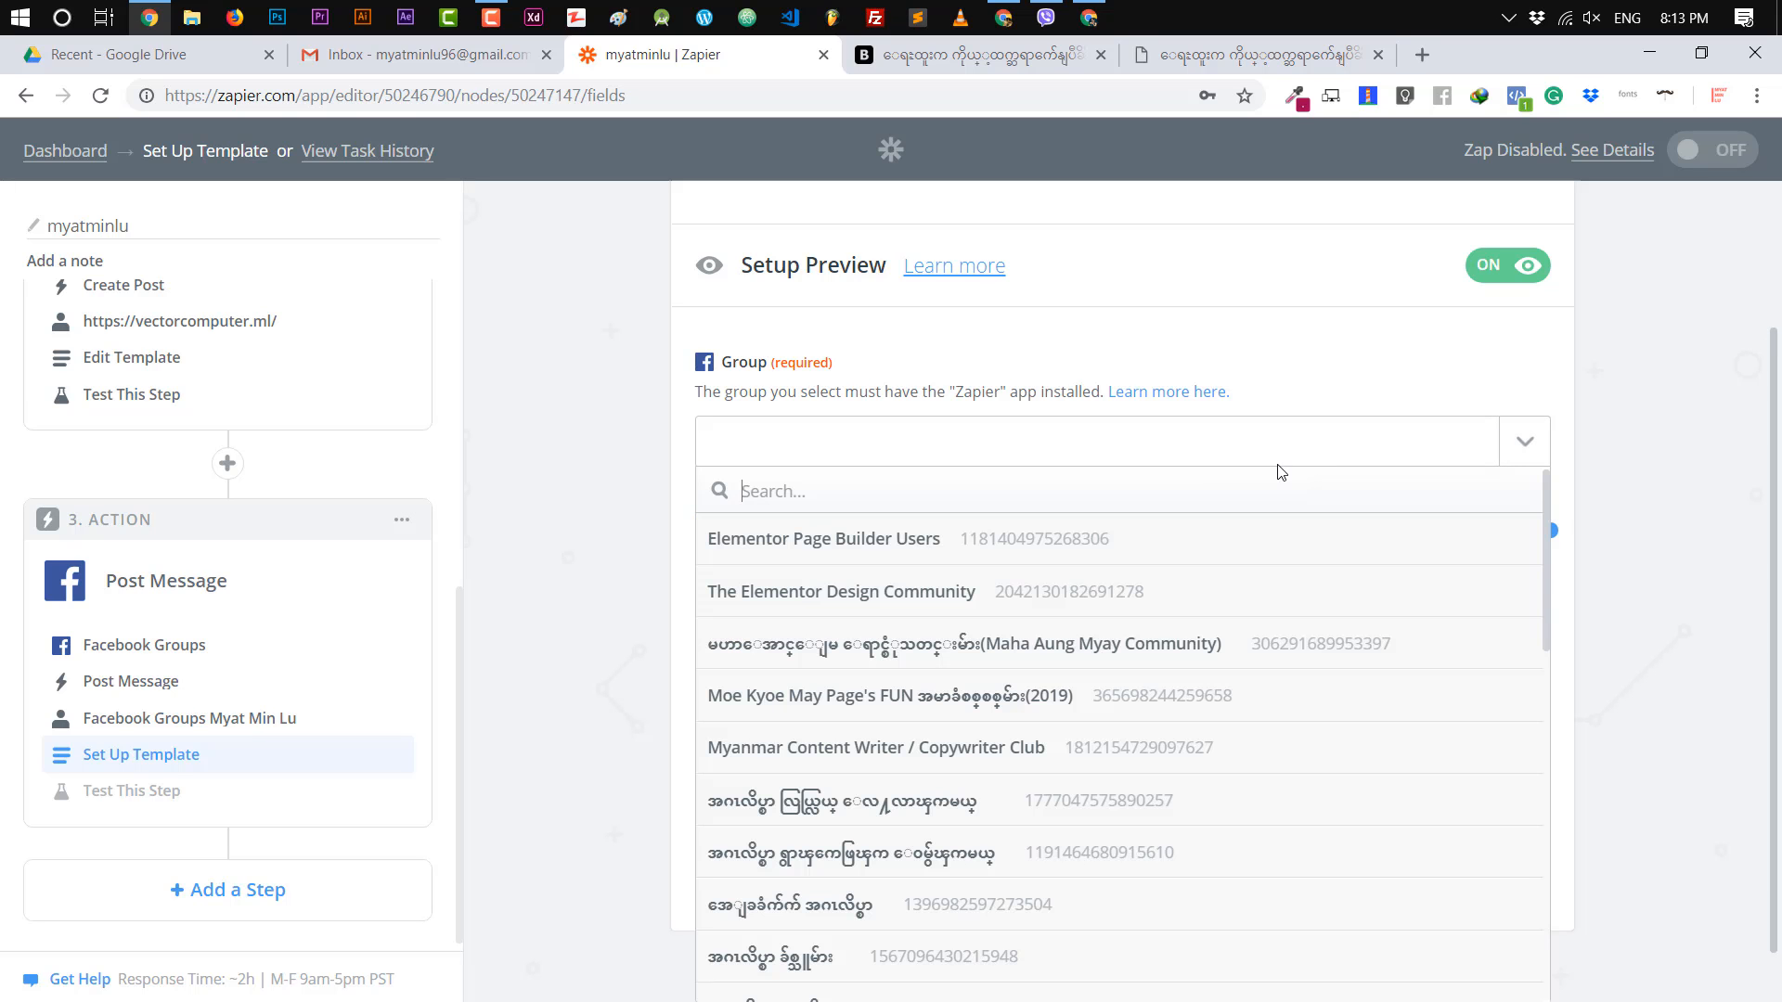
# Target the VECTOR WordPress Course group and insert the RSS Content into Message.
pyautogui.scroll(-3)
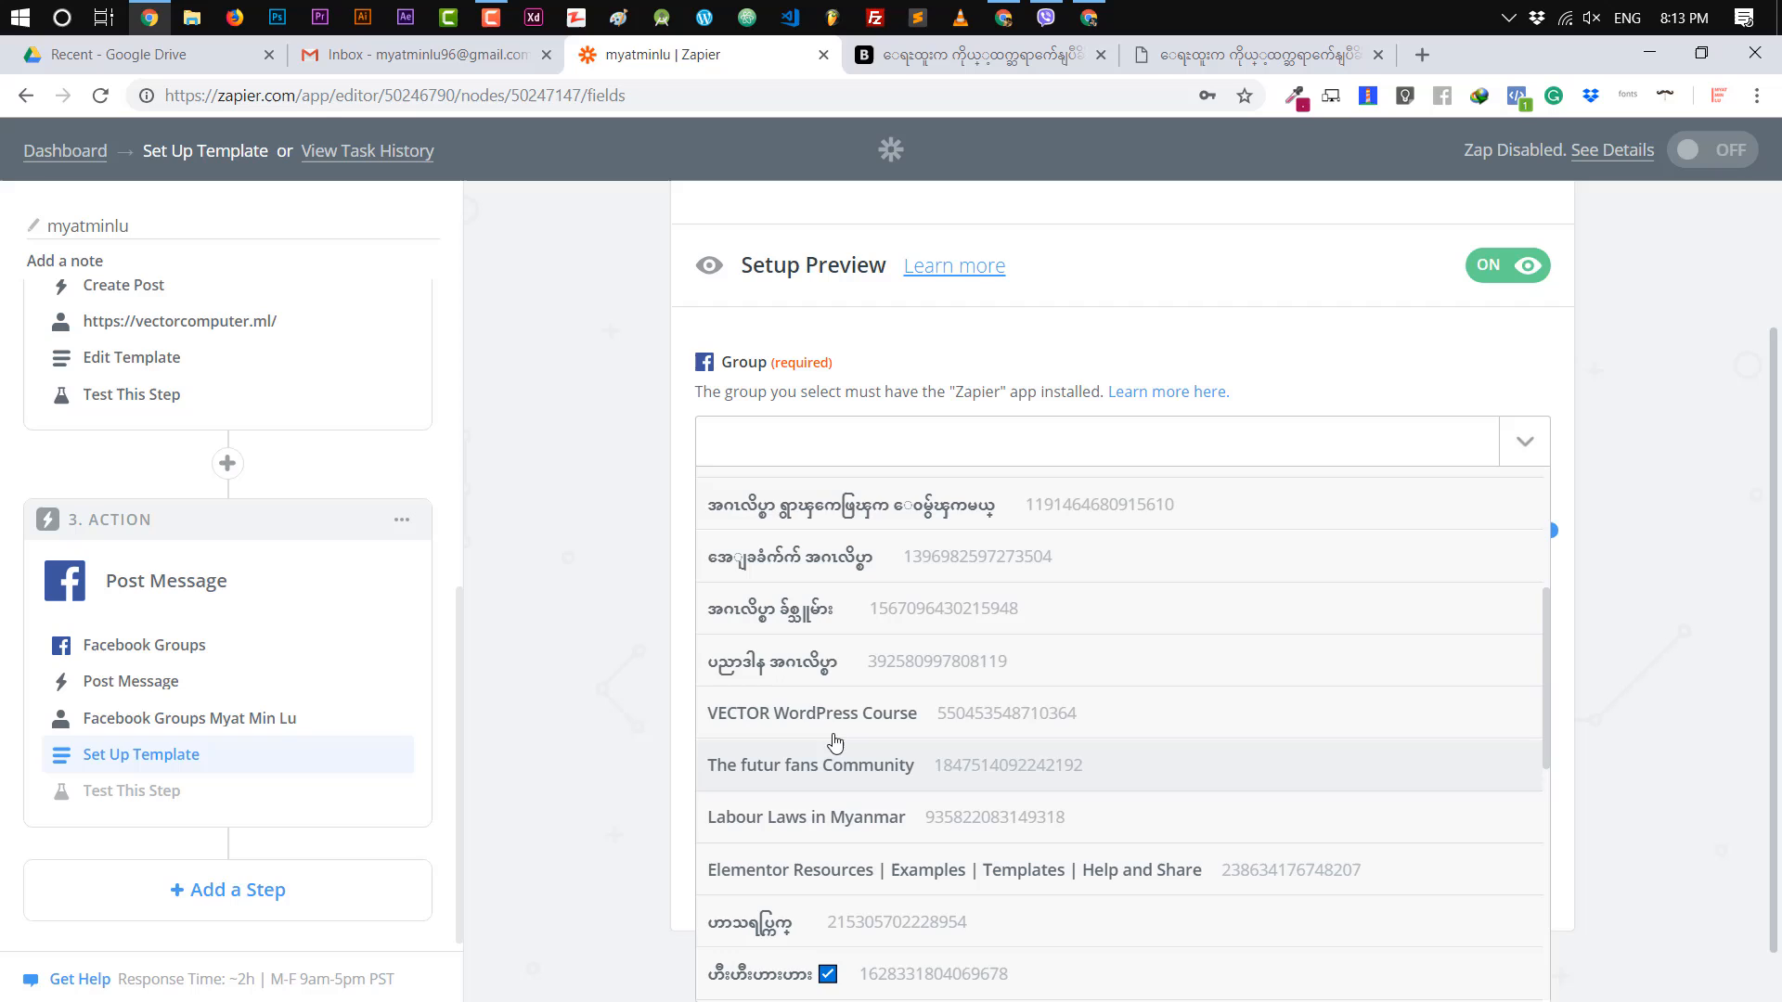
pyautogui.click(811, 713)
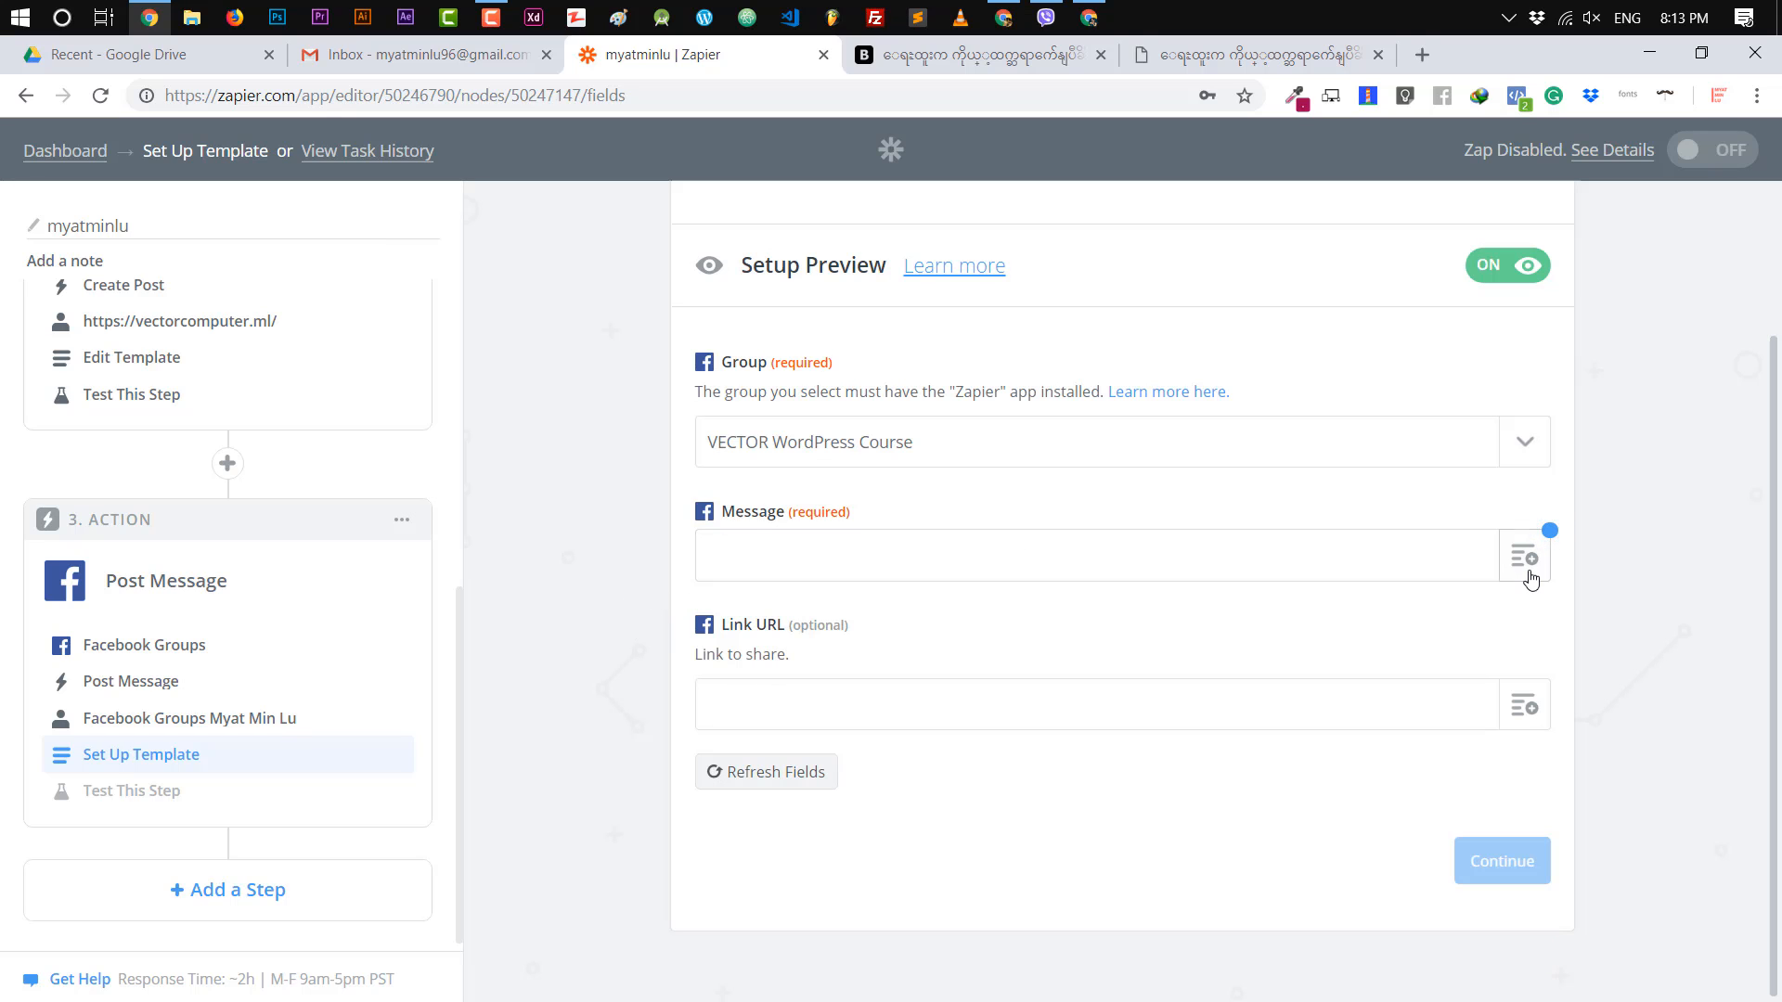
pyautogui.click(1525, 555)
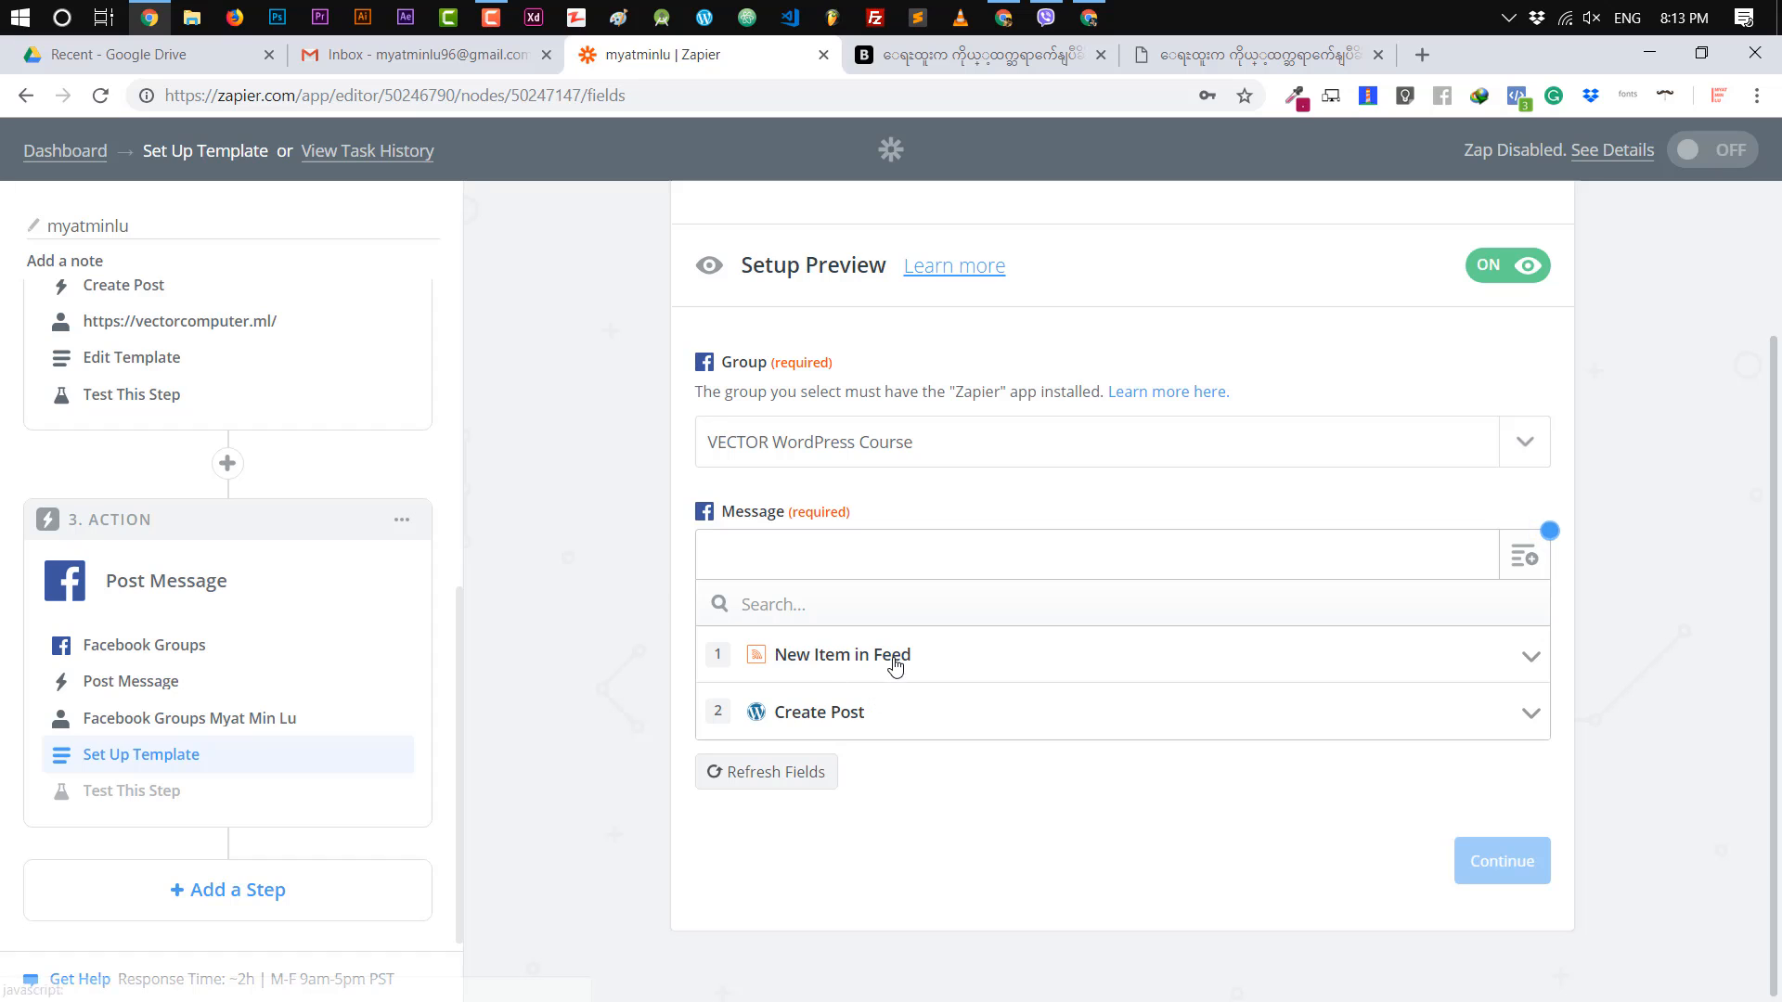
pyautogui.click(847, 653)
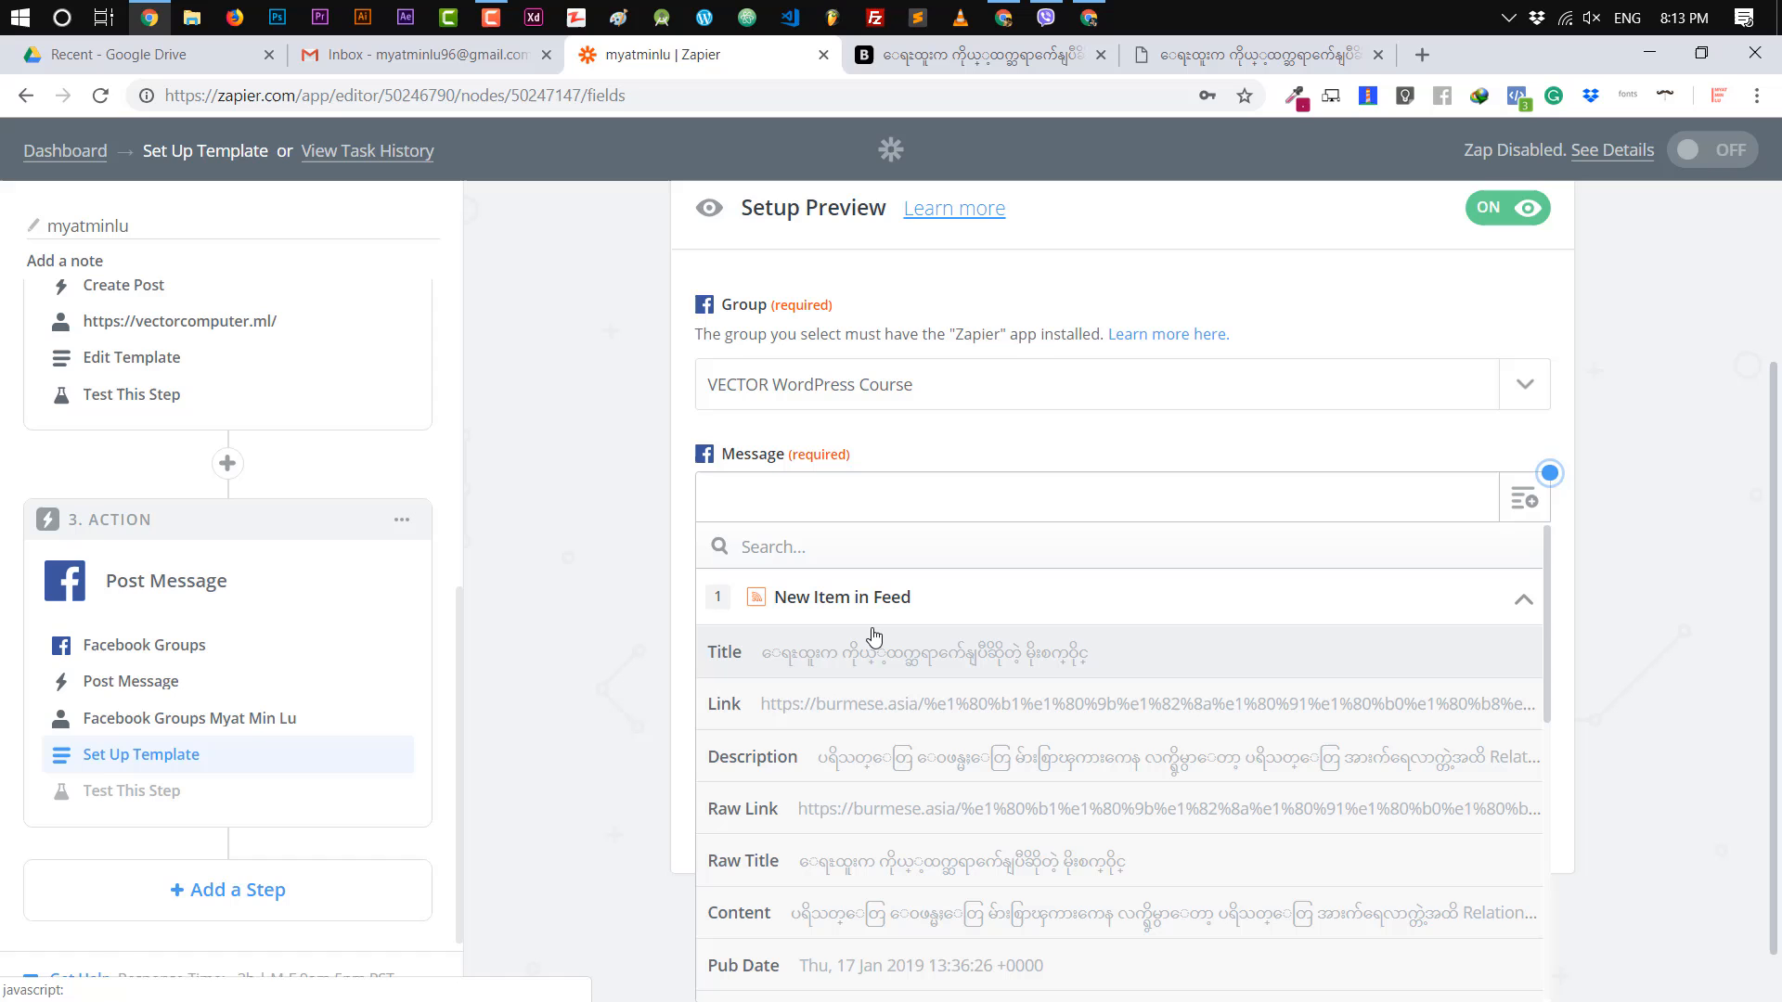
pyautogui.moveTo(860, 766)
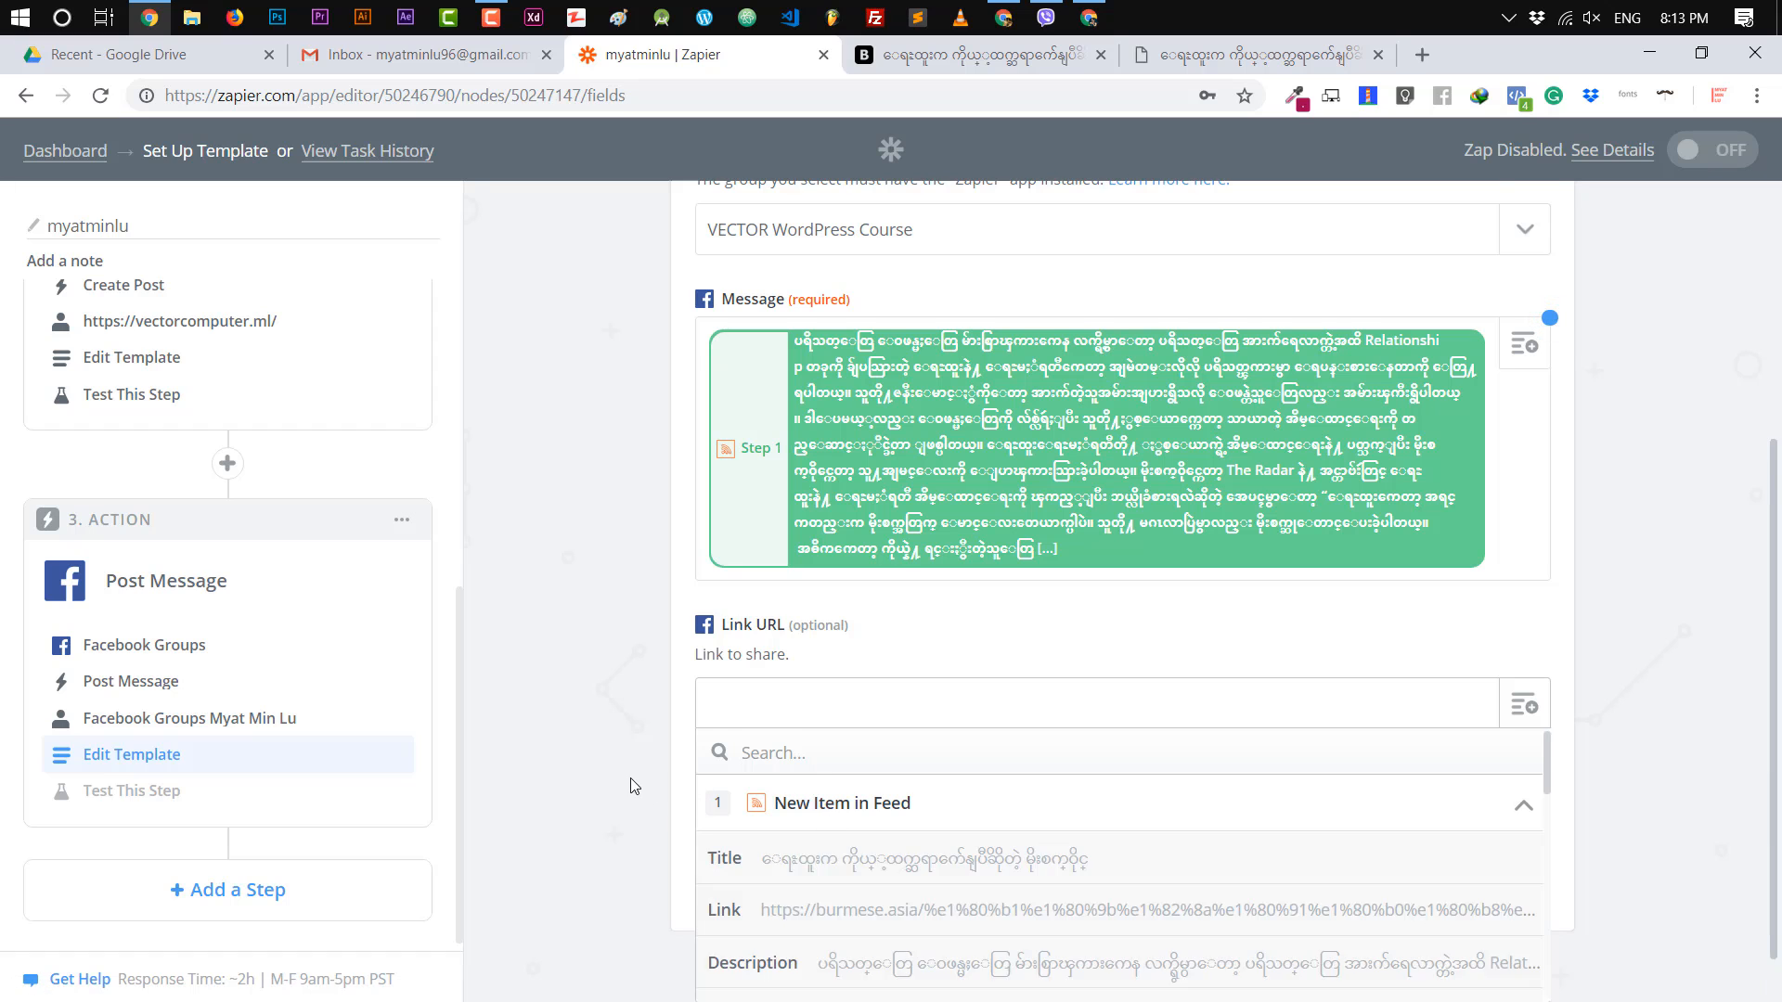
pyautogui.scroll(-3)
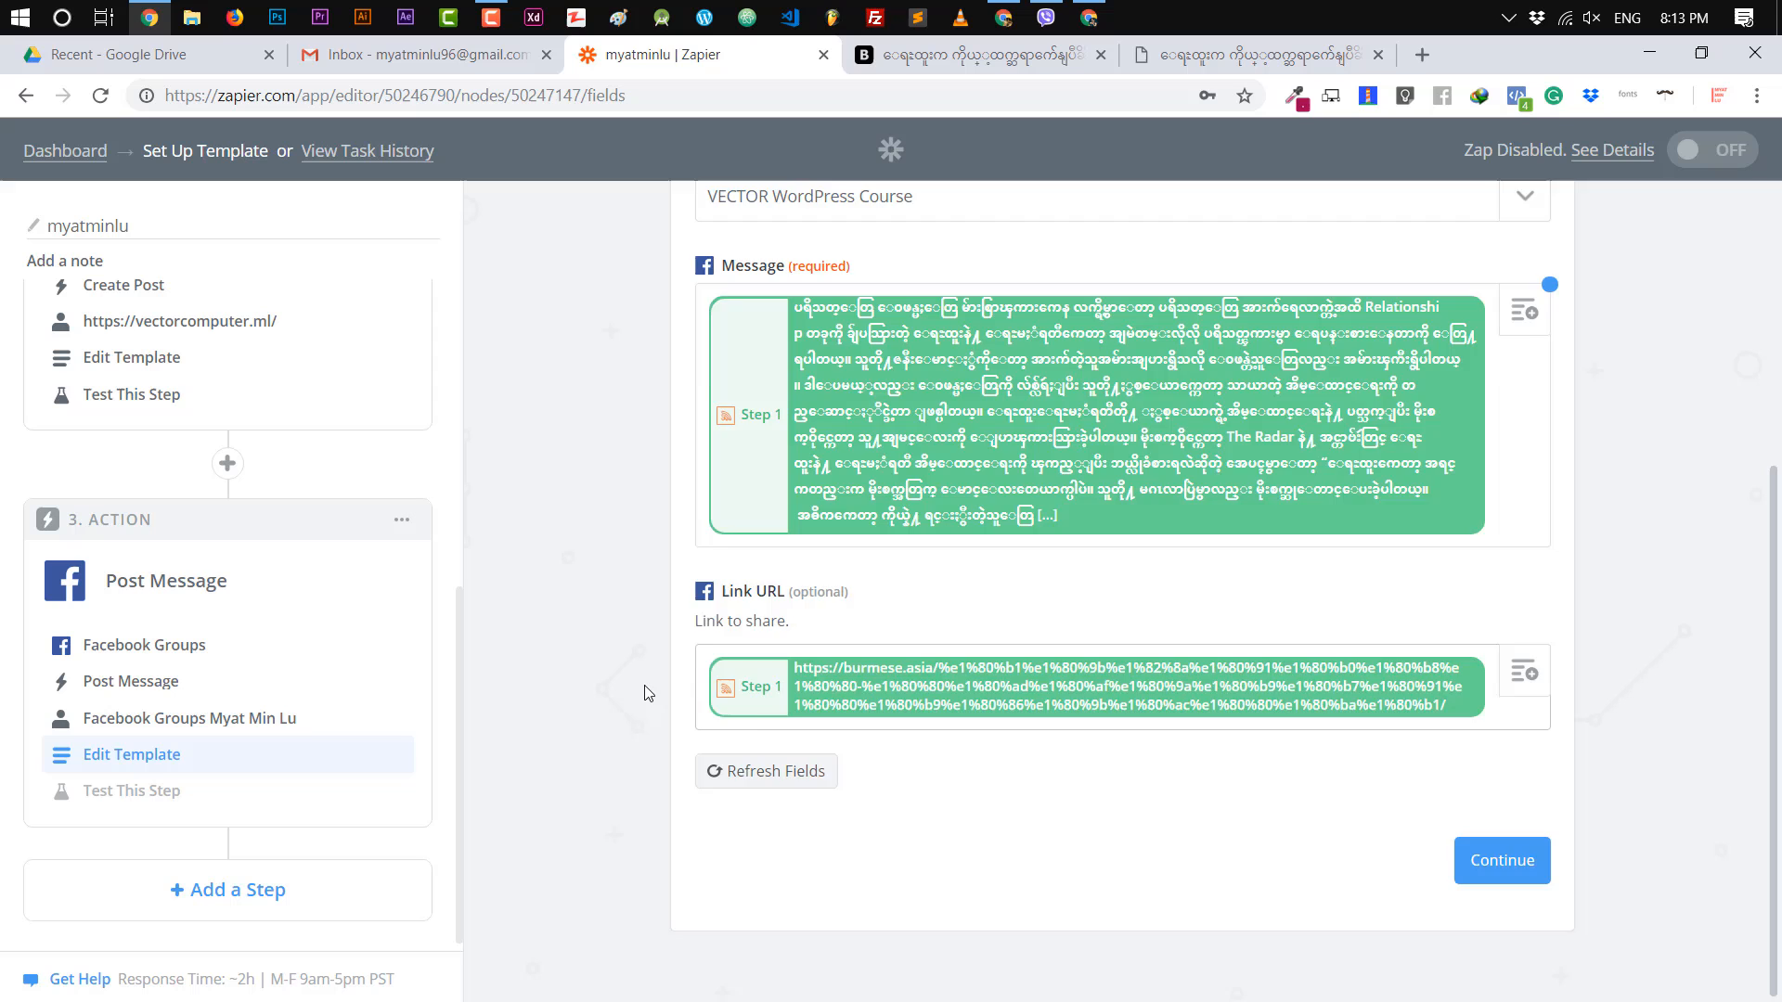
pyautogui.moveTo(1245, 829)
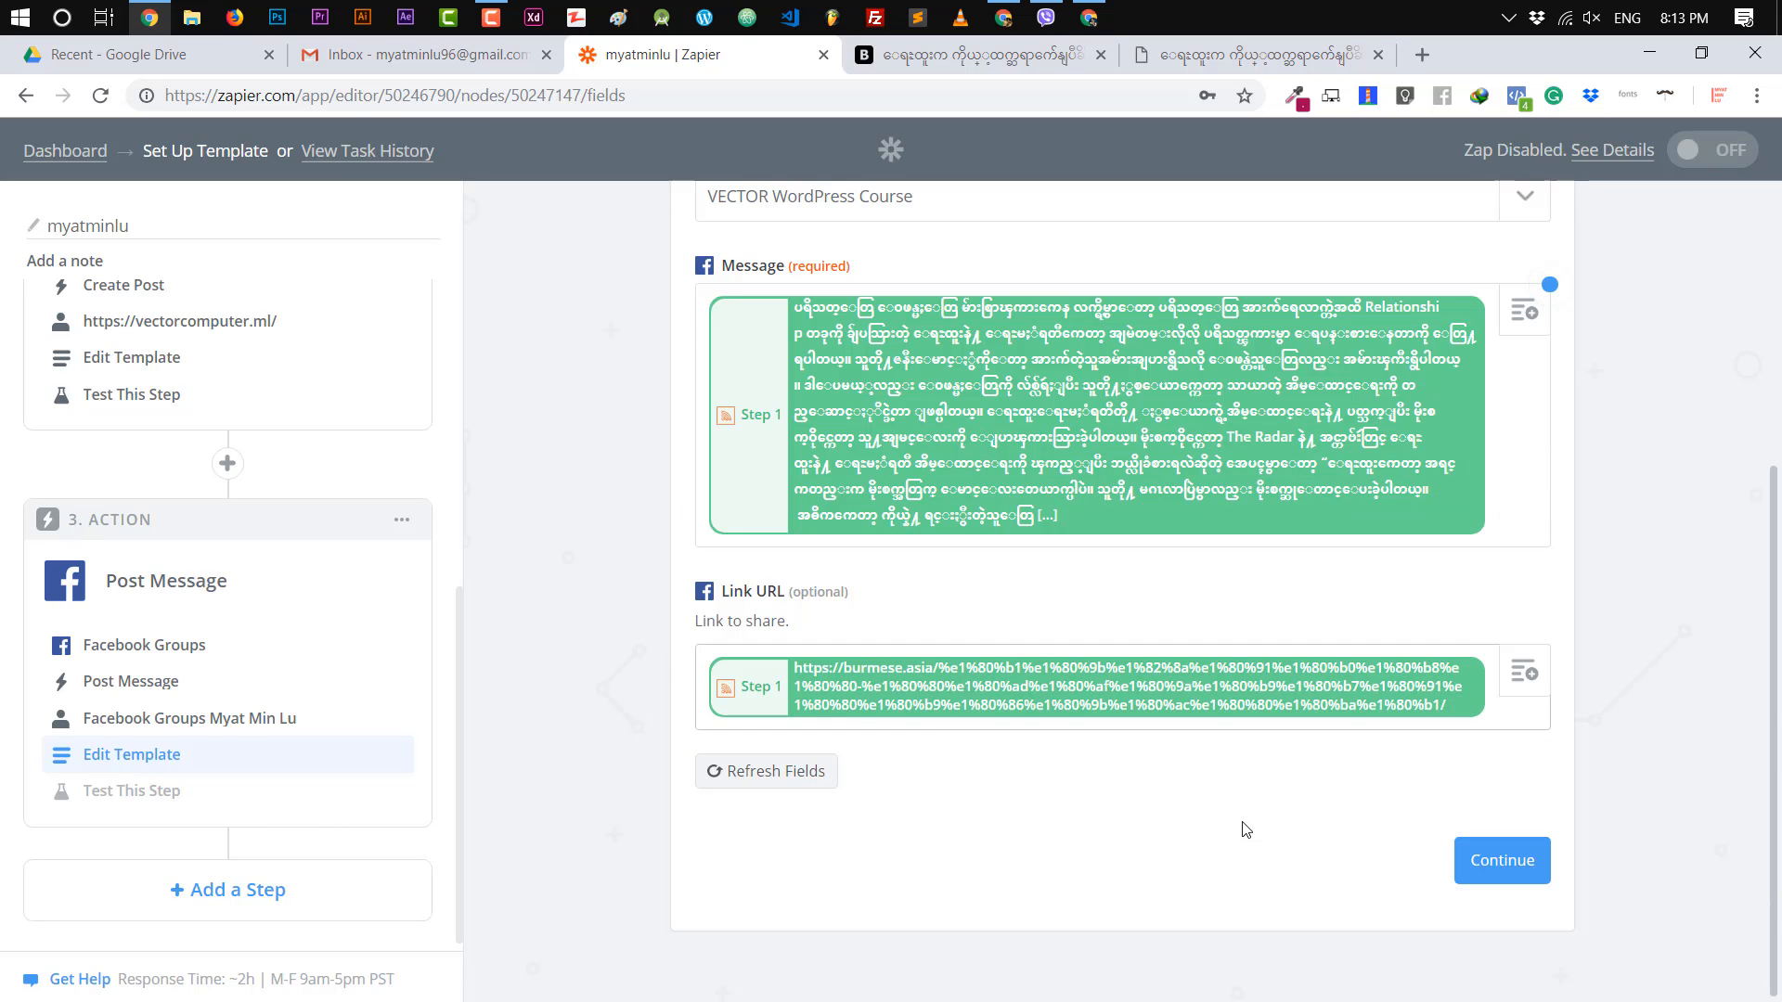
# Map the feed item's Link into Link URL and continue to testing.
pyautogui.scroll(3)
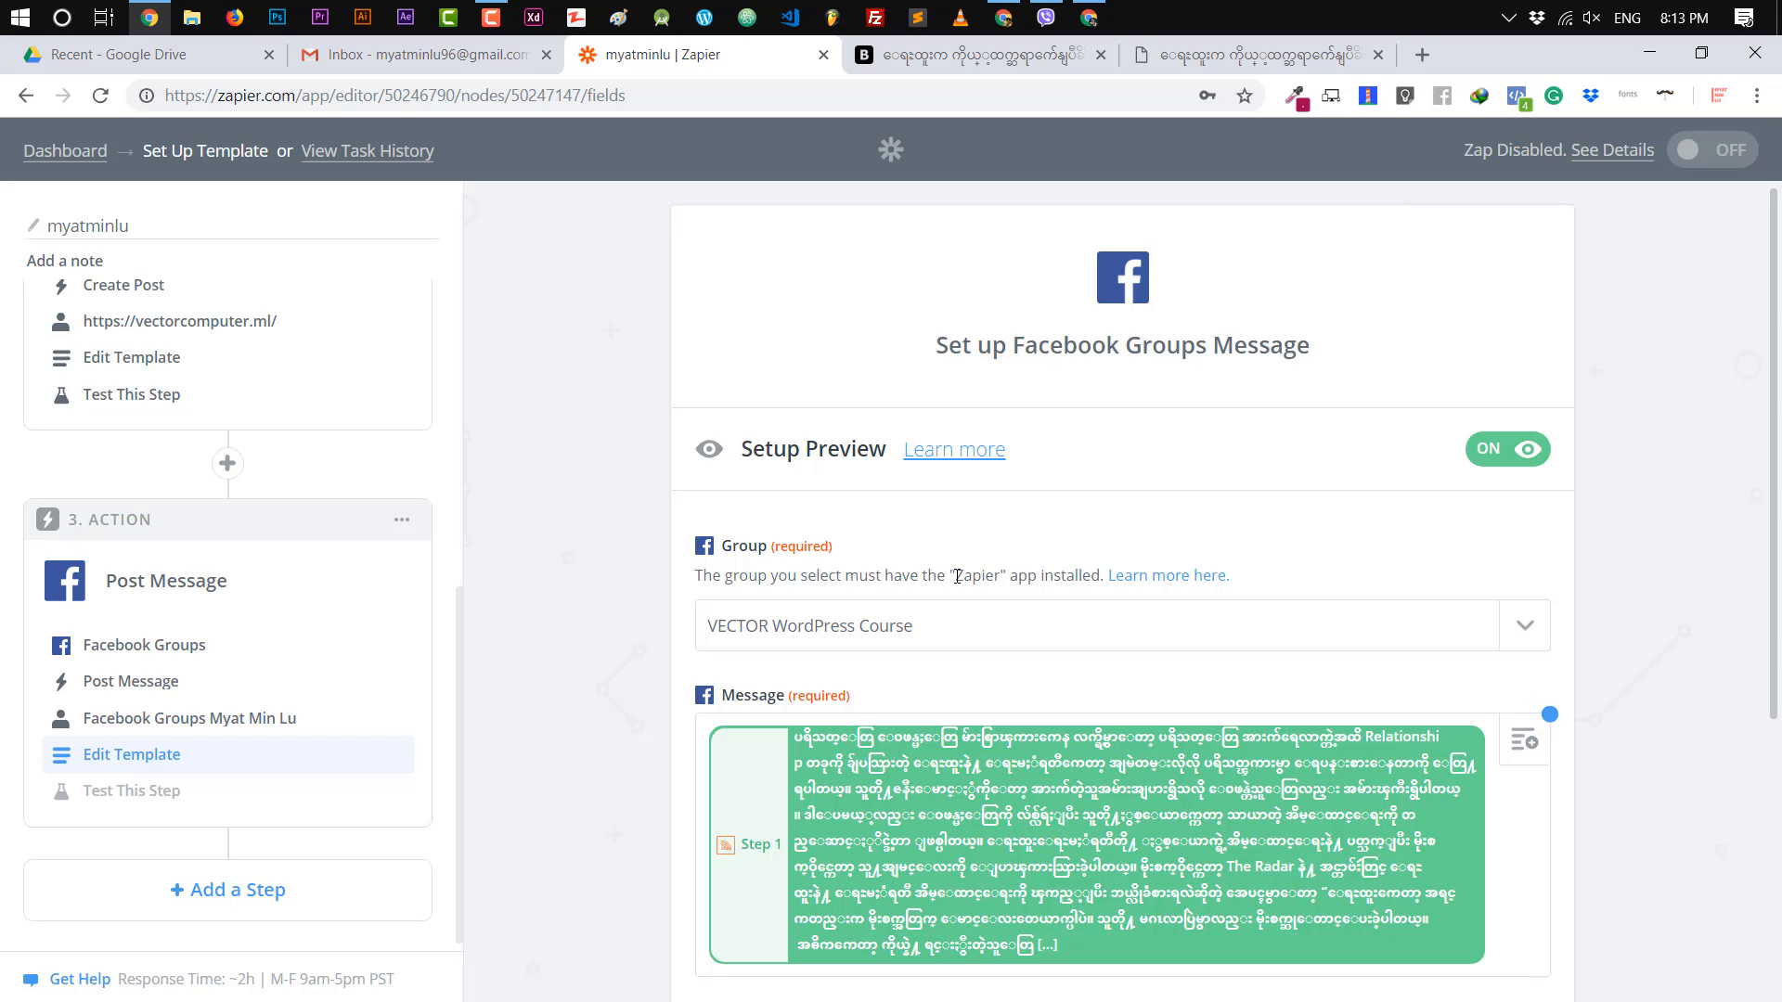
pyautogui.scroll(-3)
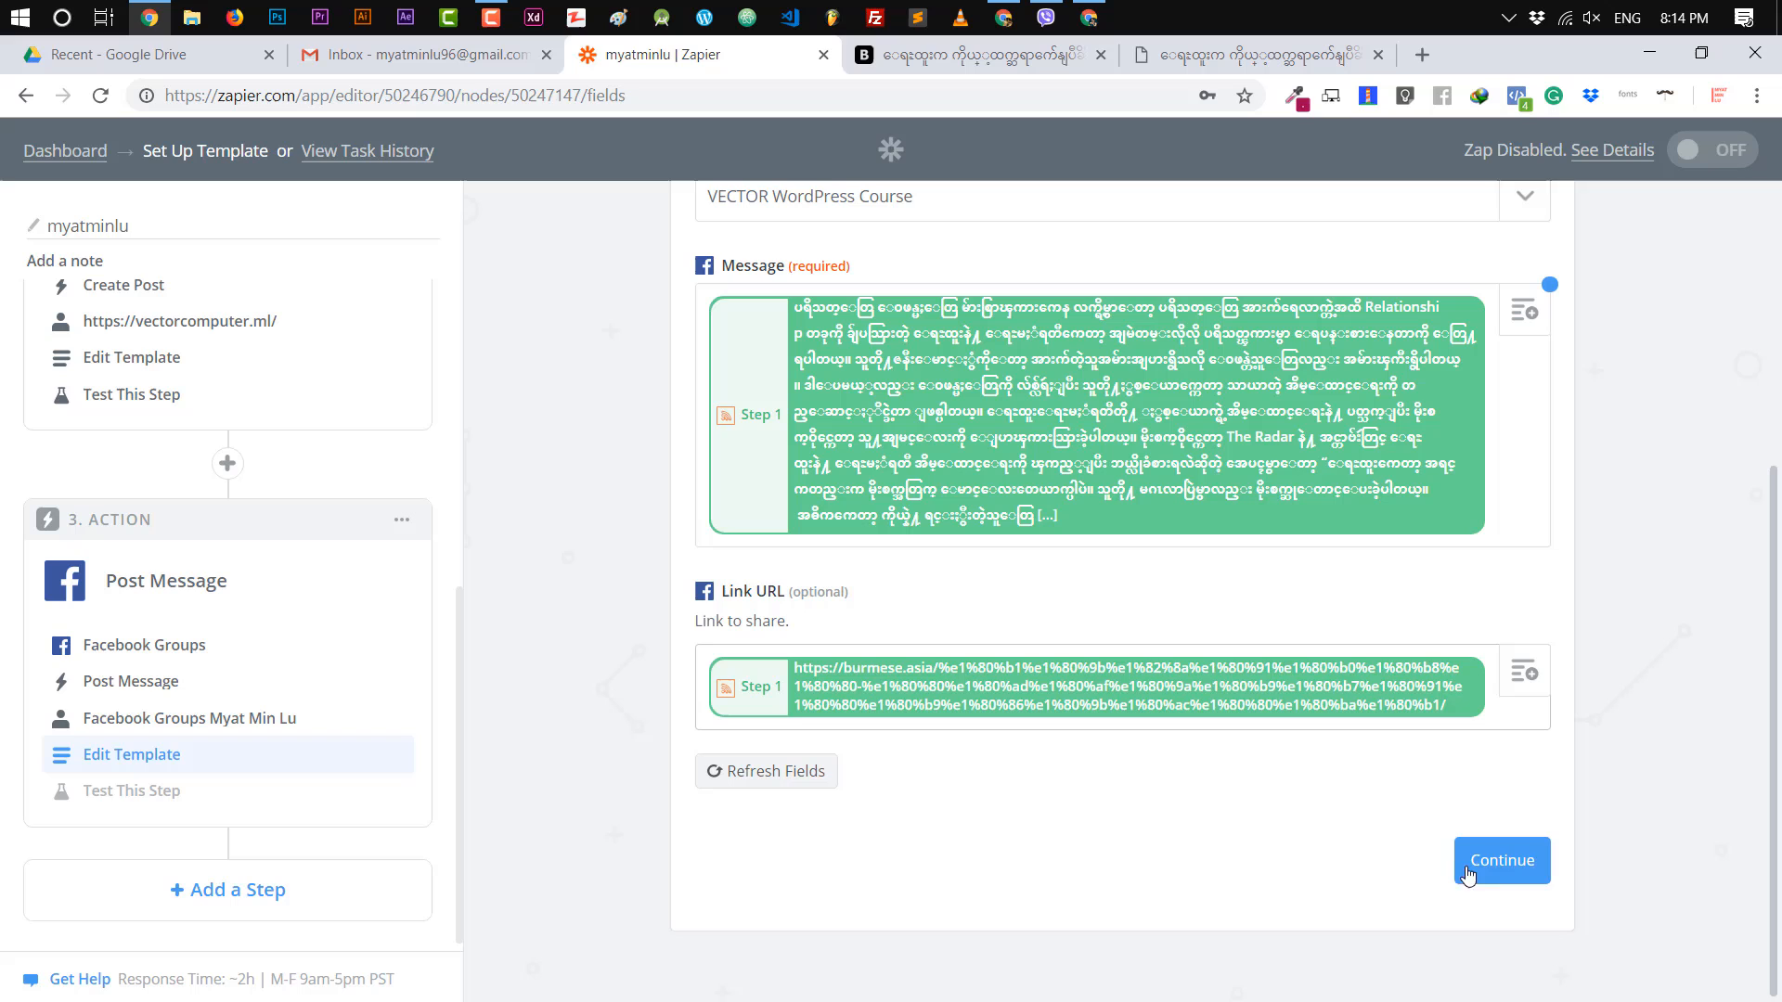
pyautogui.click(1500, 859)
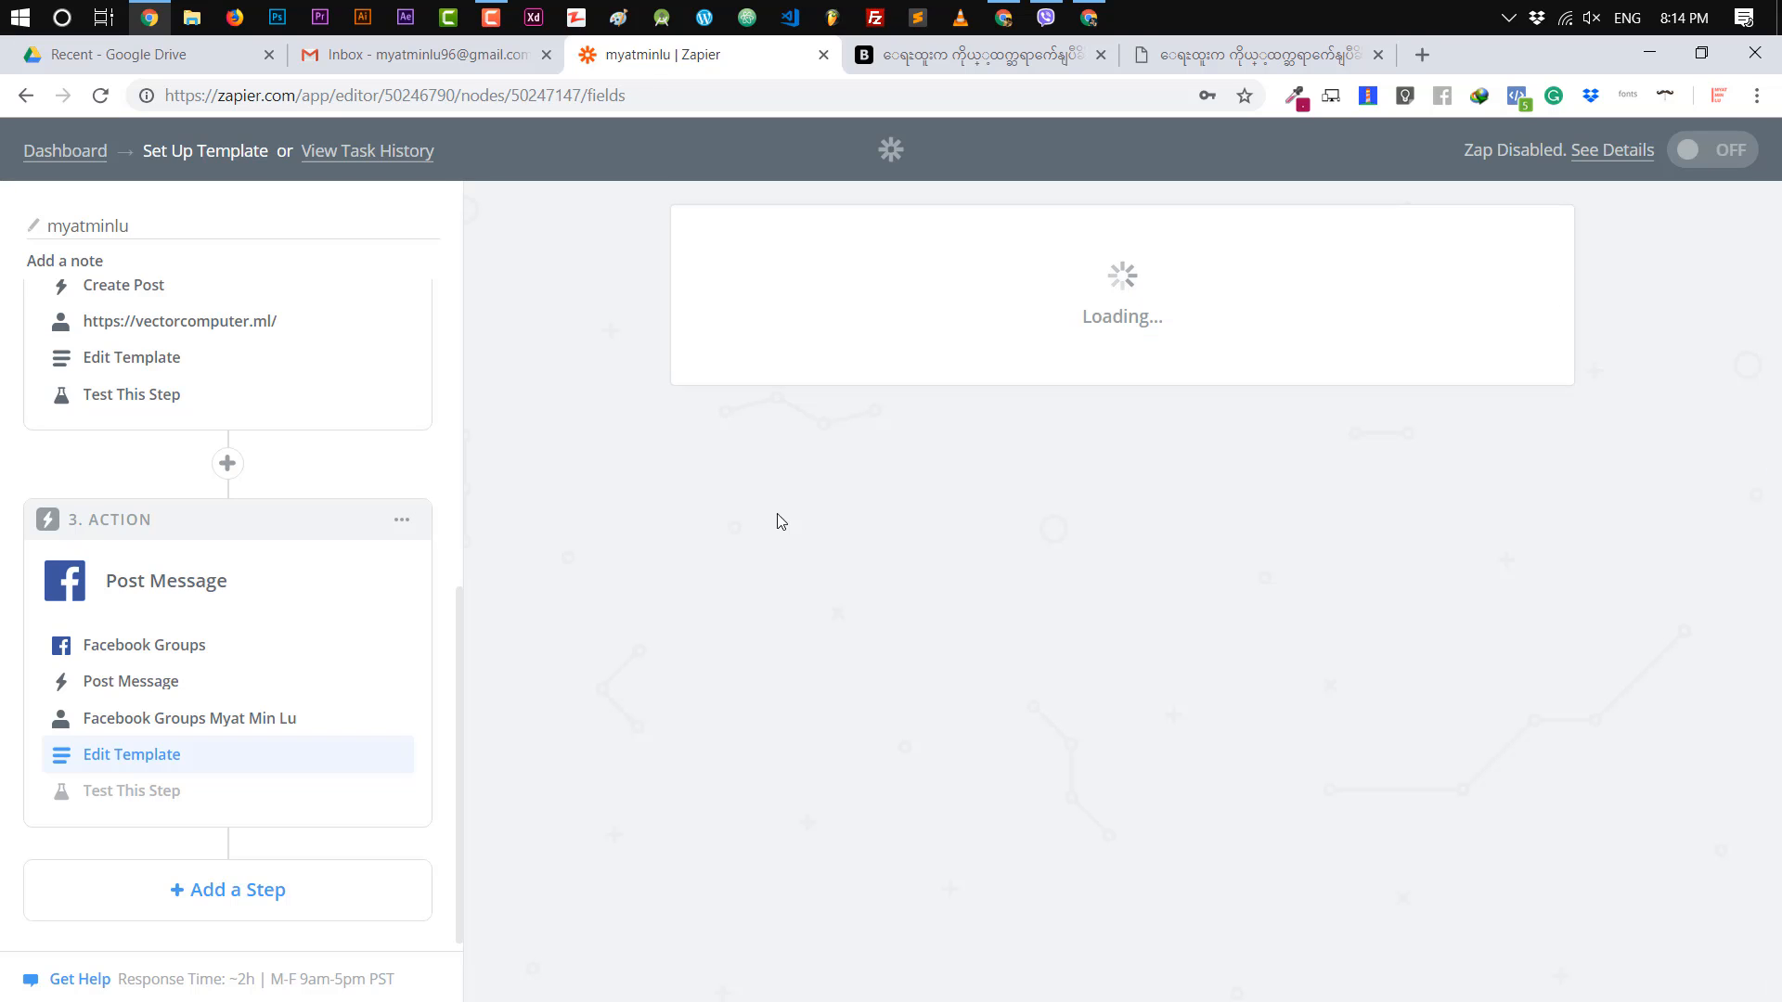
pyautogui.click(130, 791)
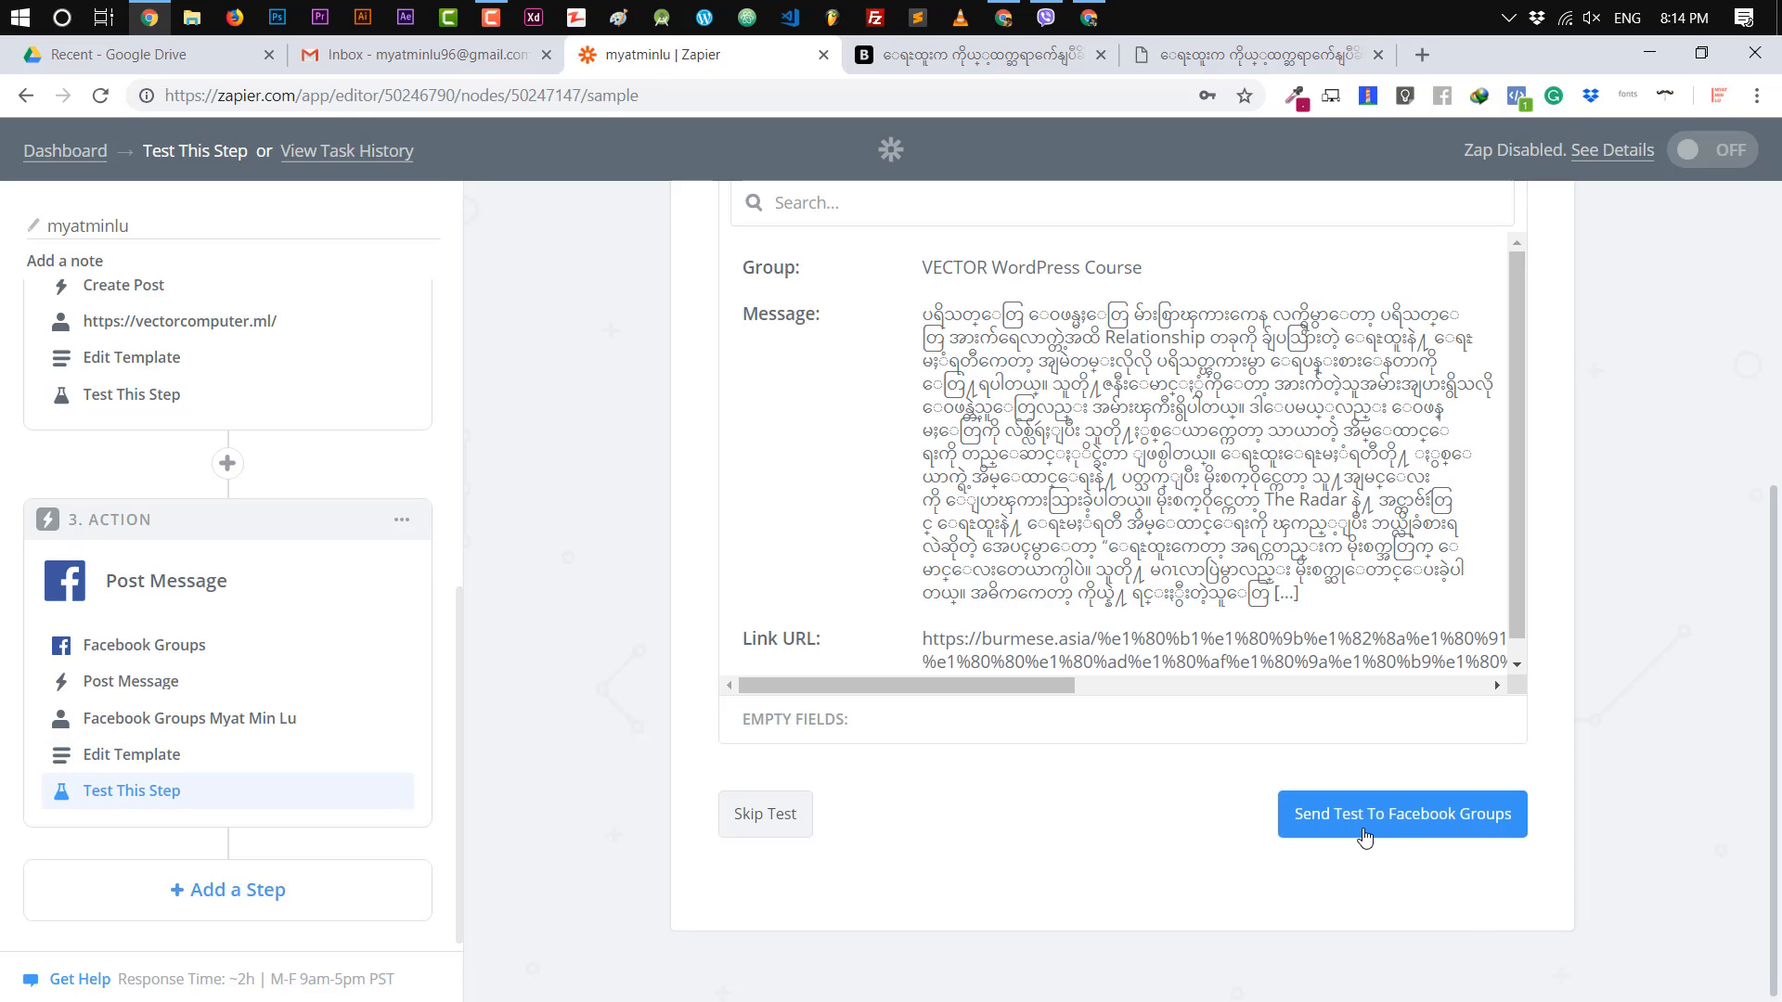
# Send a test message to the Facebook group and look at the group for it.
pyautogui.click(1400, 813)
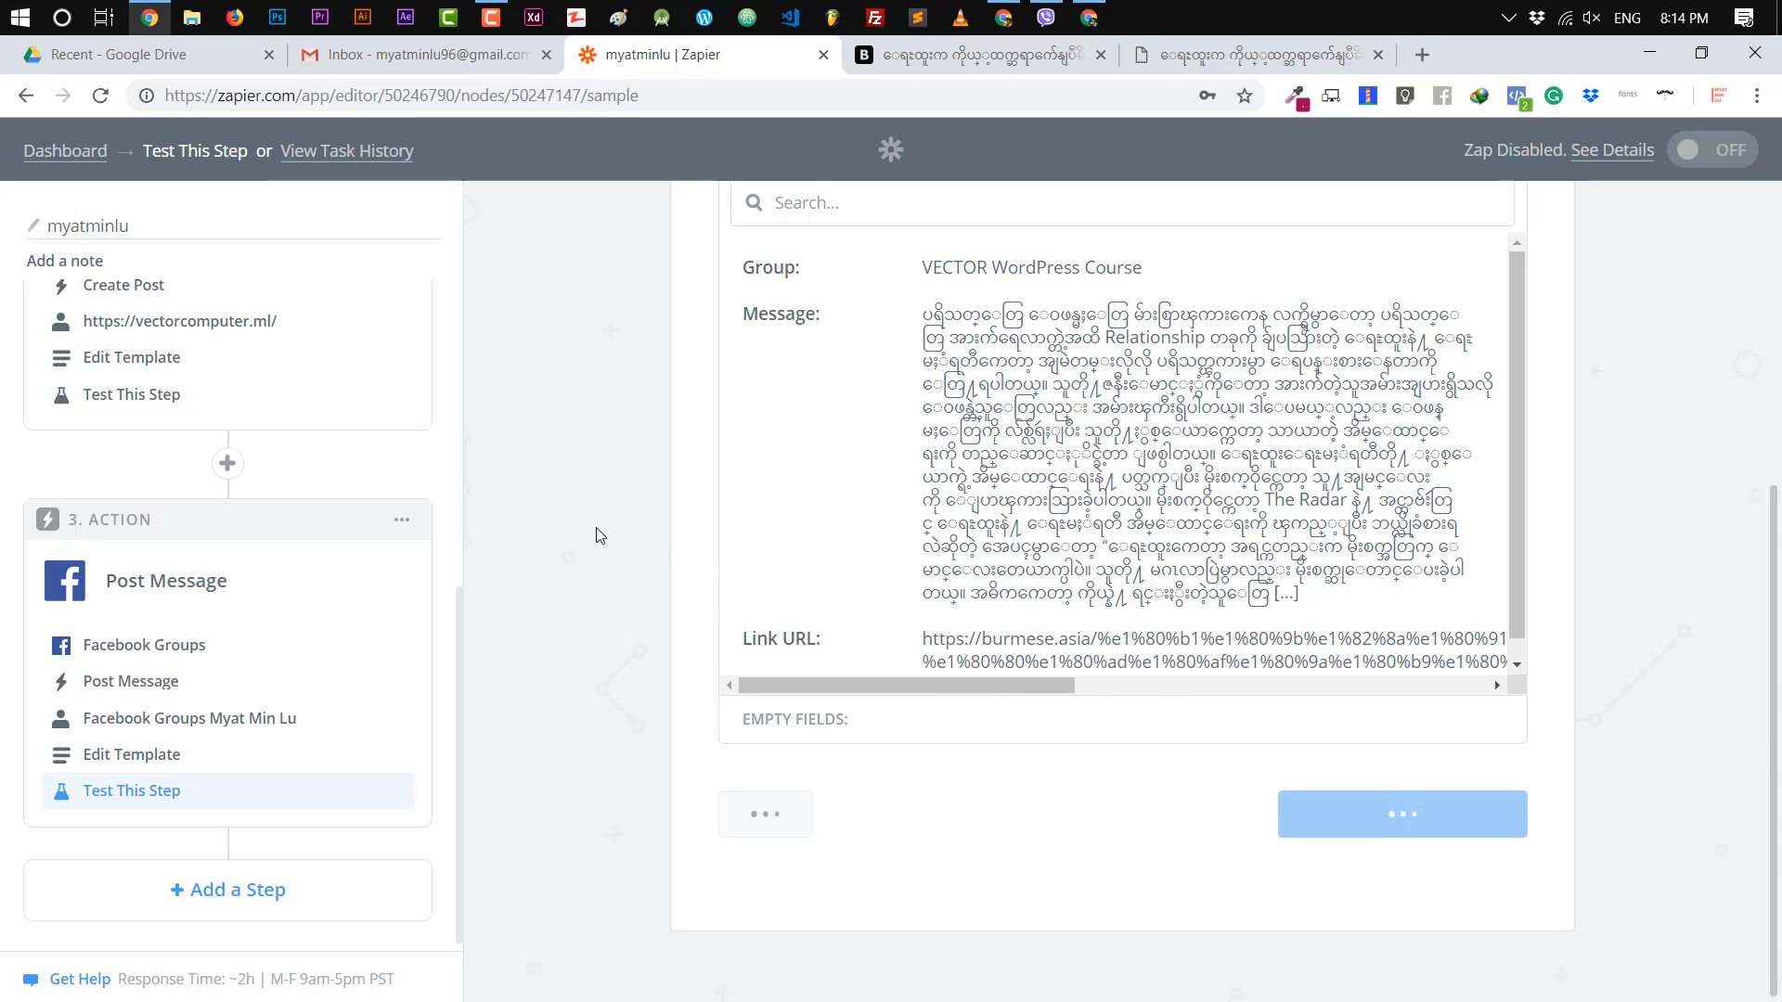
pyautogui.click(1402, 813)
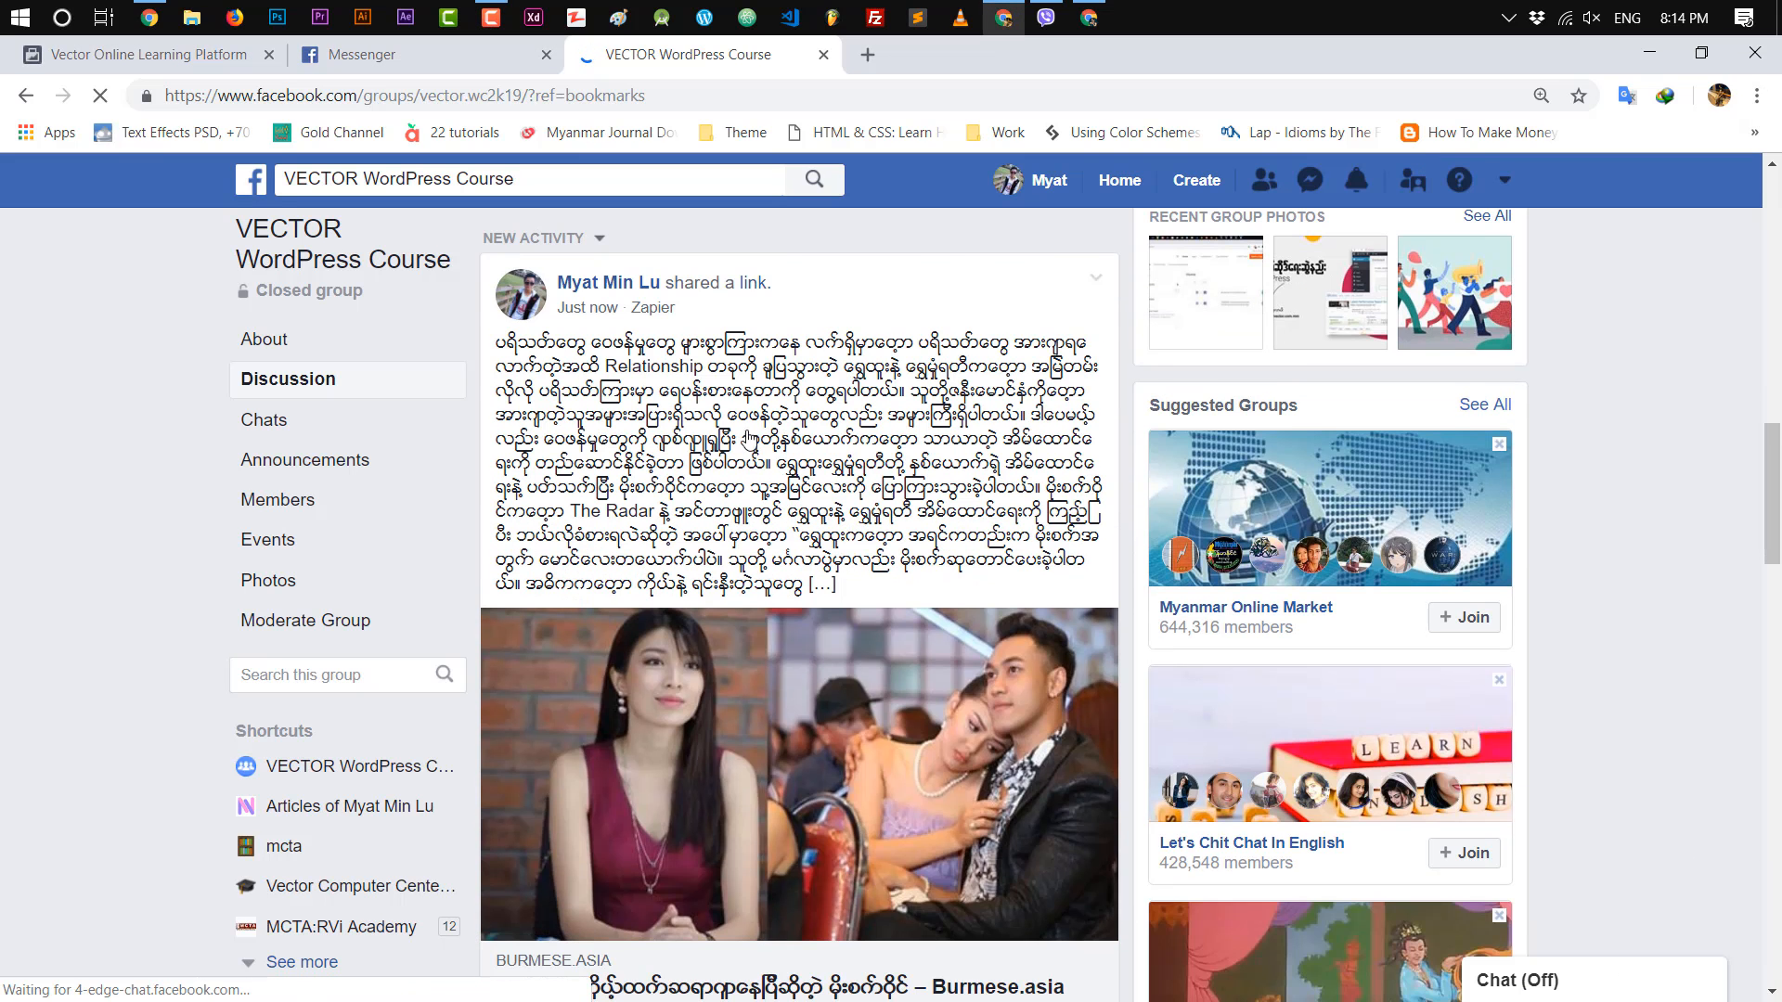
# View the shared burmese.asia article in the group, then return to the zap editor.
pyautogui.scroll(-3)
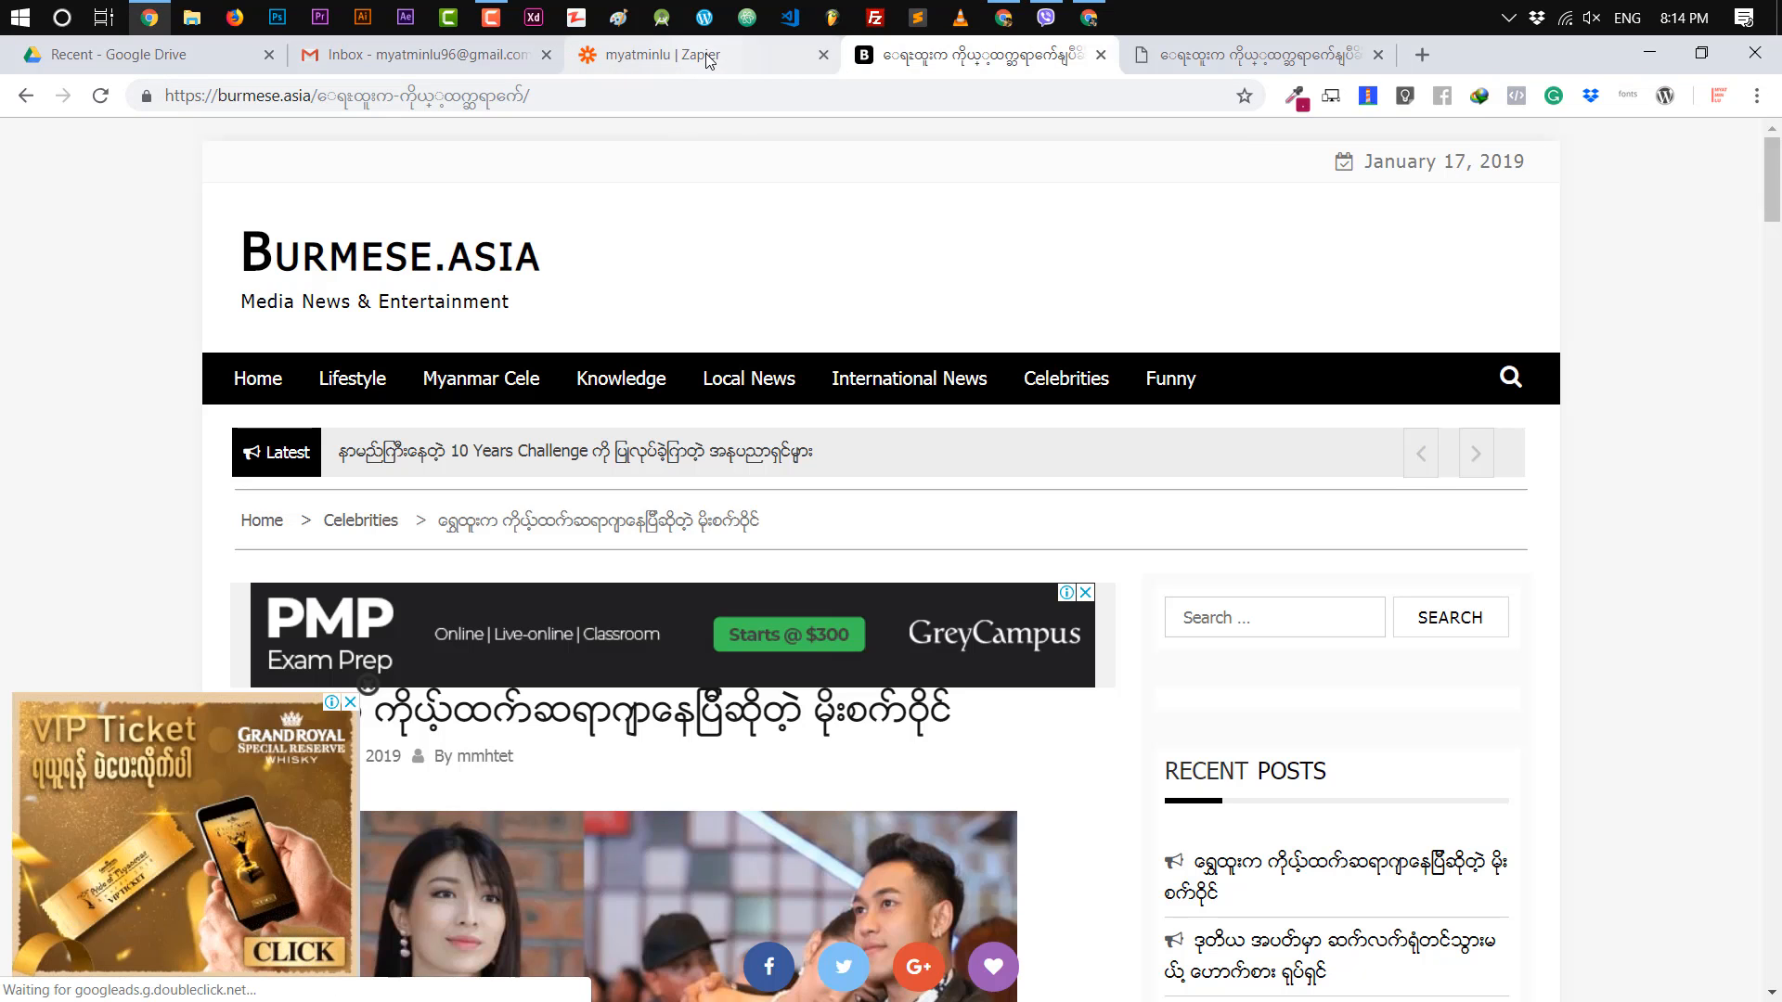
pyautogui.click(659, 54)
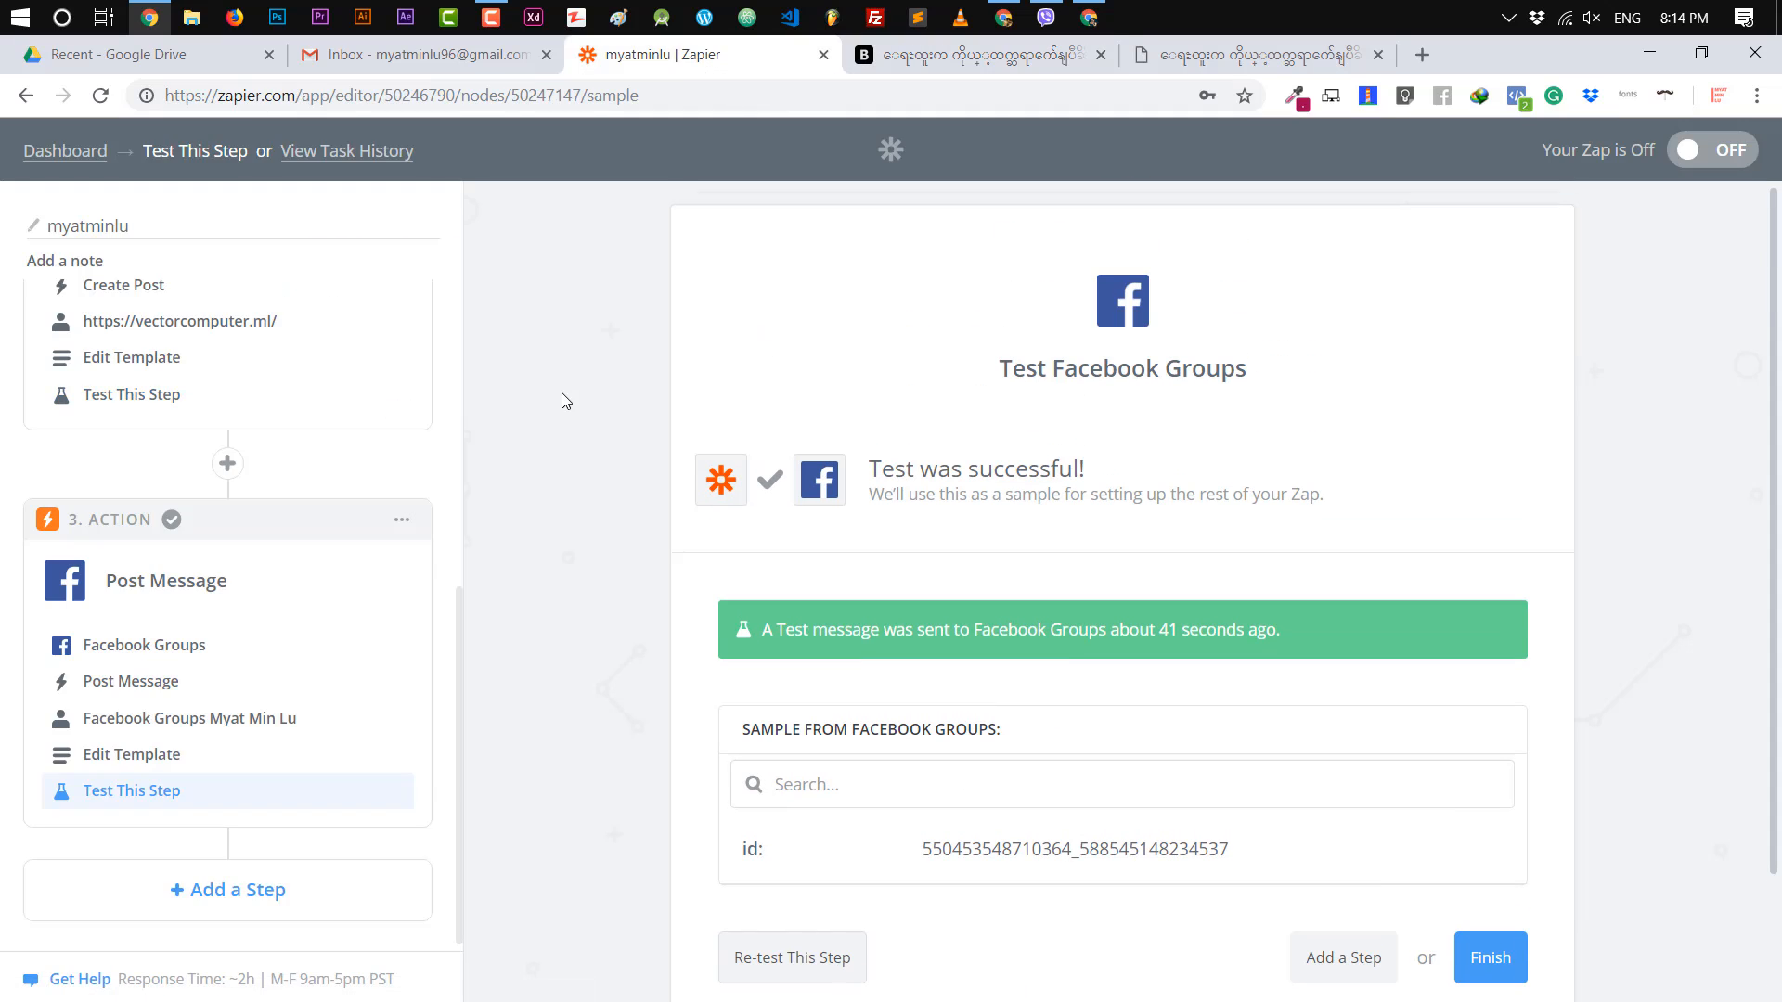
# Finish the Facebook Groups step so the overview asks to turn the Zap on.
pyautogui.scroll(3)
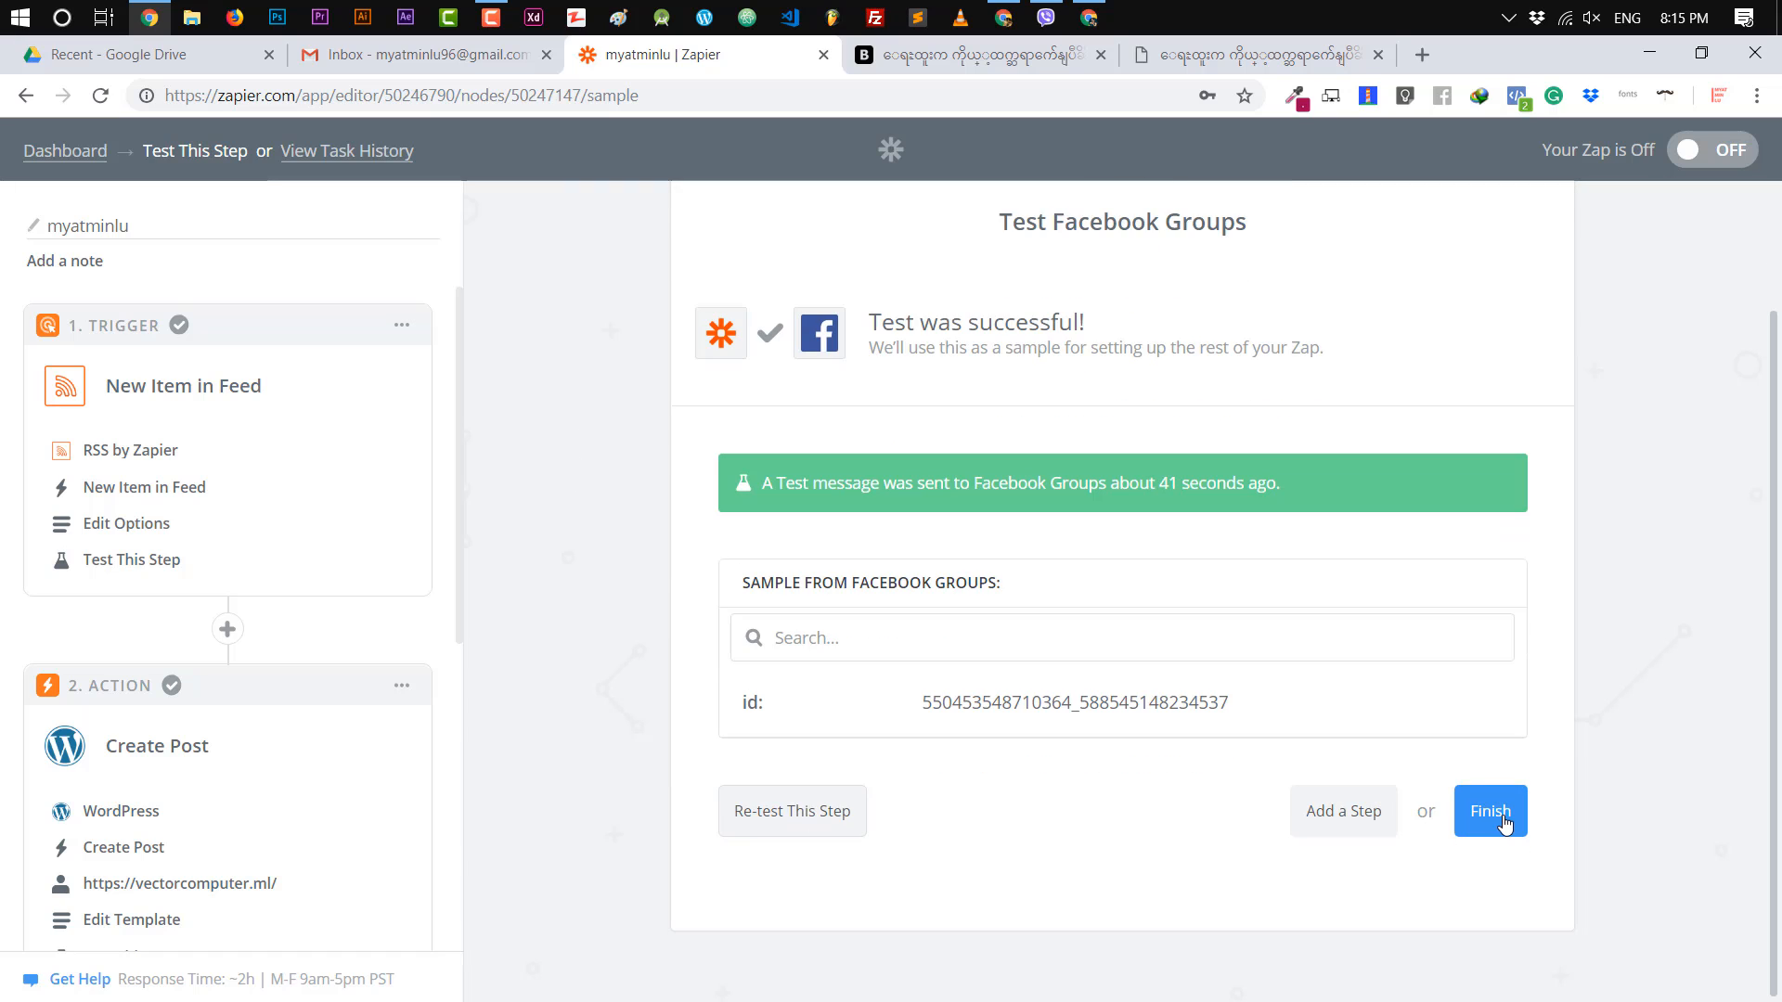
pyautogui.click(1491, 811)
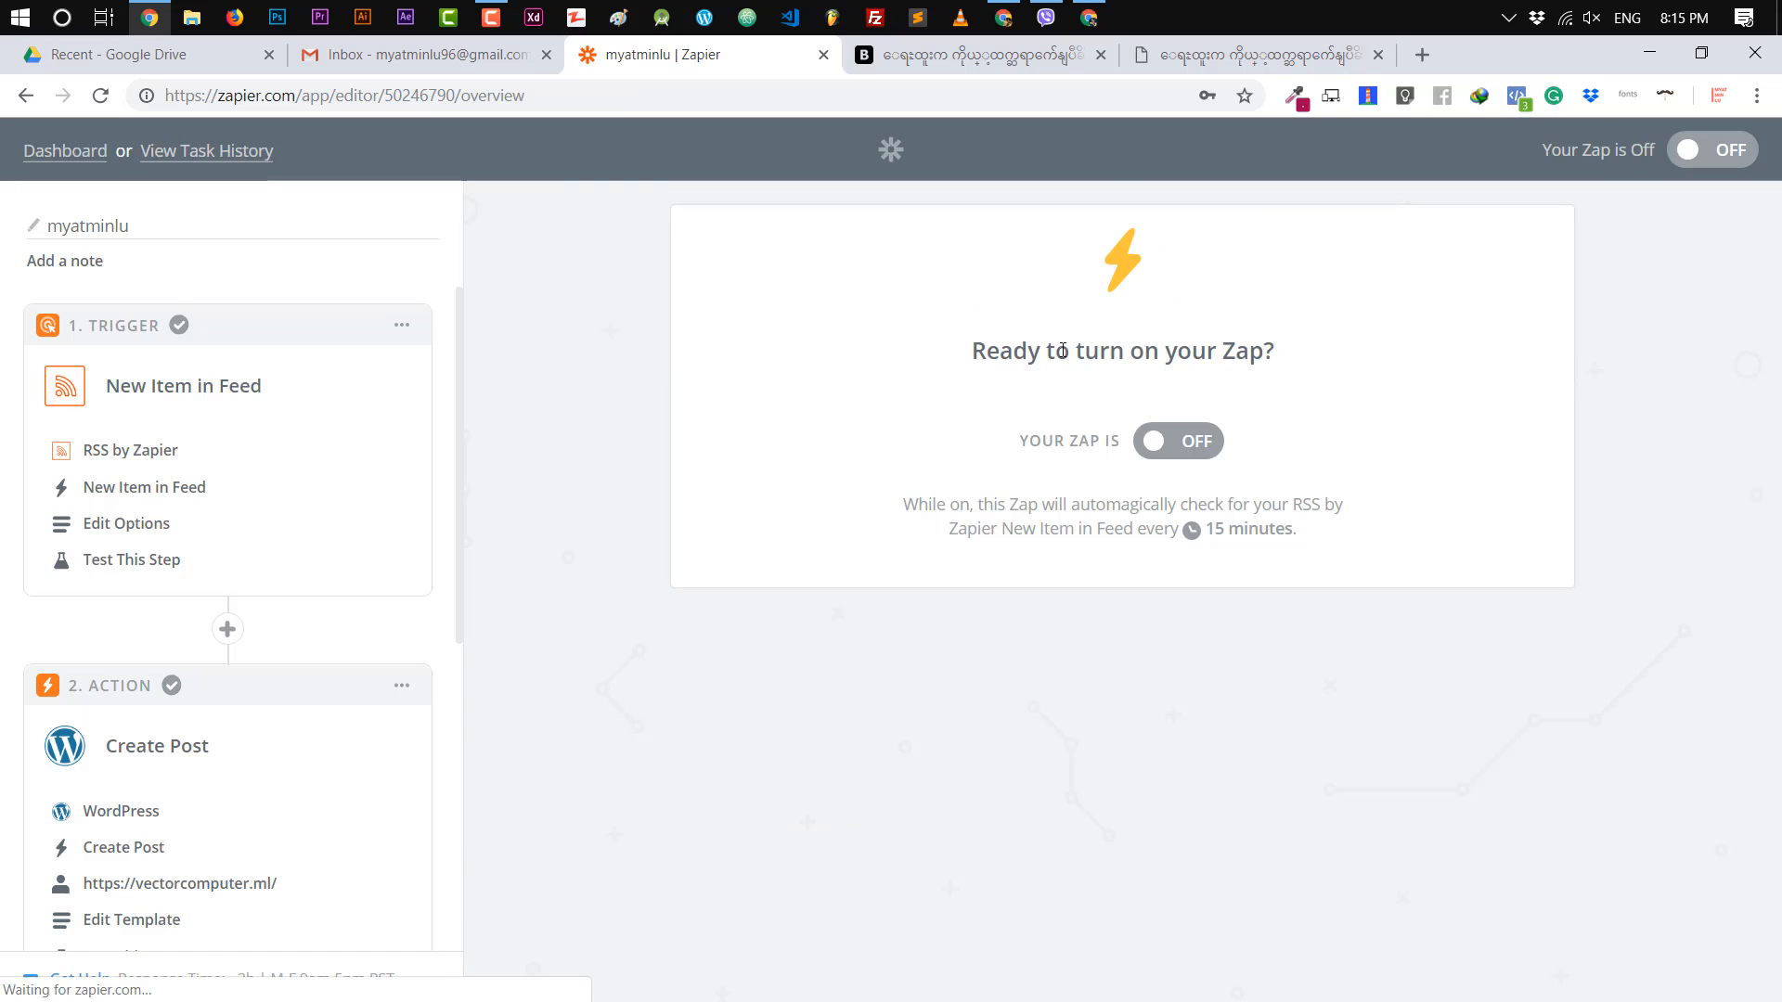